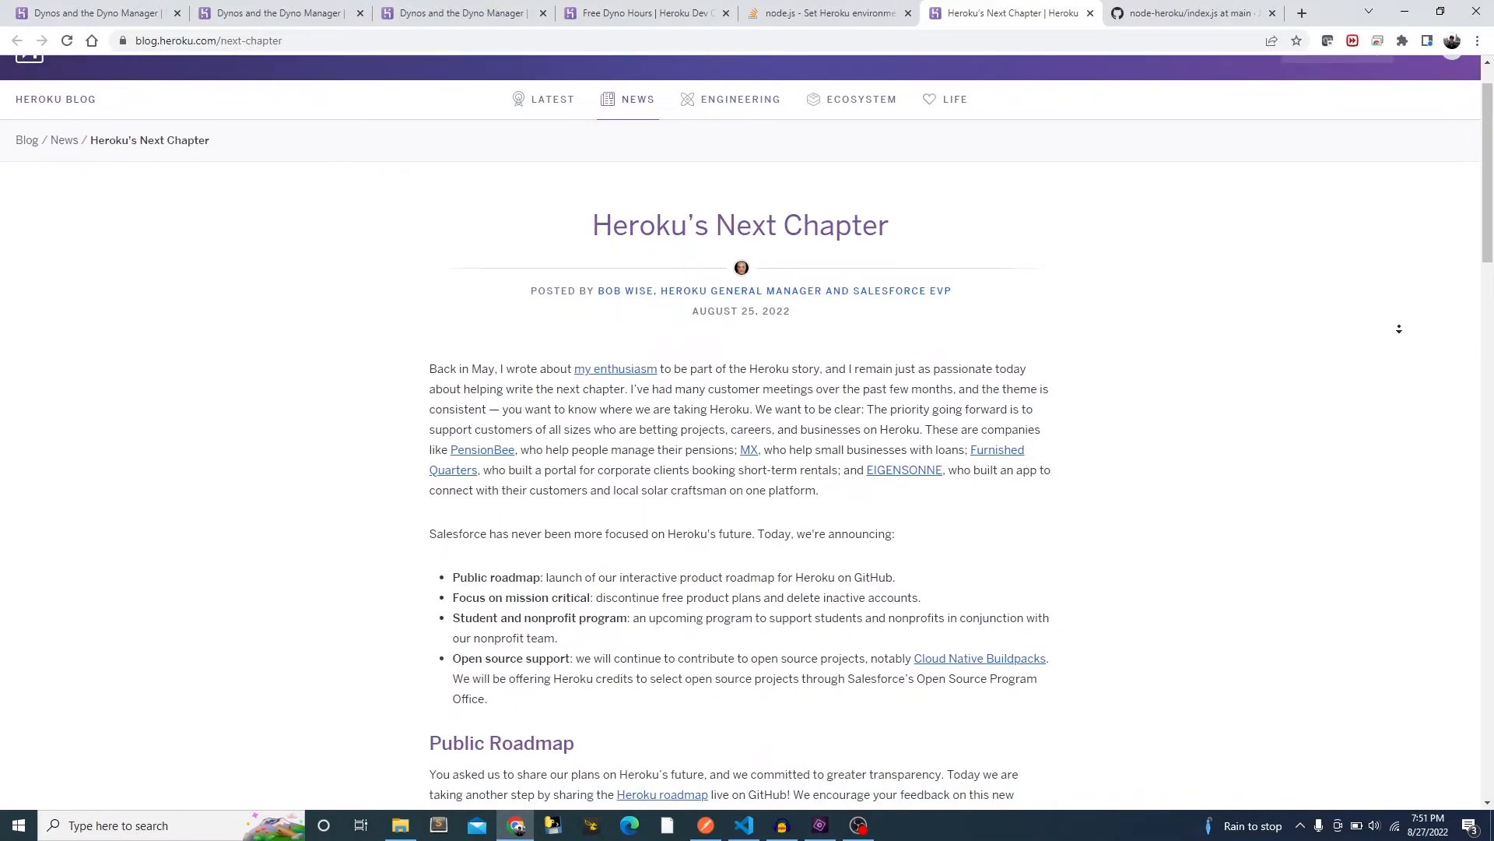
Scroll down the Heroku pricing page to the 'Choose your dynos' comparison
scroll(down, 3)
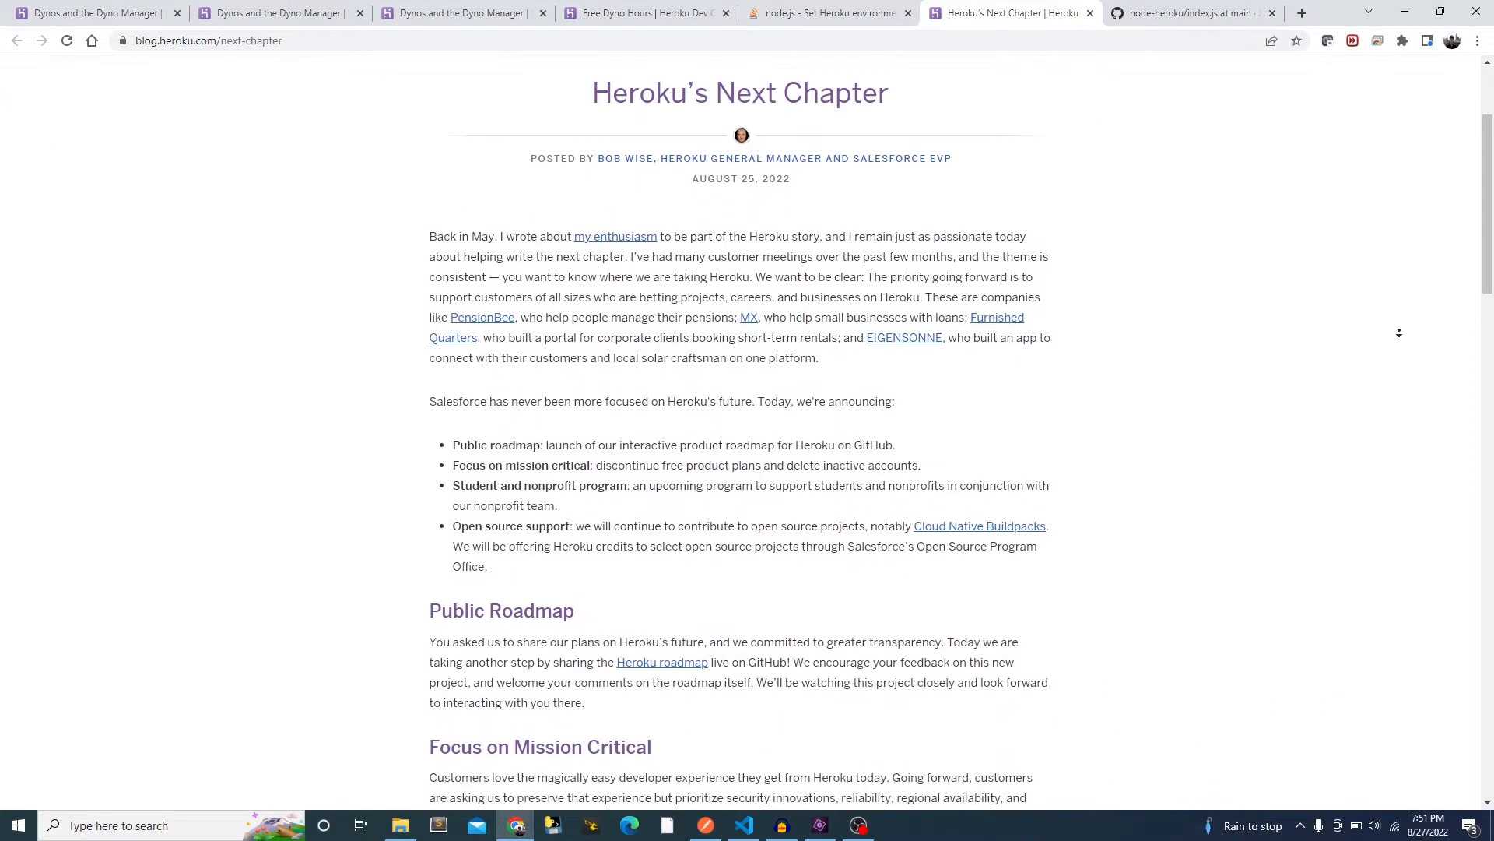
scroll(down, 3)
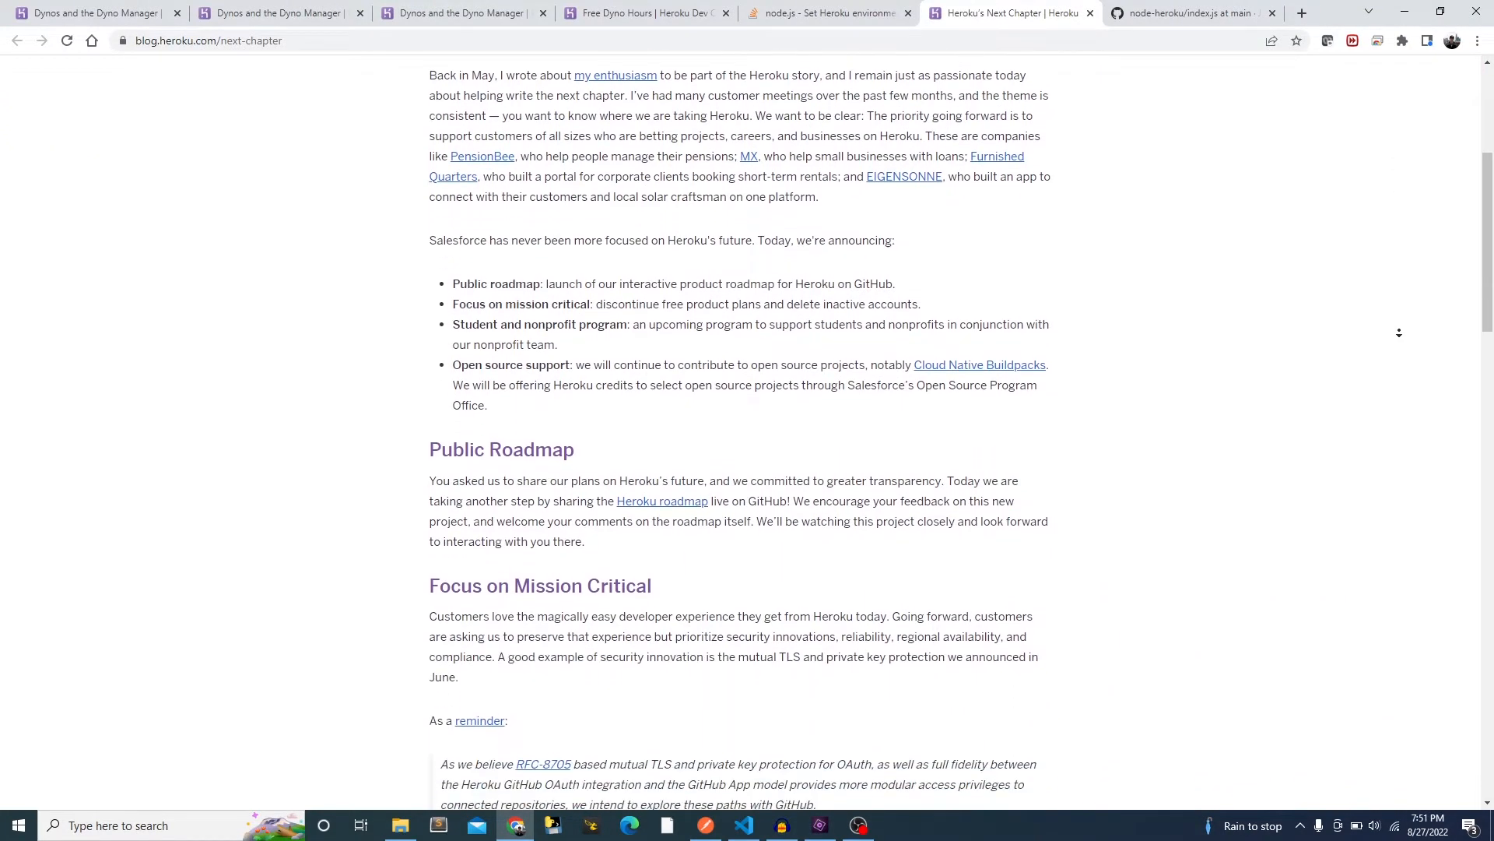
scroll(down, 3)
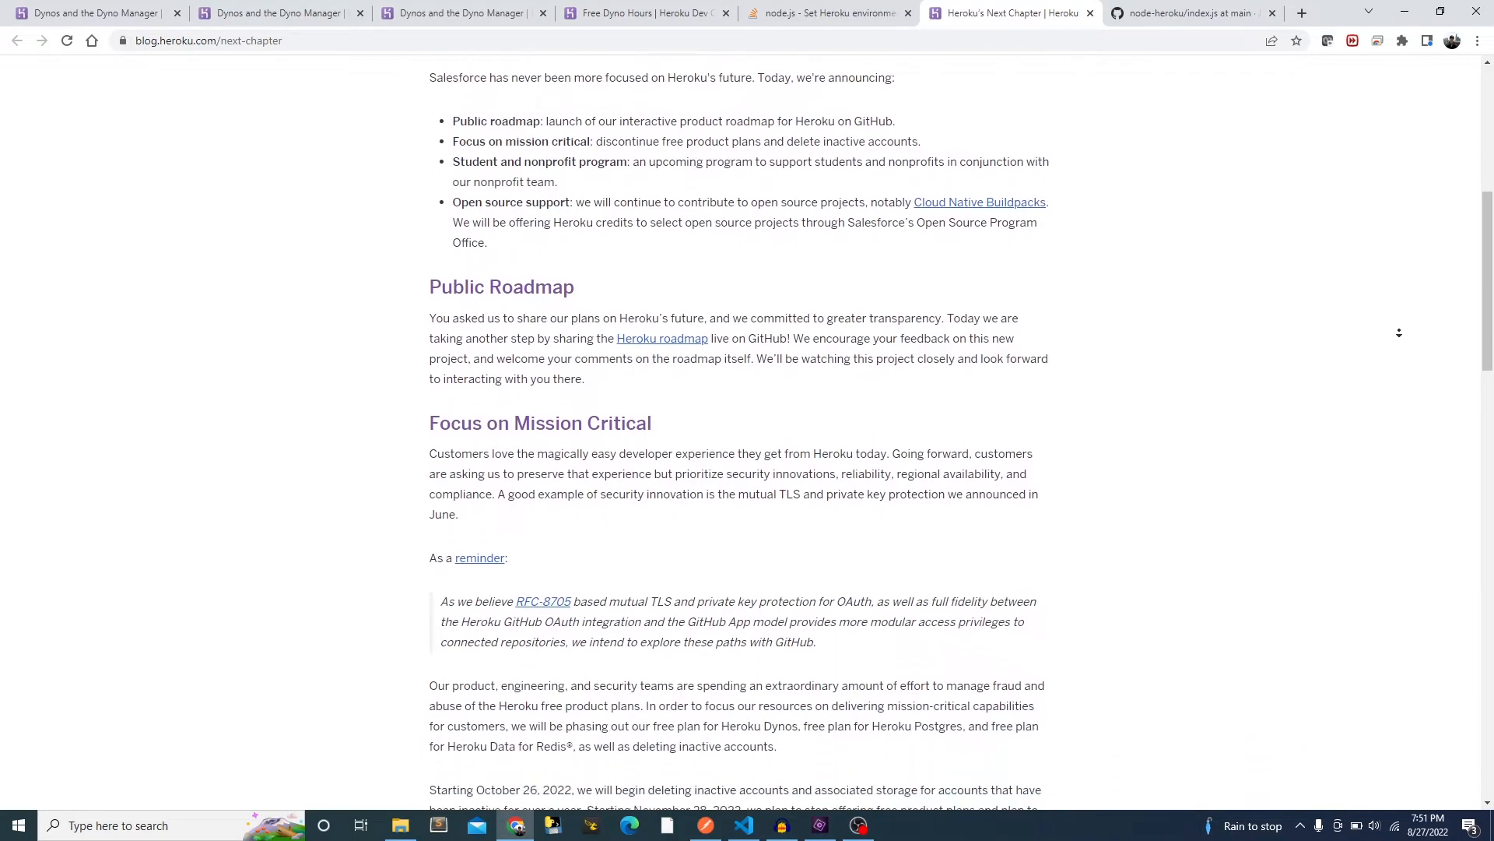
scroll(down, 3)
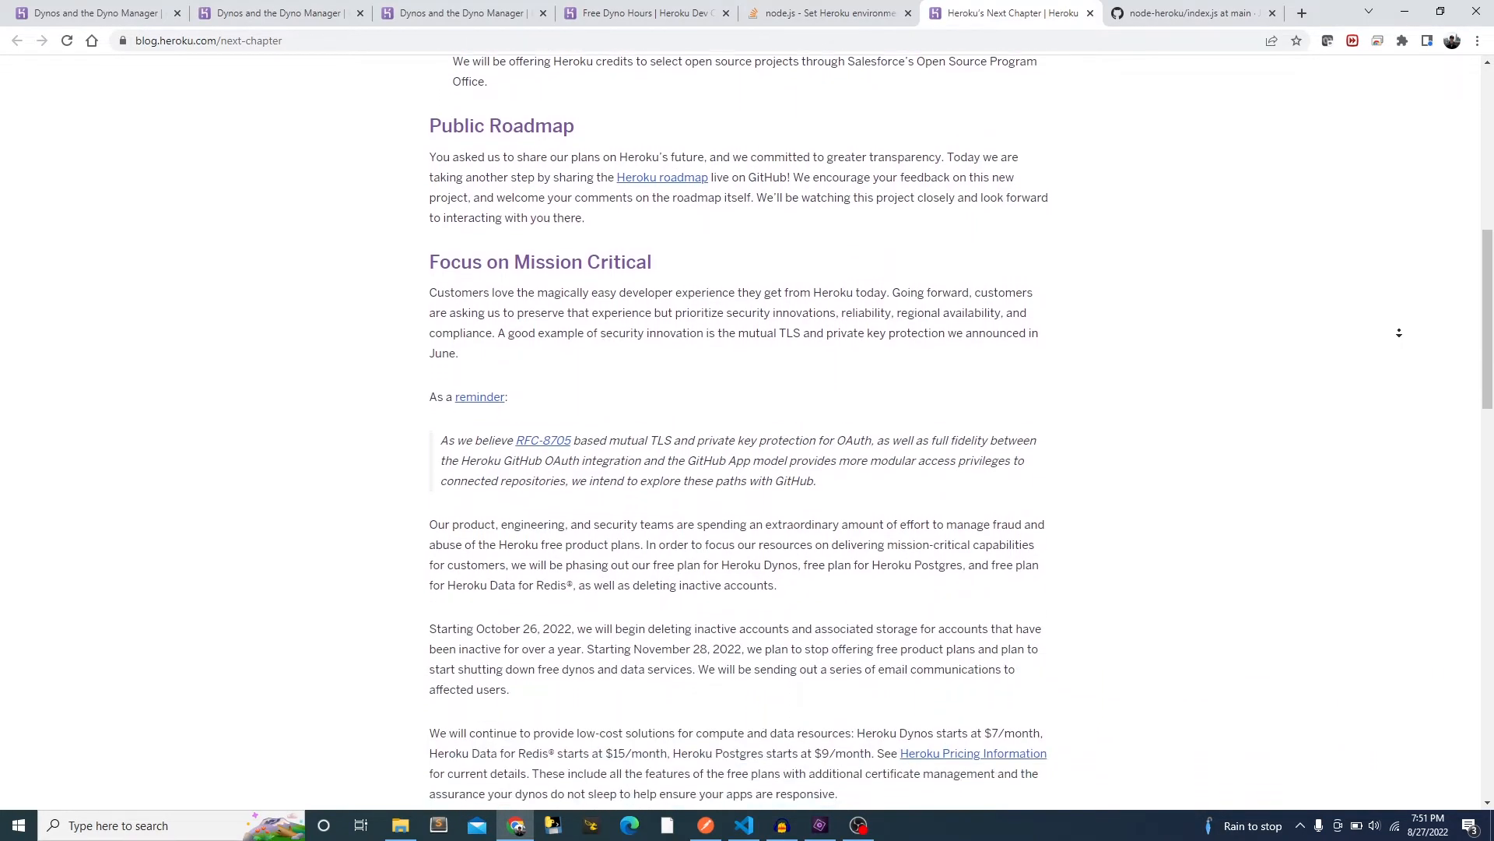
scroll(down, 3)
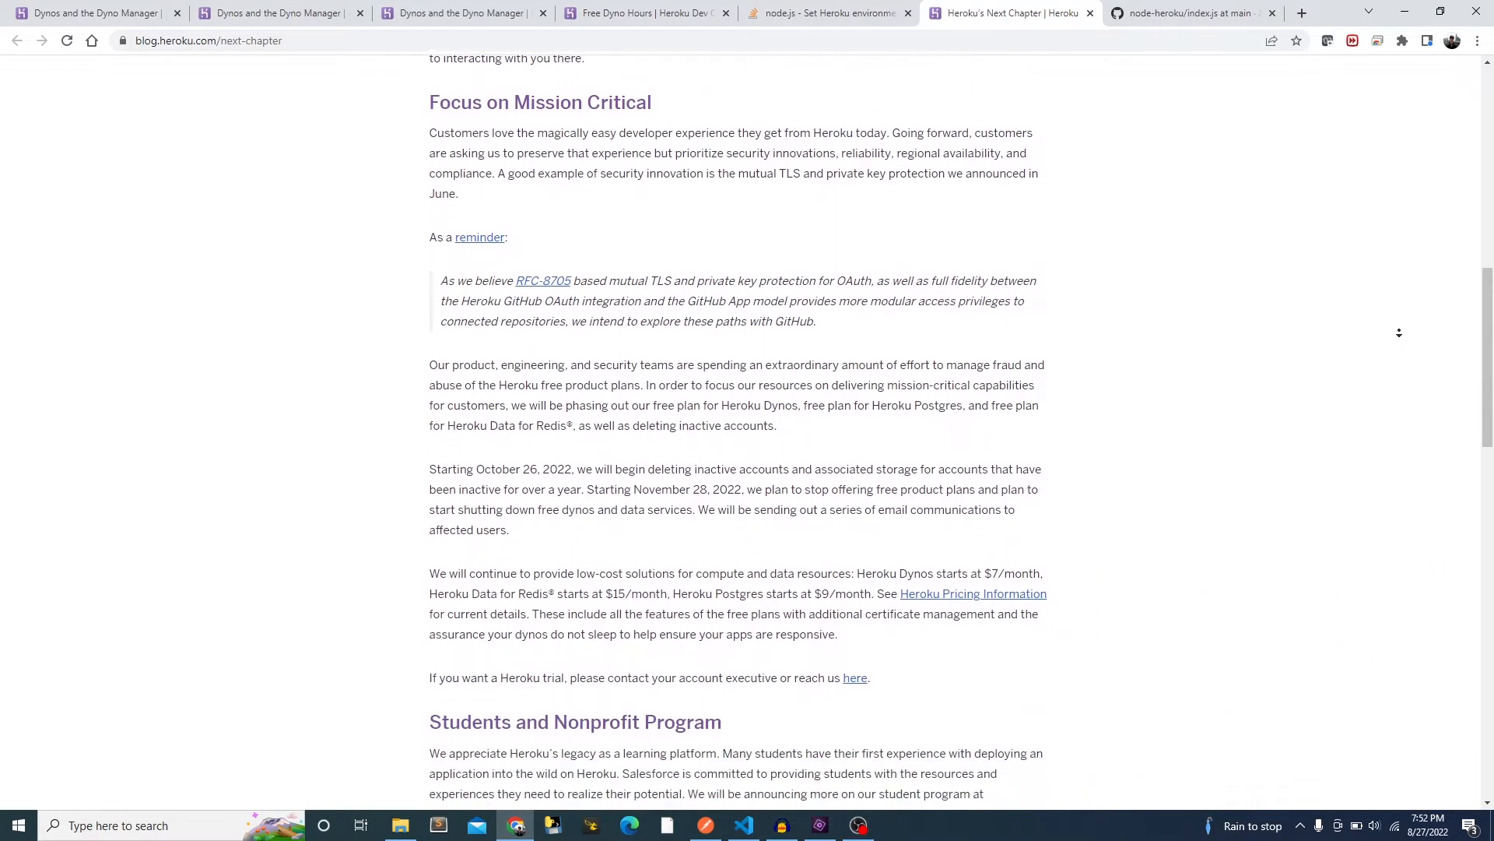
scroll(down, 3)
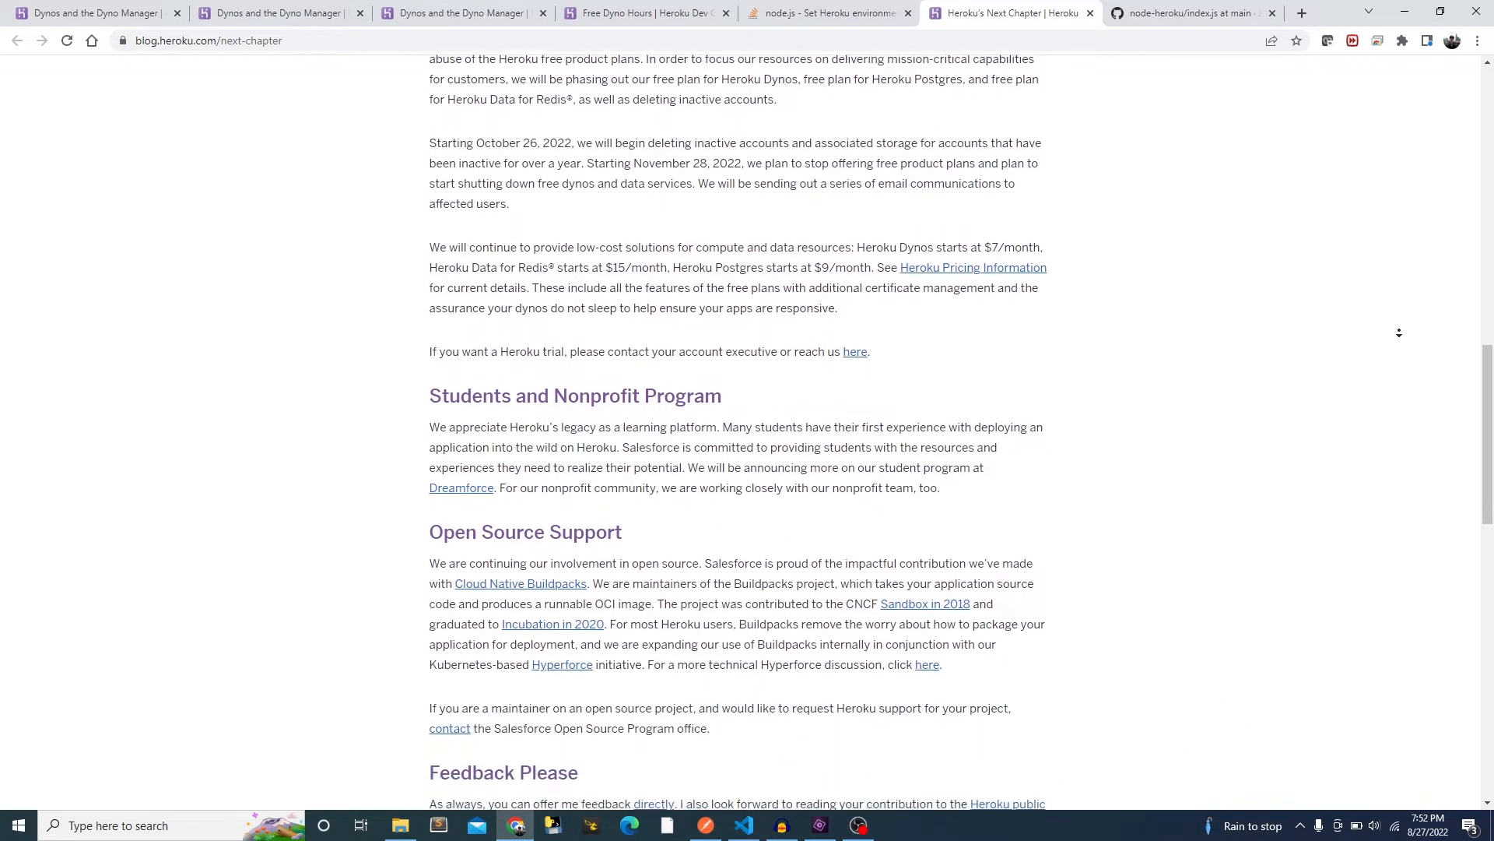
scroll(down, 3)
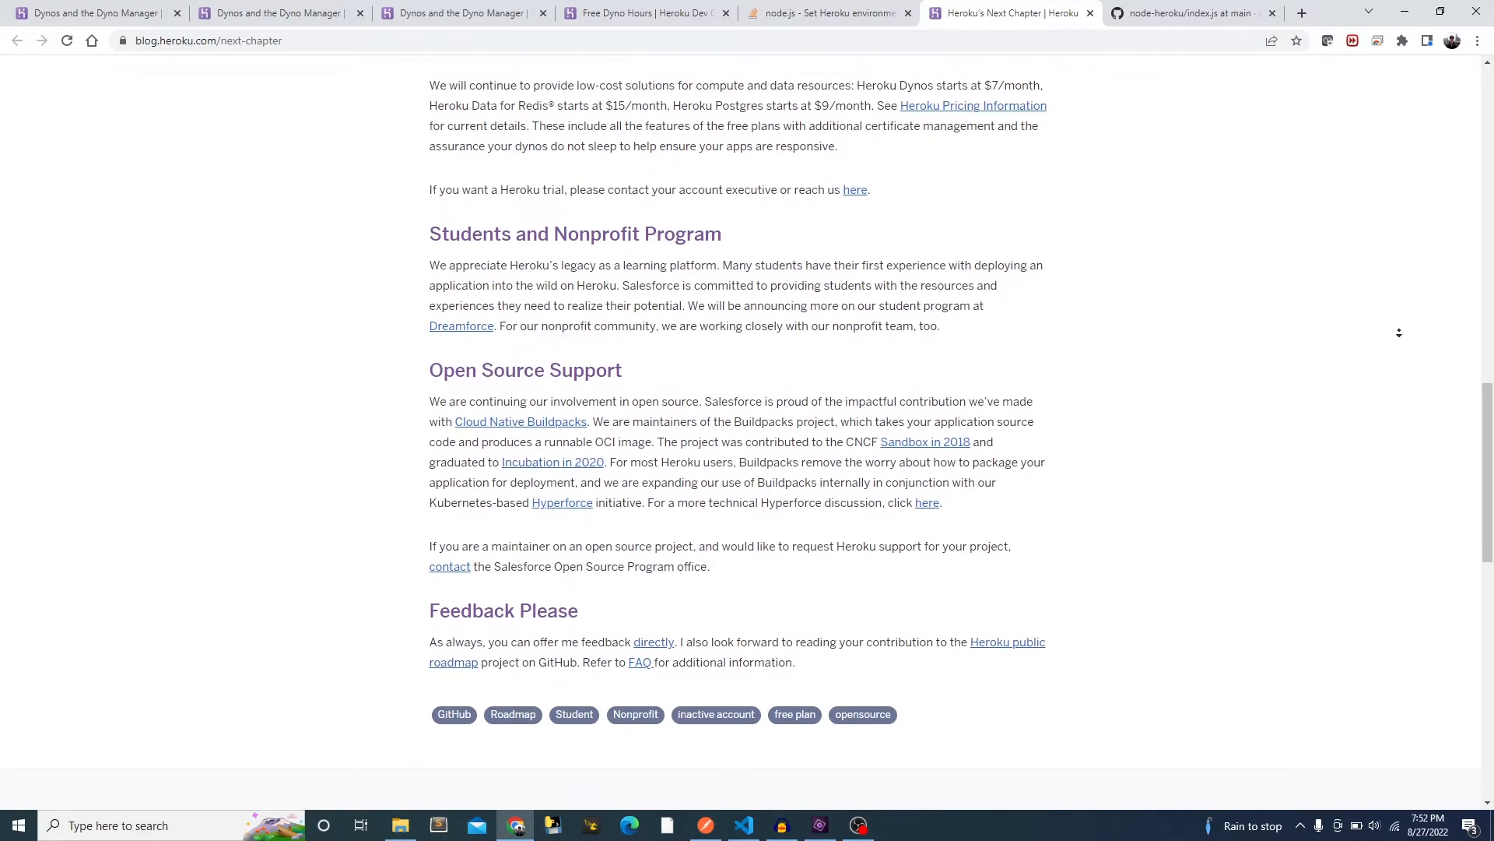
scroll(down, 3)
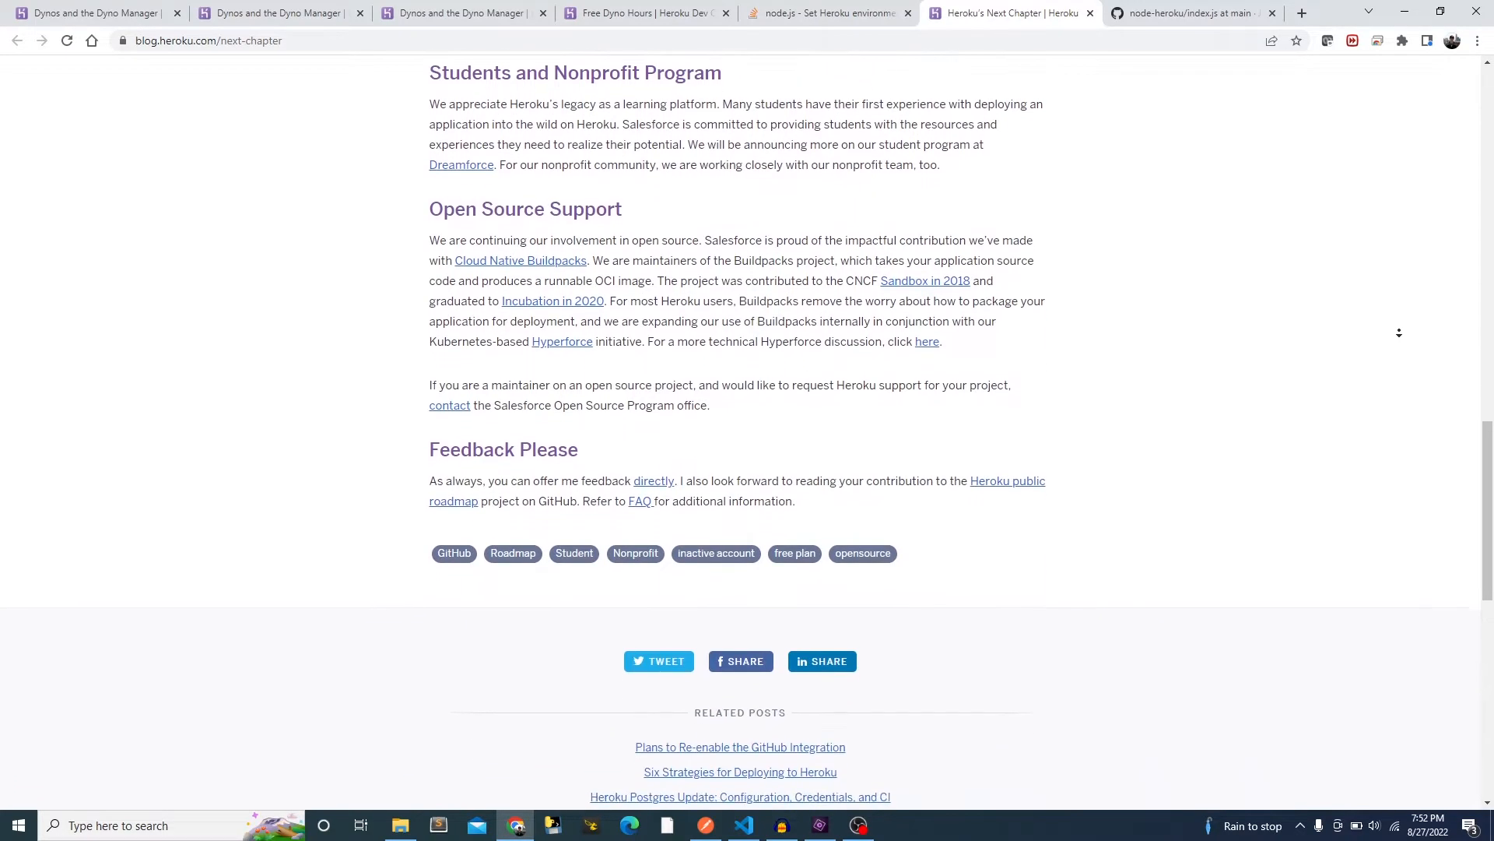
scroll(down, 3)
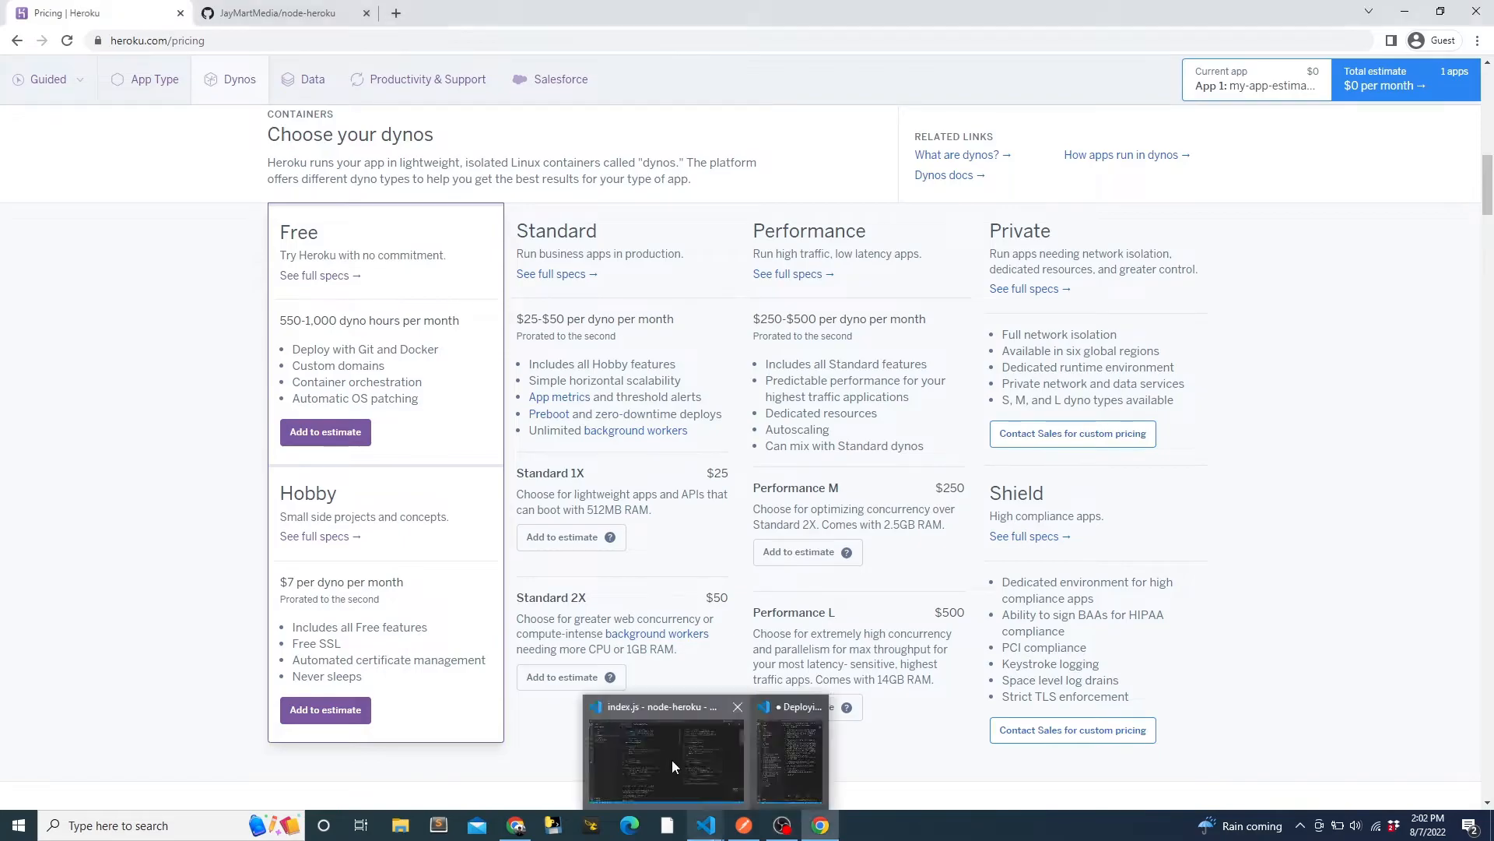
In VS Code, review index.js, highlighting the PORT, MY_SETTING and express setup lines
click(664, 753)
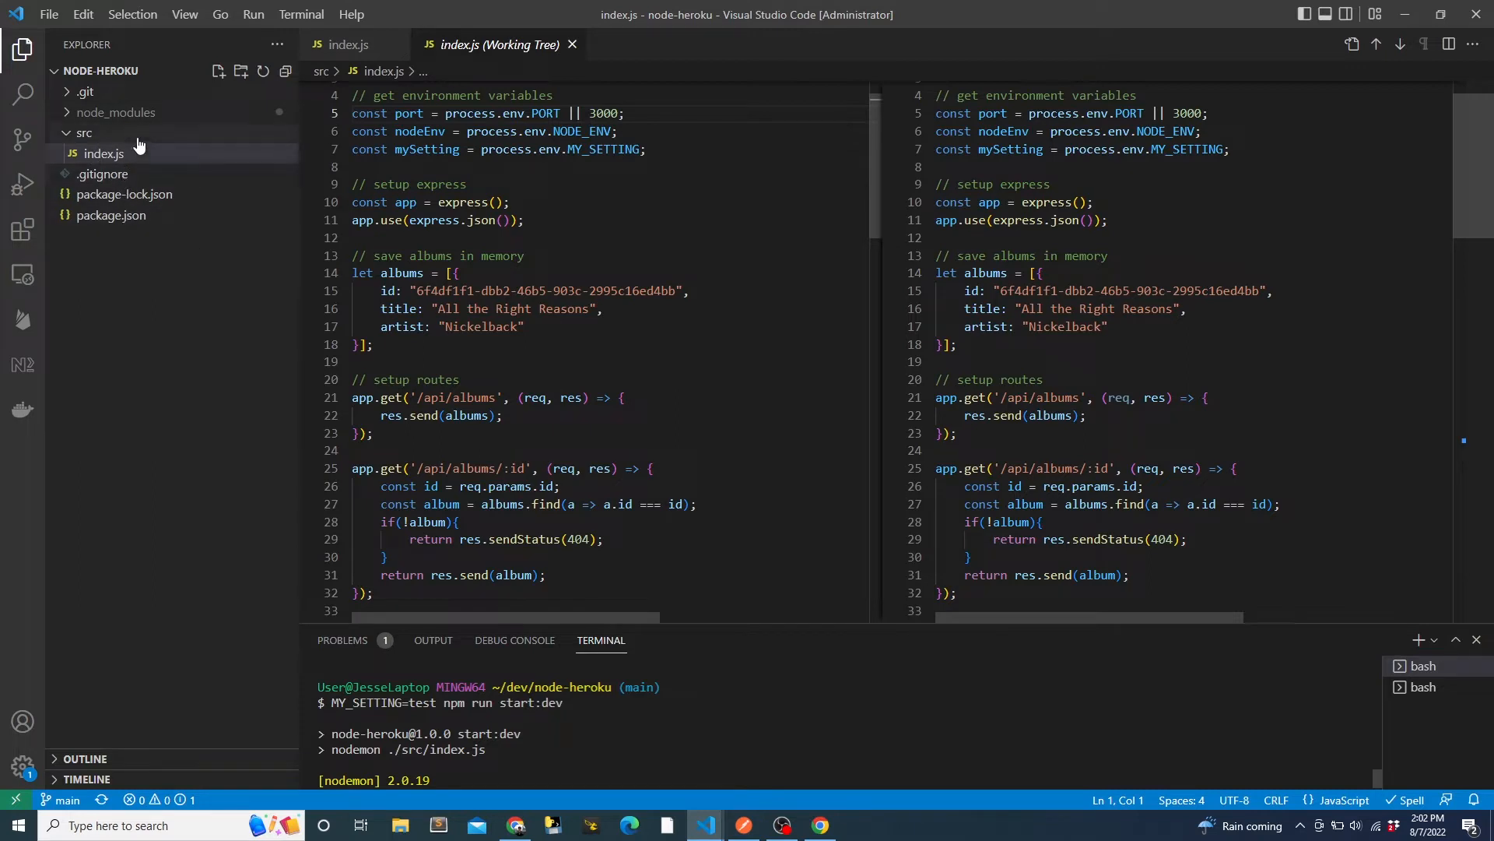
mouse_move(155, 163)
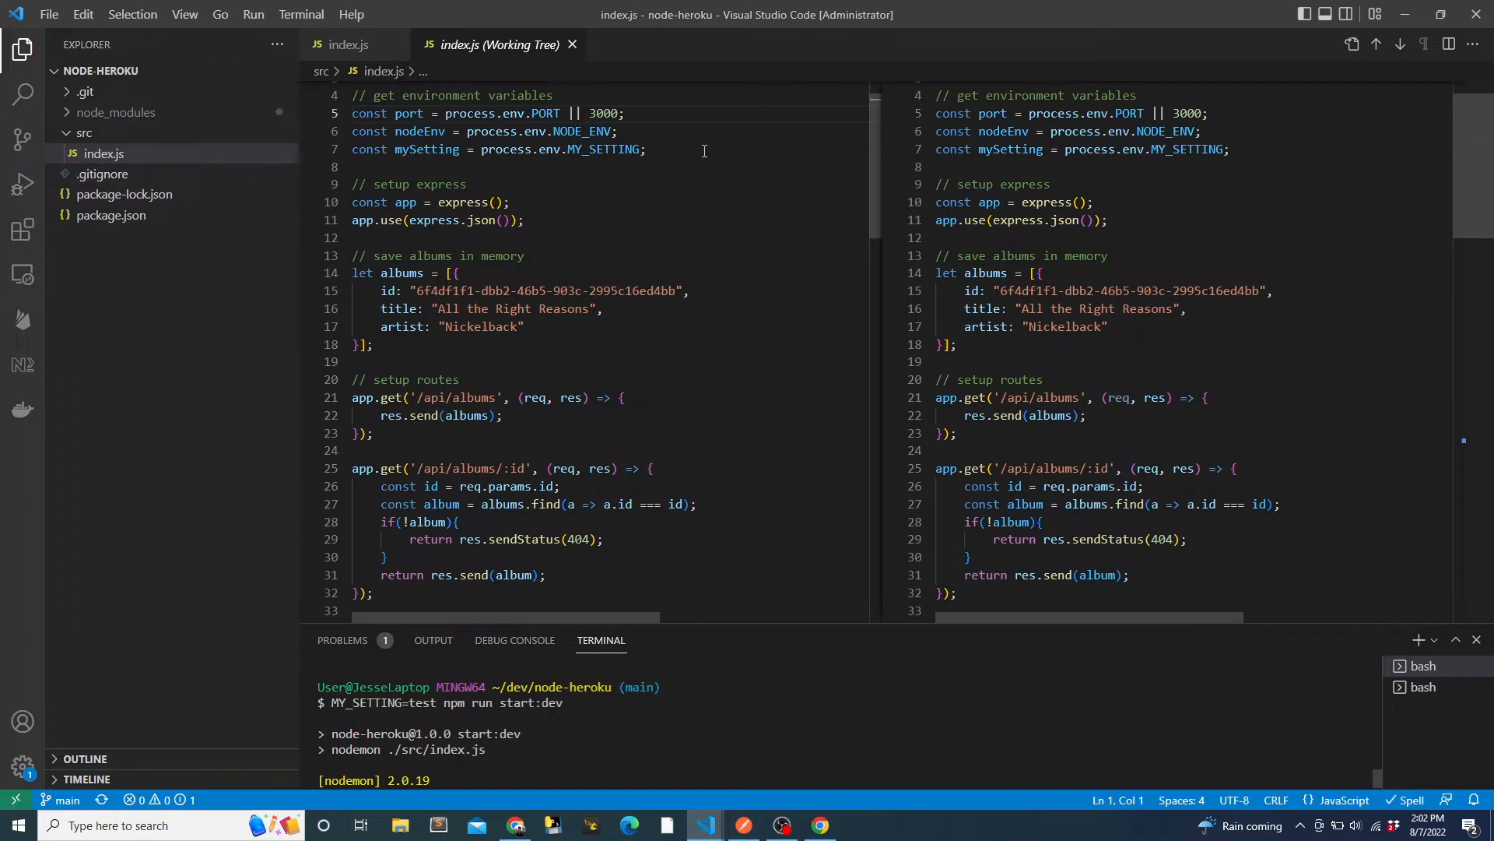
scroll(up, 3)
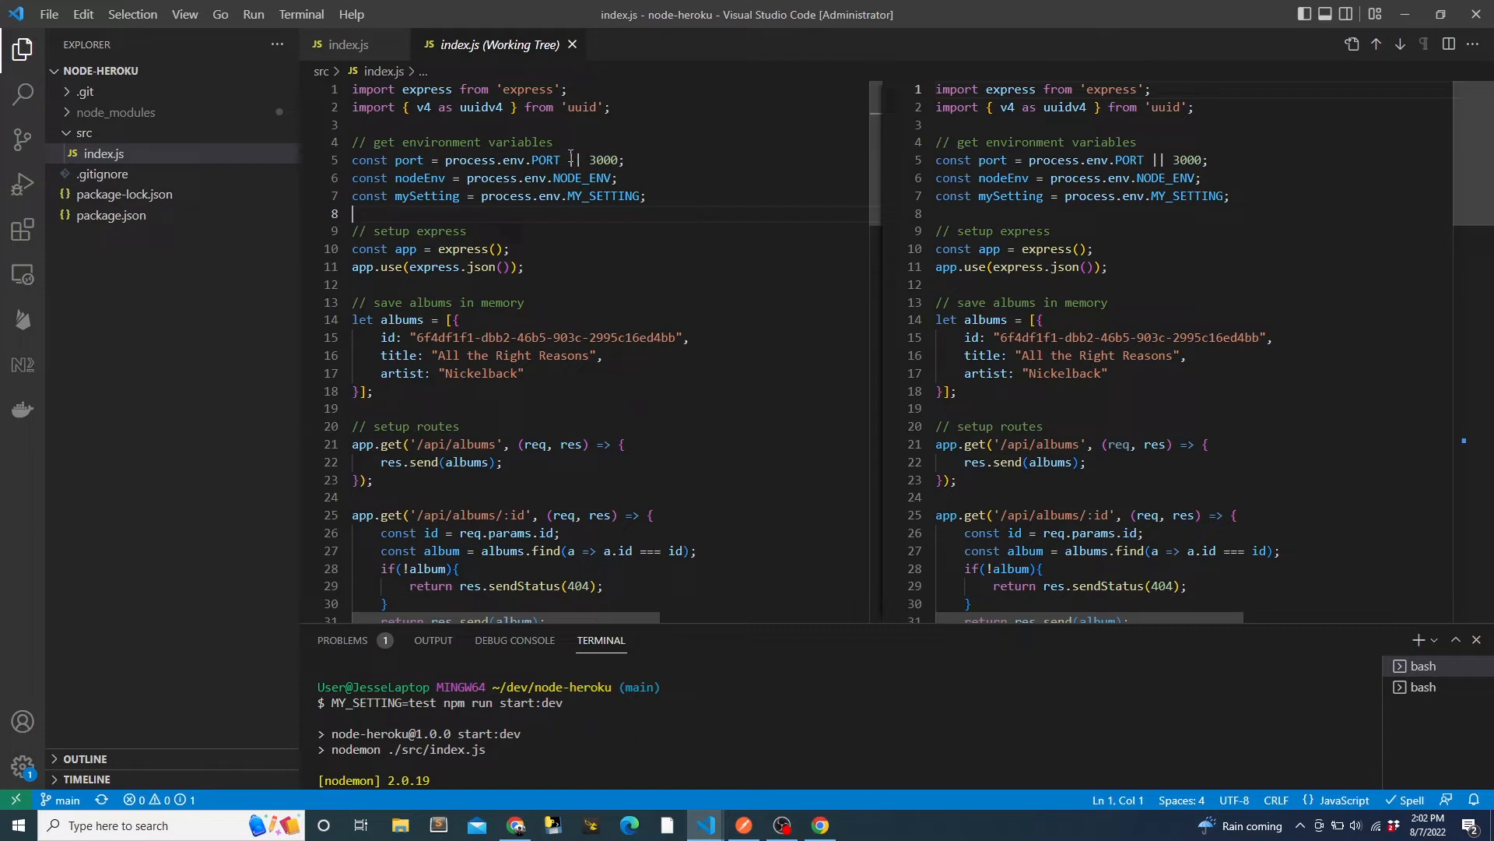
mouse_move(569, 159)
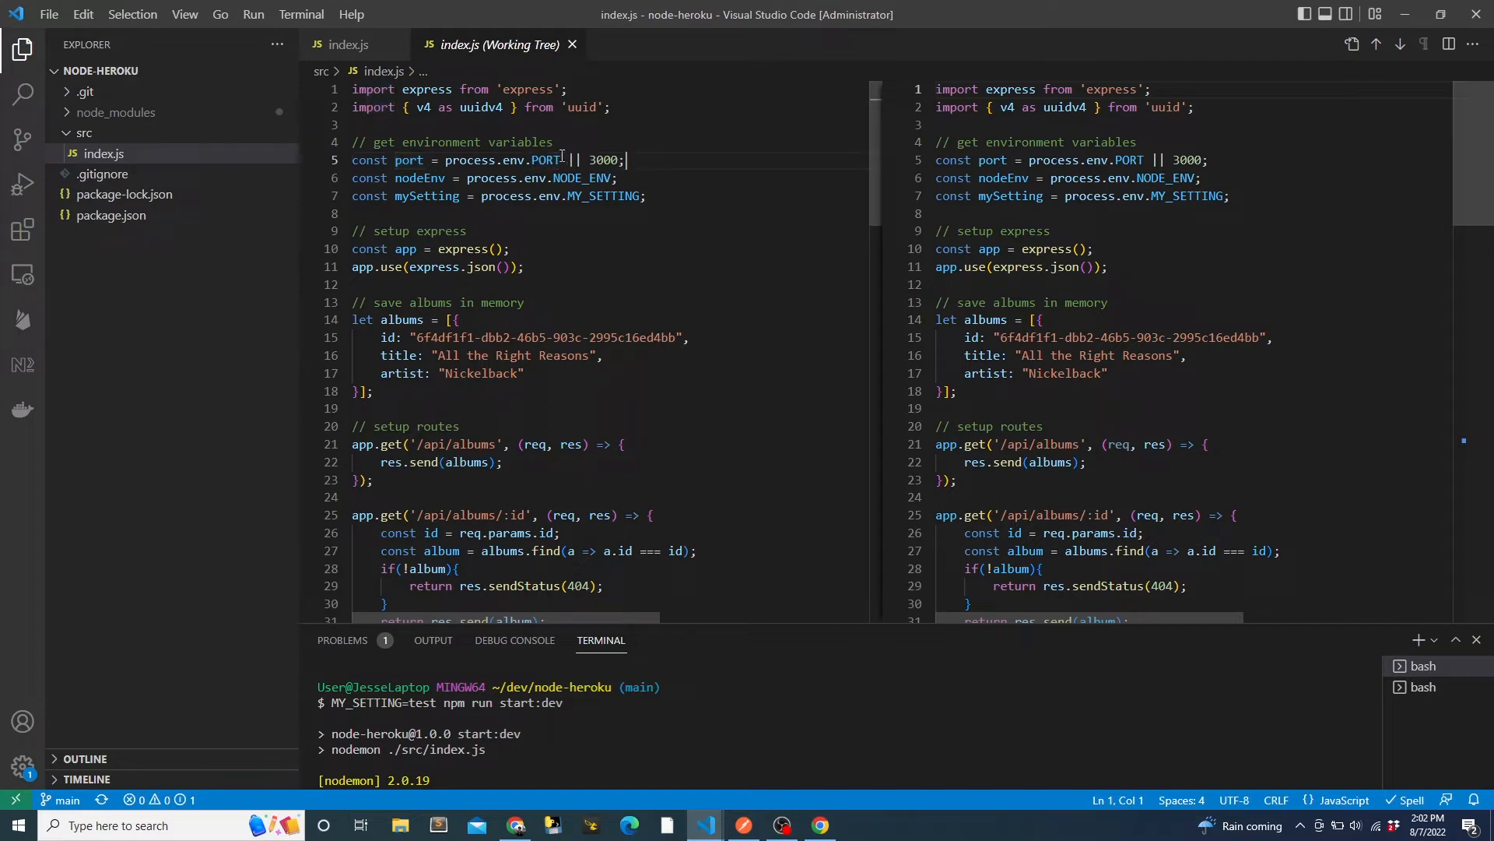
double_click(546, 159)
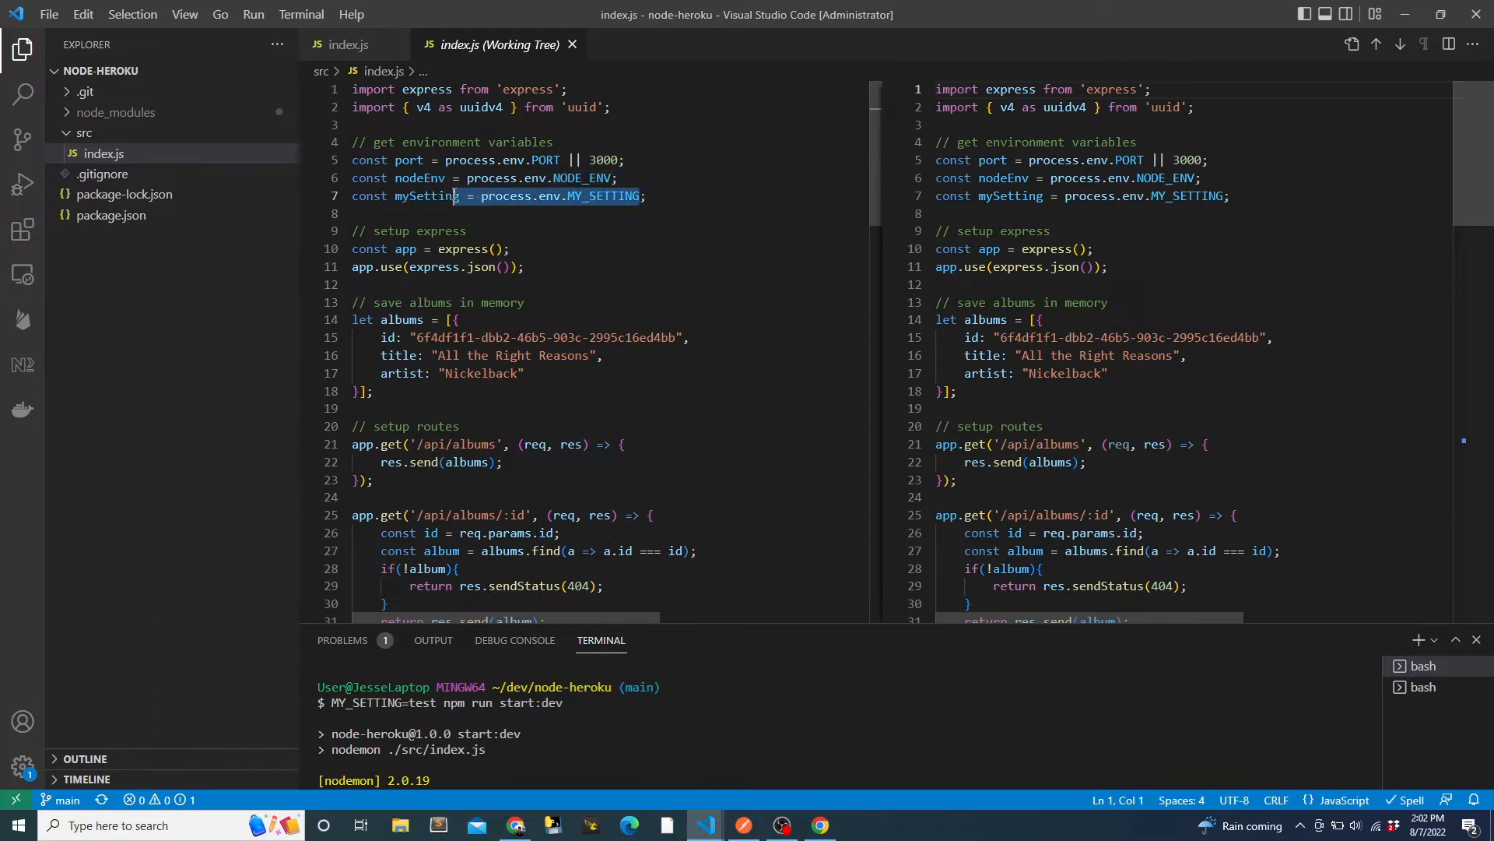
double_click(427, 195)
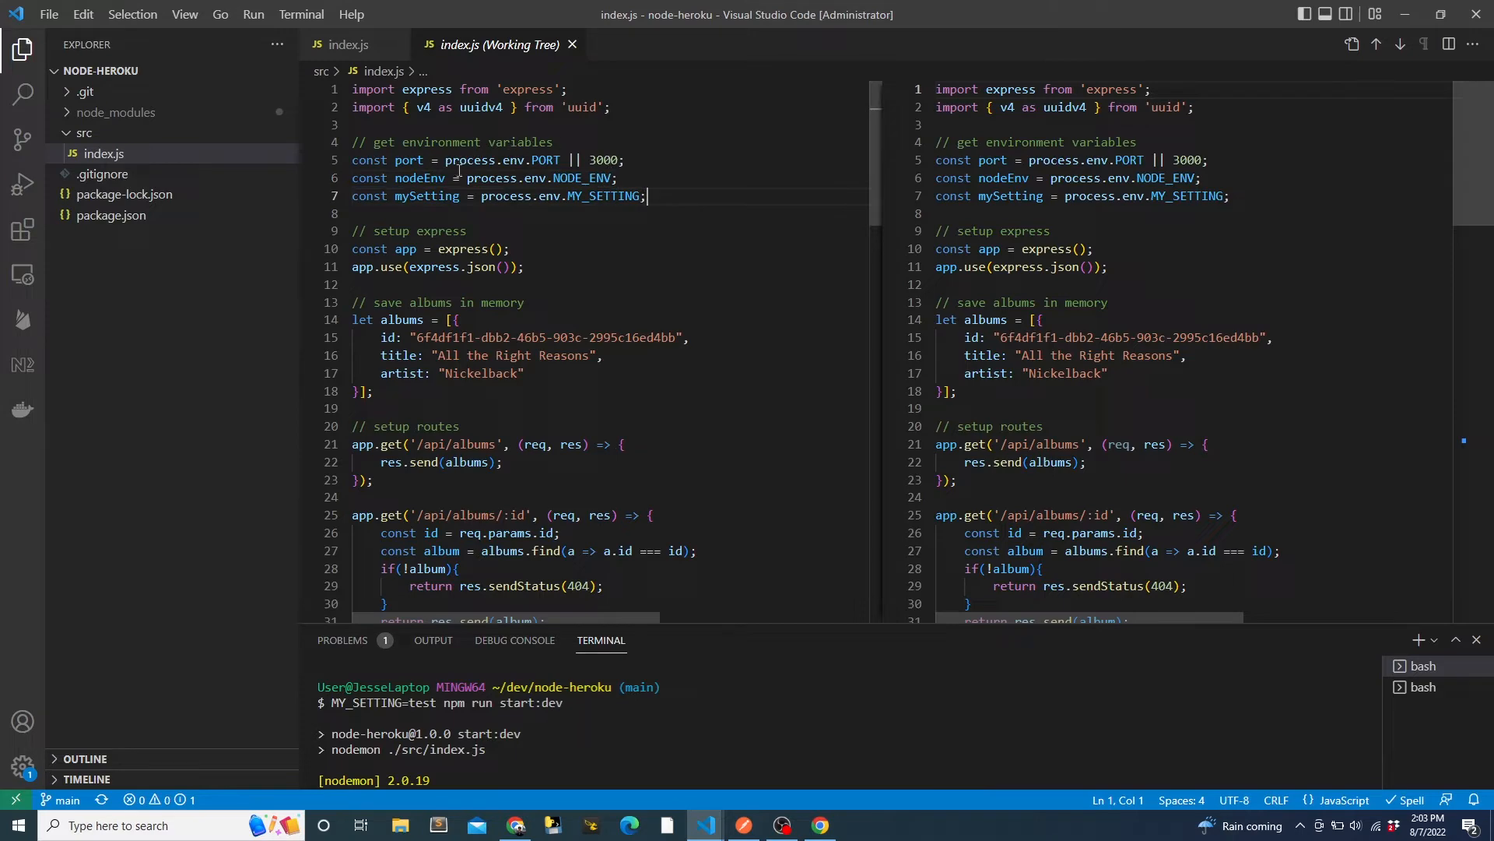
drag(454, 159, 616, 178)
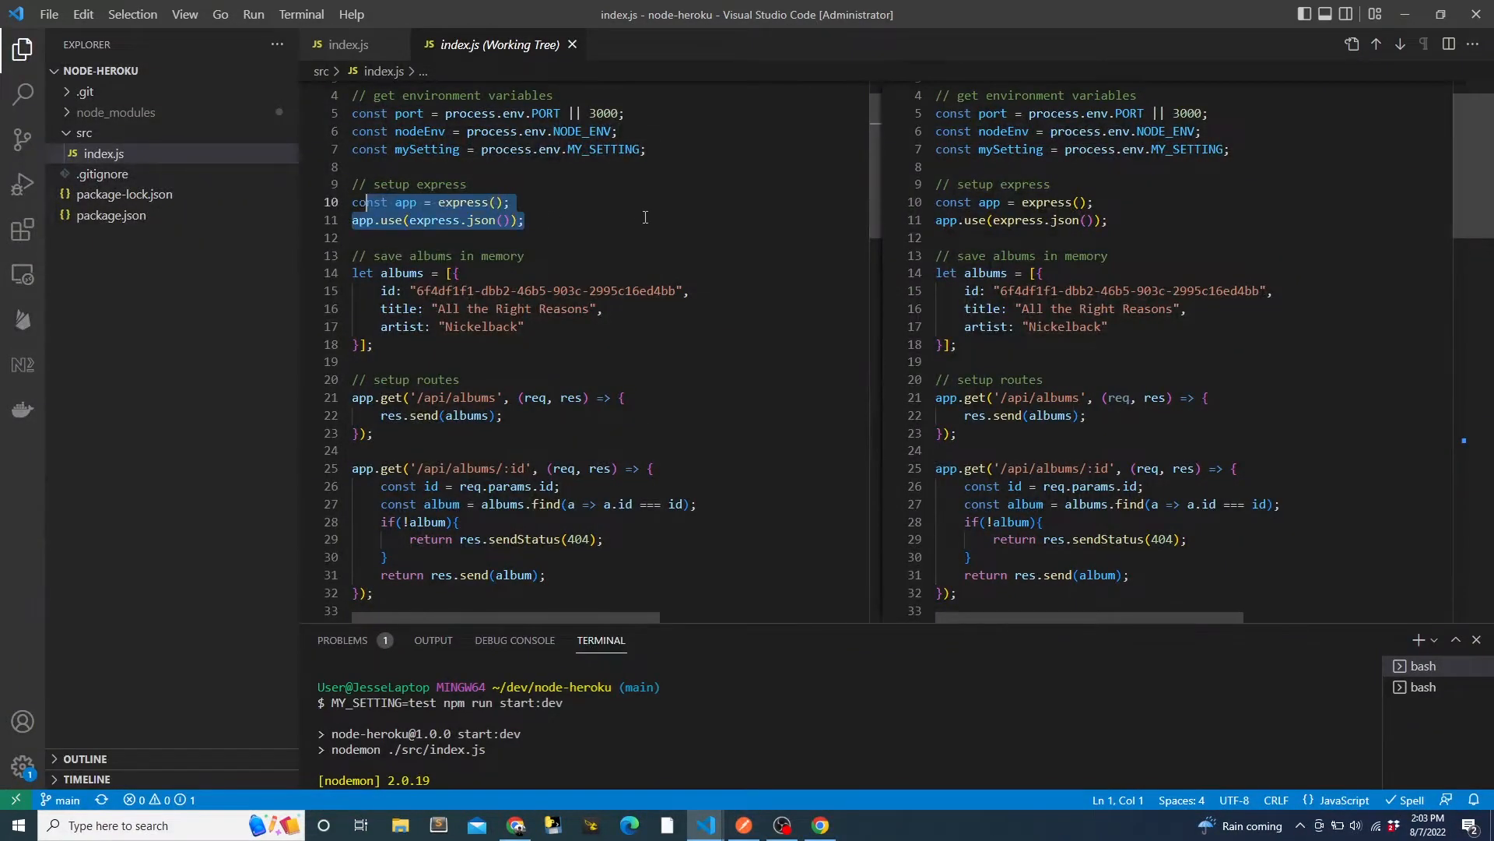
scroll(down, 3)
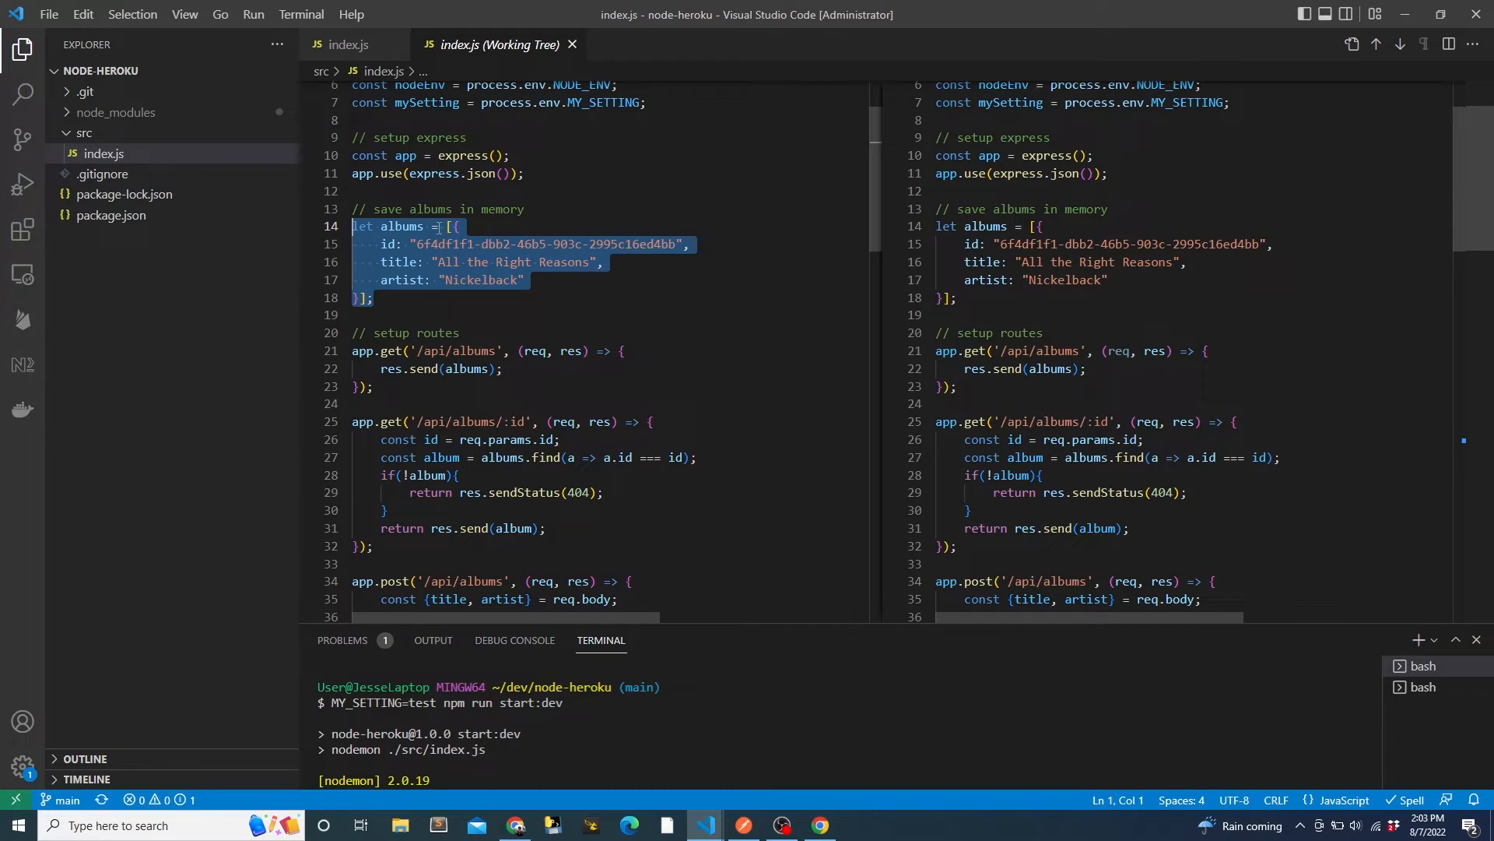
click(567, 243)
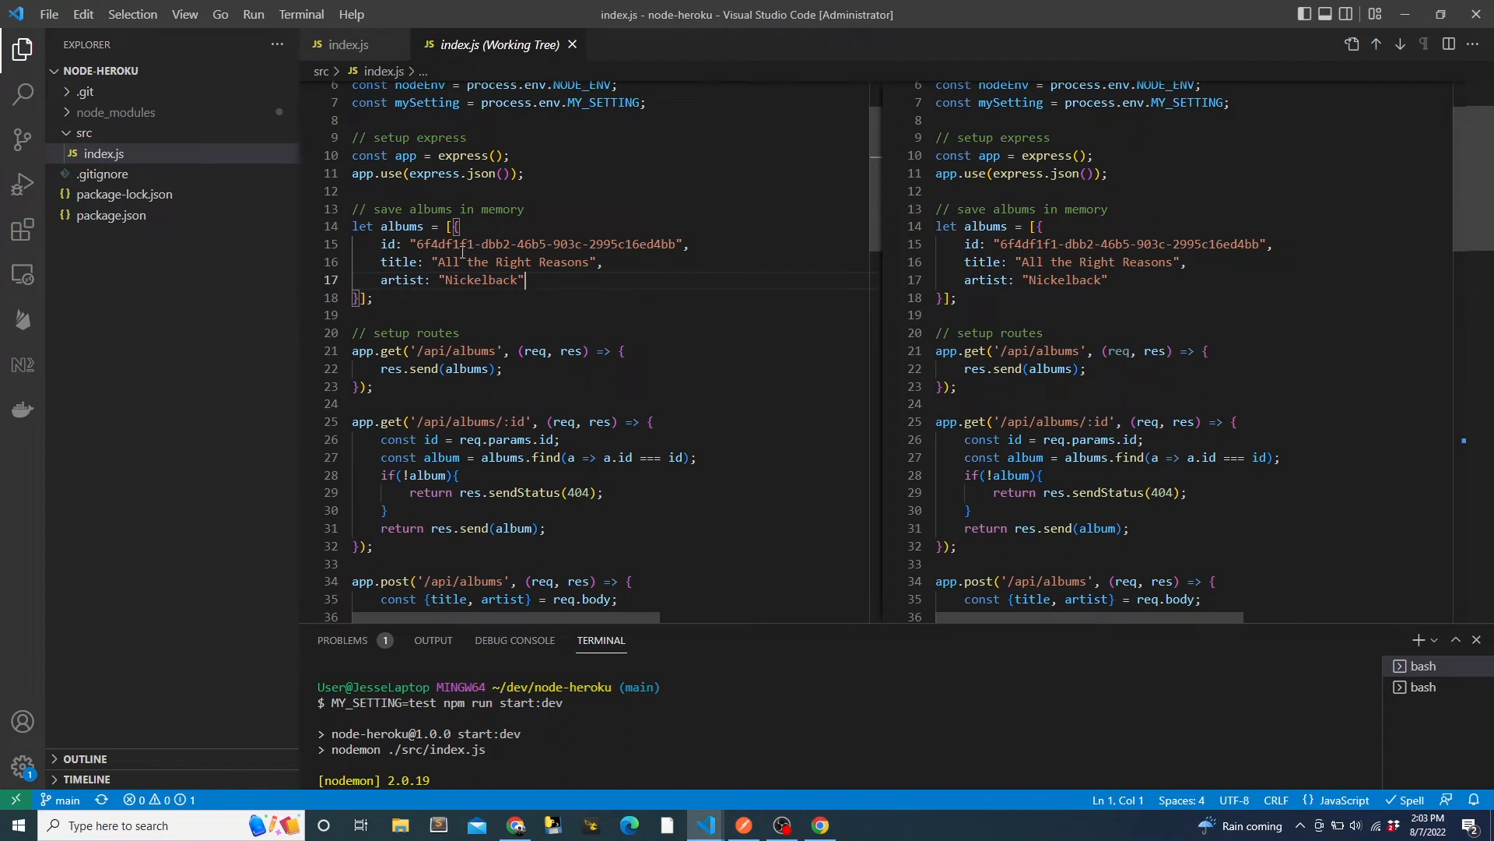
mouse_move(534, 192)
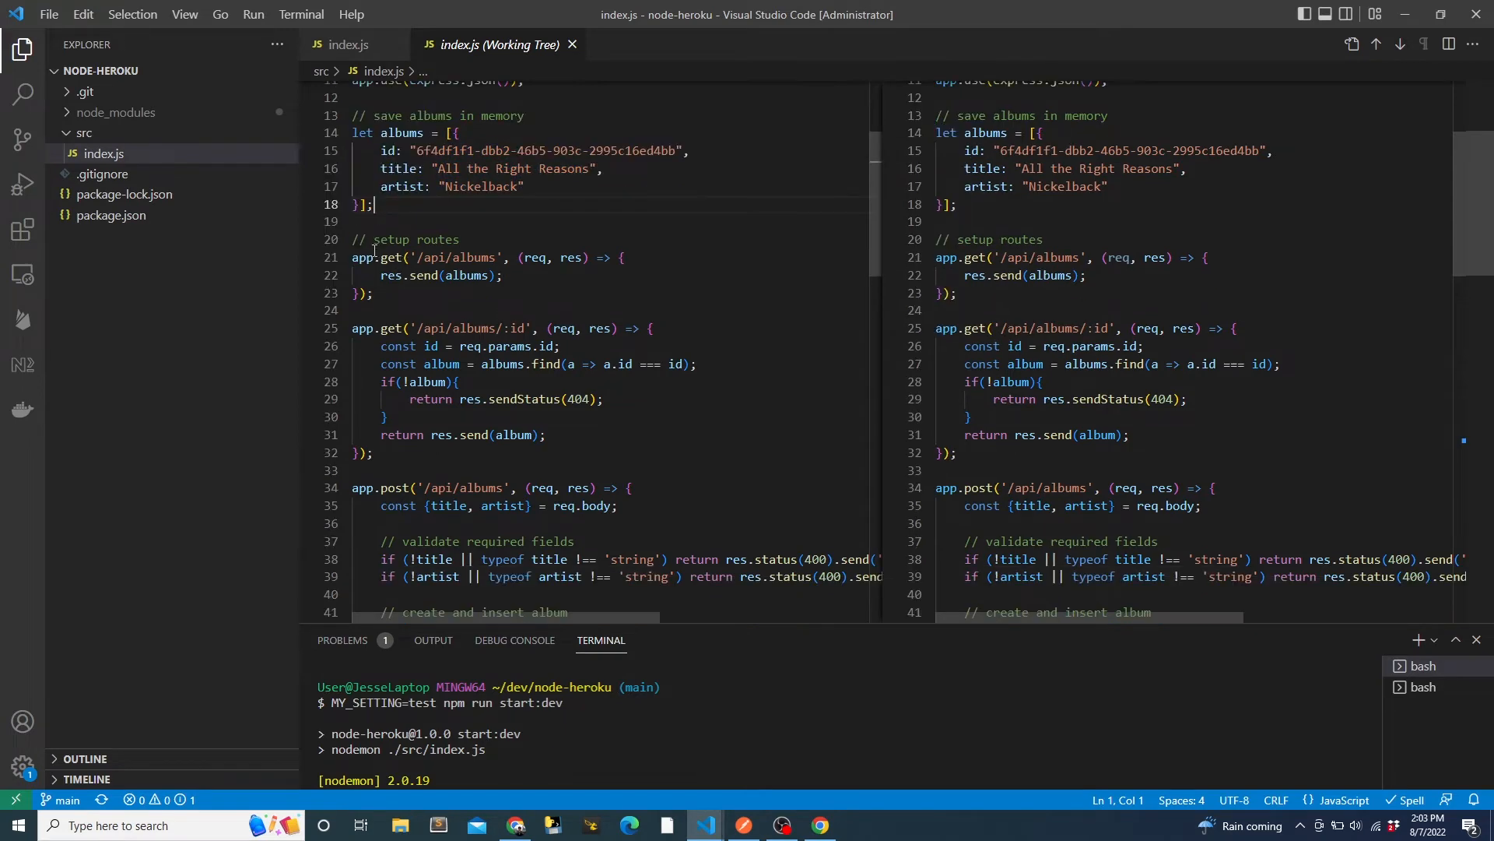
scroll(down, 3)
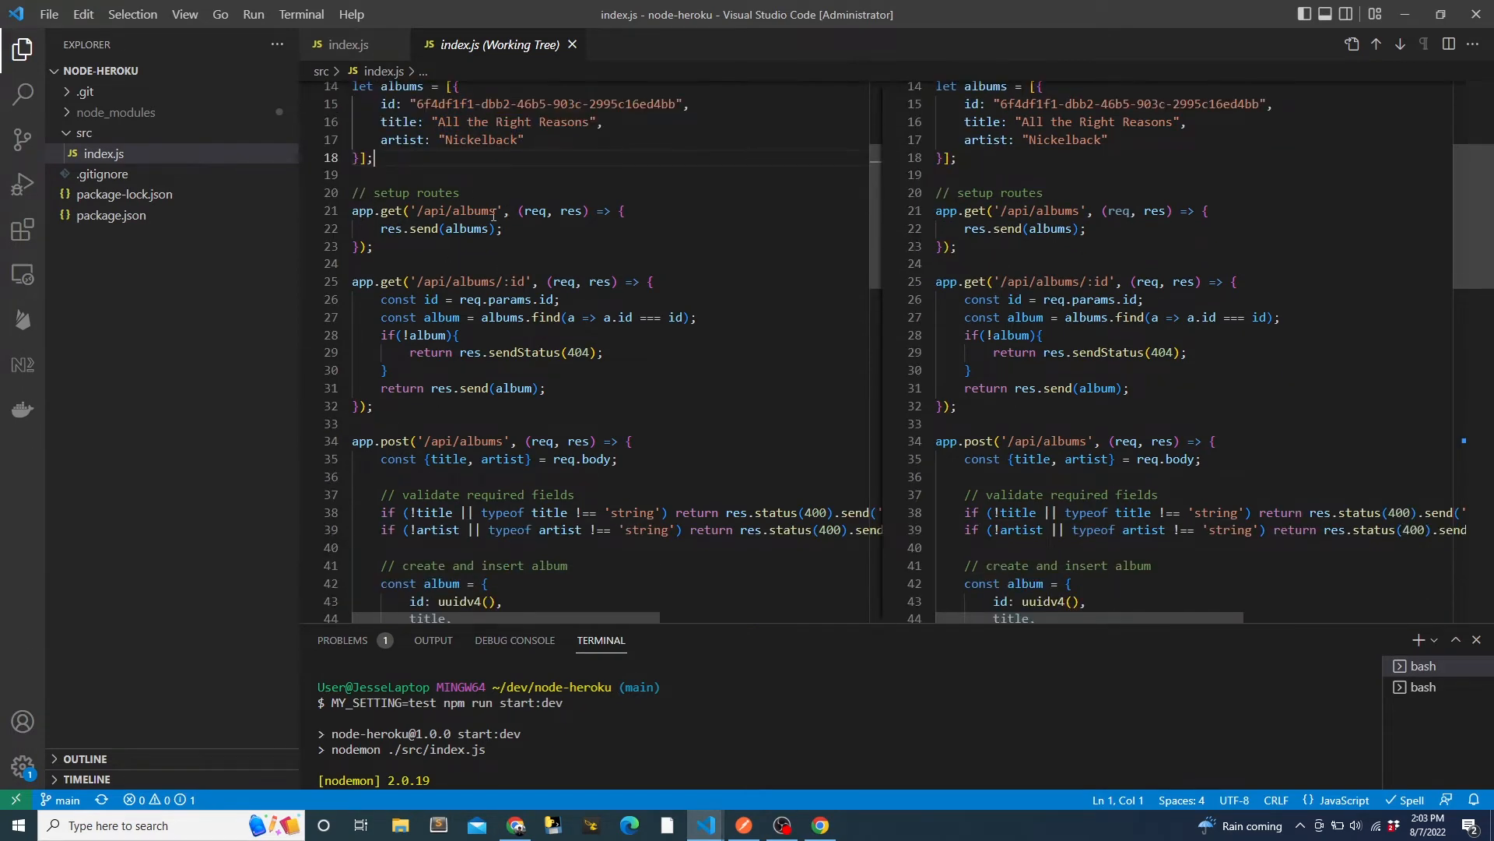
double_click(472, 281)
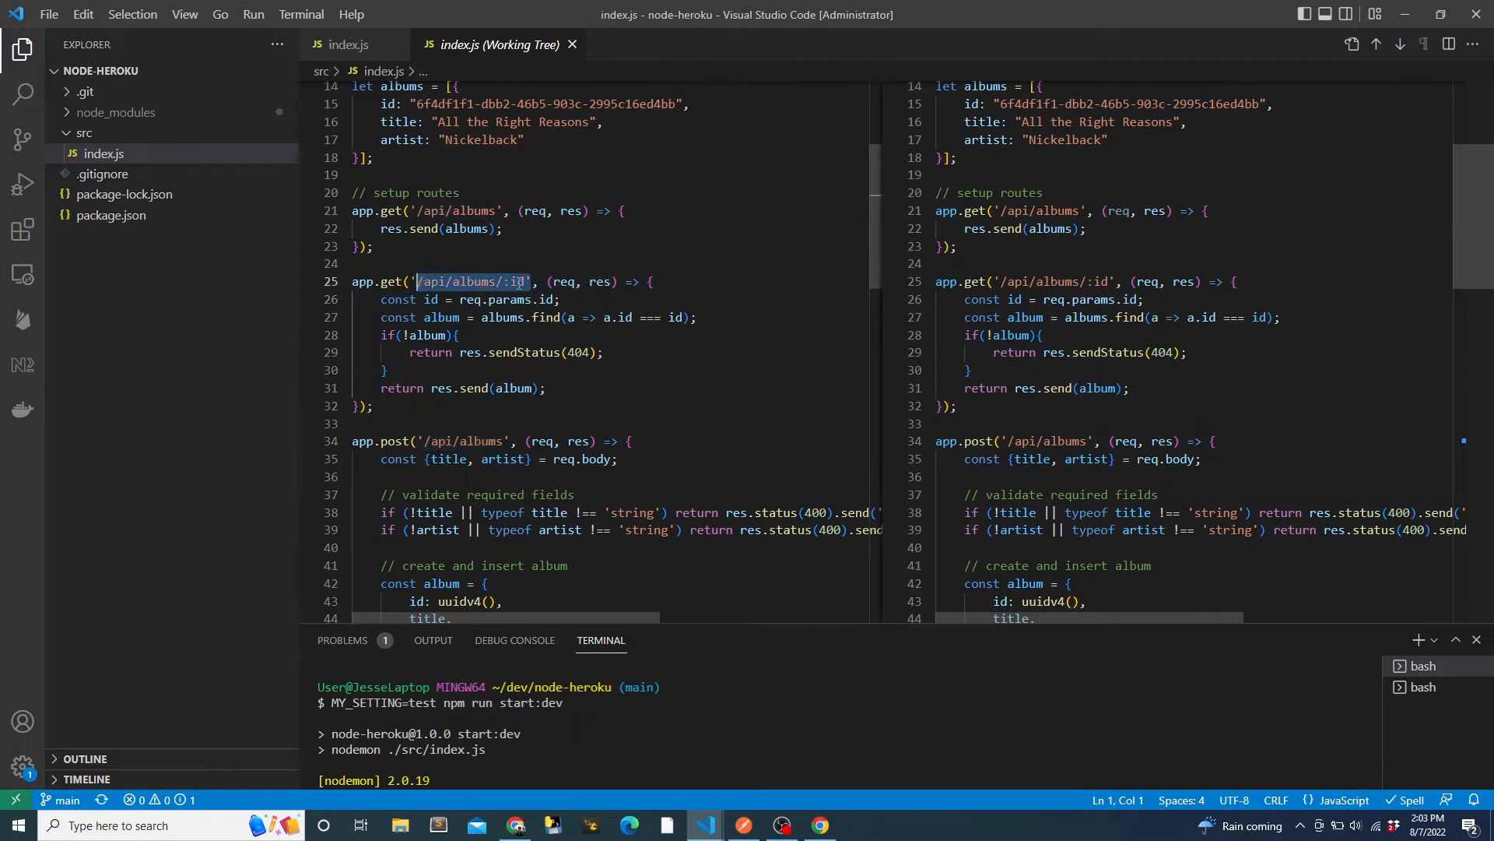
scroll(down, 3)
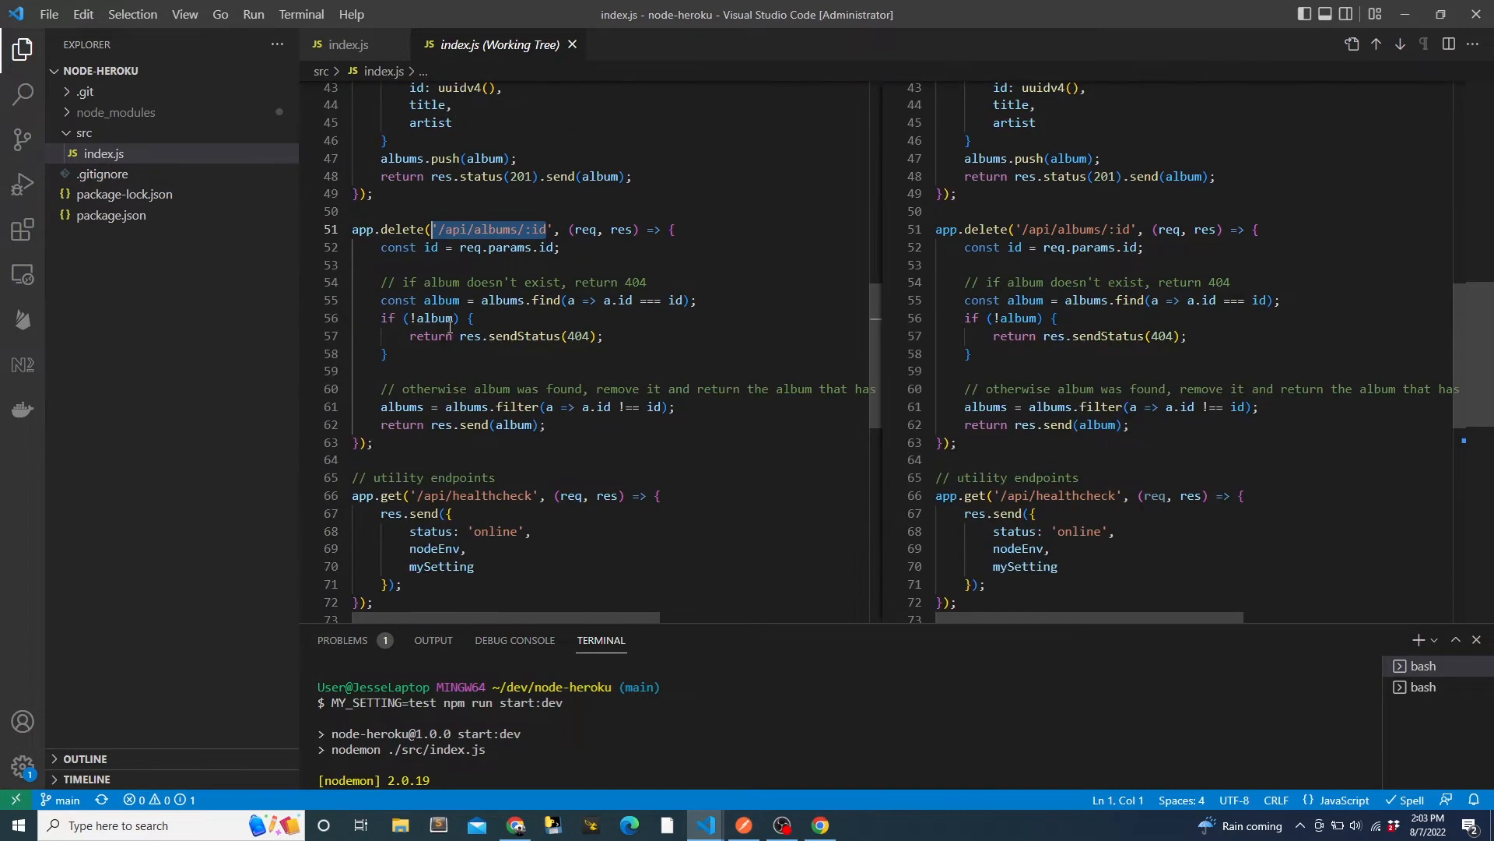
scroll(down, 3)
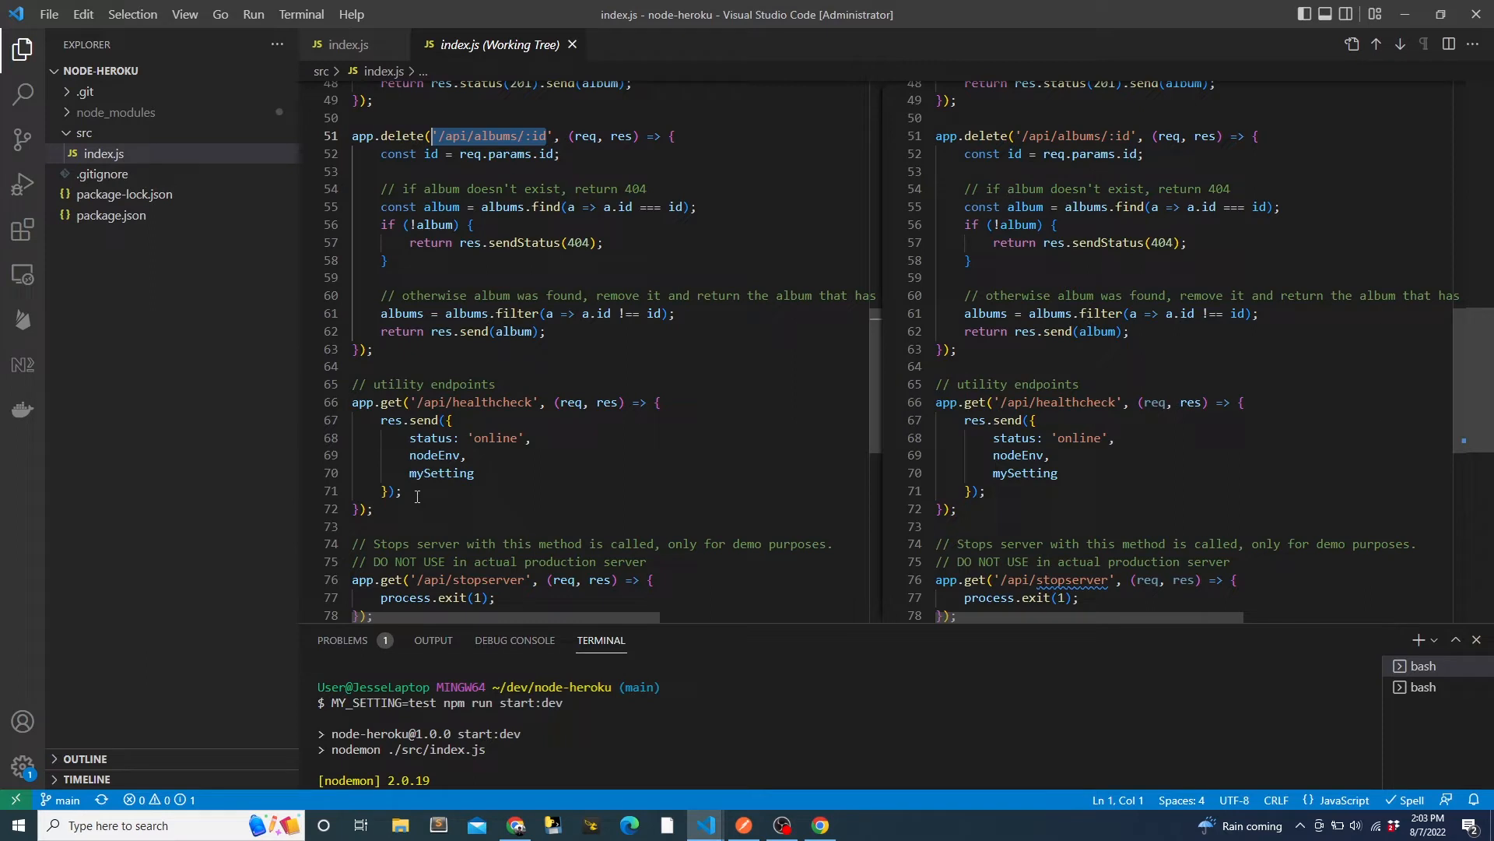
drag(384, 420, 400, 491)
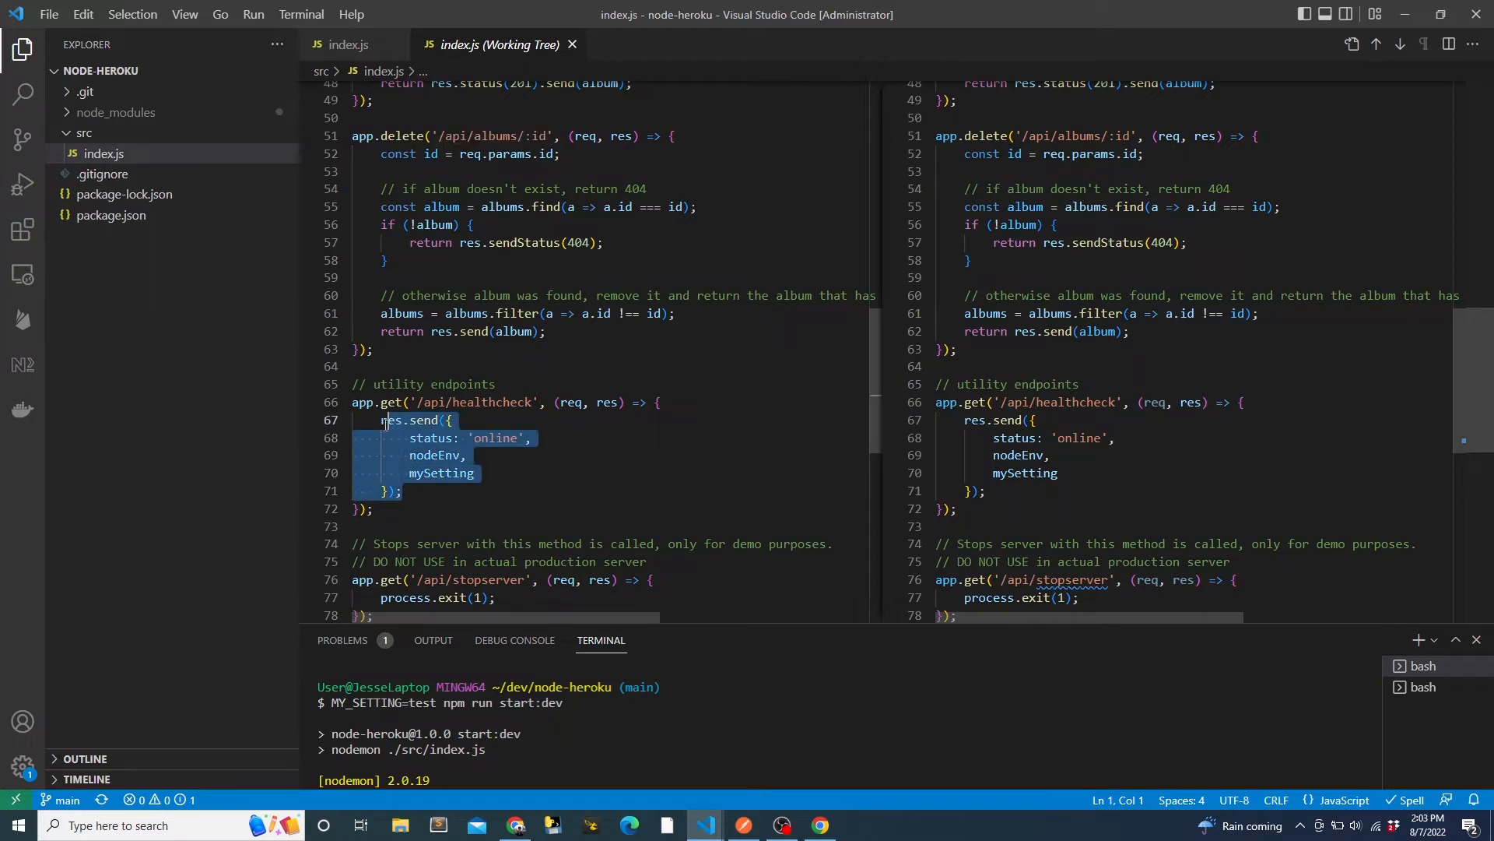
click(467, 454)
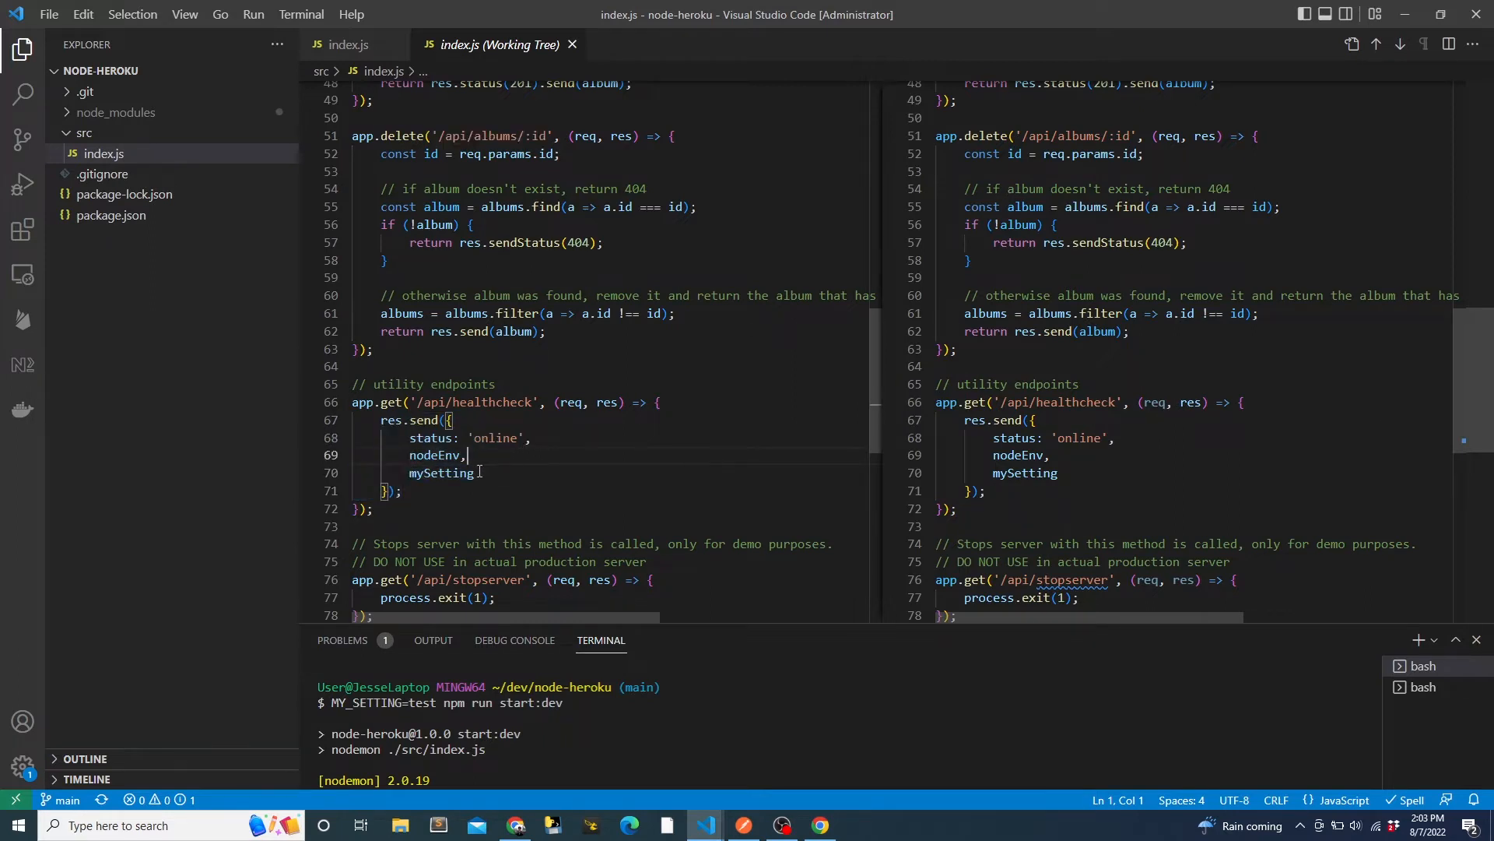
double_click(435, 455)
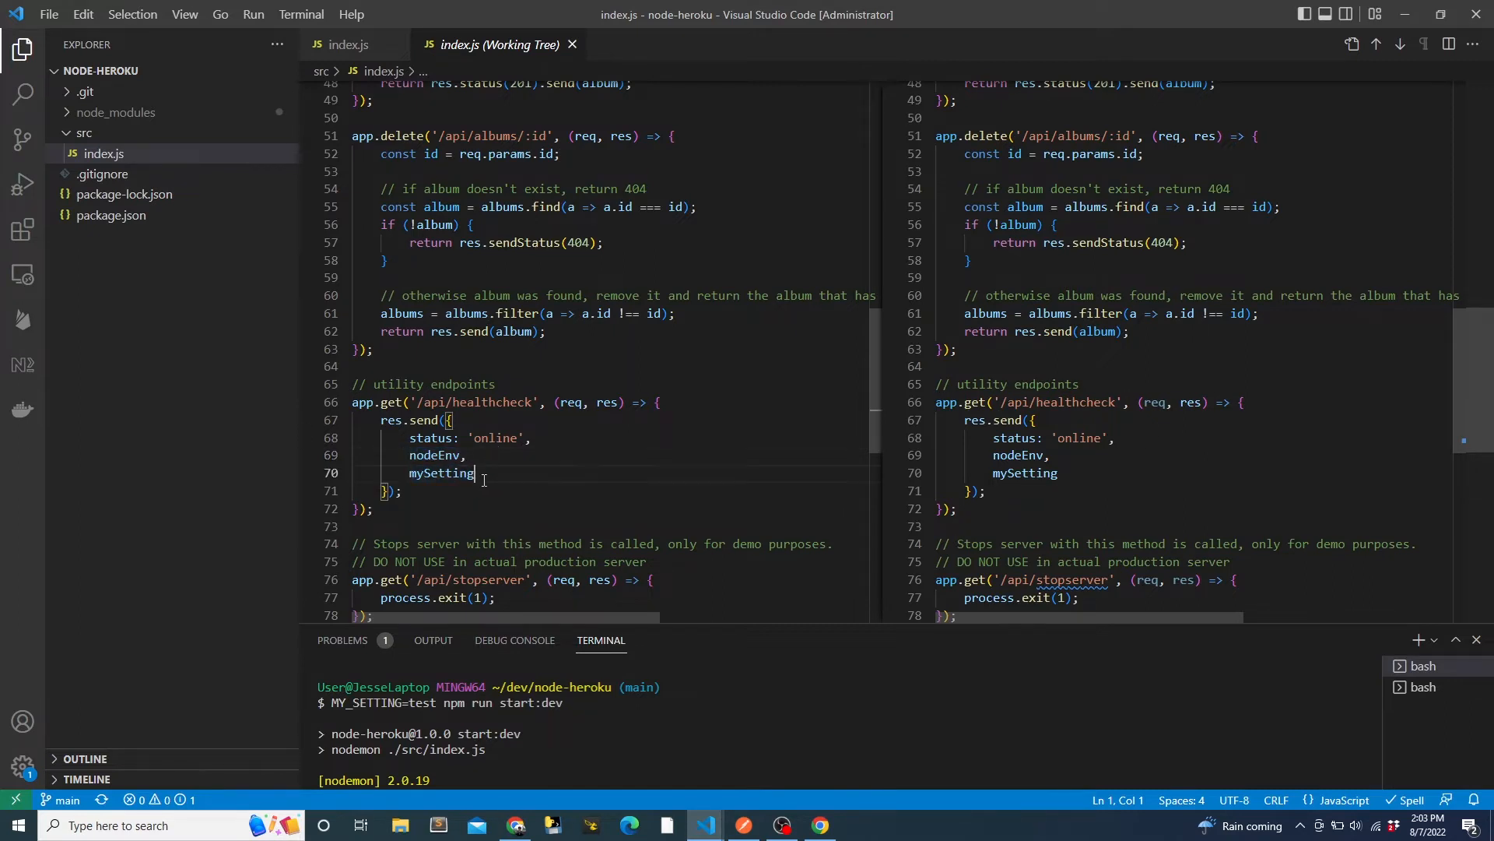
double_click(441, 472)
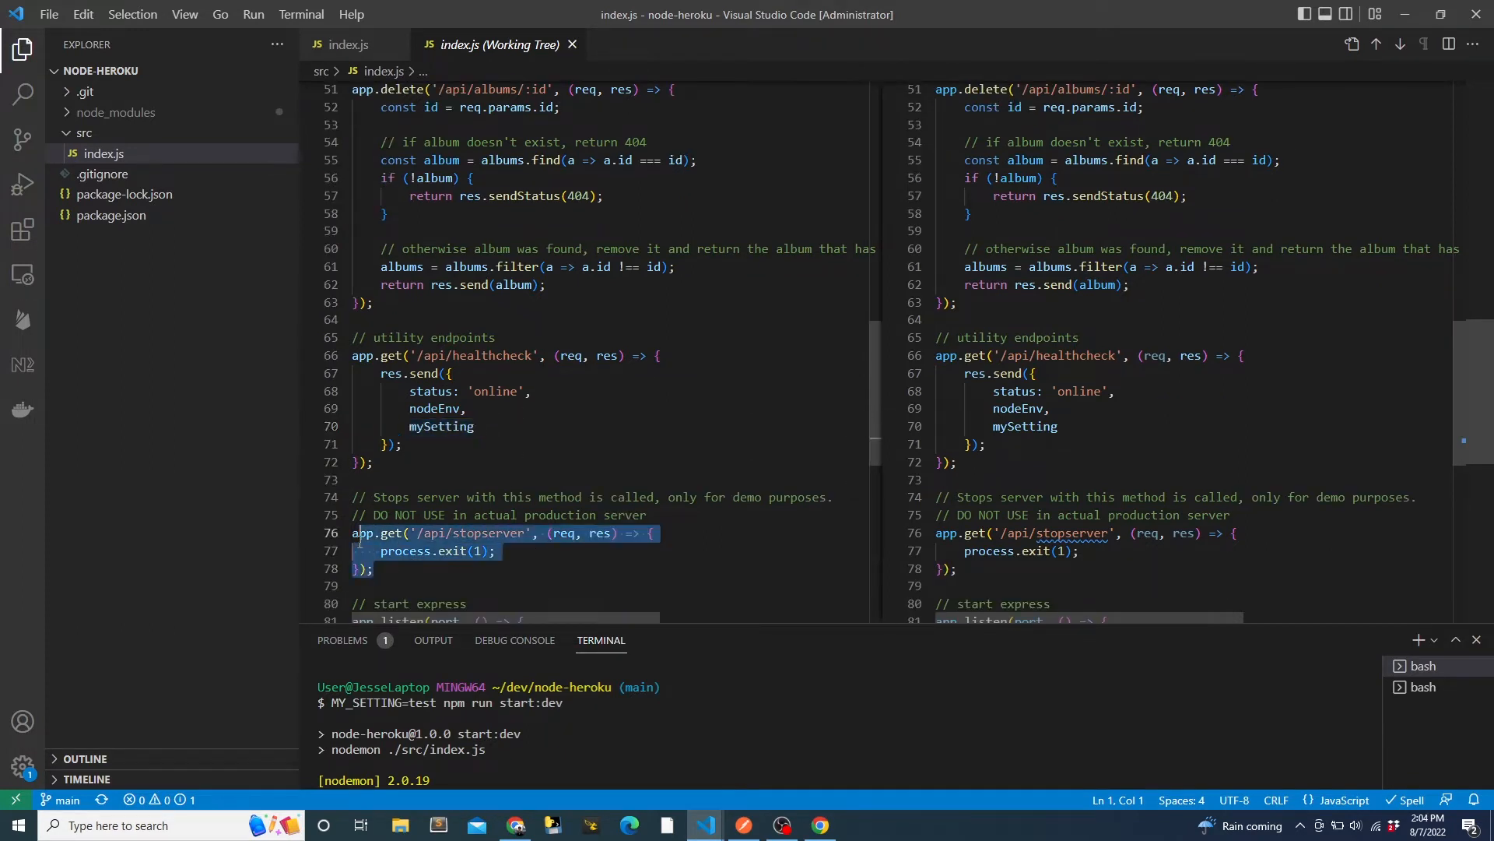
click(374, 569)
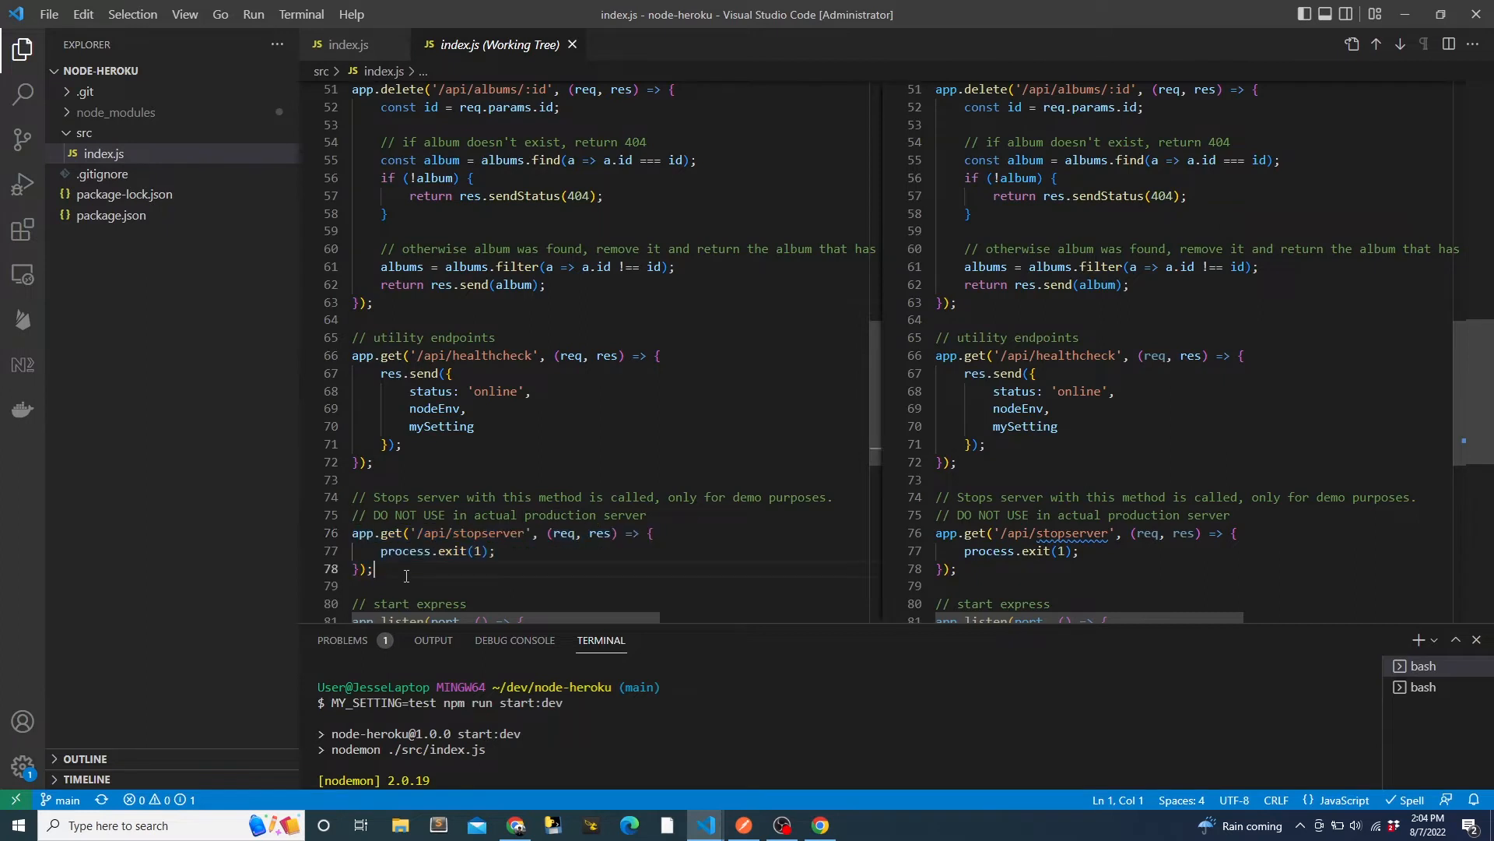
mouse_move(404, 564)
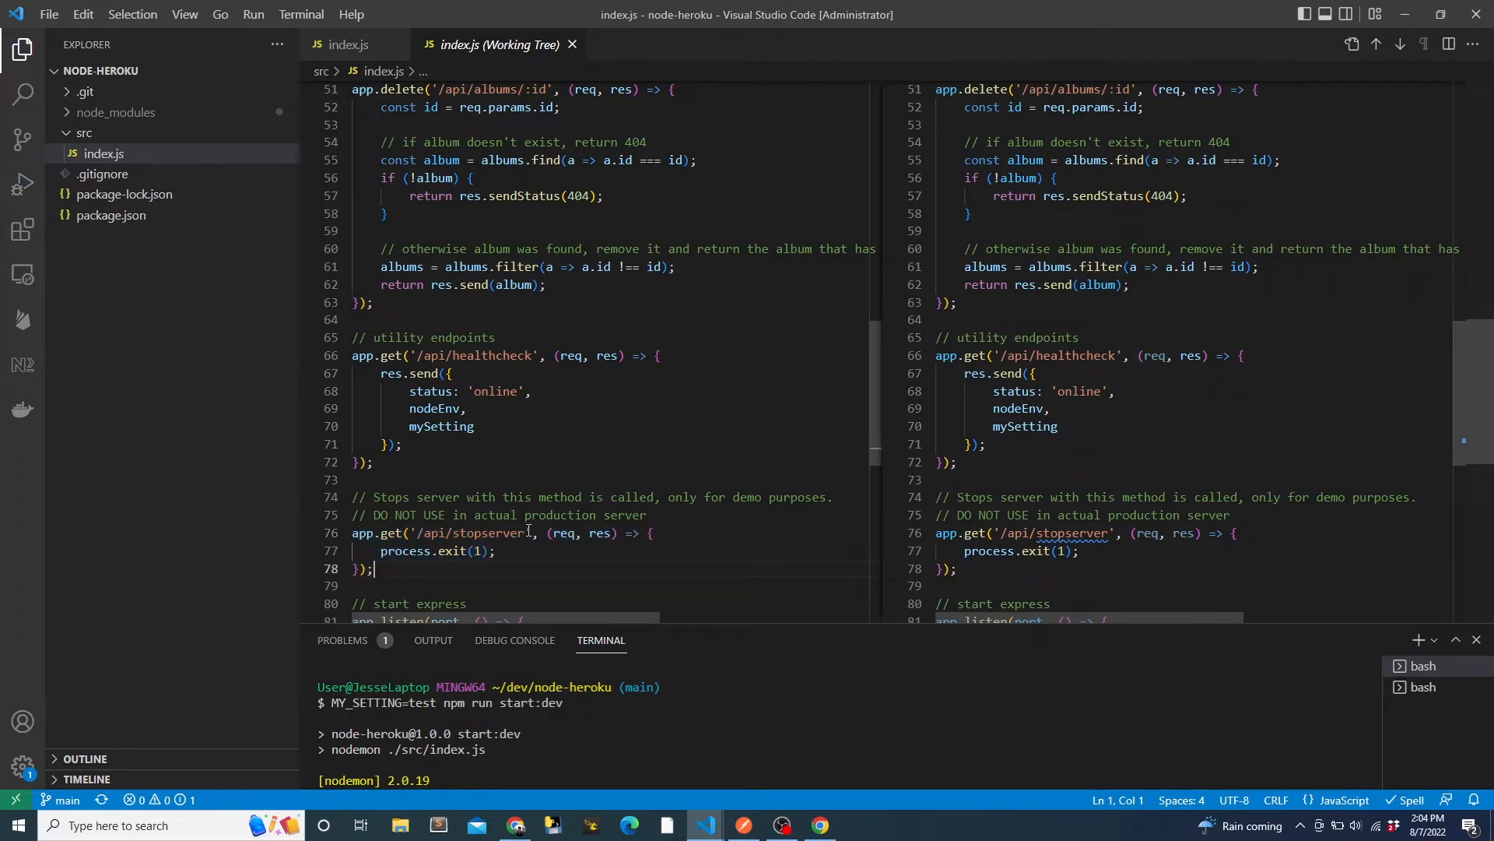
double_click(470, 532)
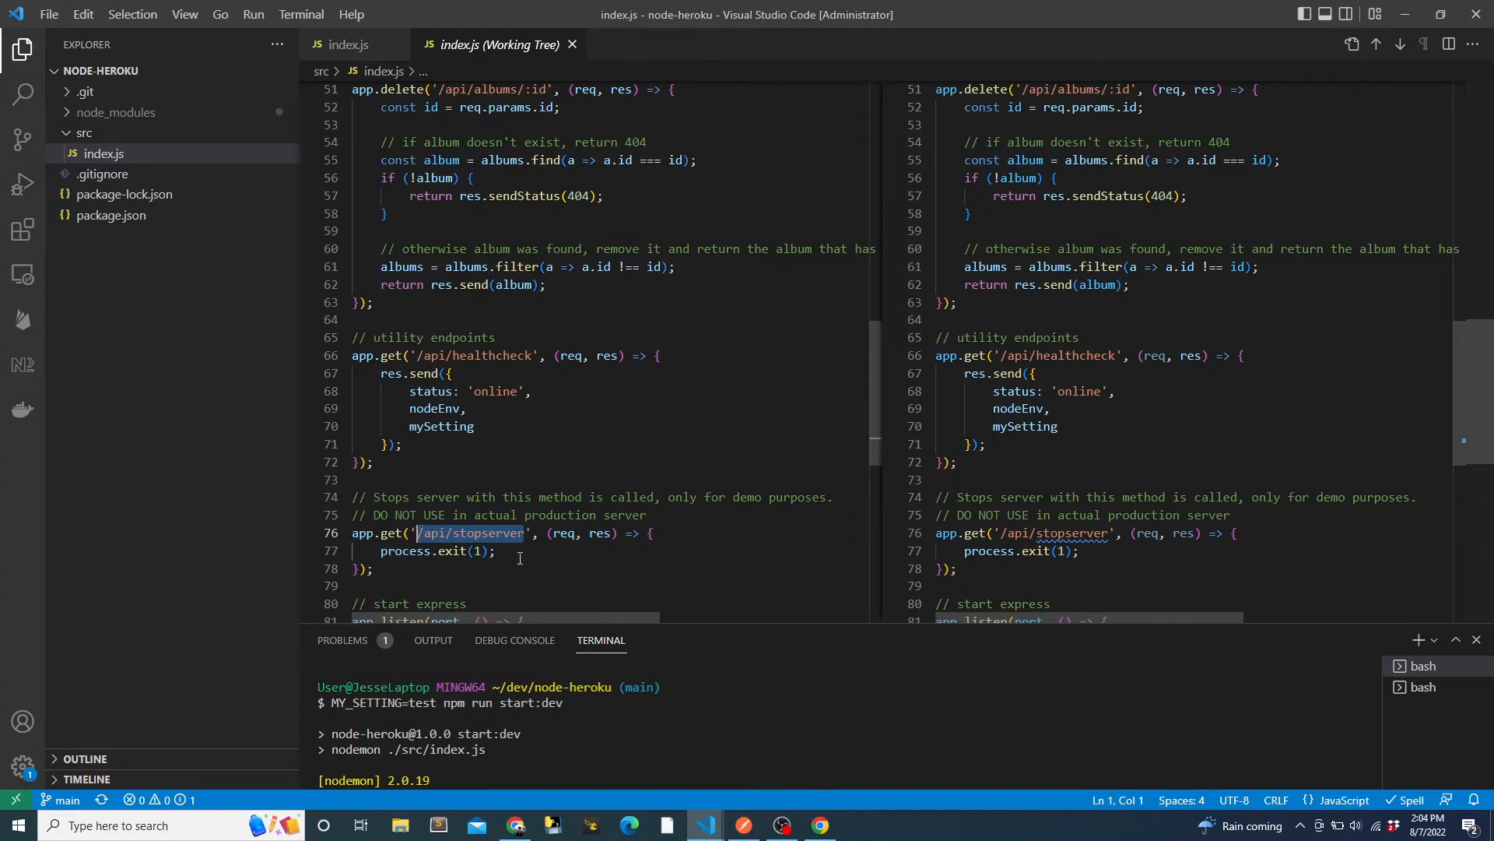
click(497, 551)
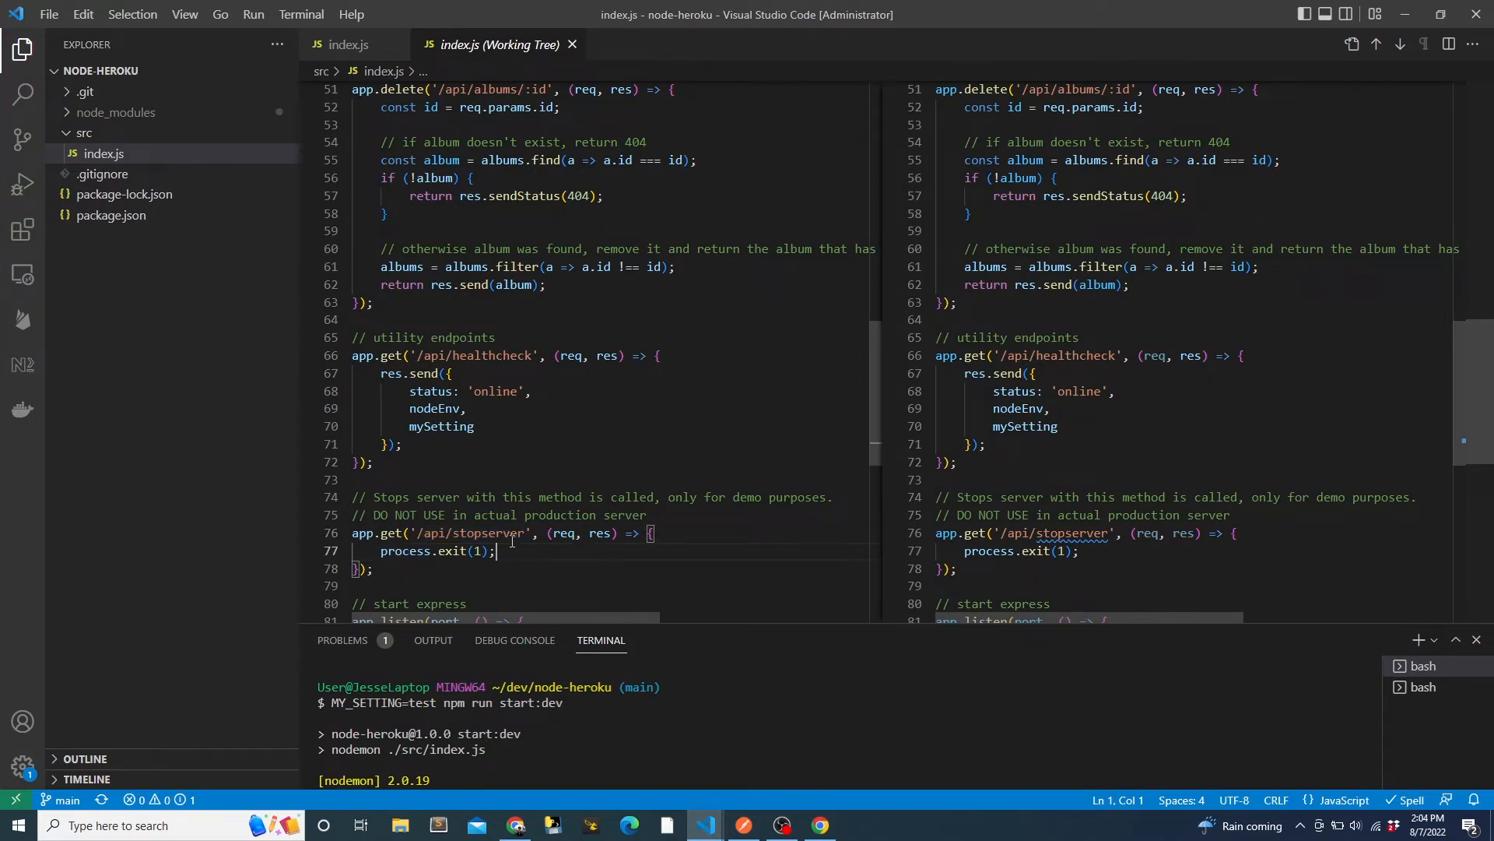
scroll(down, 3)
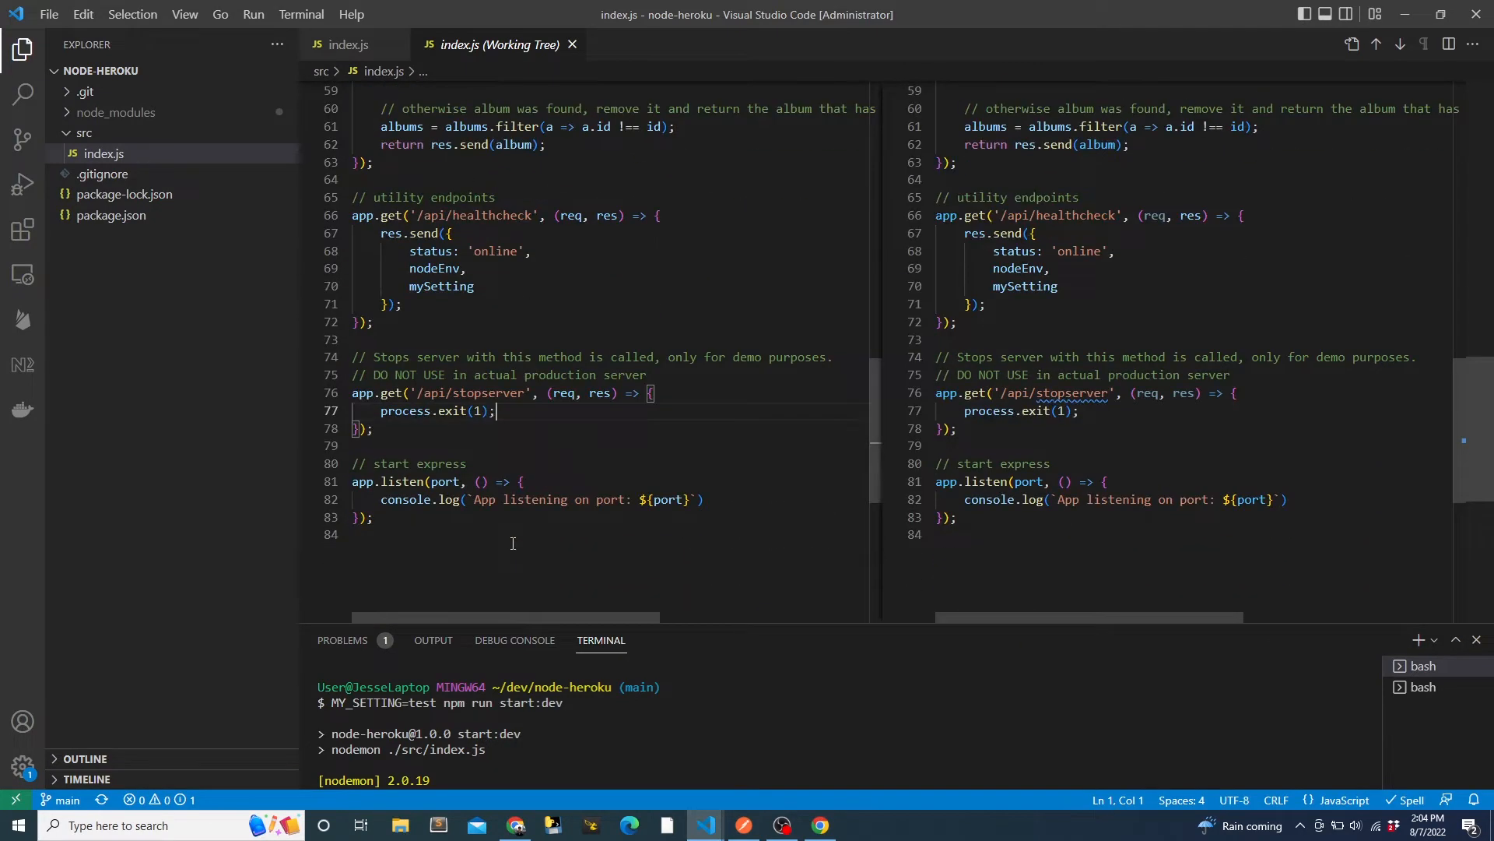
drag(352, 464, 375, 518)
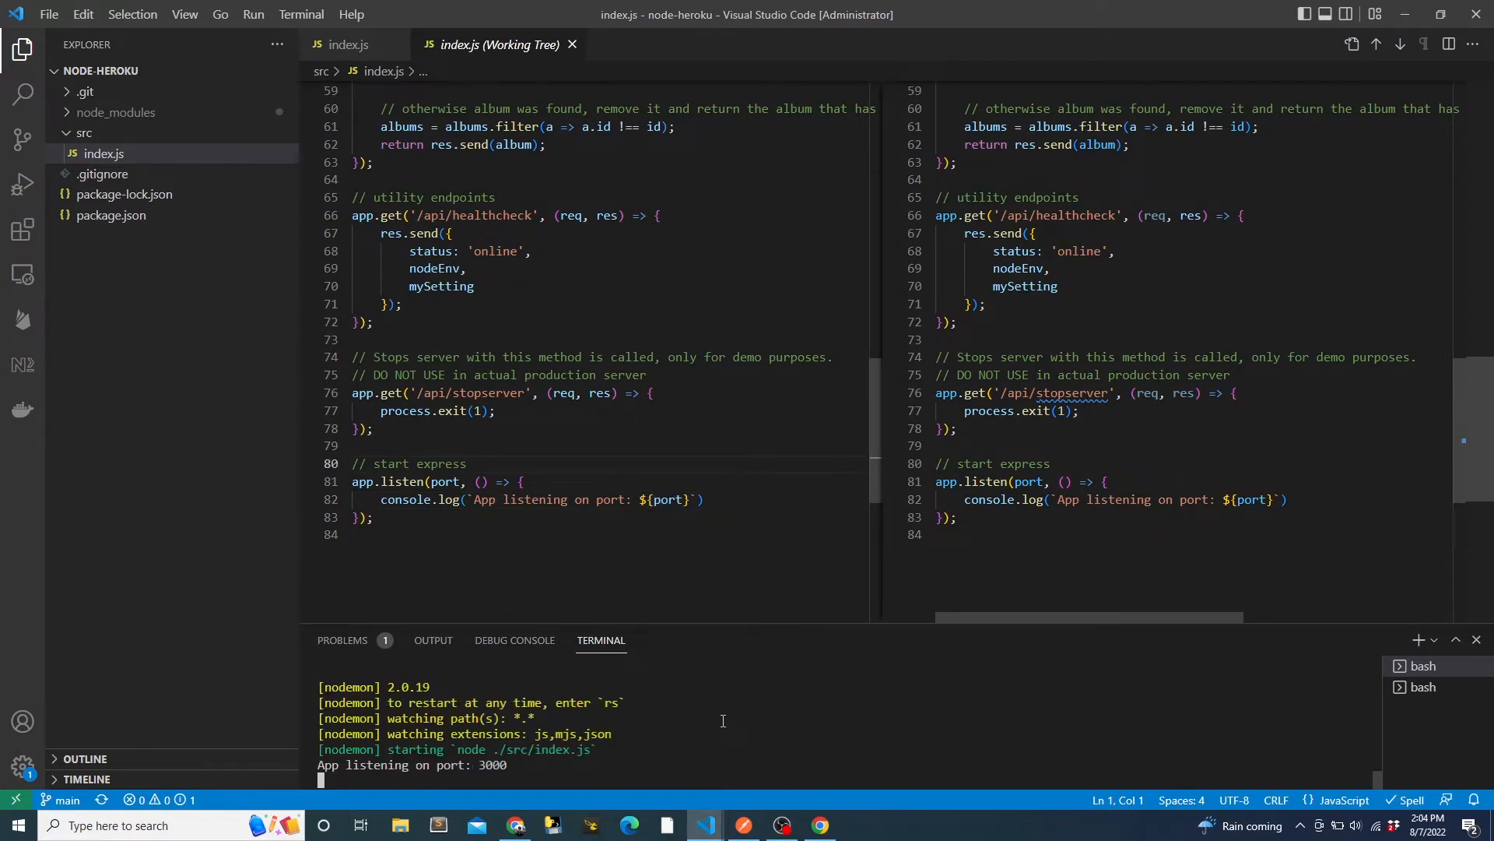
Enter MY_SETTING=test npm run start:dev in the integrated terminal
text(MY_SETTING=test npm run start:dev)
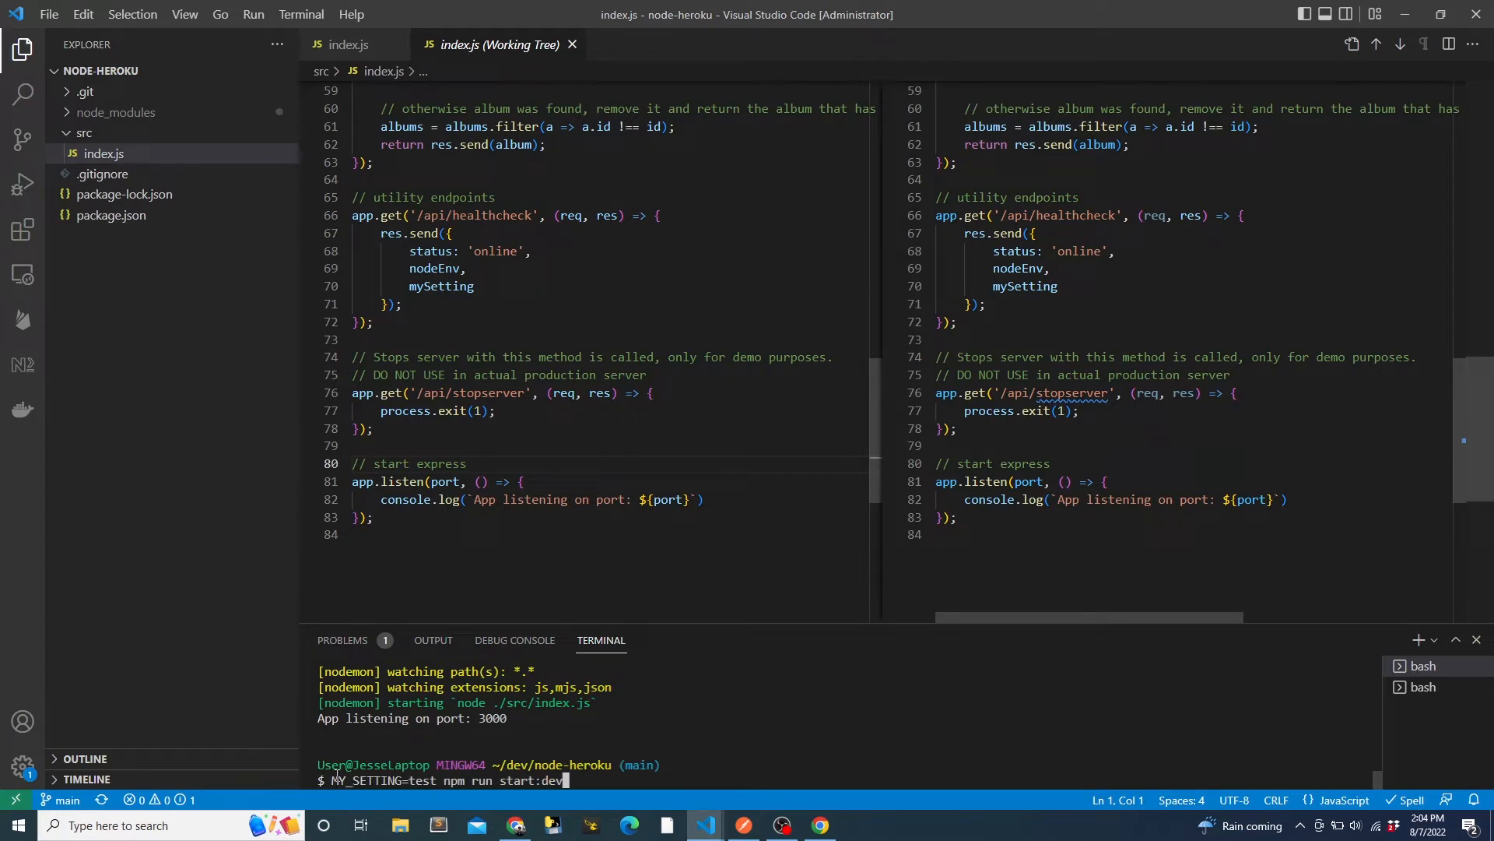
mouse_move(589, 799)
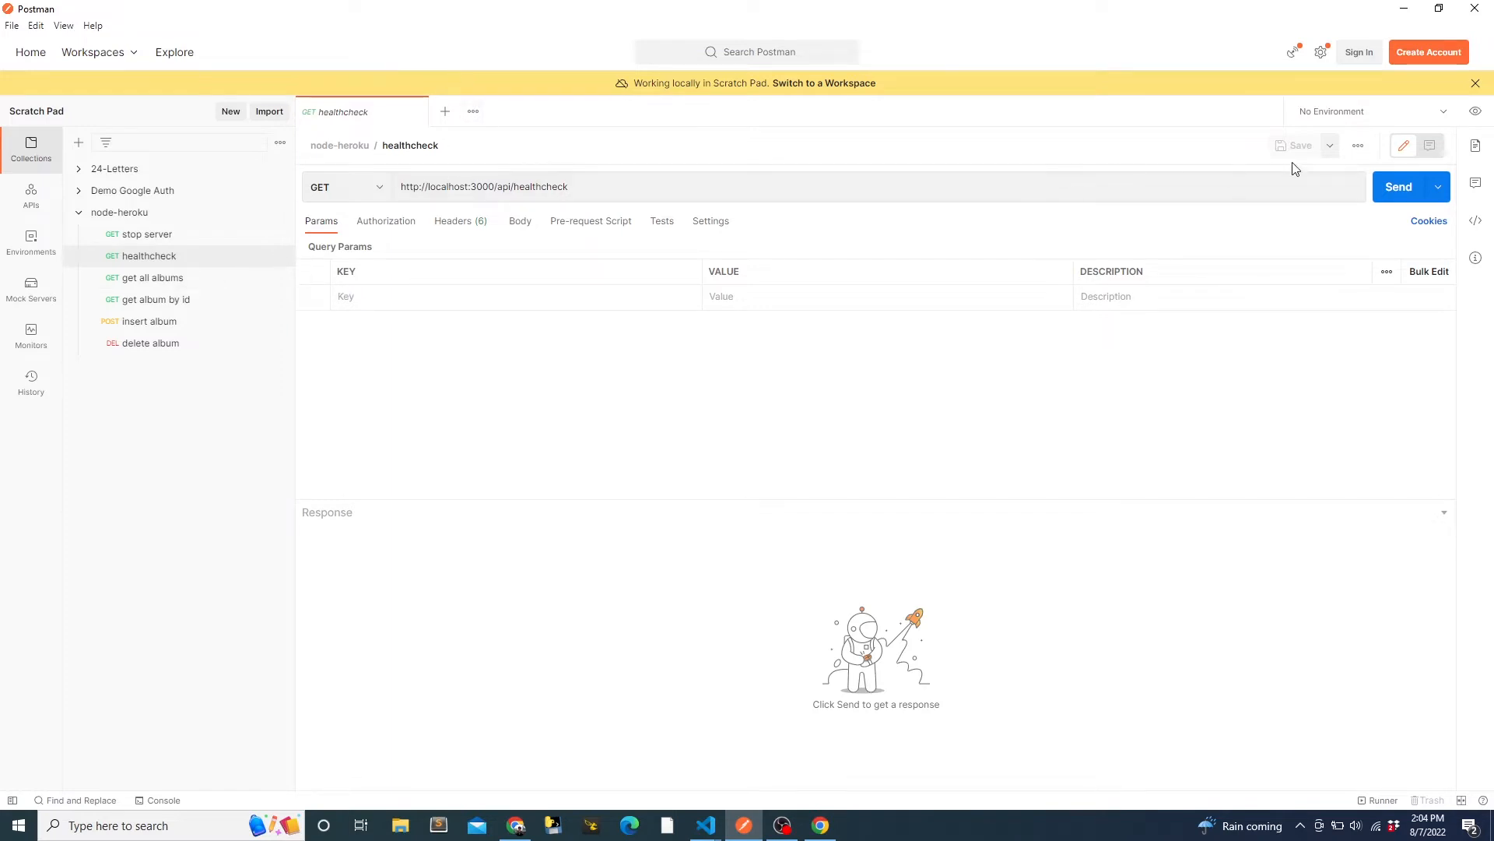
Send the local healthcheck request and check it returns status online with mySetting test
click(1397, 186)
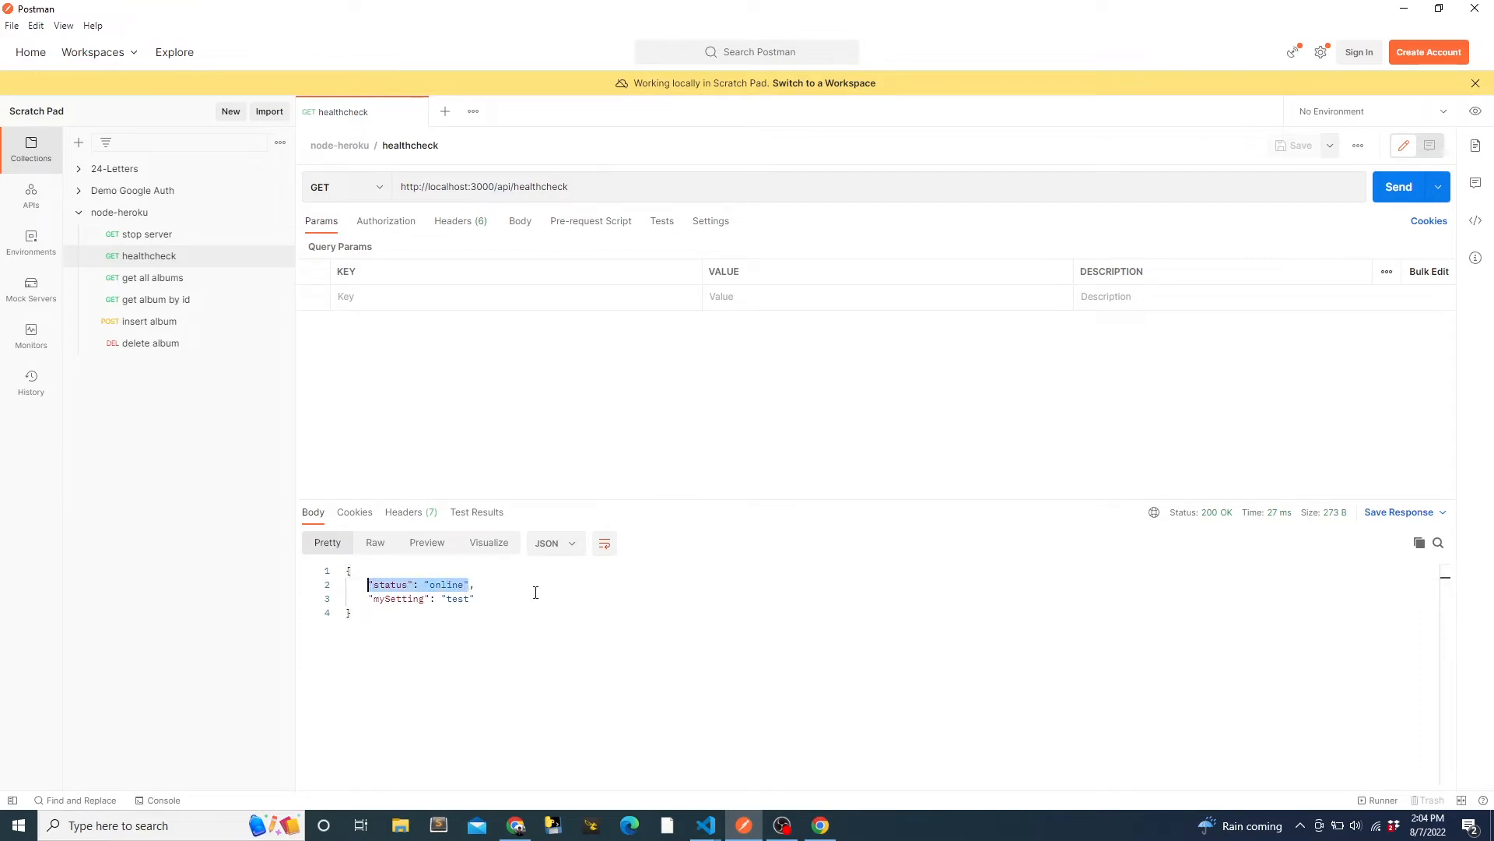
click(474, 598)
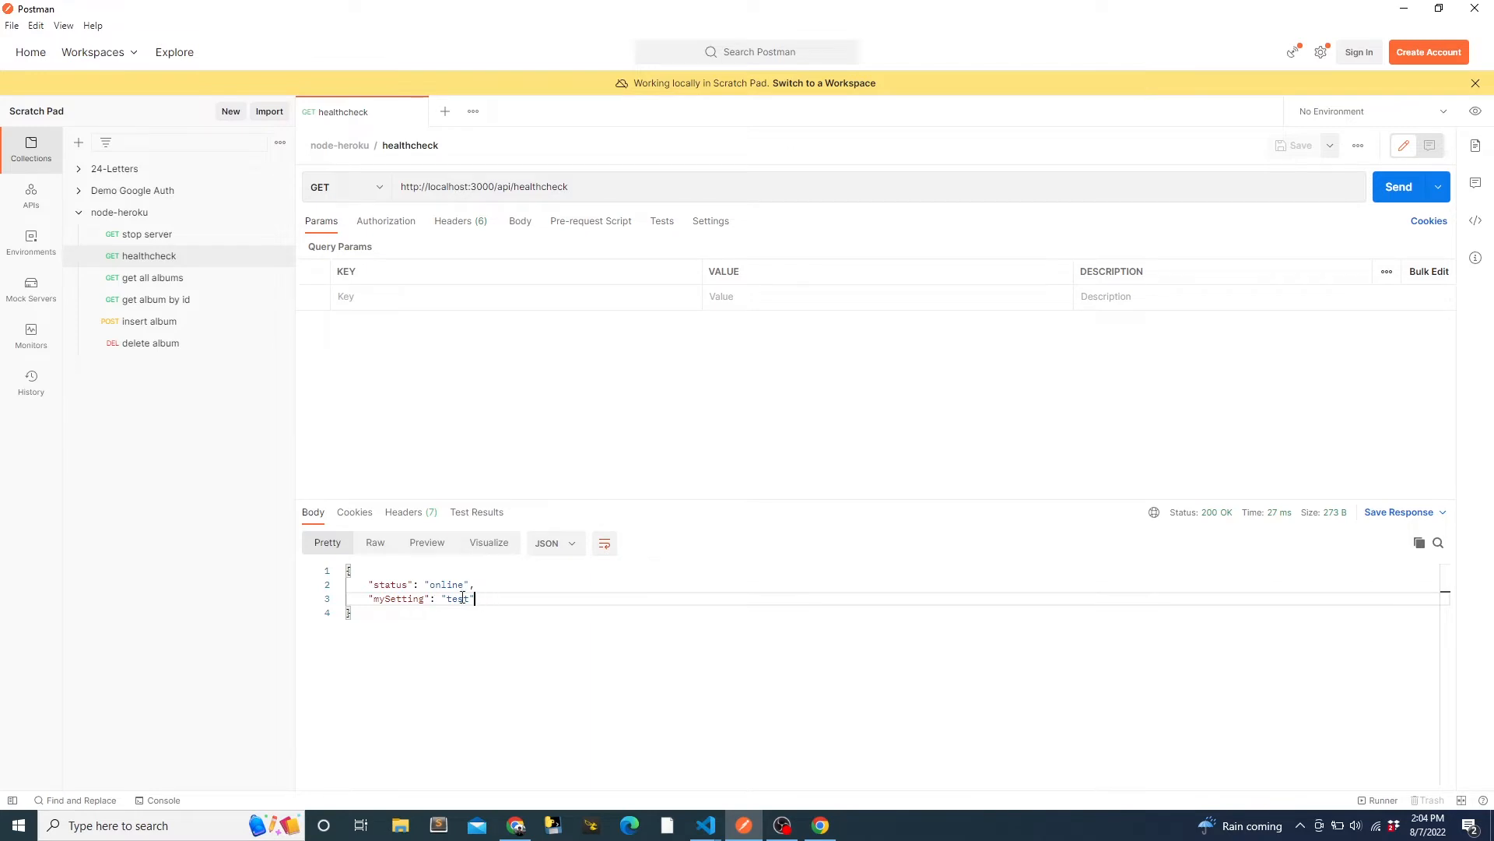
double_click(395, 598)
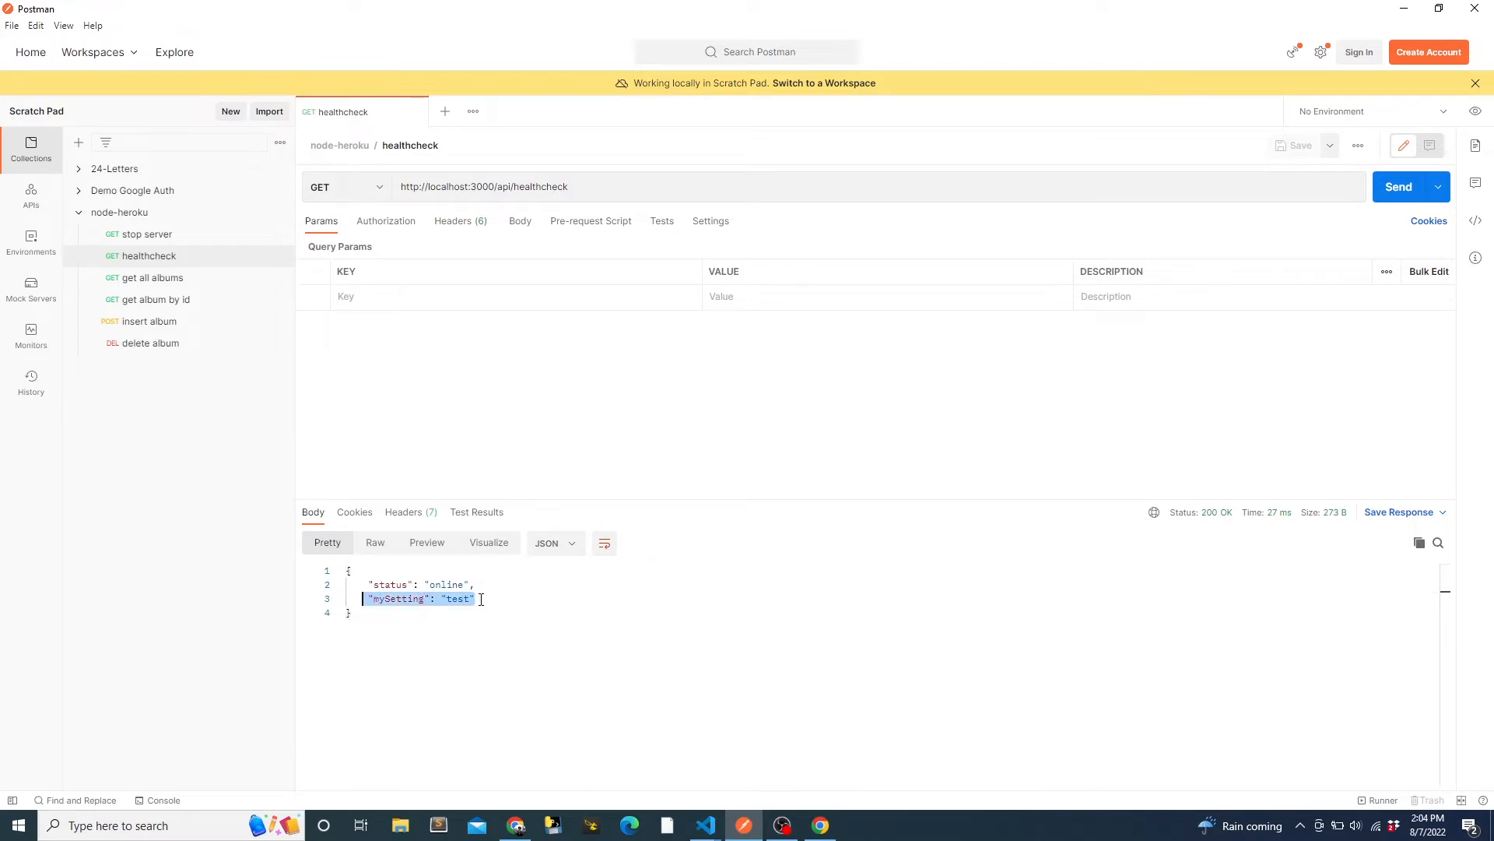
Confirm get all albums returns Nickelback, send insert album, and view the GitHub repository
click(474, 598)
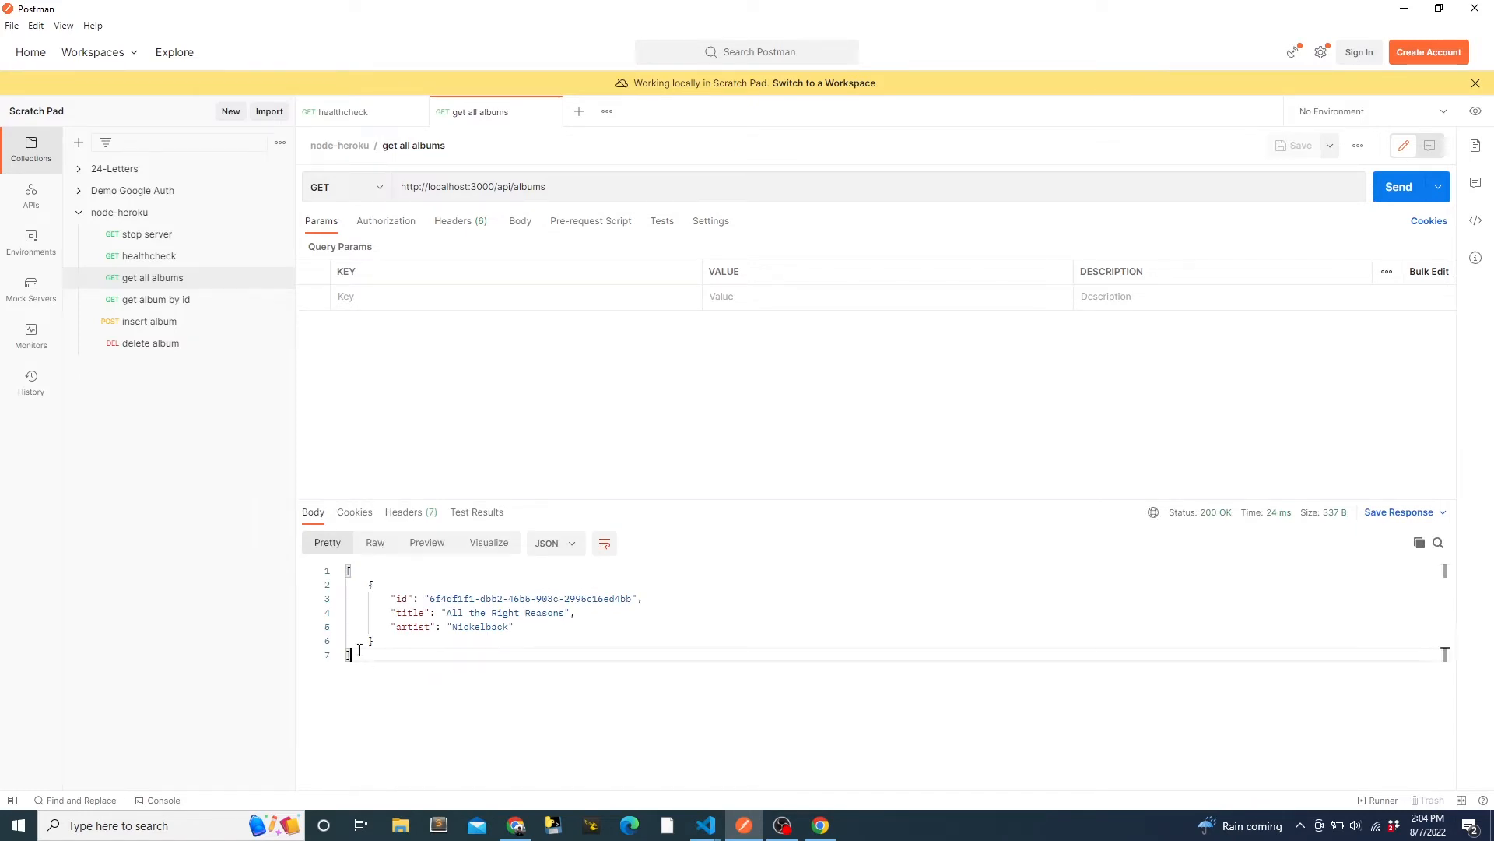
double_click(486, 625)
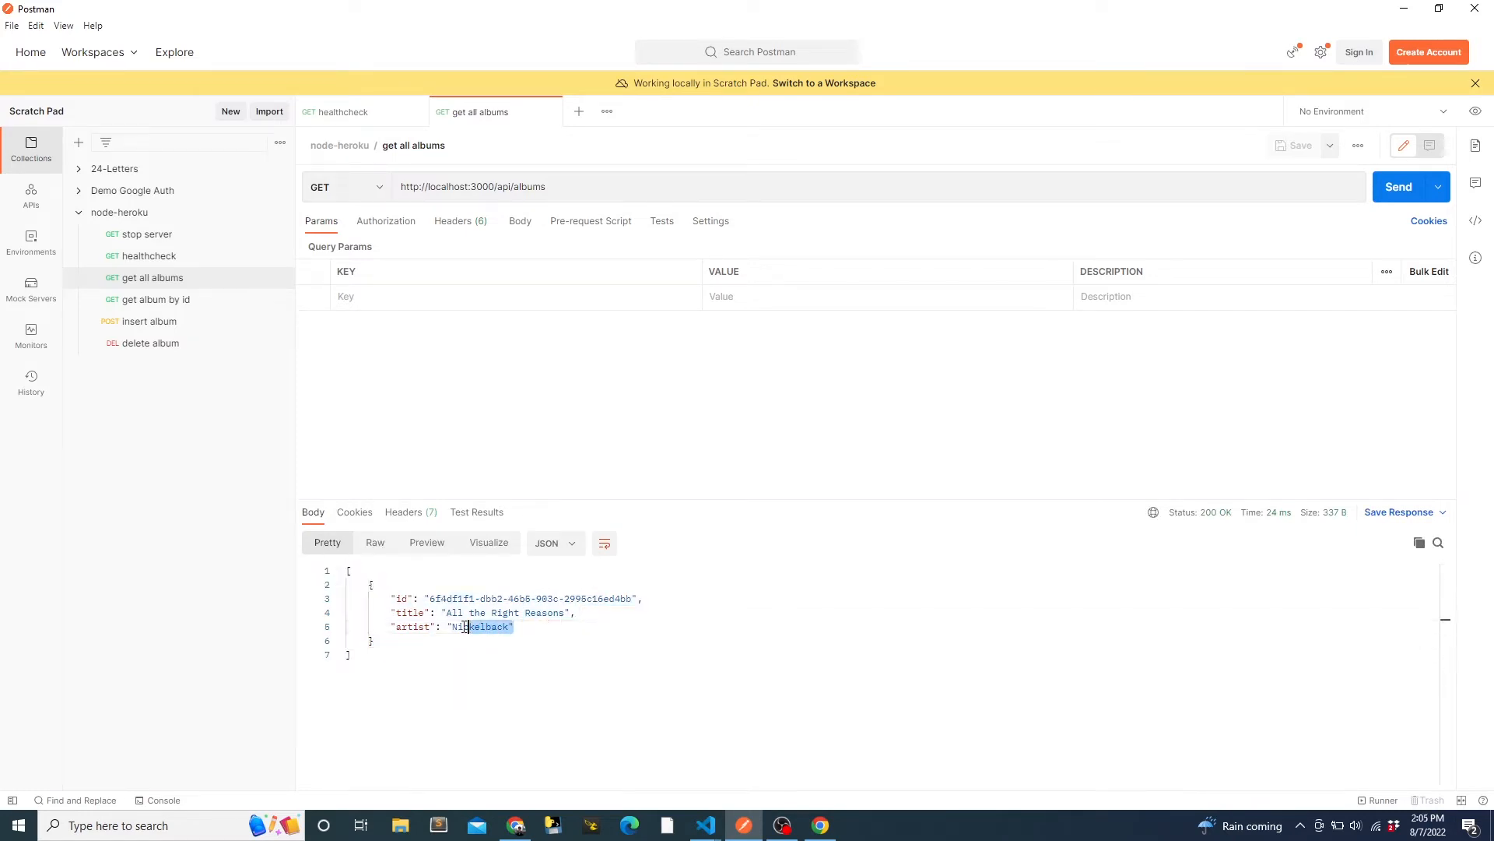
click(149, 322)
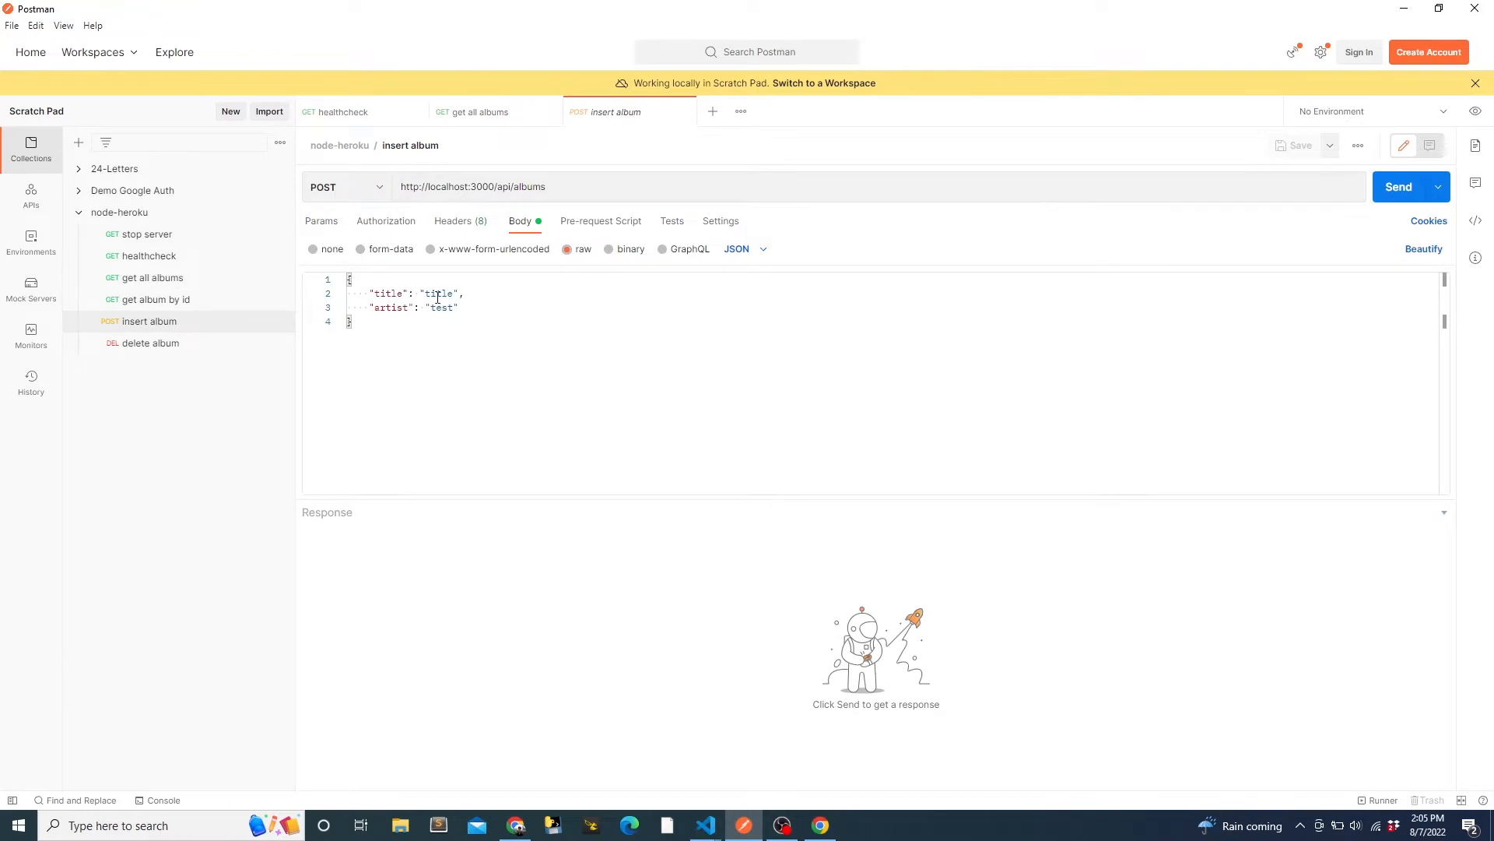
click(1397, 186)
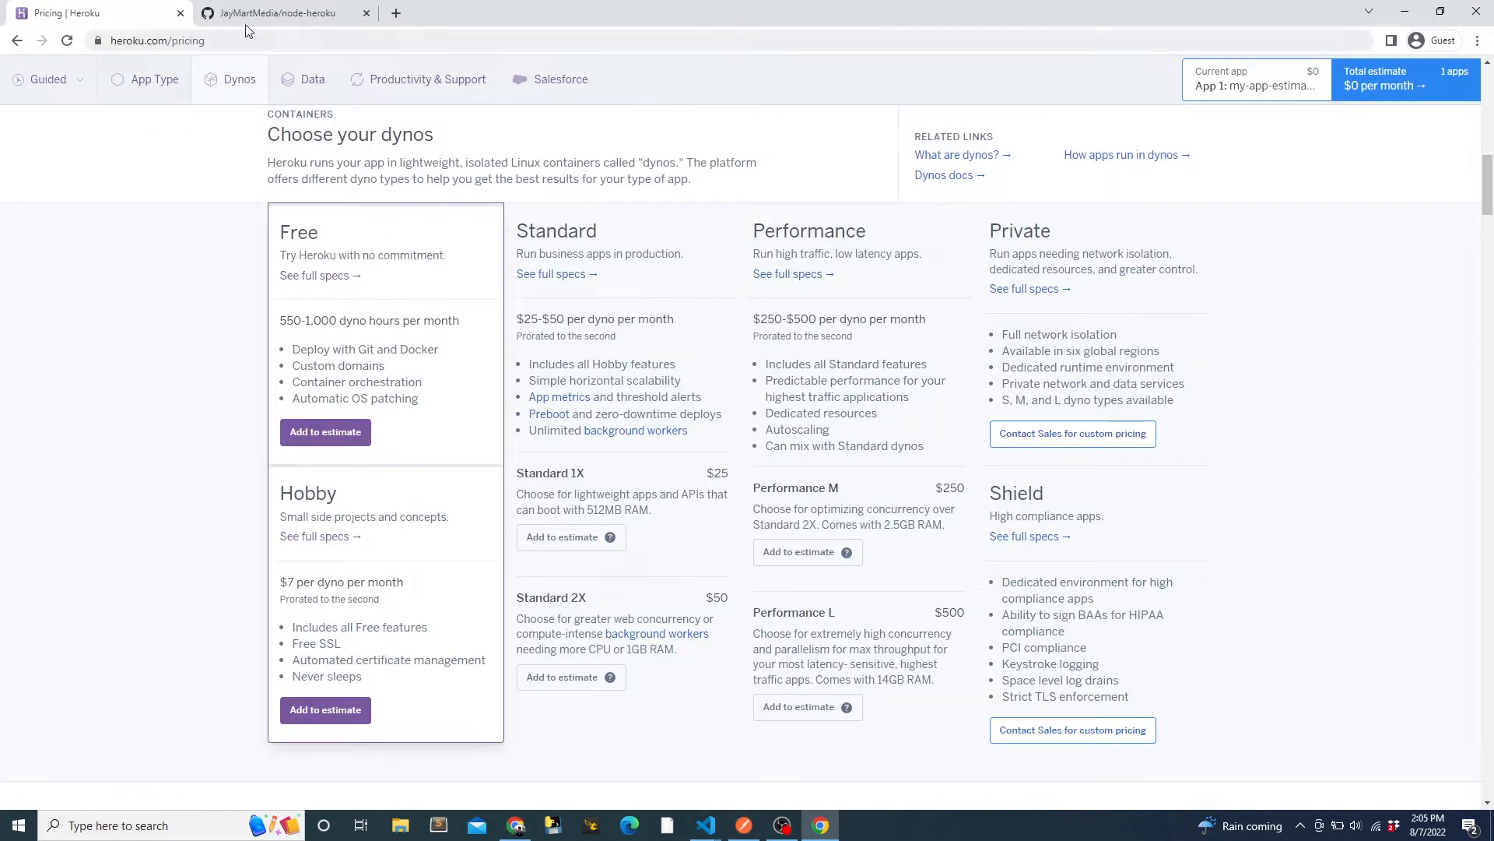
click(277, 12)
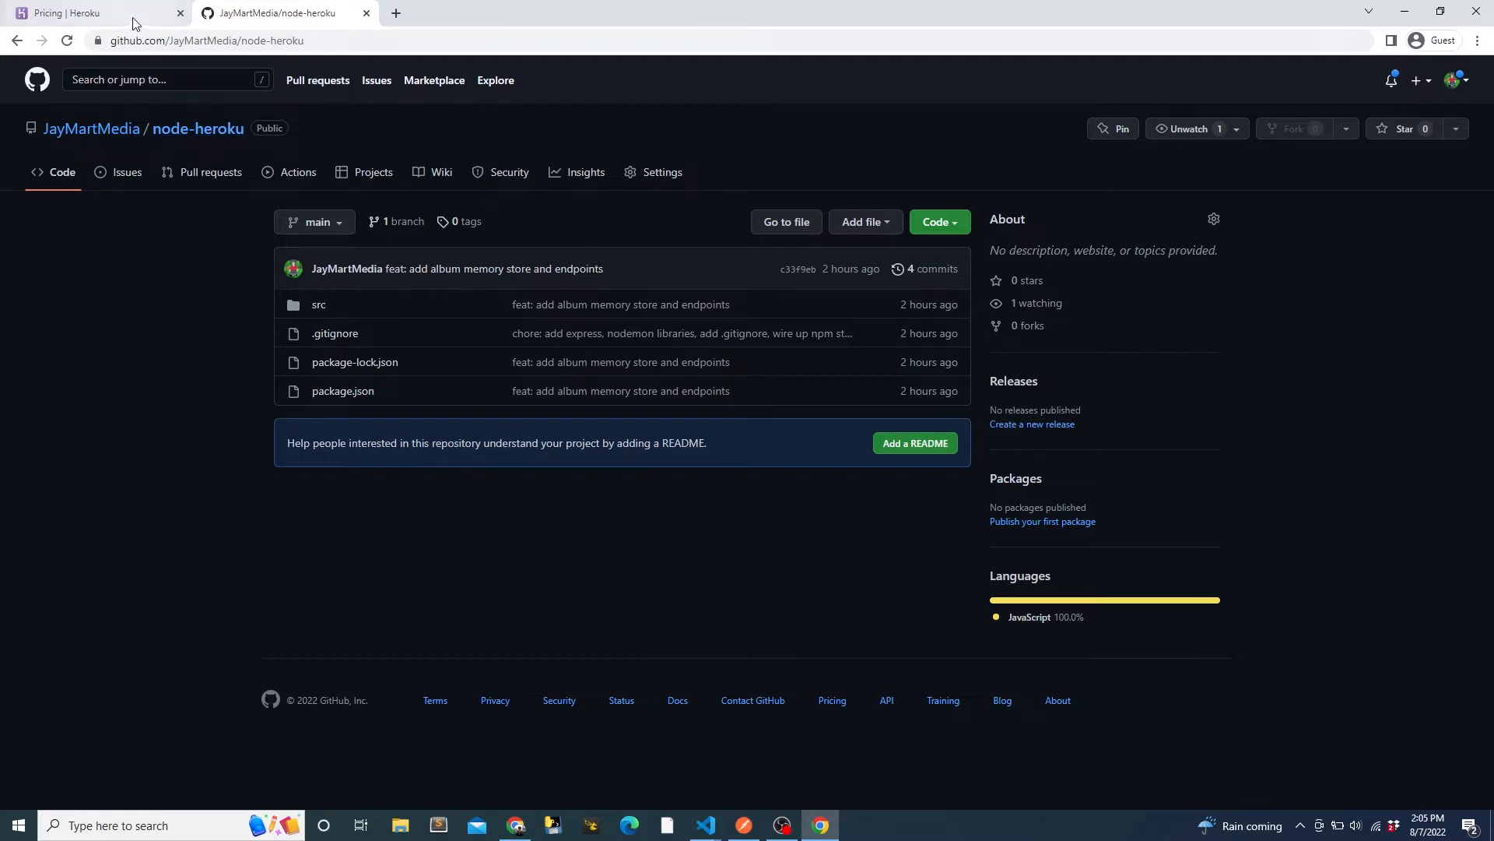
Fill Heroku's sign-up form with Node.js as primary language and tick the reCAPTCHA
click(90, 13)
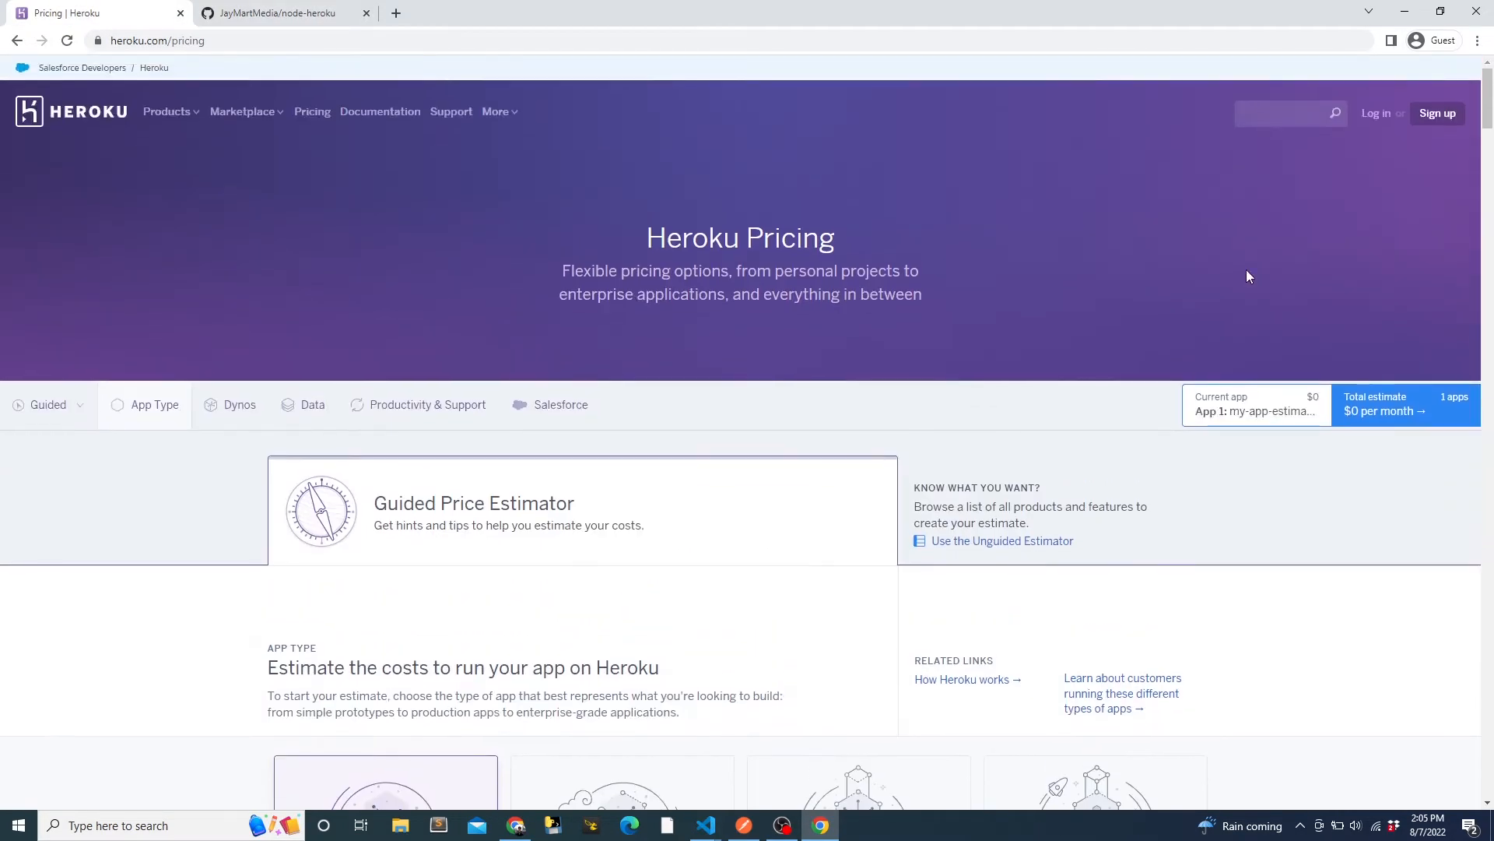
click(1438, 112)
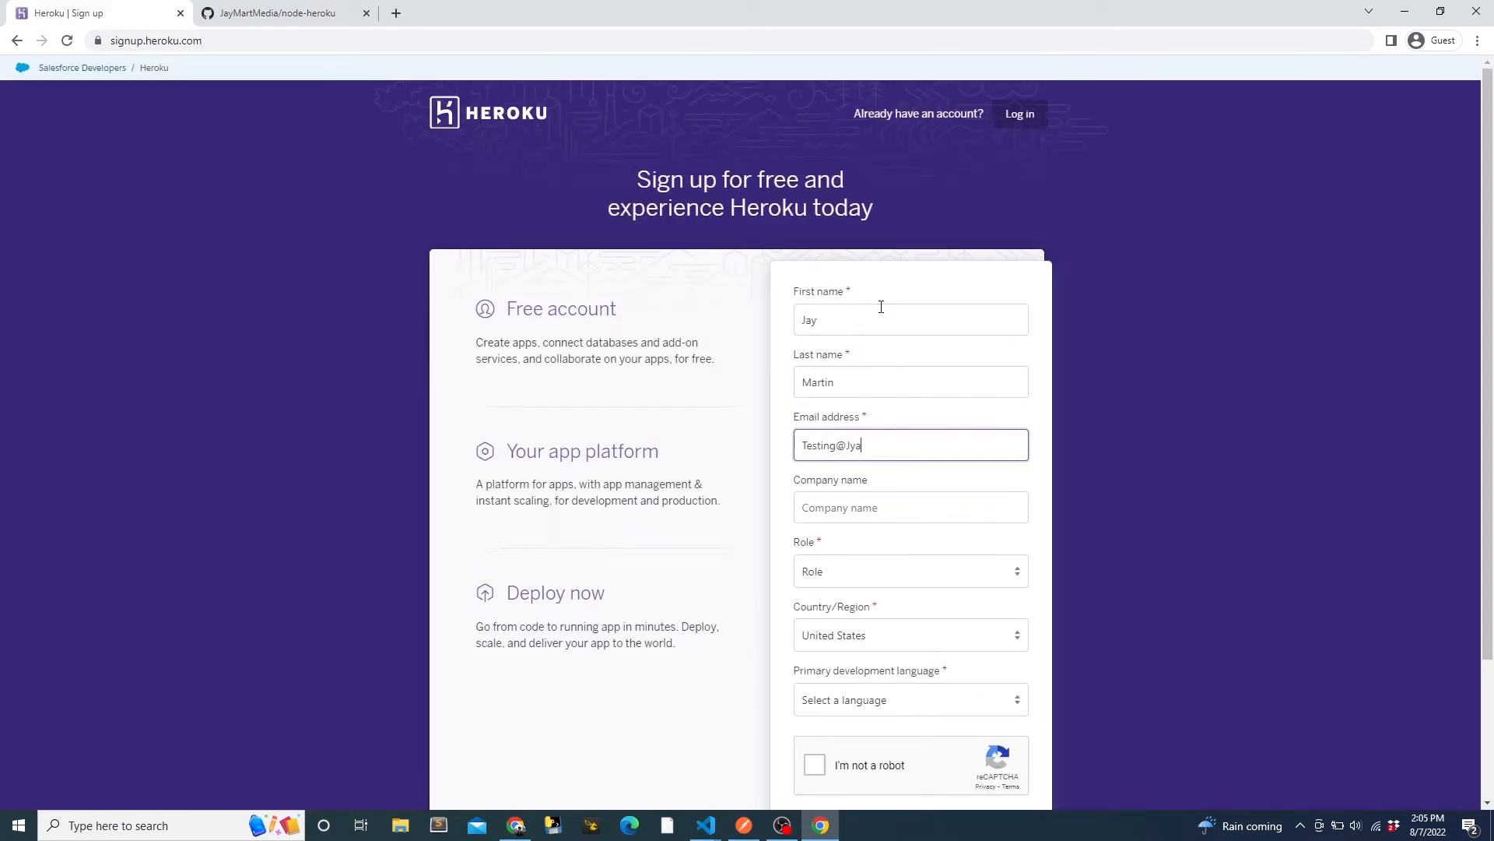
click(908, 570)
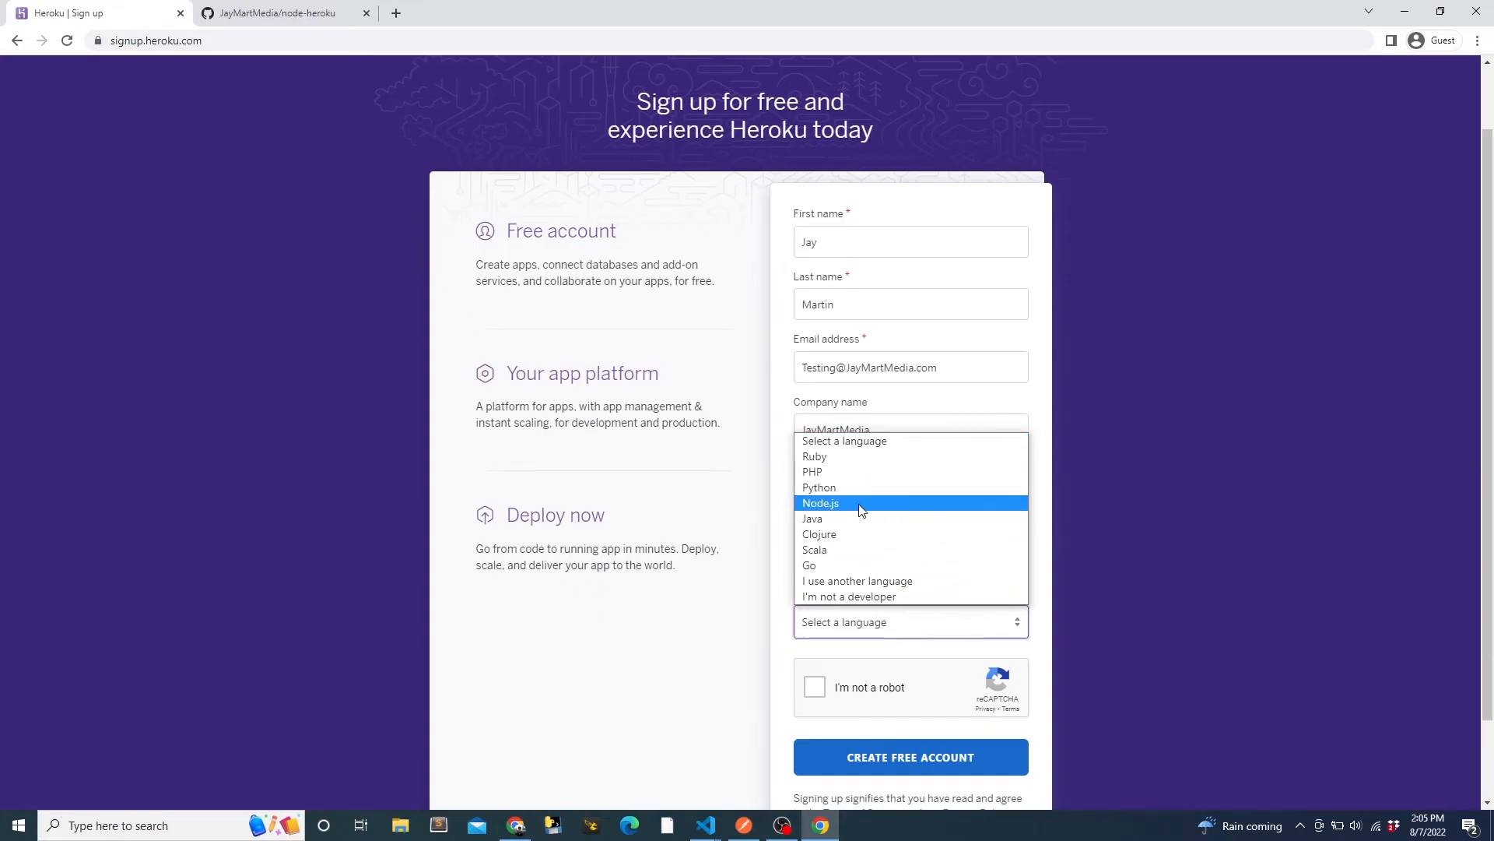
click(820, 502)
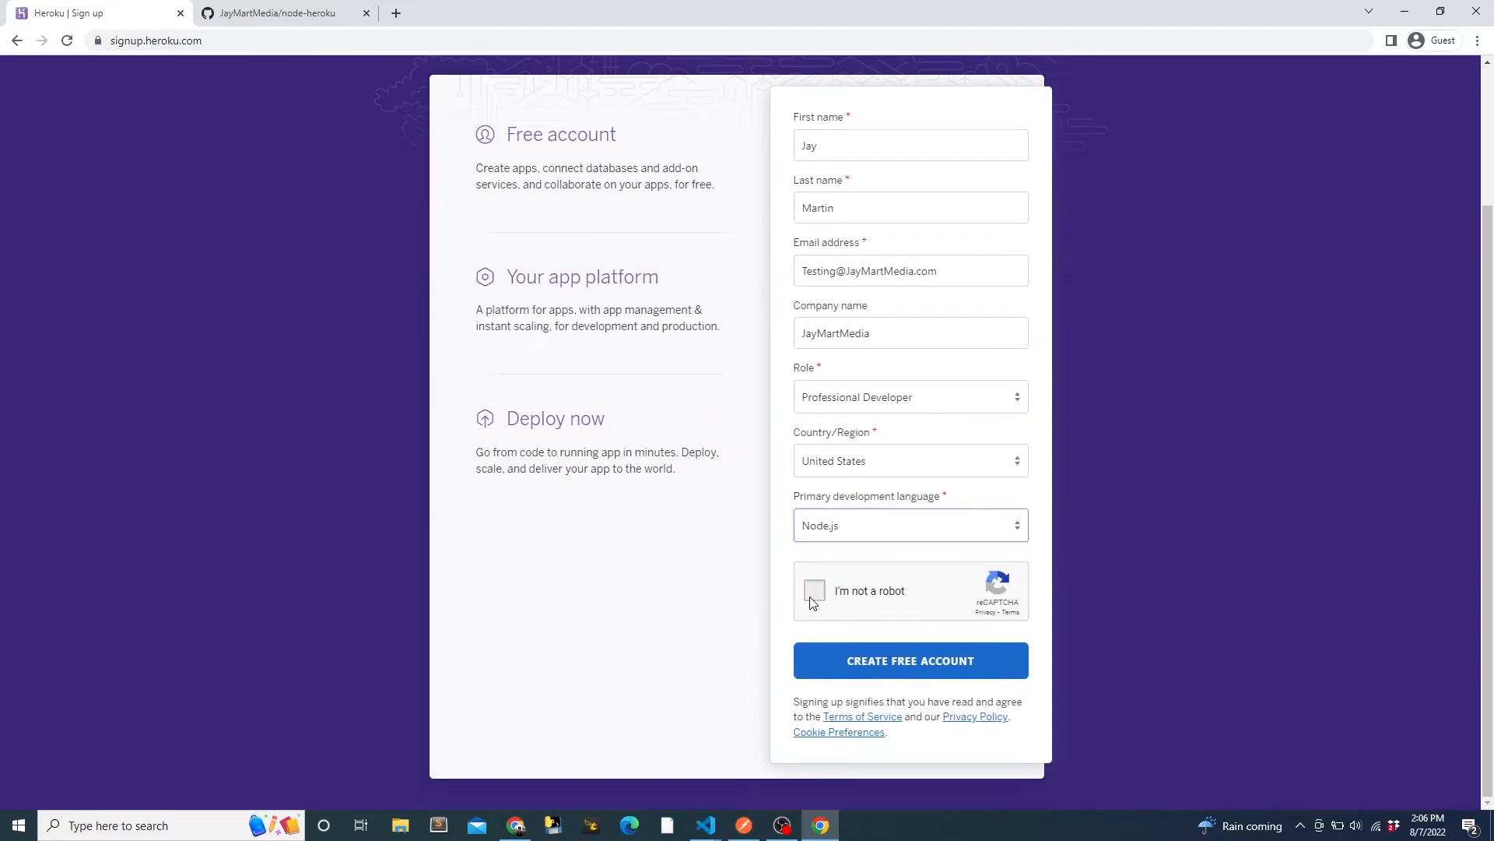
click(909, 659)
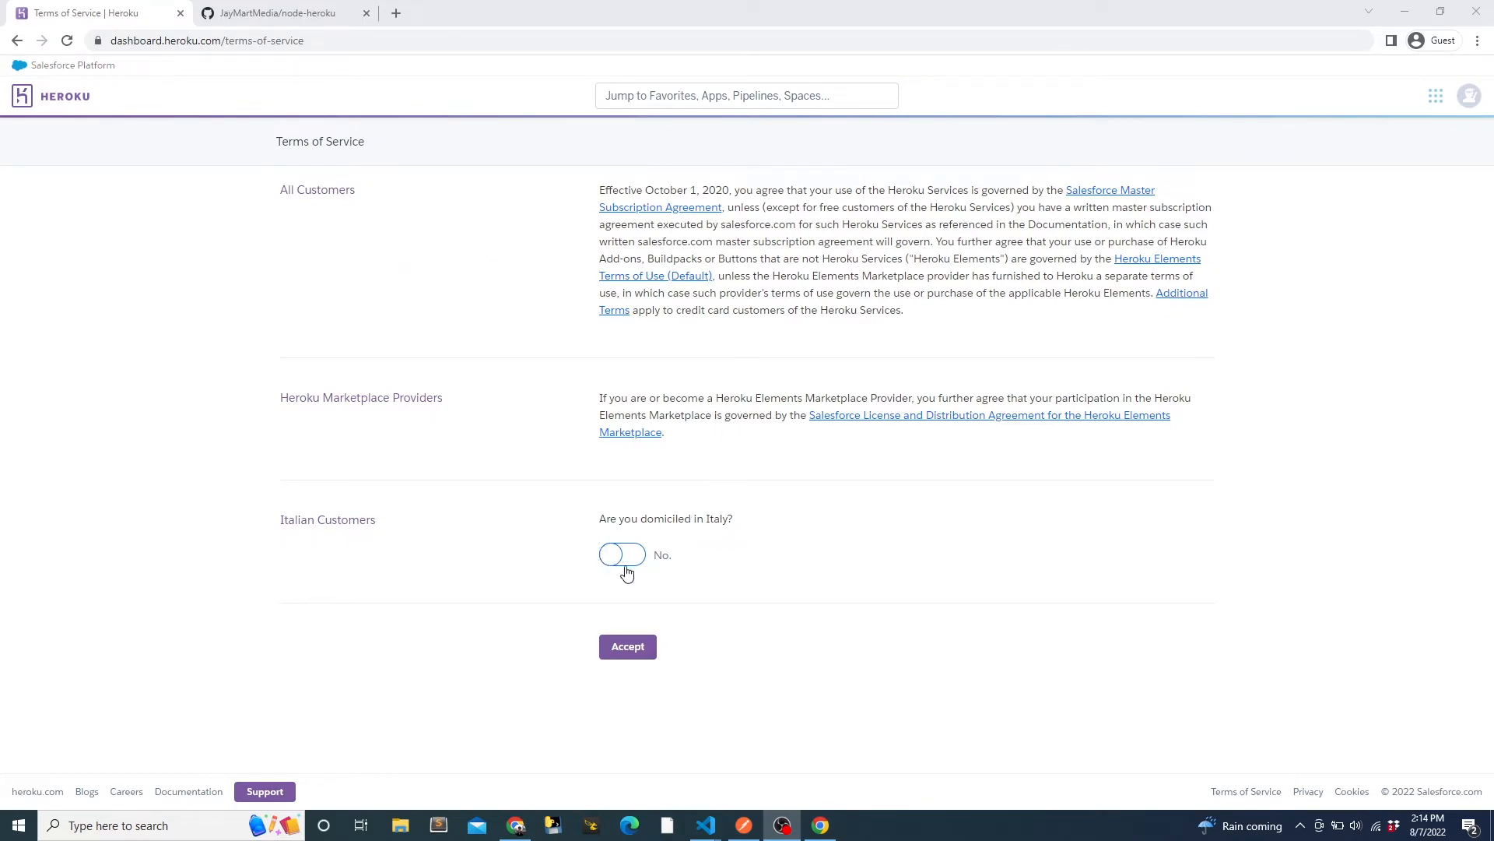
Accept the terms and create app node-heroku-jmm-testing in the United States region
click(627, 646)
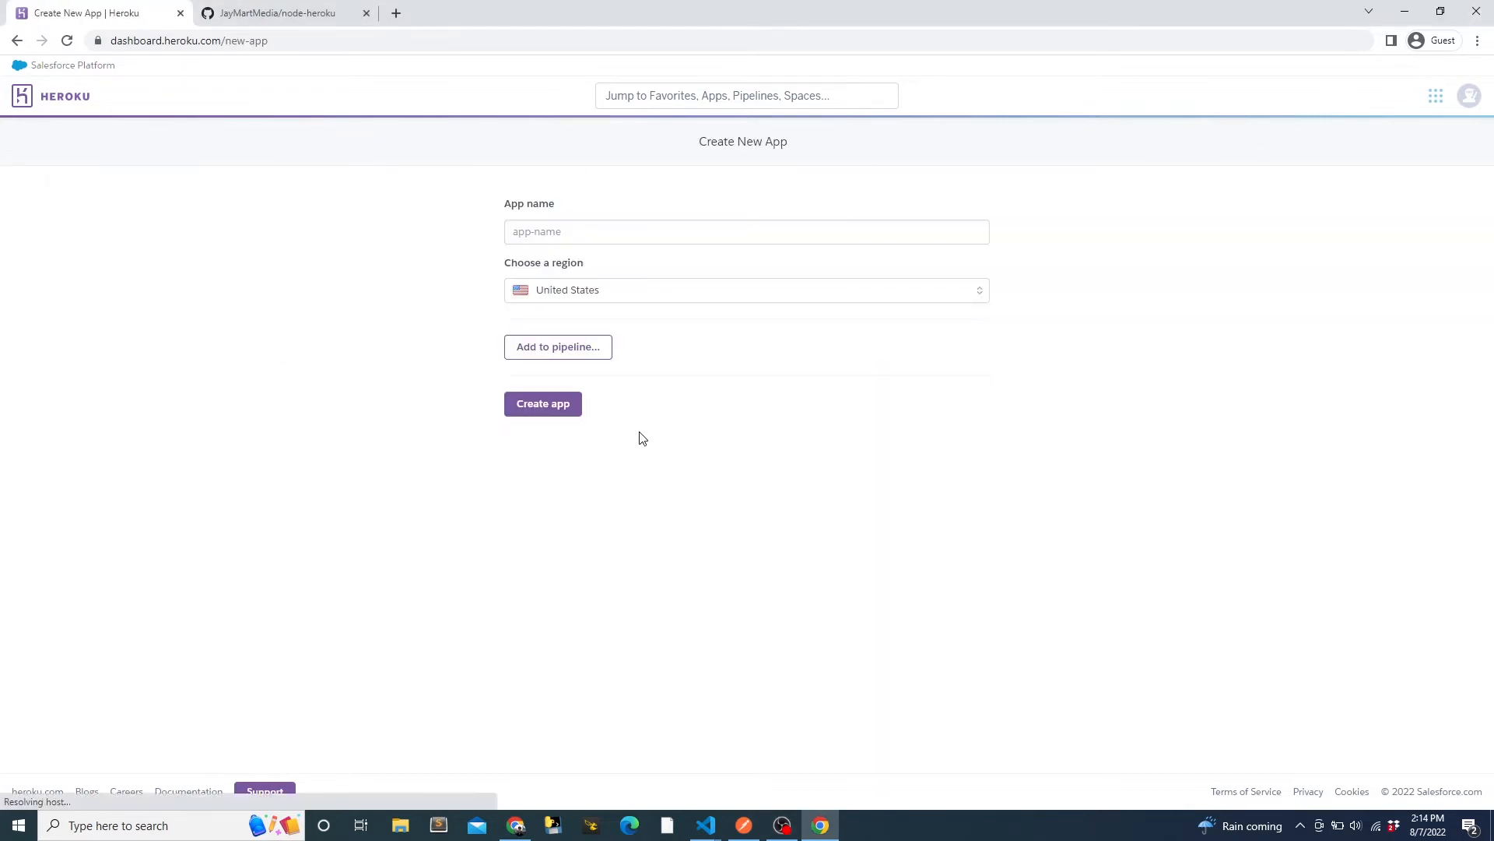
click(746, 232)
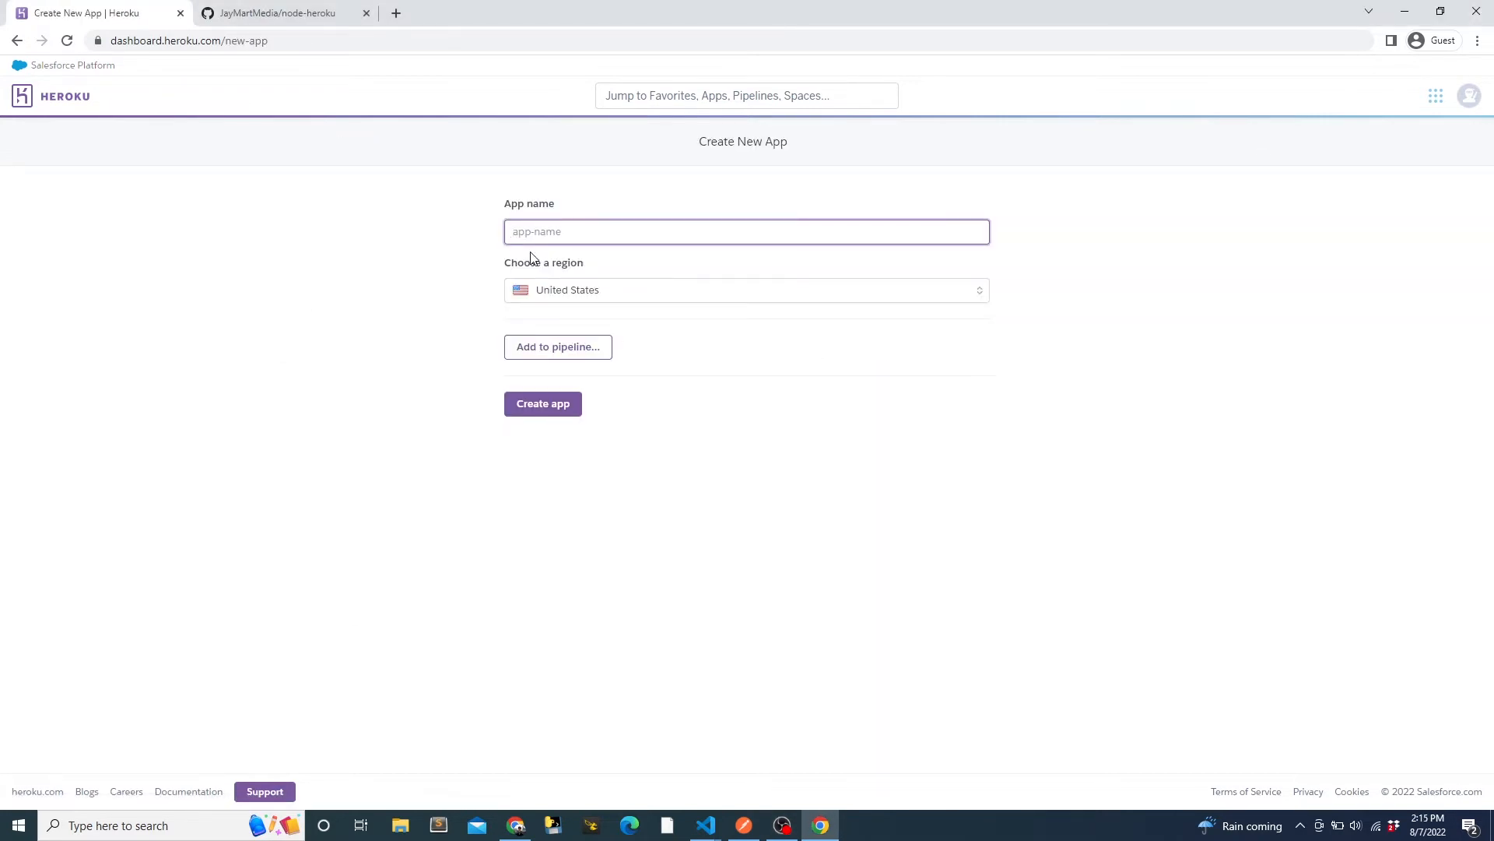
text(node-herou)
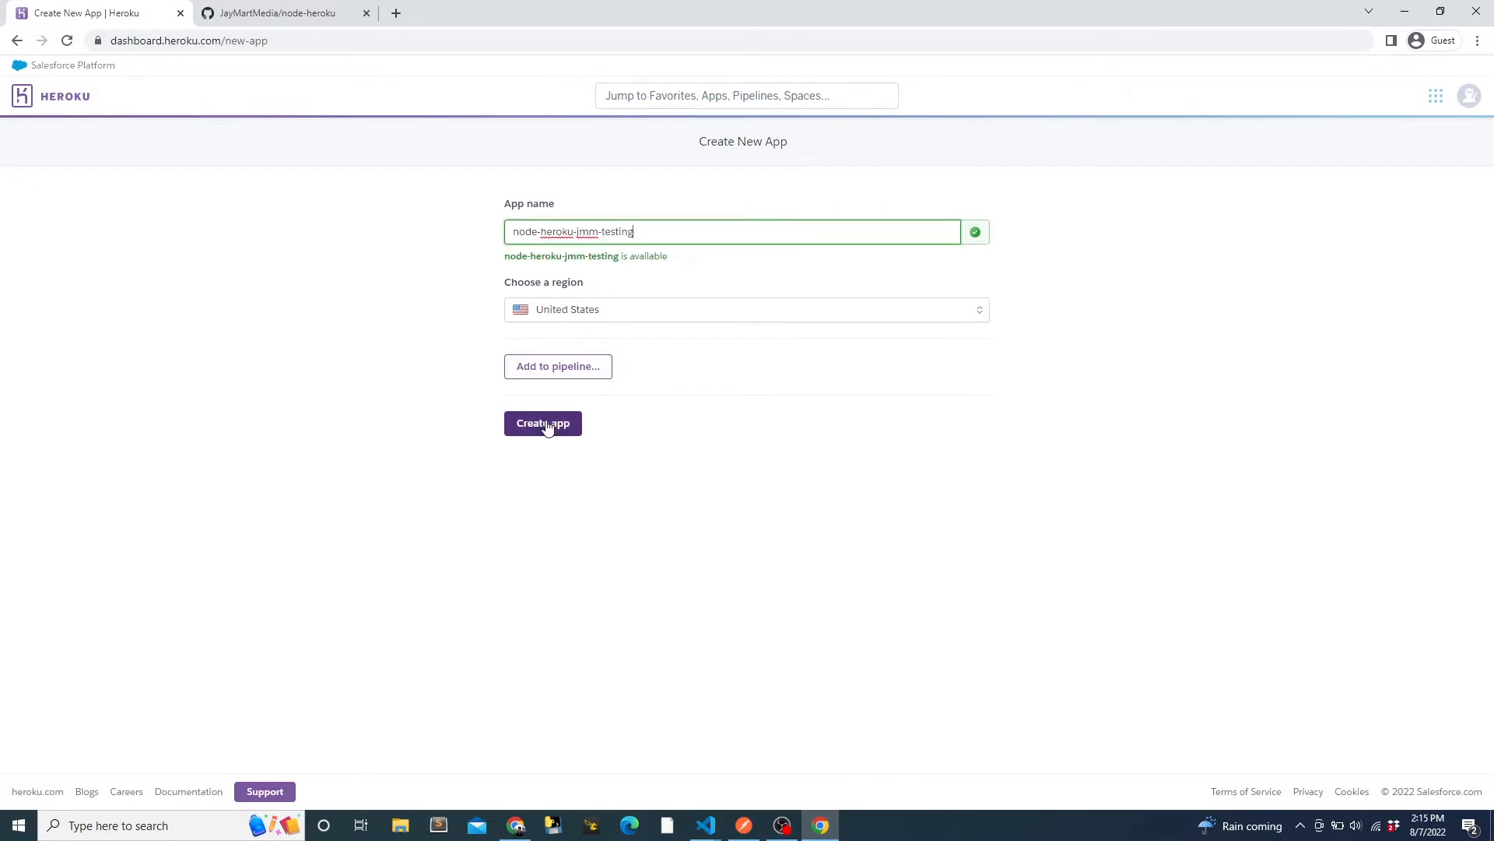
click(543, 421)
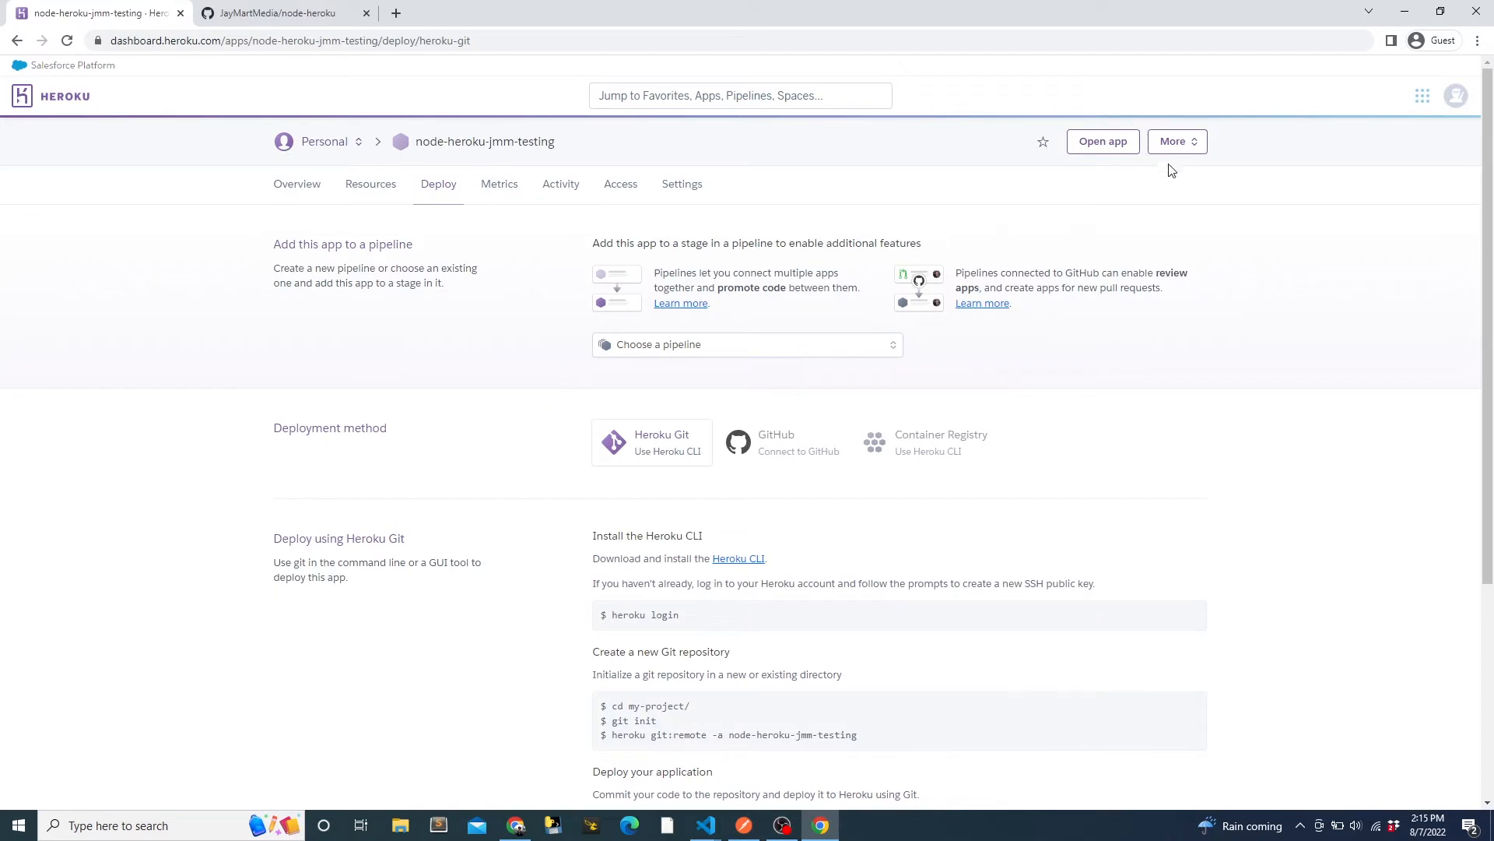
mouse_move(1178, 141)
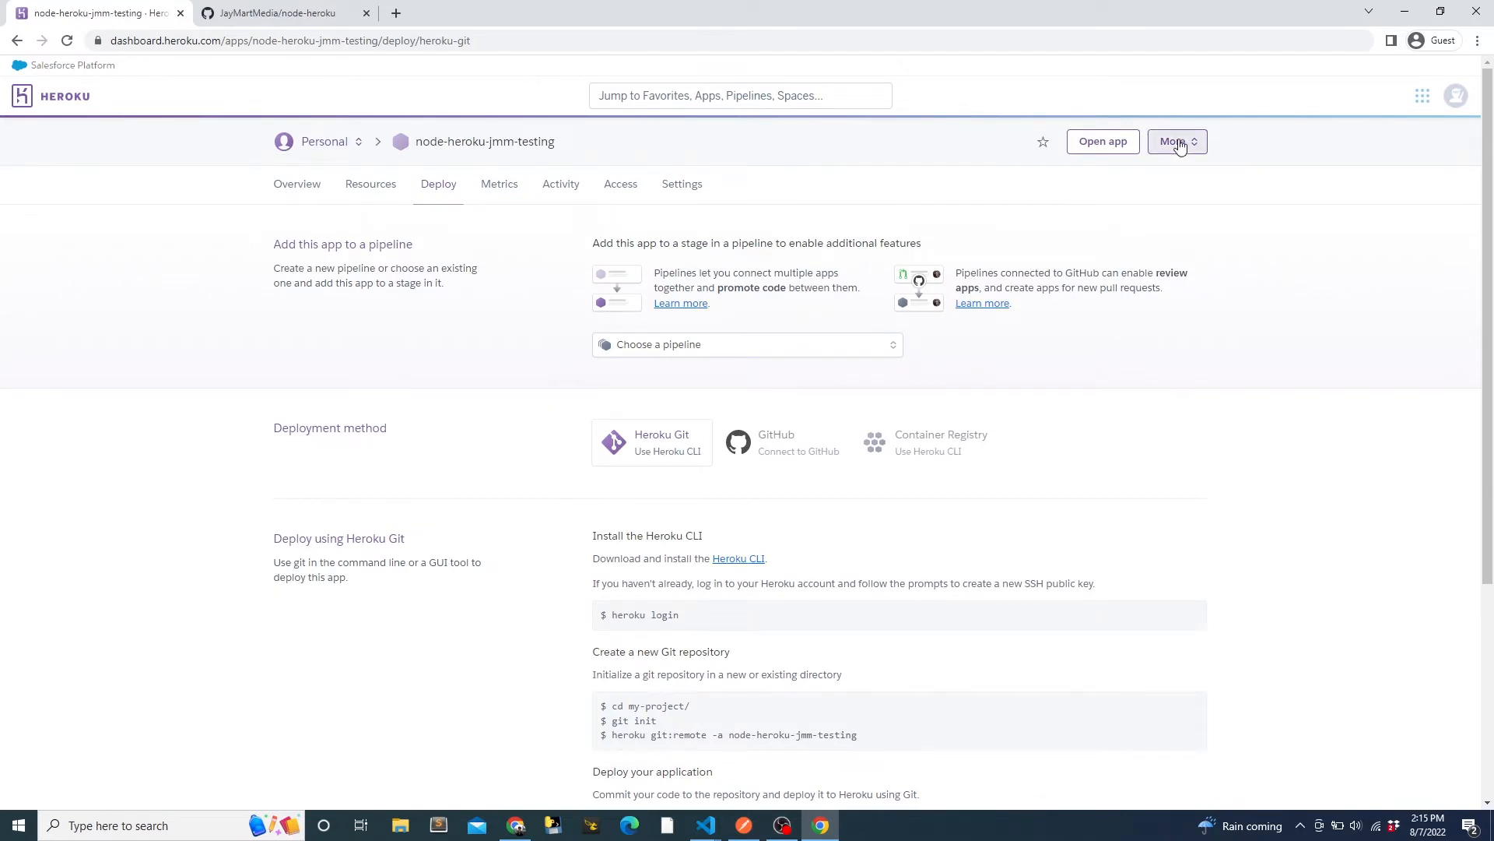
click(924, 441)
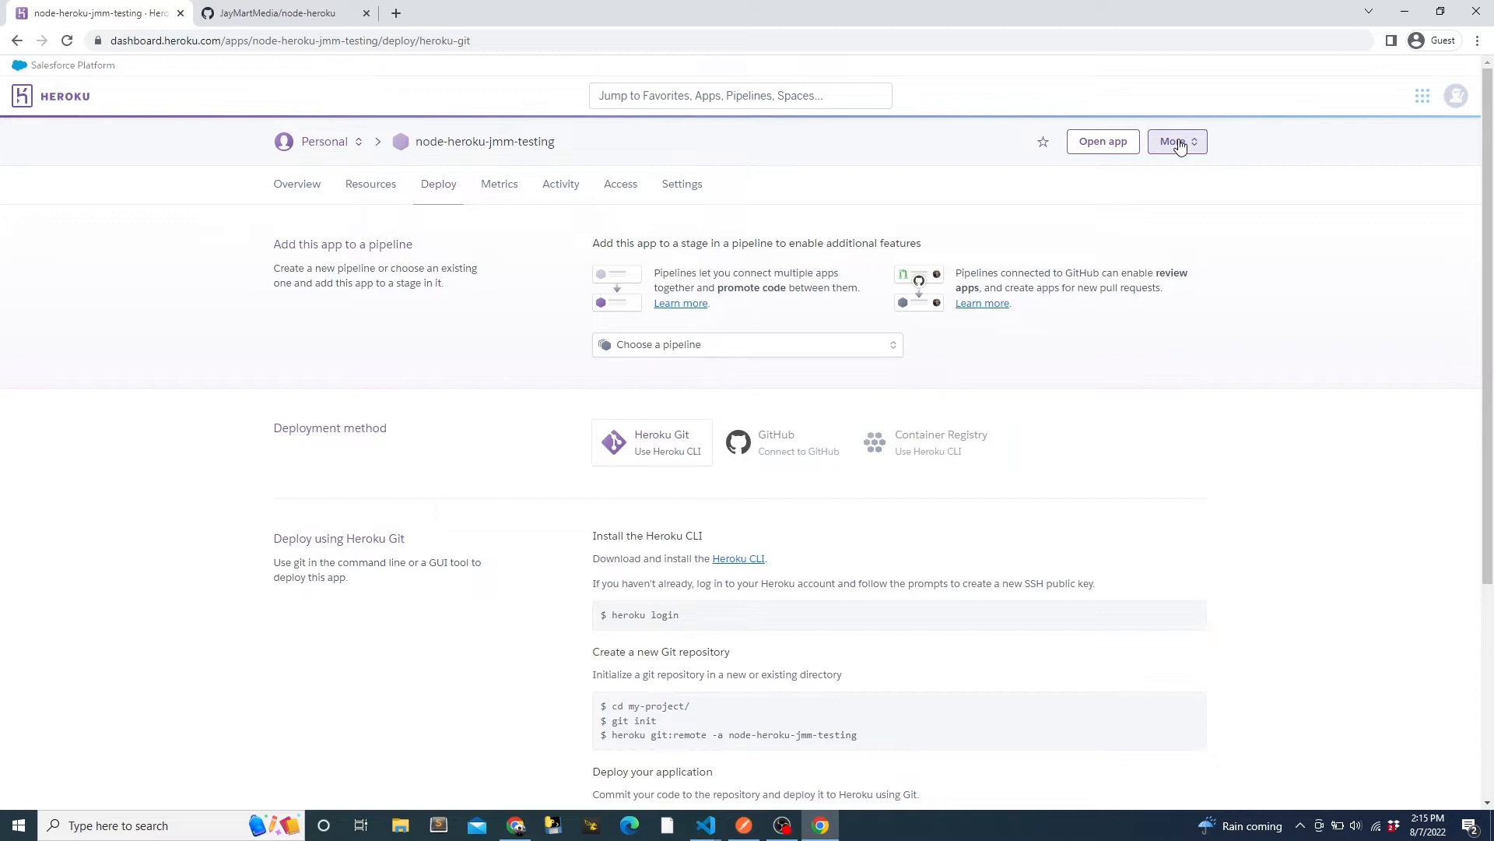
click(785, 442)
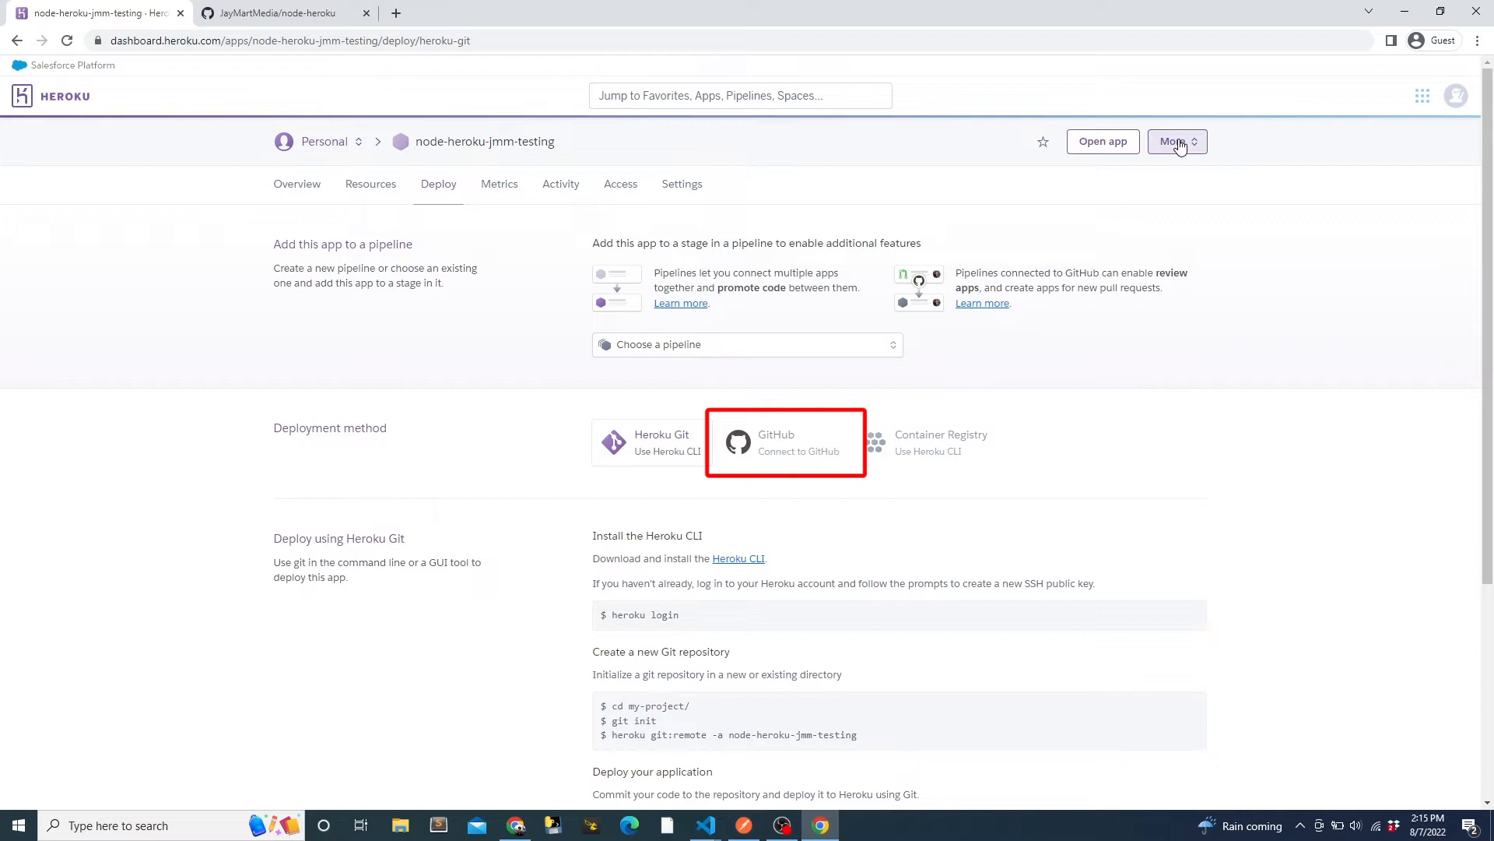
click(651, 442)
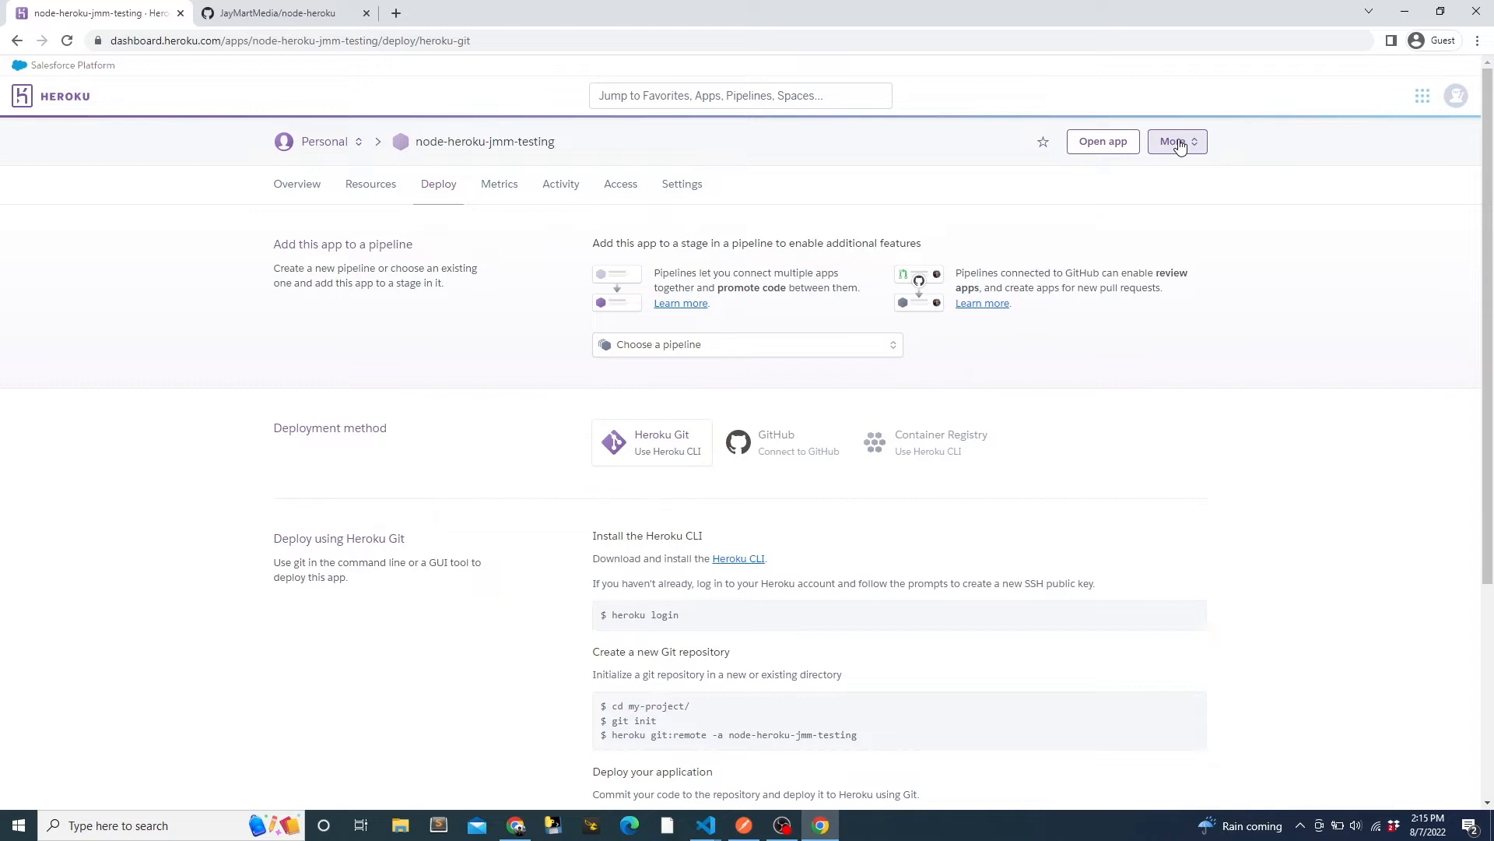
mouse_move(608, 379)
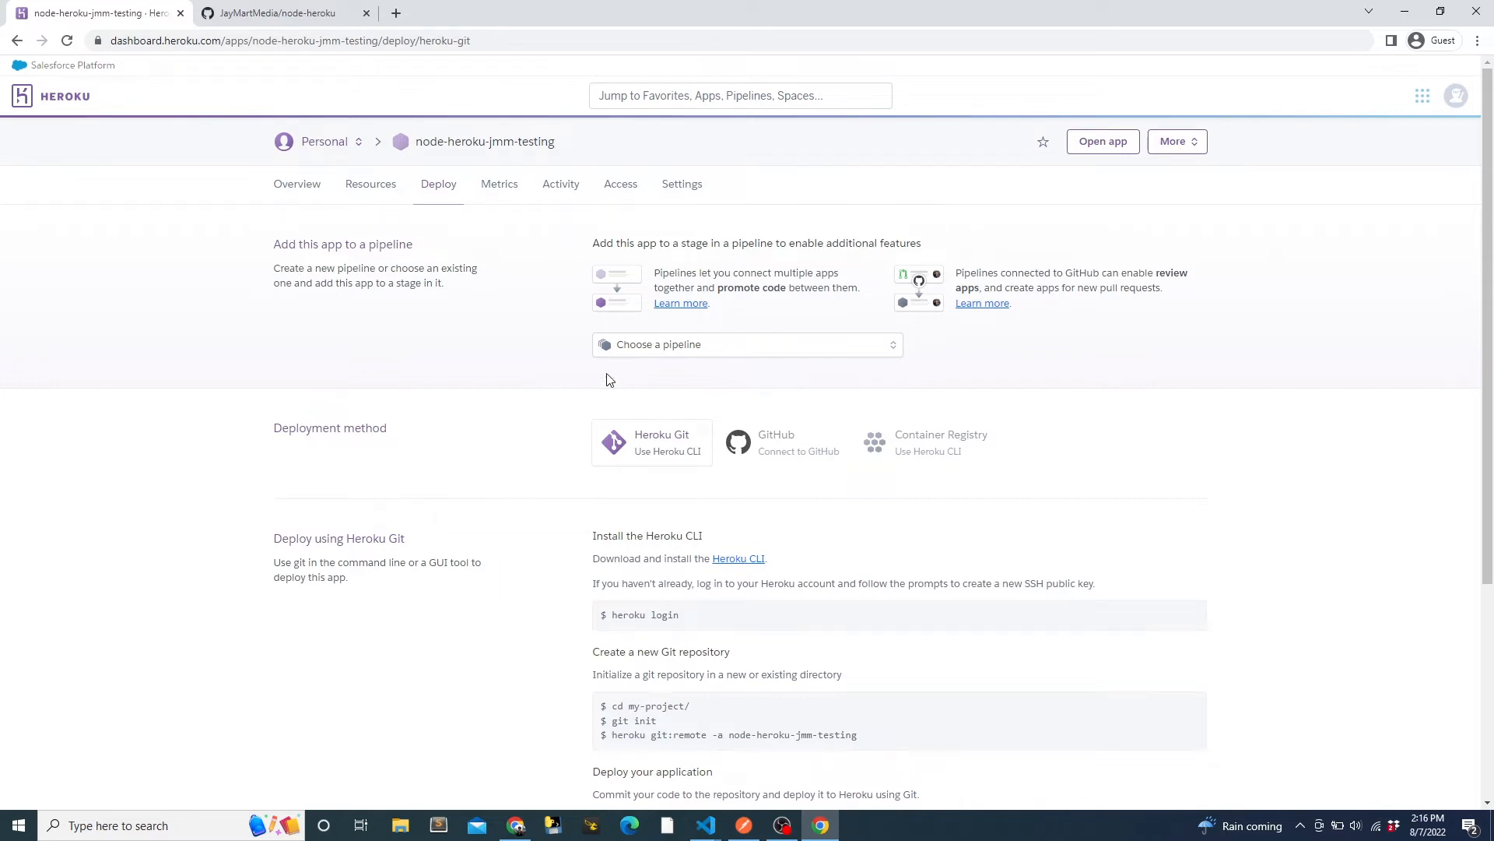
Choose GitHub deployment, search for node-heroku, and connect the JayMartMedia/node-heroku repository
click(776, 441)
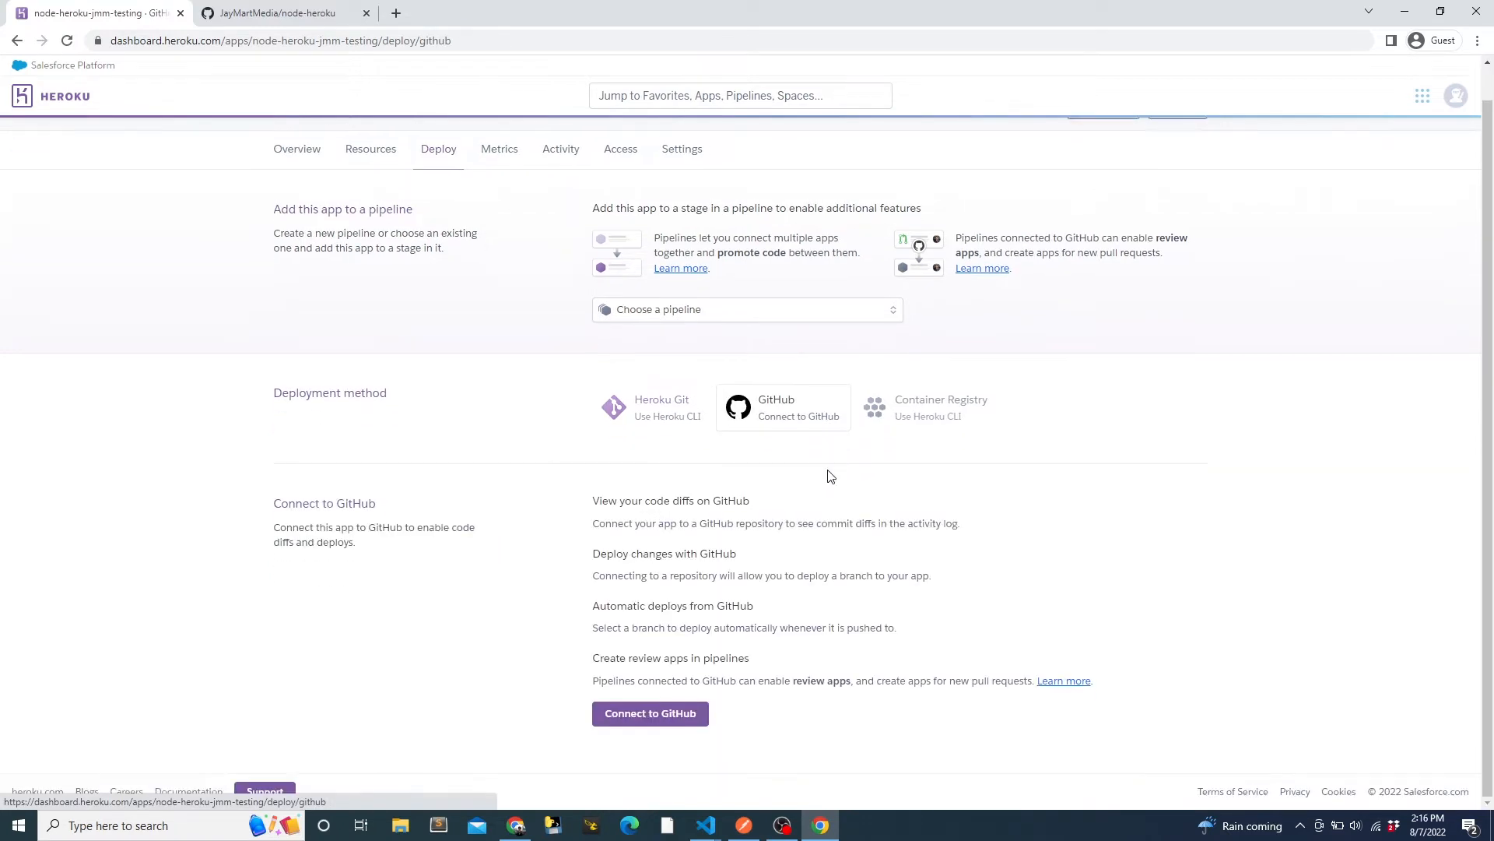
click(649, 713)
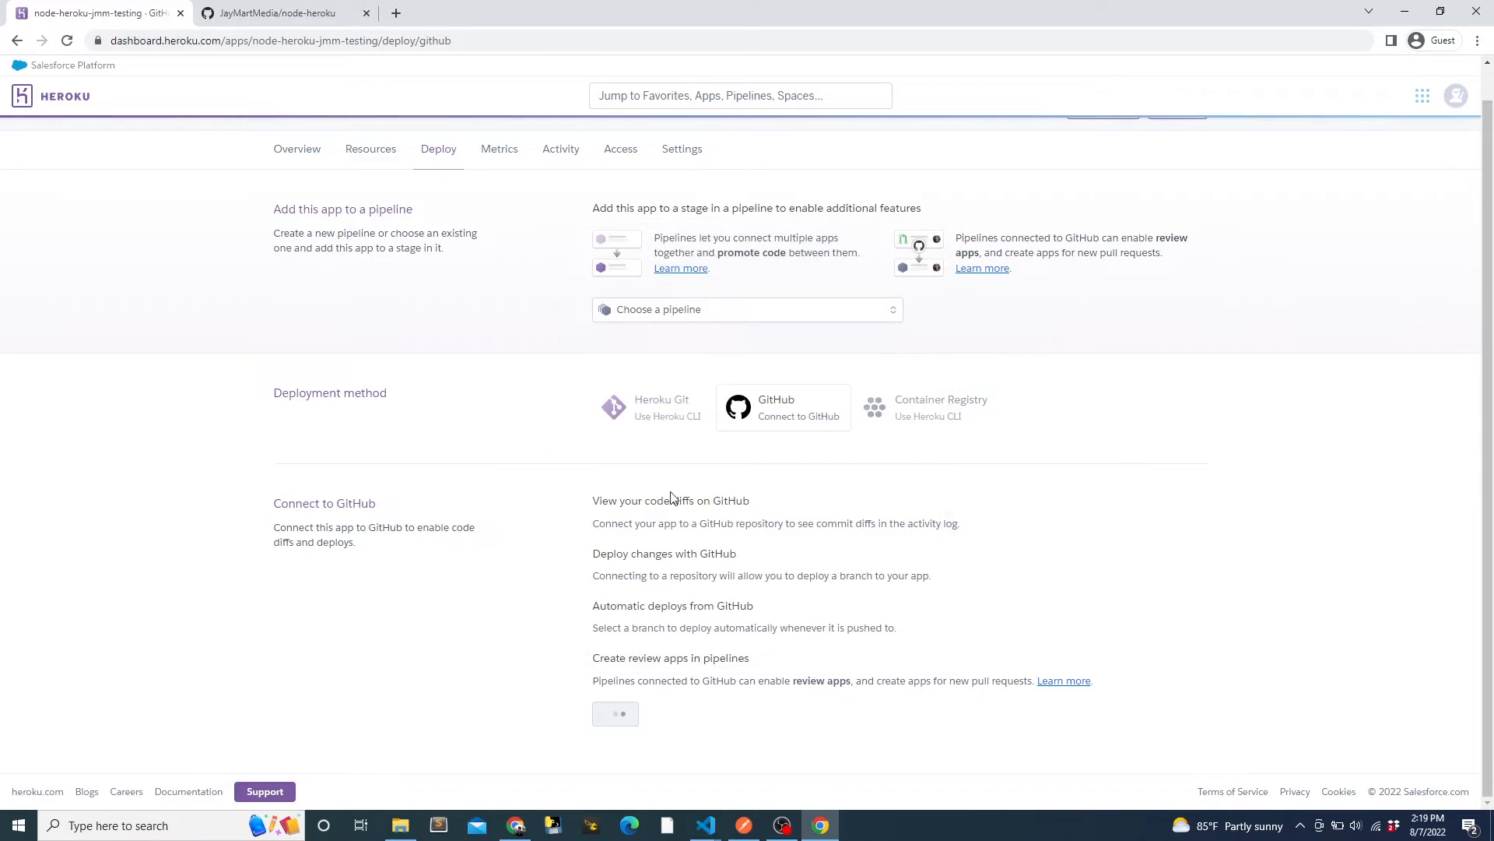
click(782, 407)
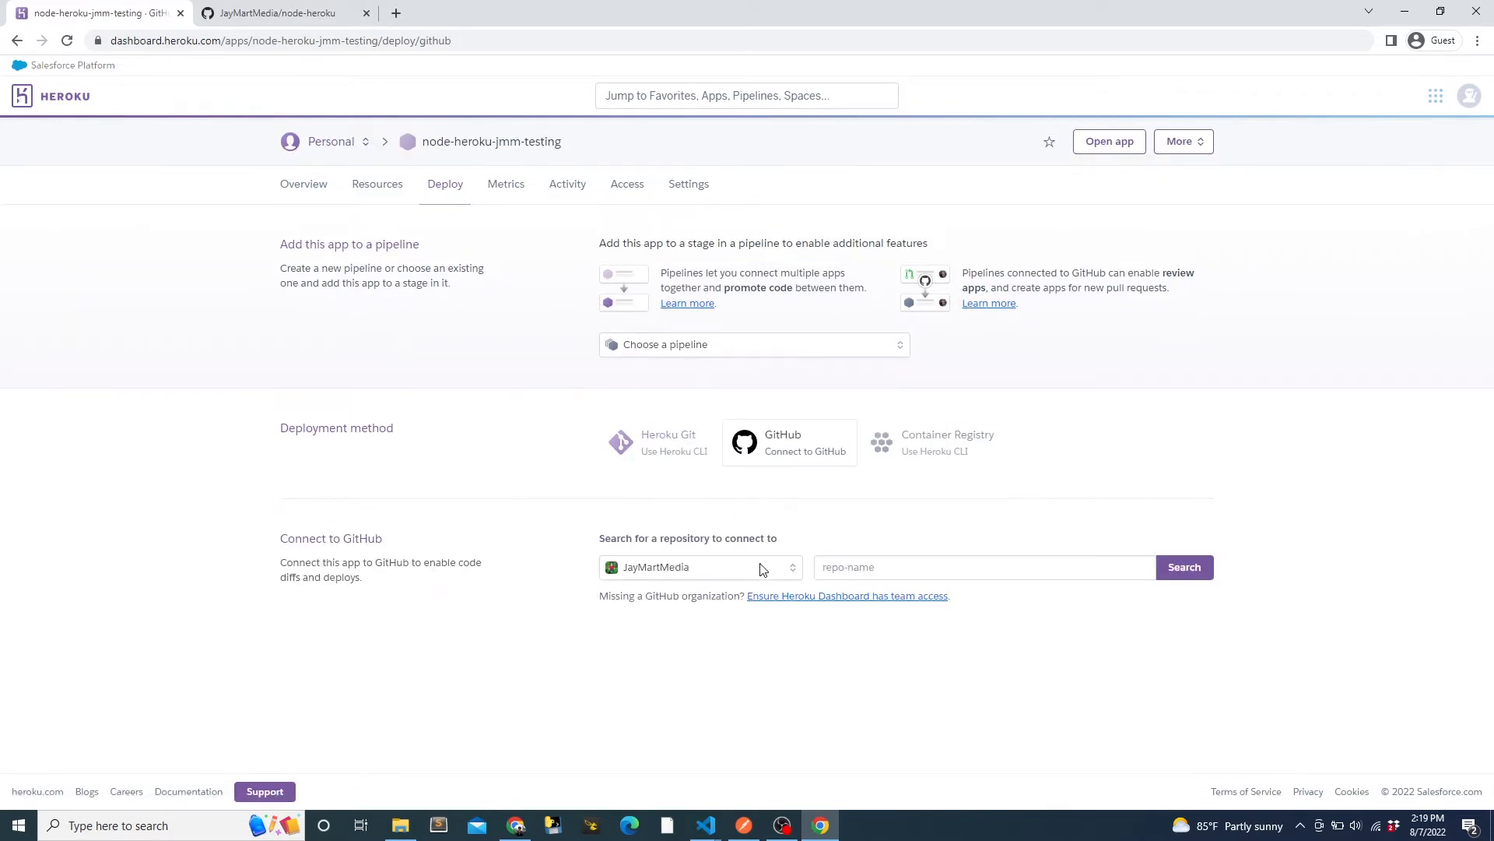
click(699, 567)
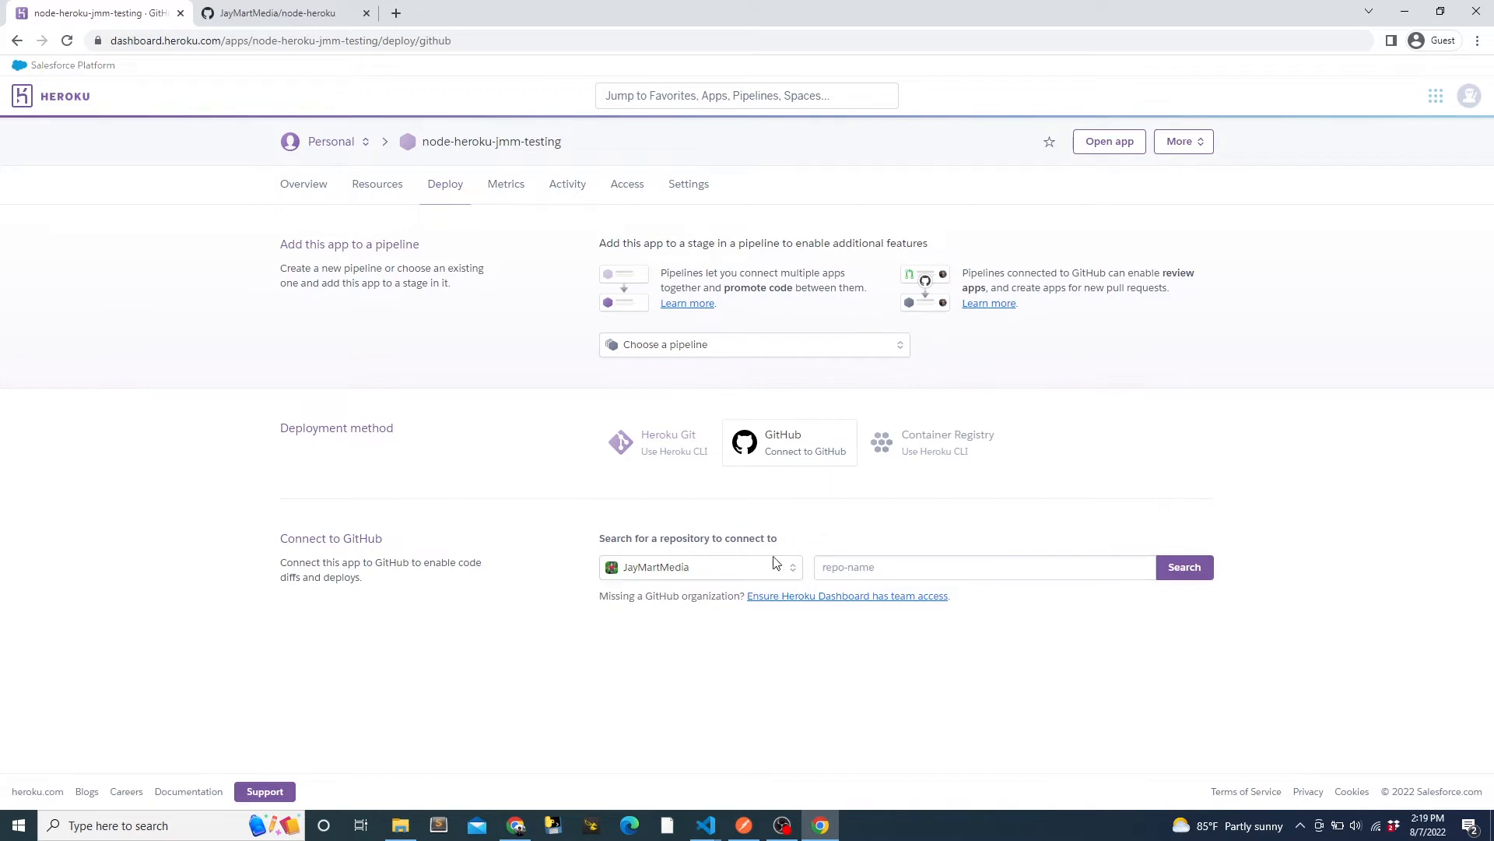
text(node-heroku)
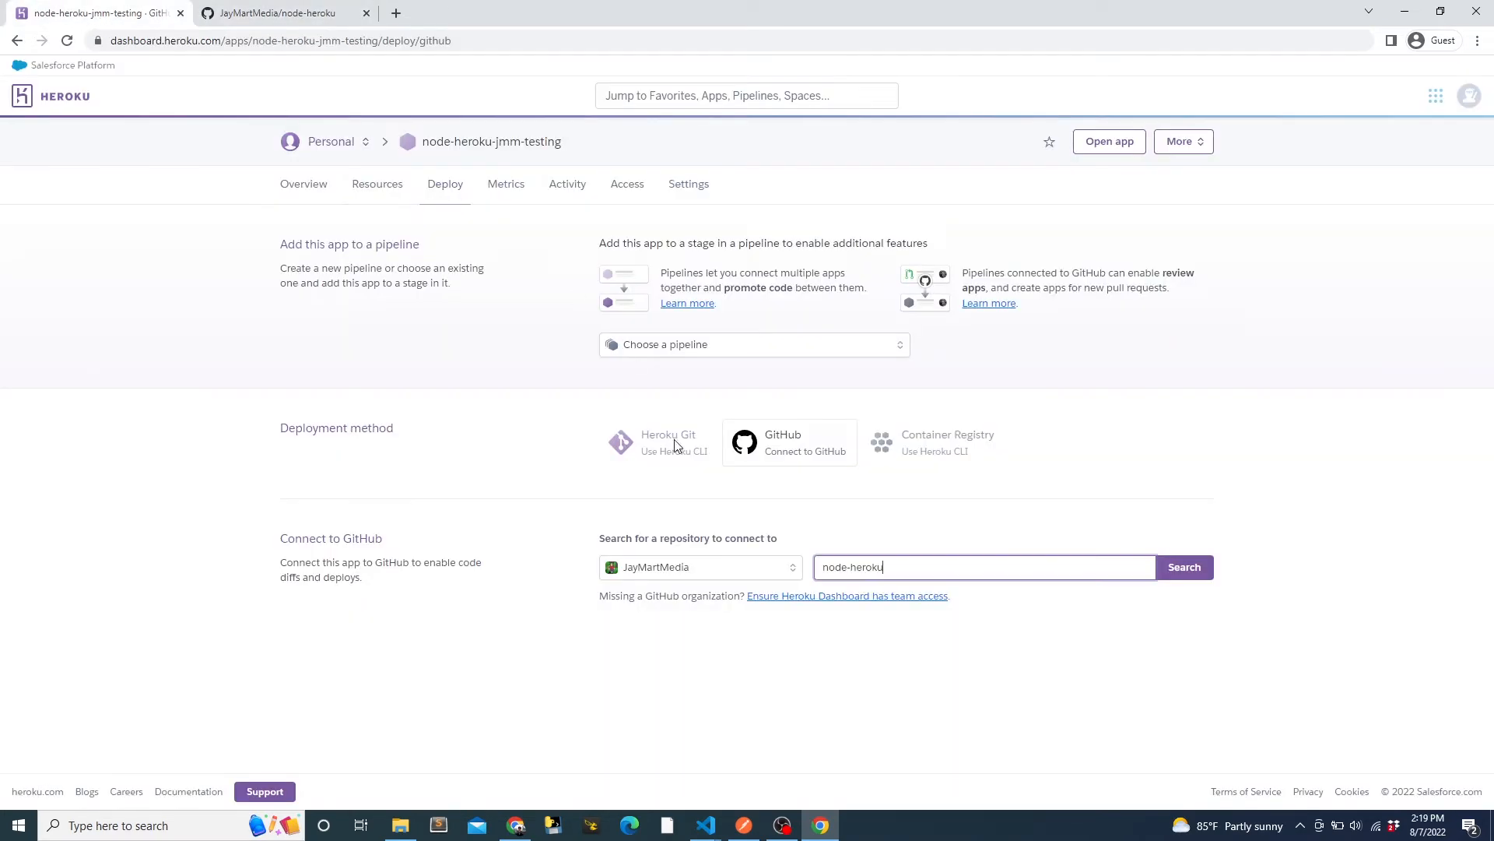
click(1184, 567)
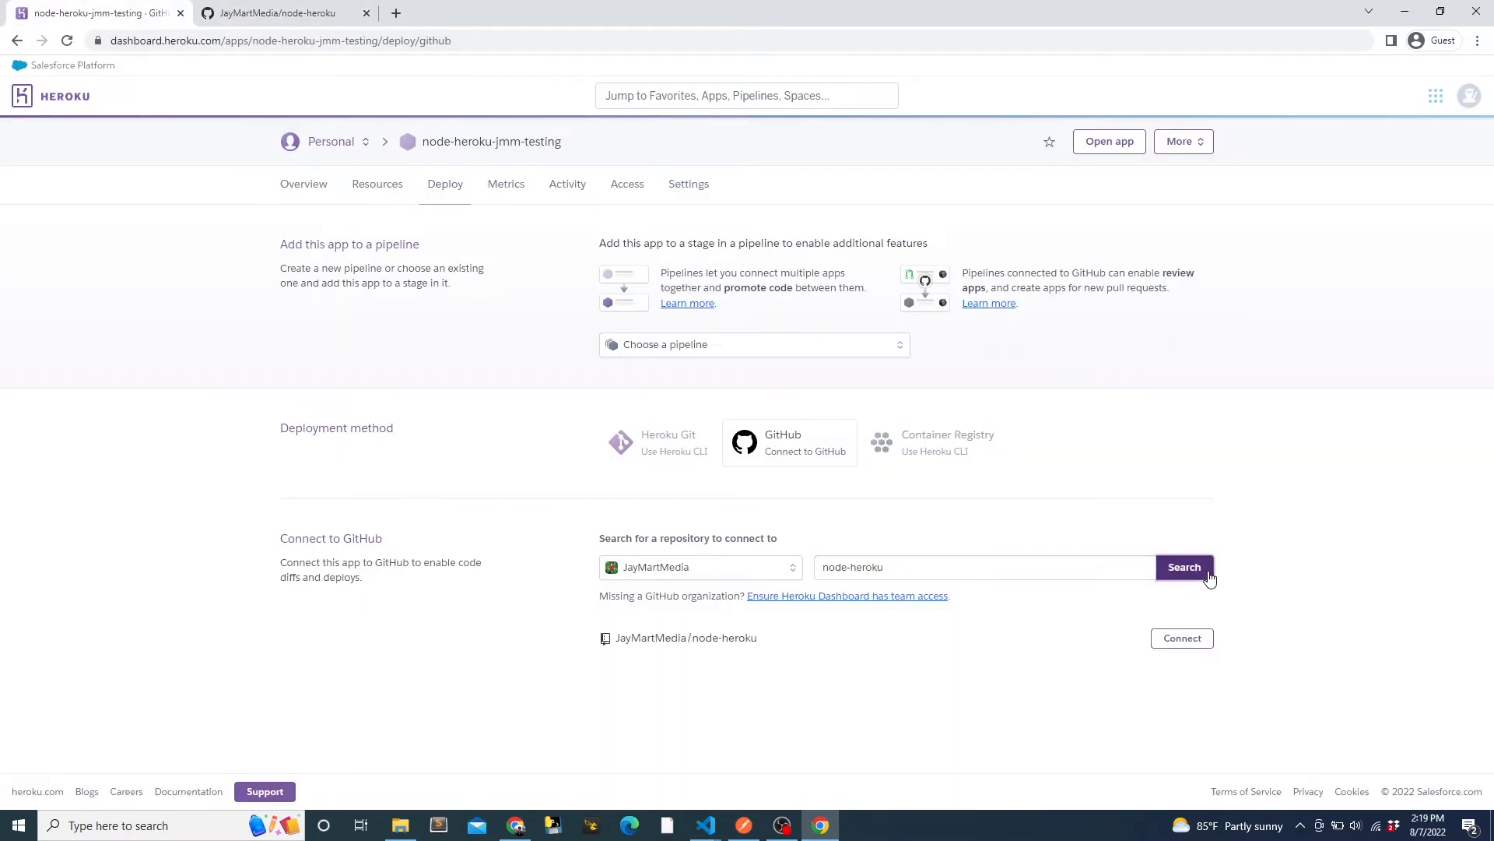
click(1179, 638)
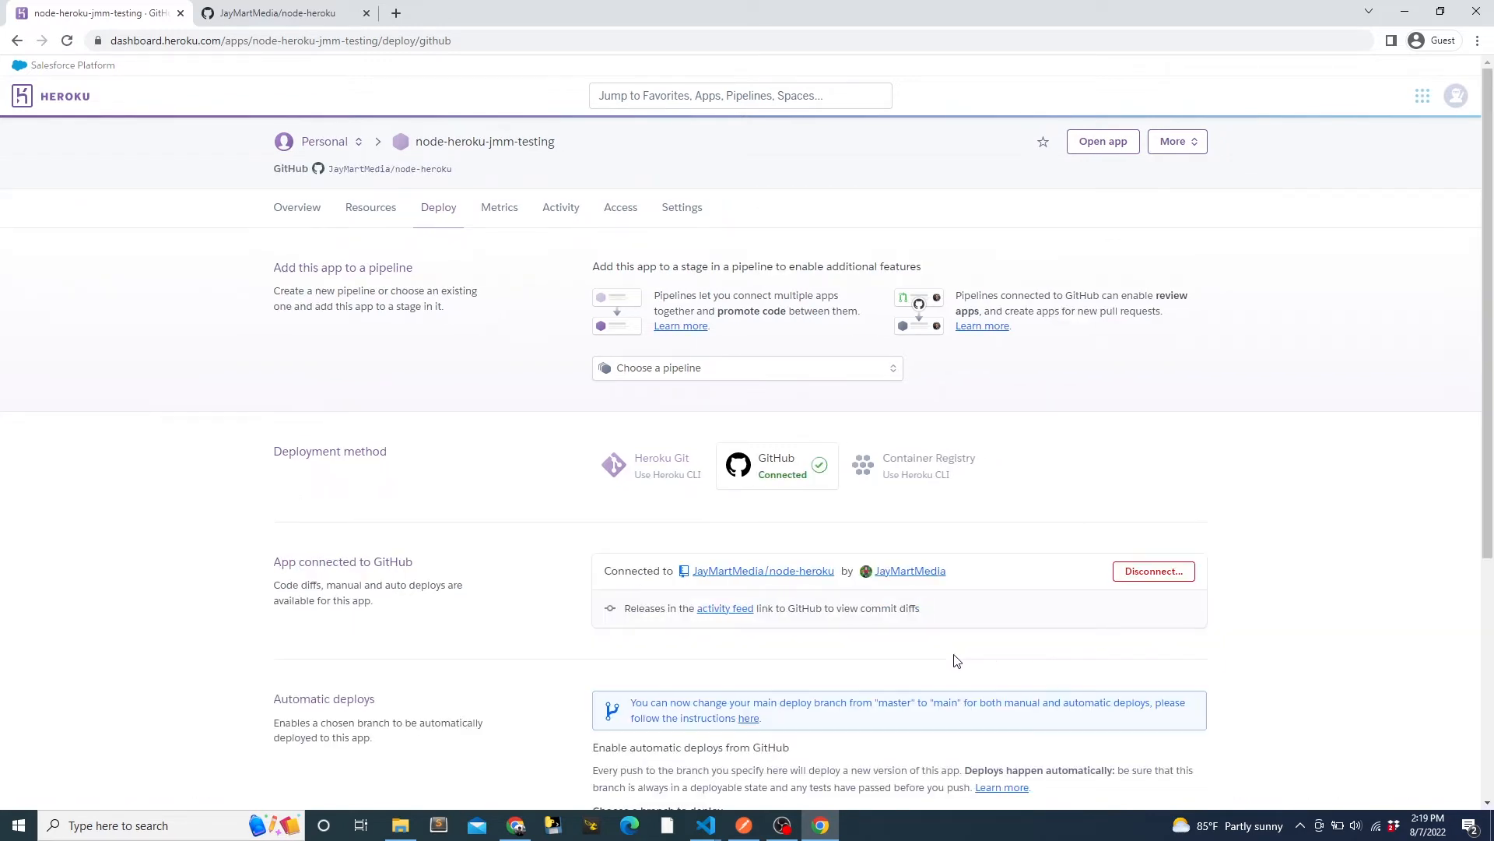
Under Manual deploy, select the main branch and deploy it
scroll(down, 3)
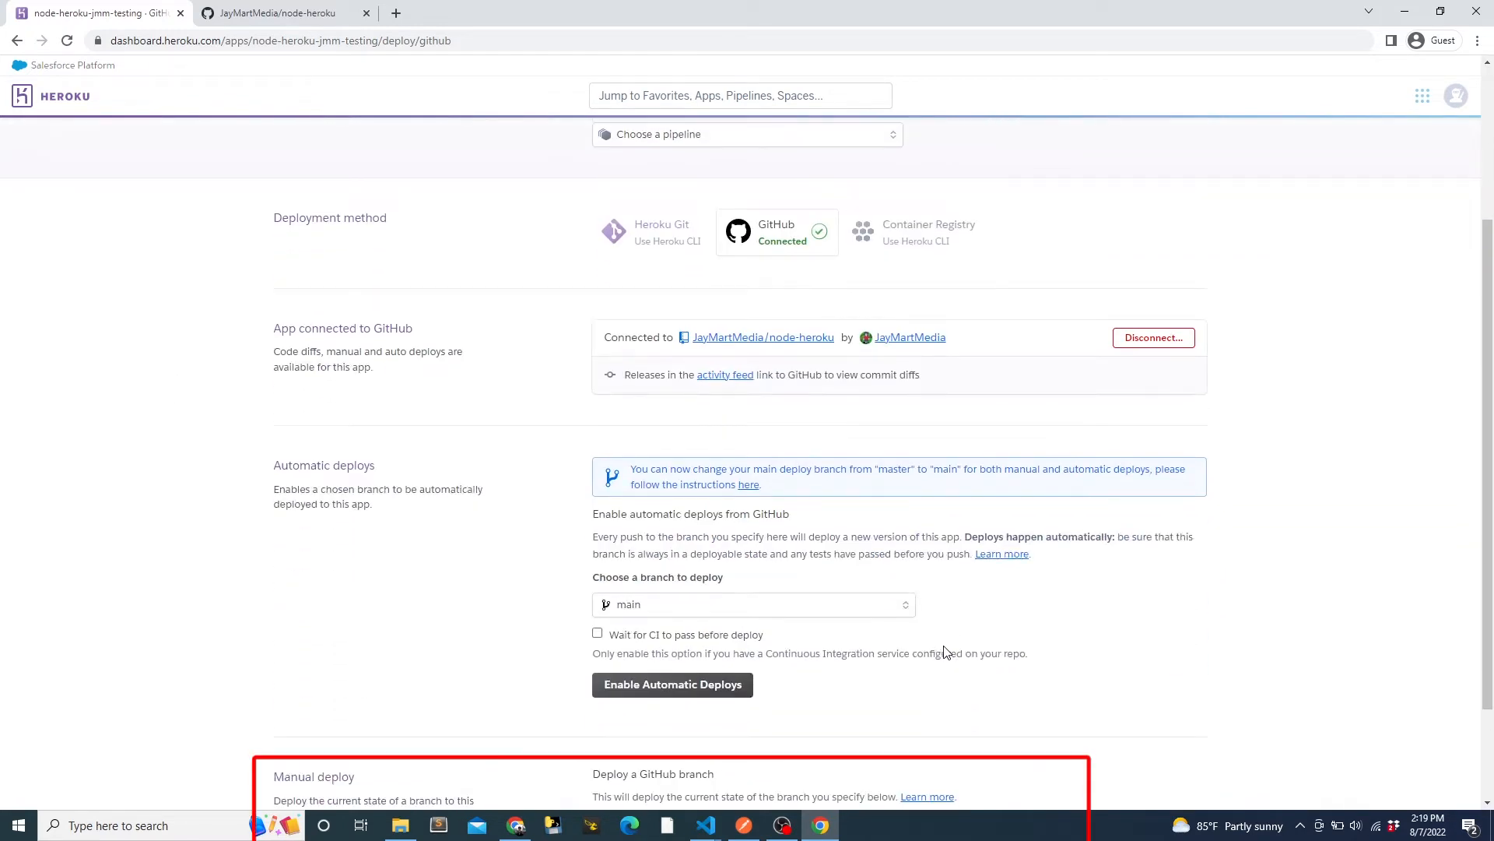
scroll(down, 3)
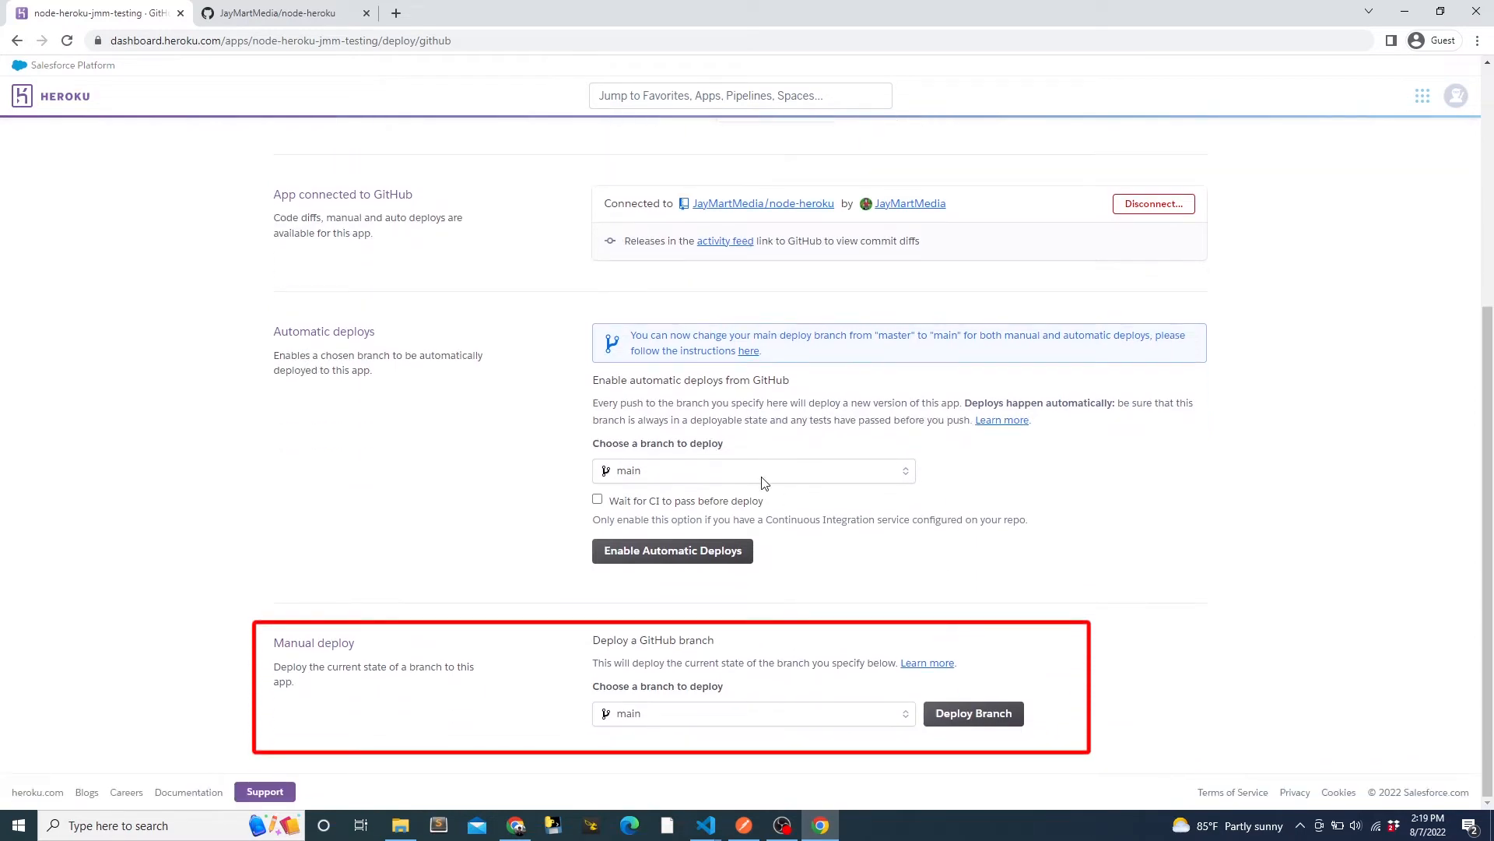
mouse_move(692, 458)
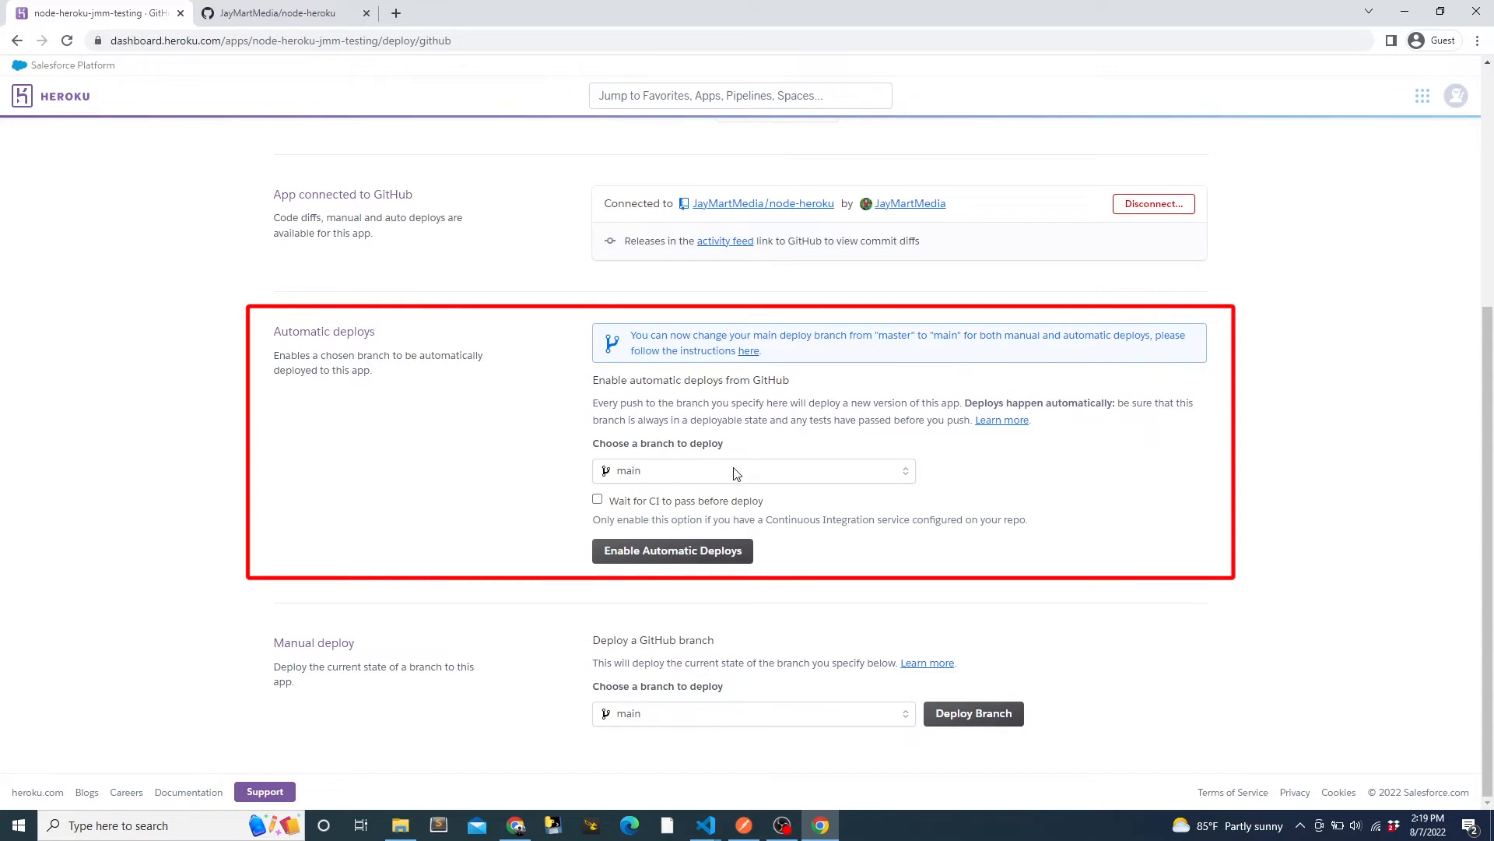
mouse_move(929, 708)
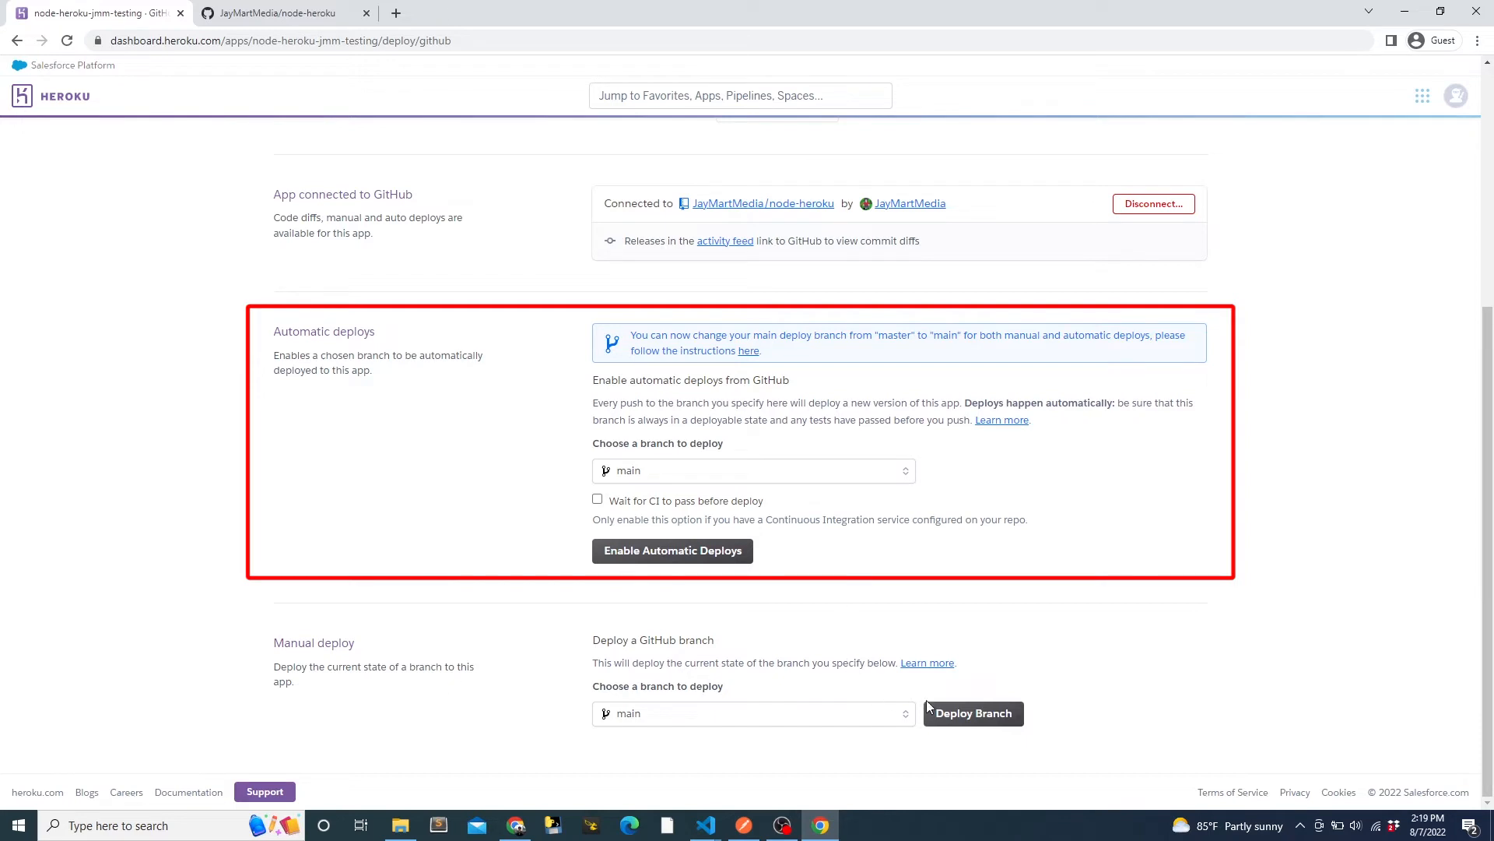
mouse_move(851, 722)
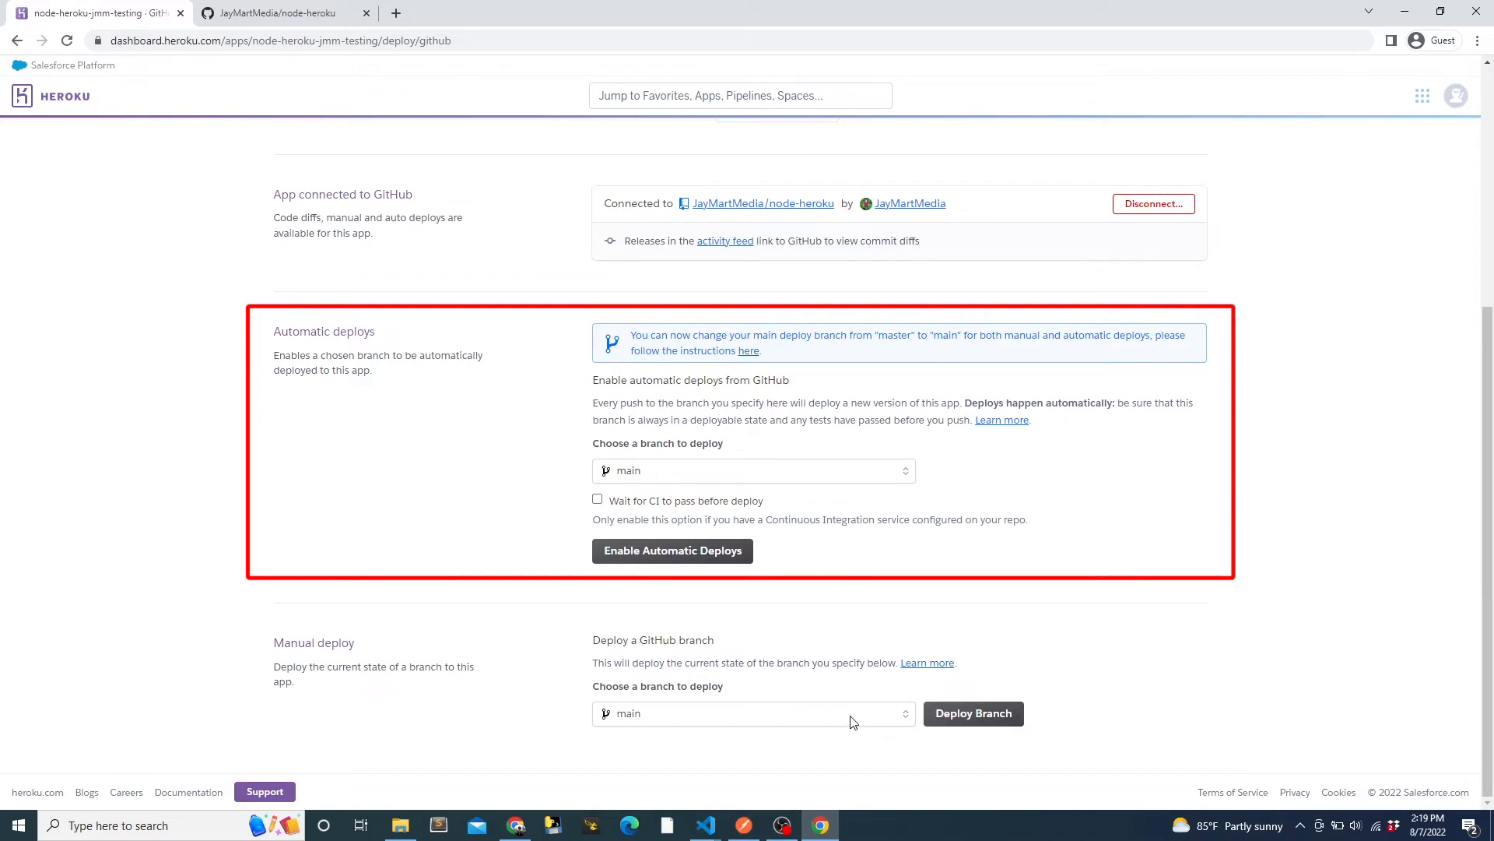
click(752, 713)
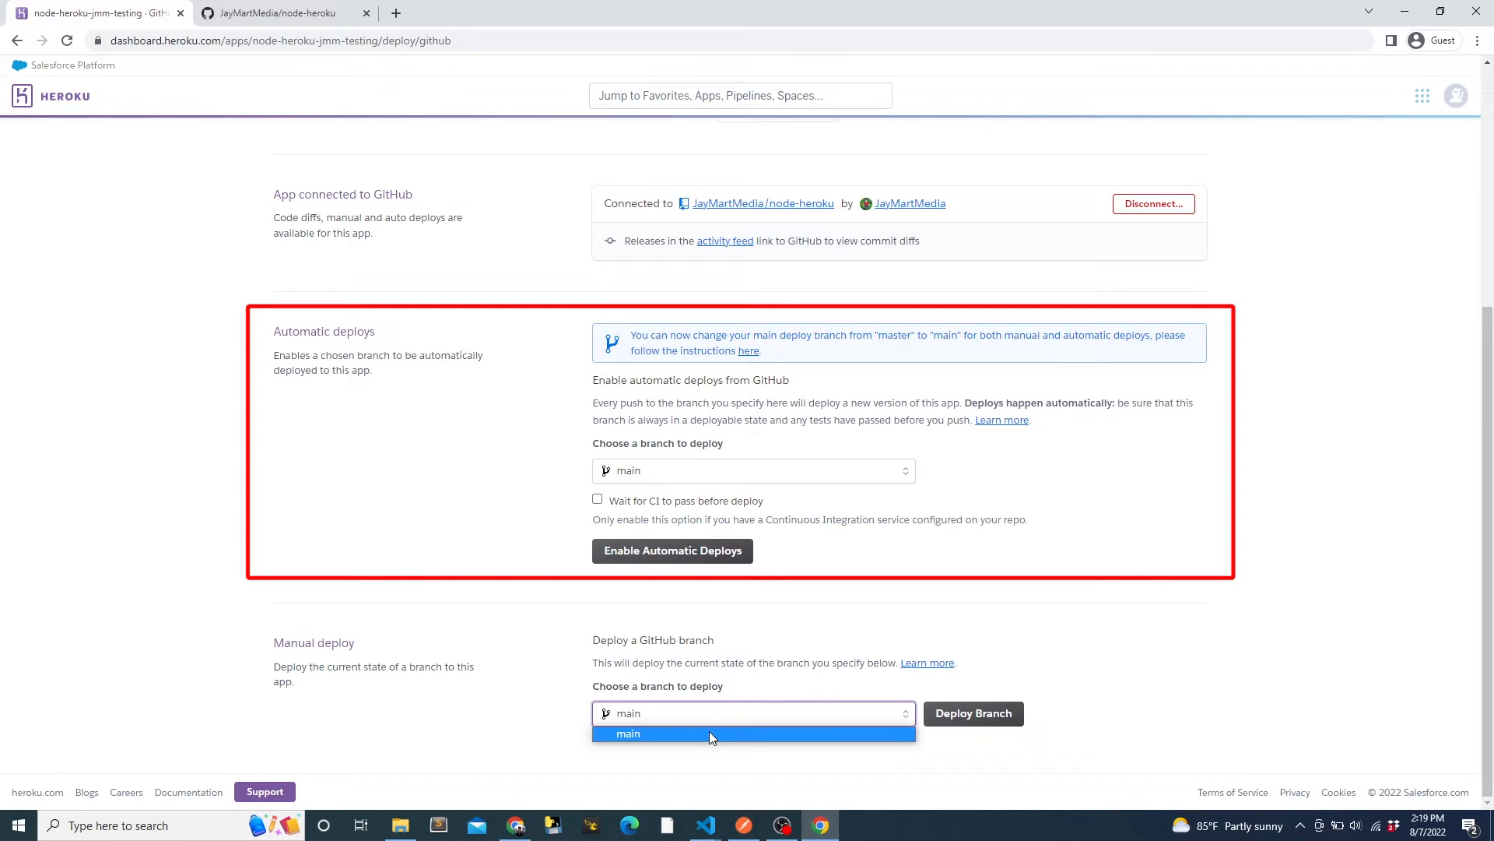
click(627, 733)
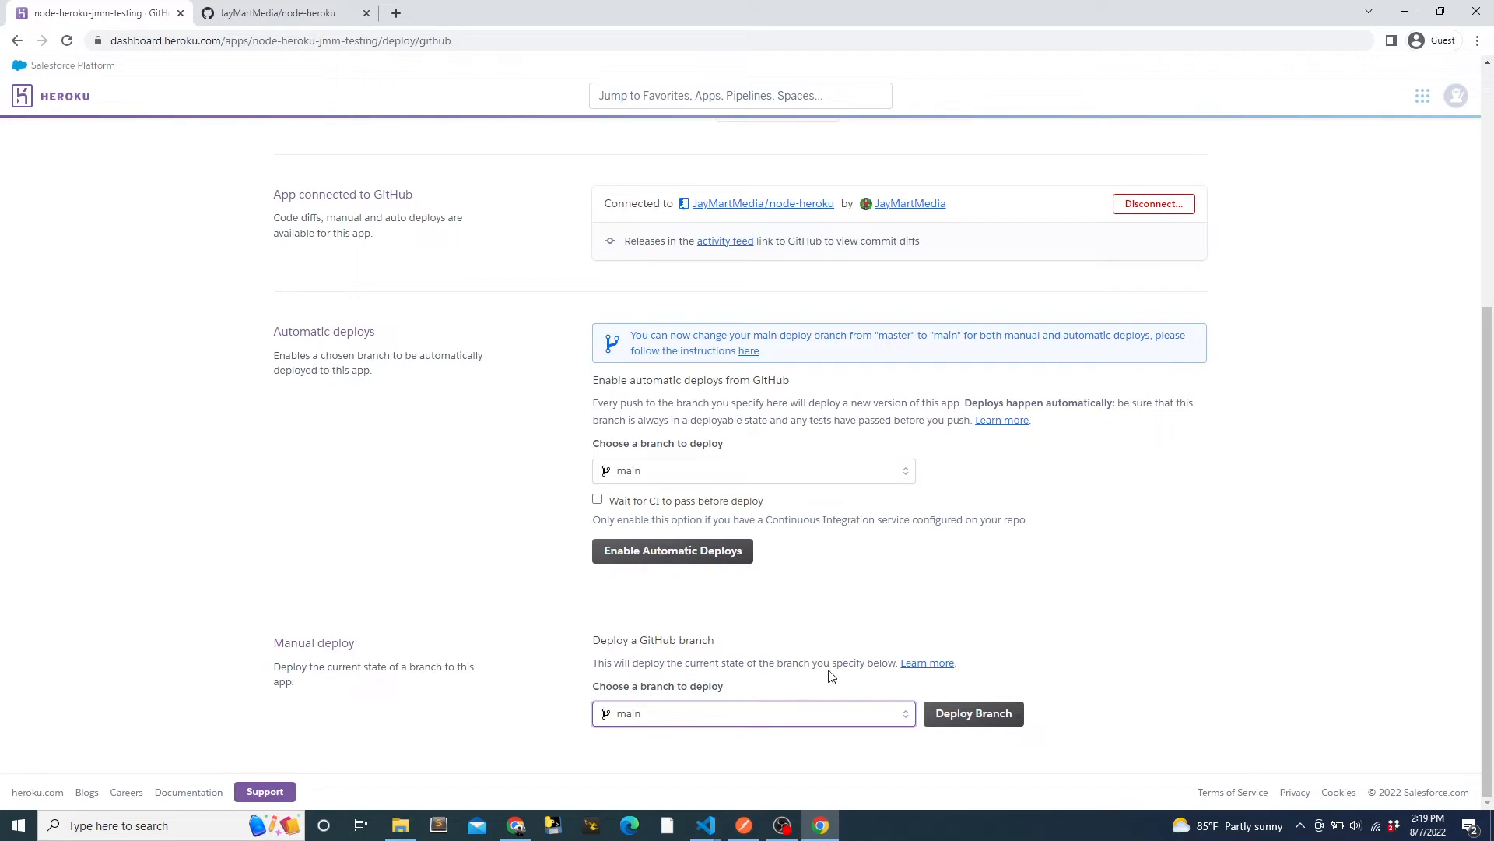
mouse_move(1037, 719)
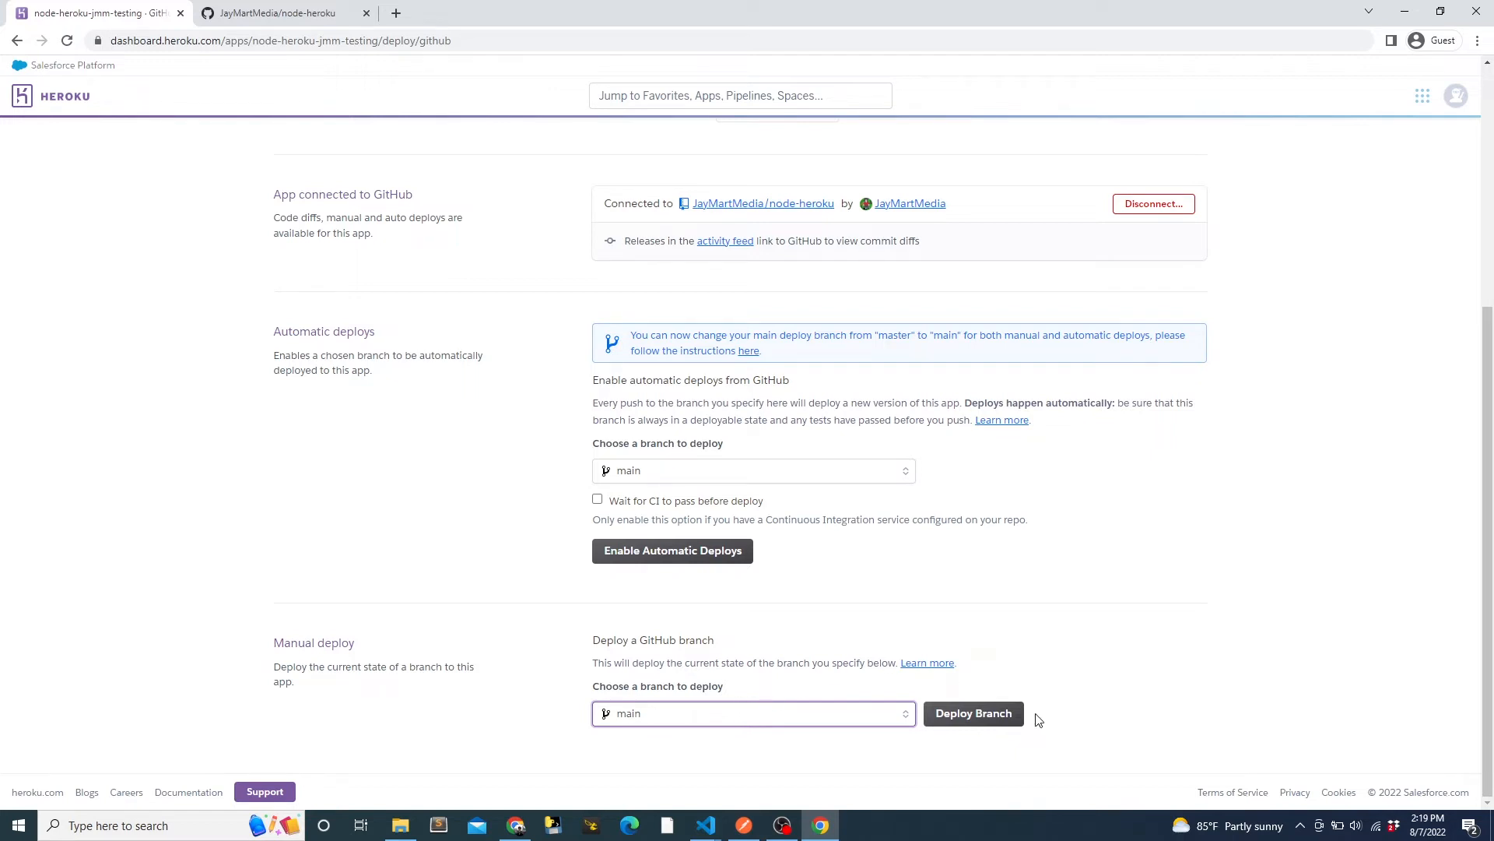
mouse_move(967, 726)
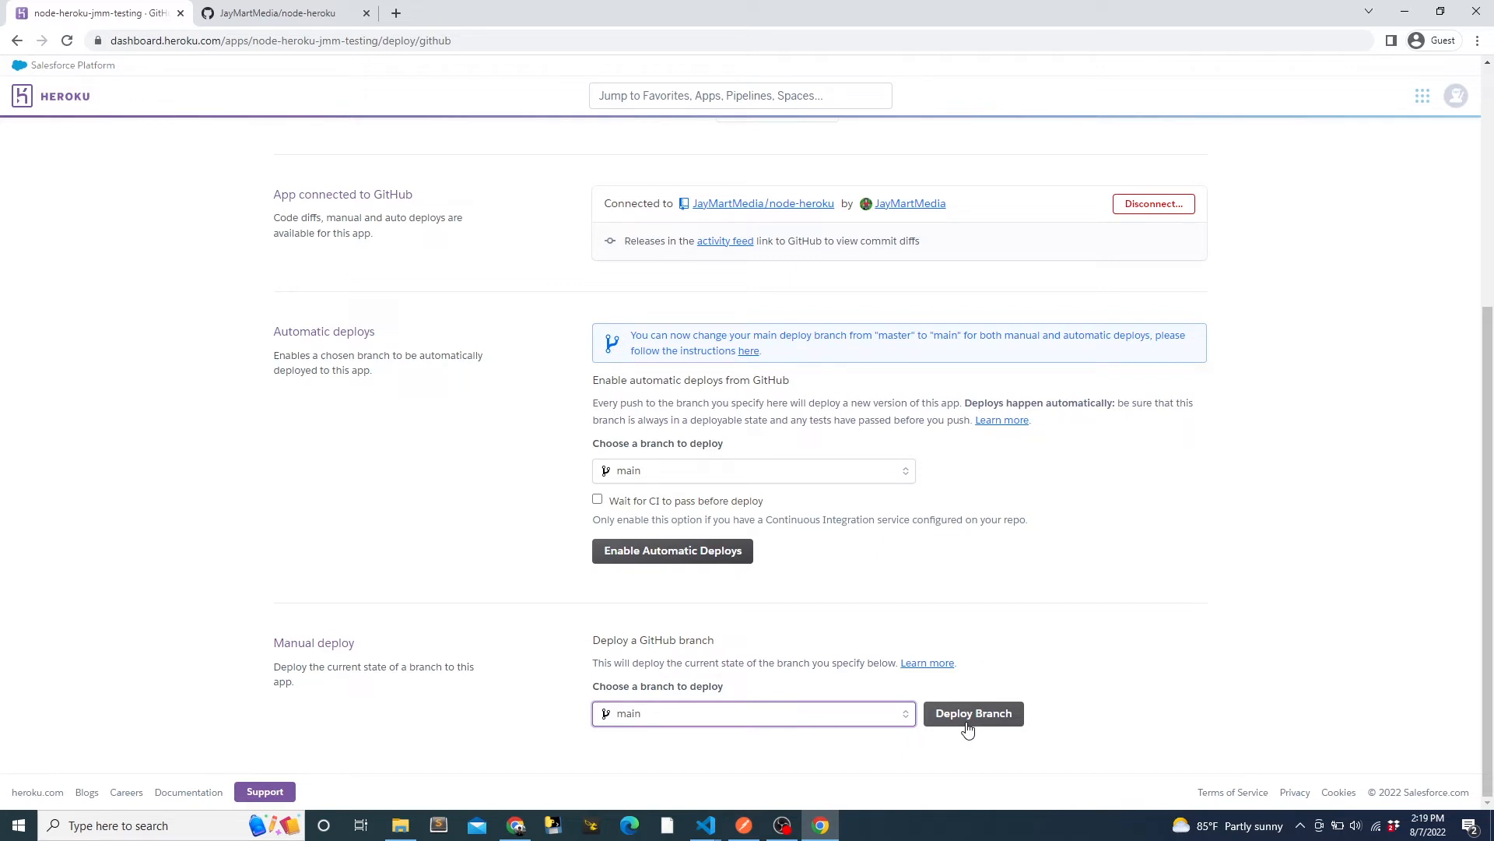
click(973, 713)
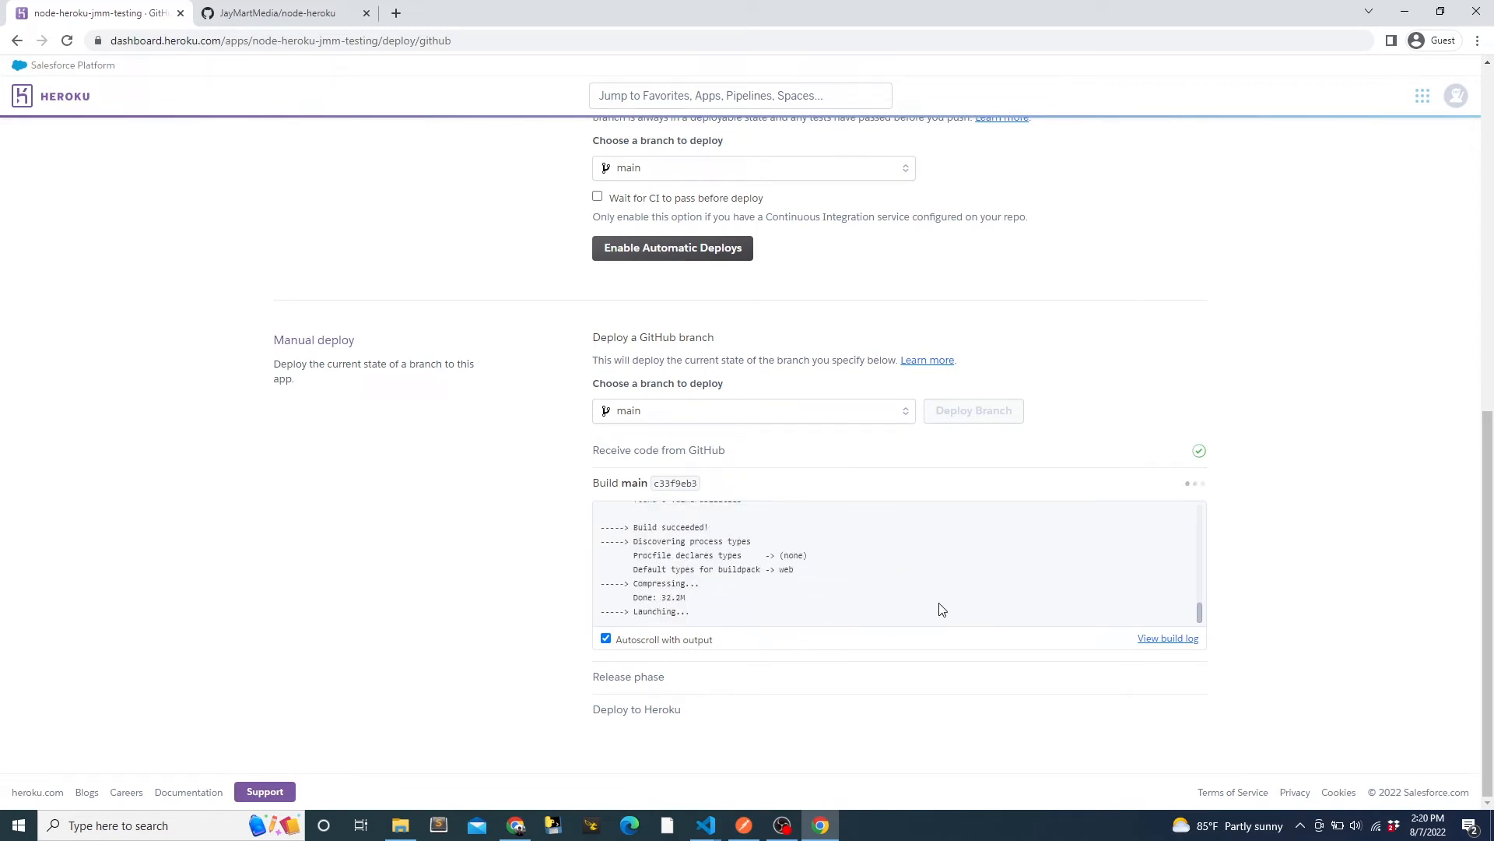
Open the live app in a new tab and check /api/albums and /api/health
right_click(899, 696)
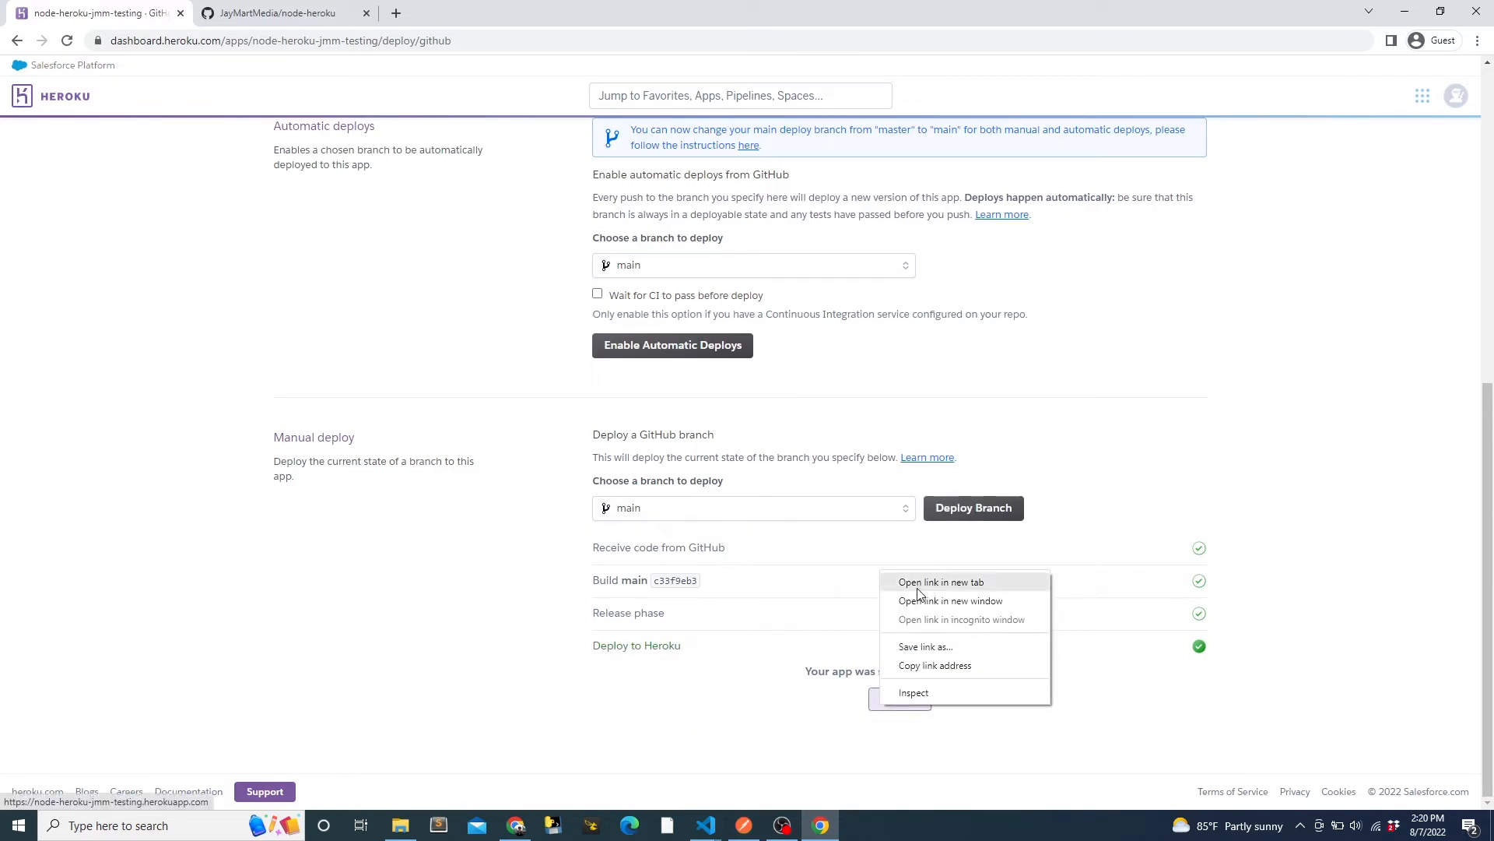
click(940, 583)
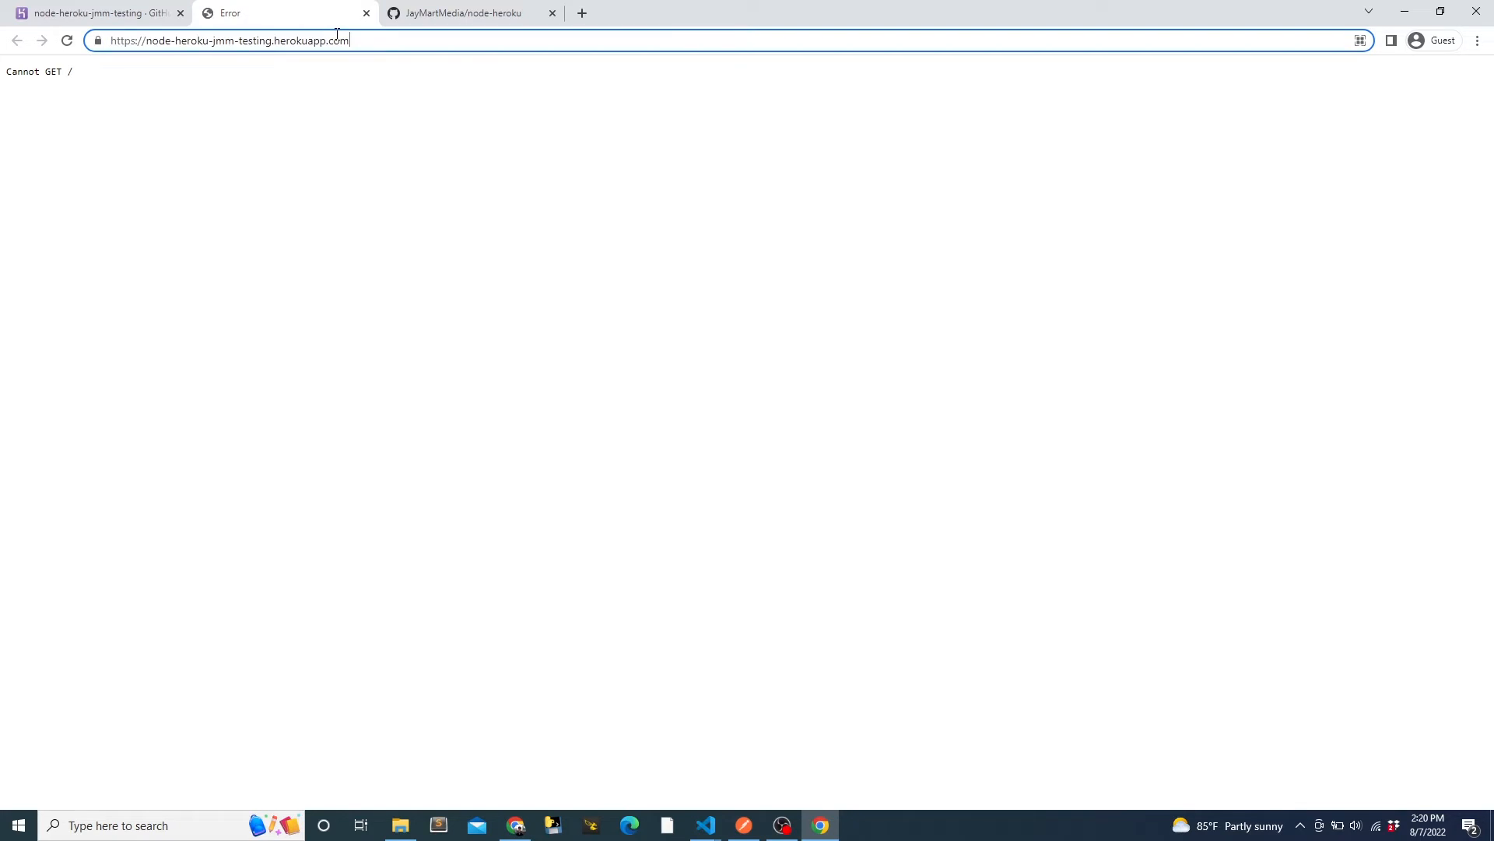
text(/apialbums)
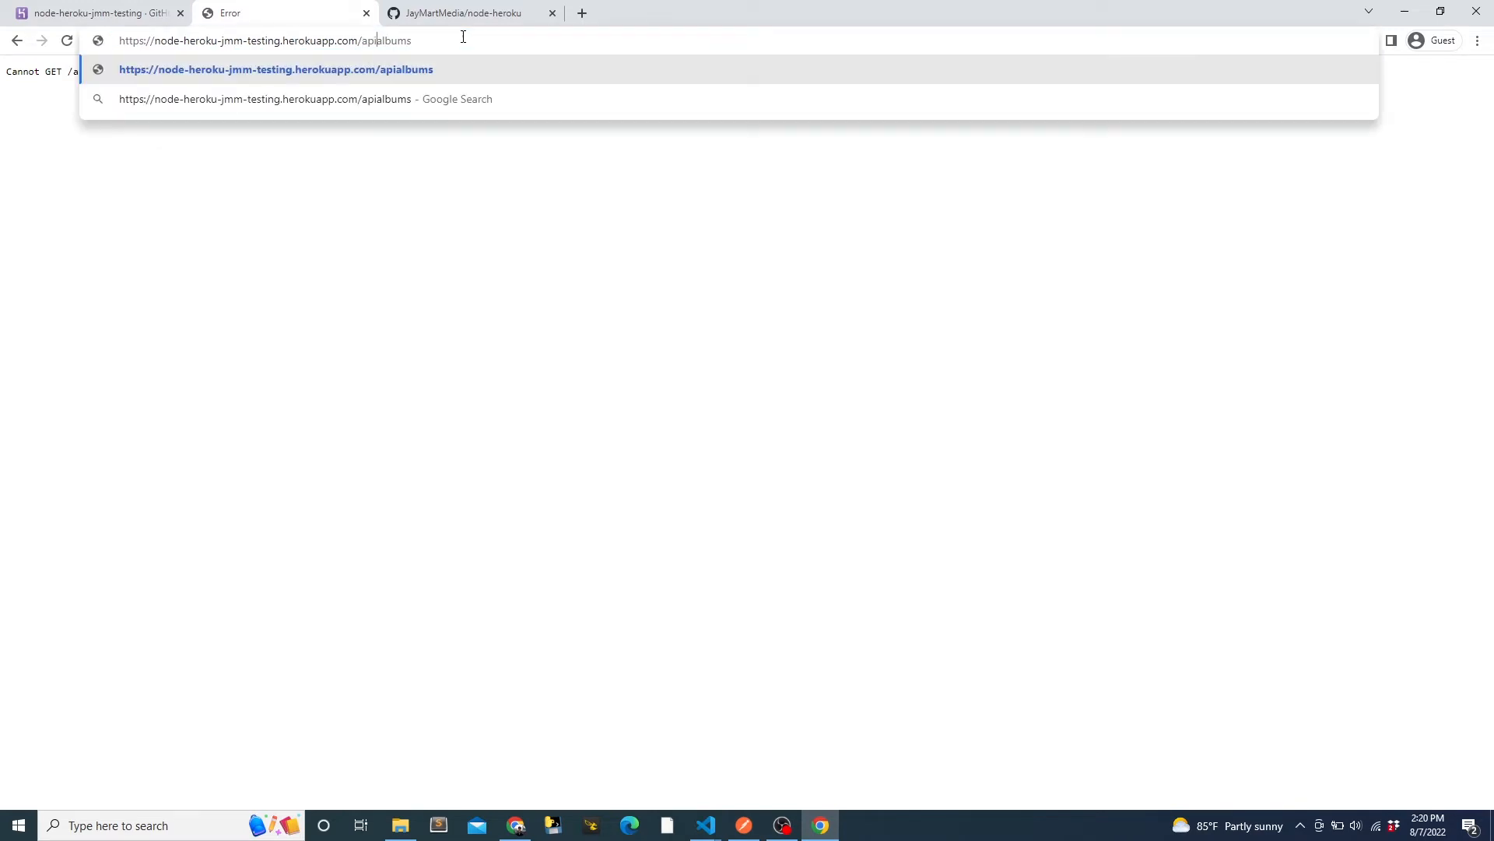
text(/api/heal)
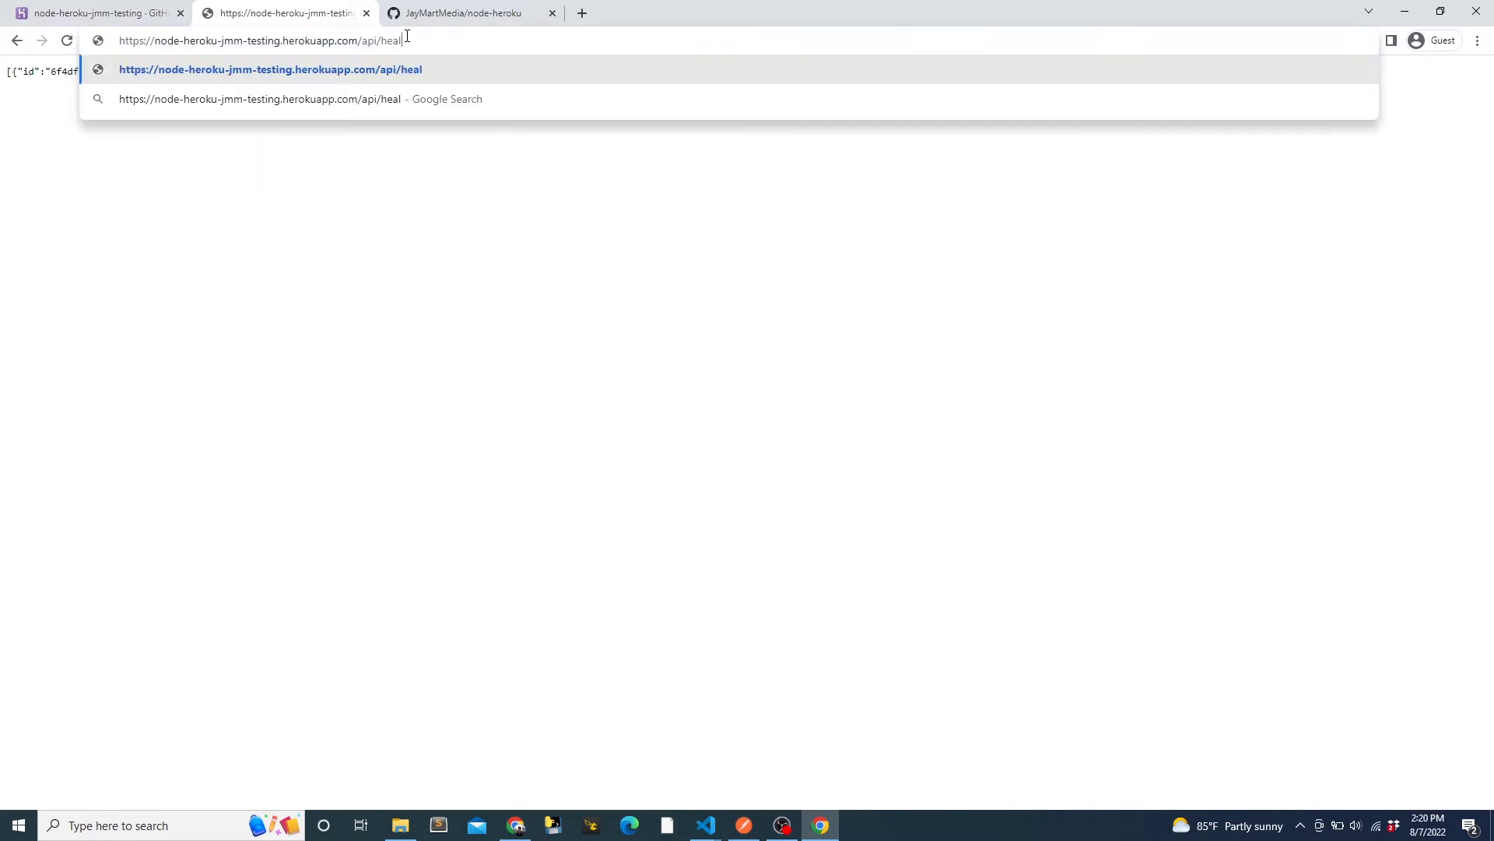
click(95, 12)
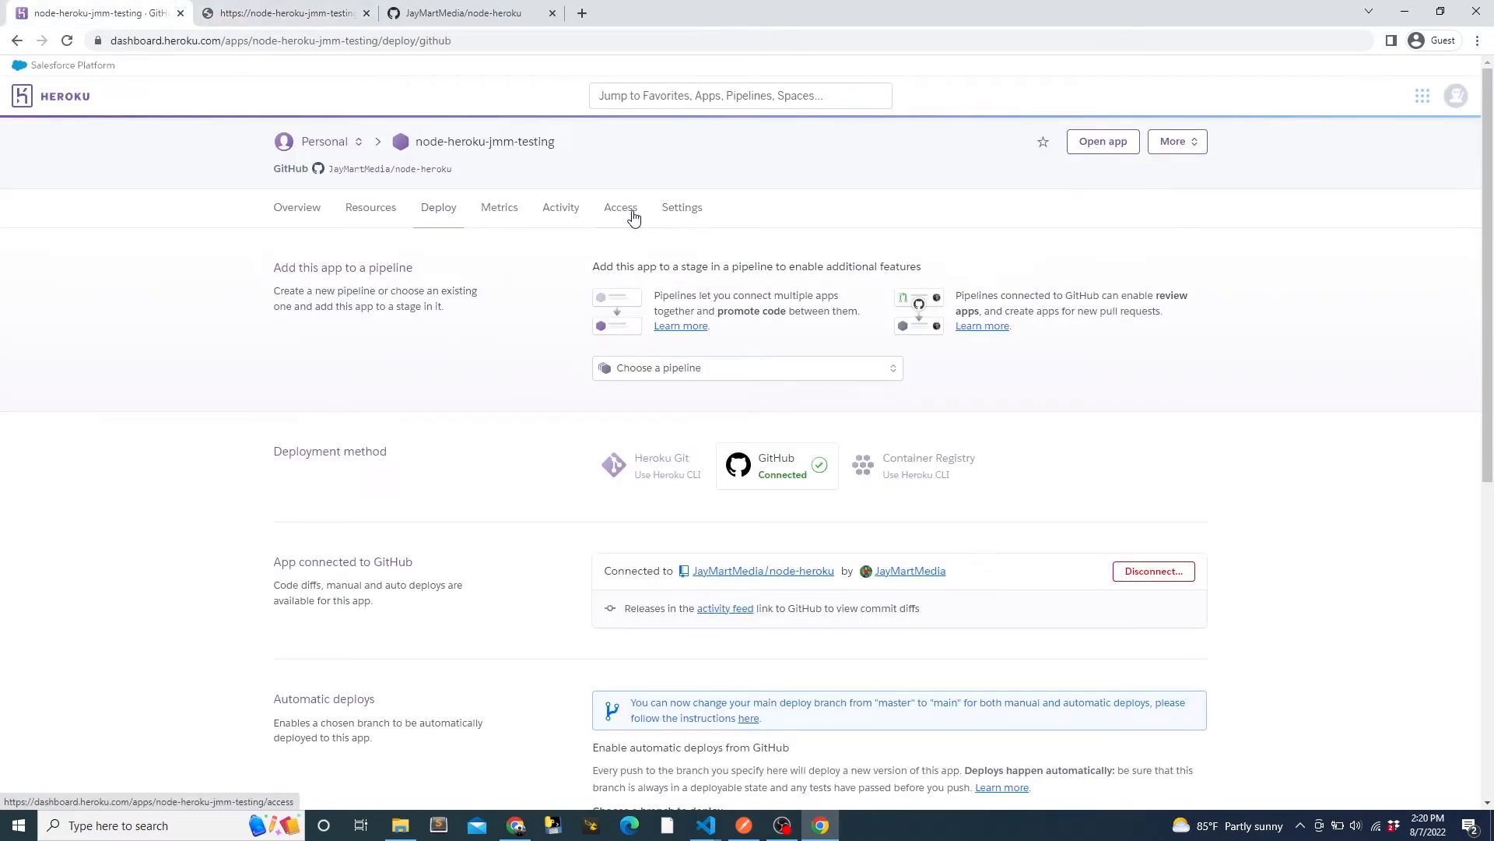
Add the config var MY_SETTING with value 'Deployed to Heroku' in Settings
click(682, 208)
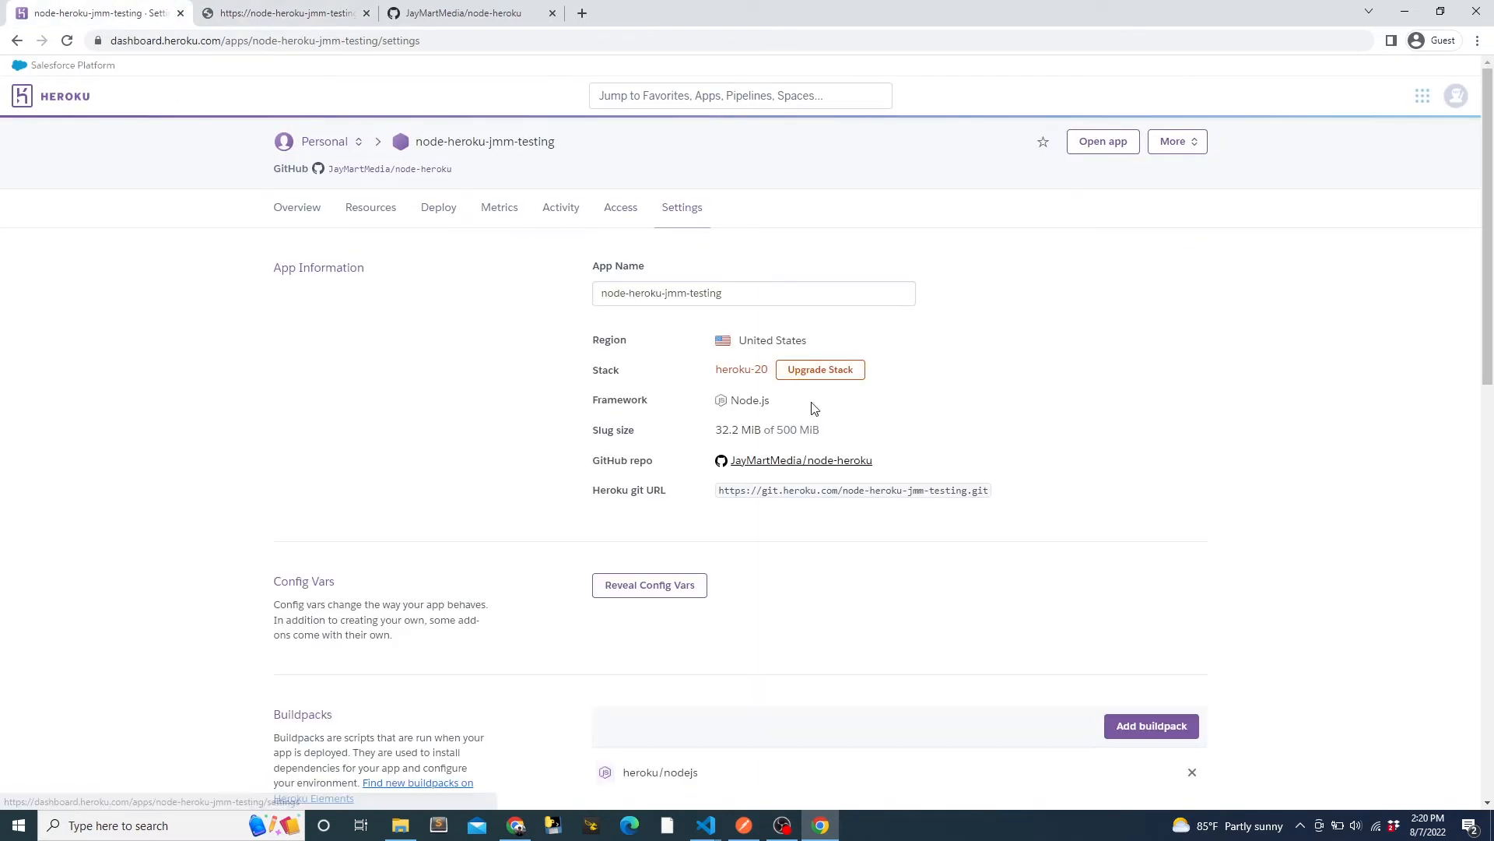
click(649, 585)
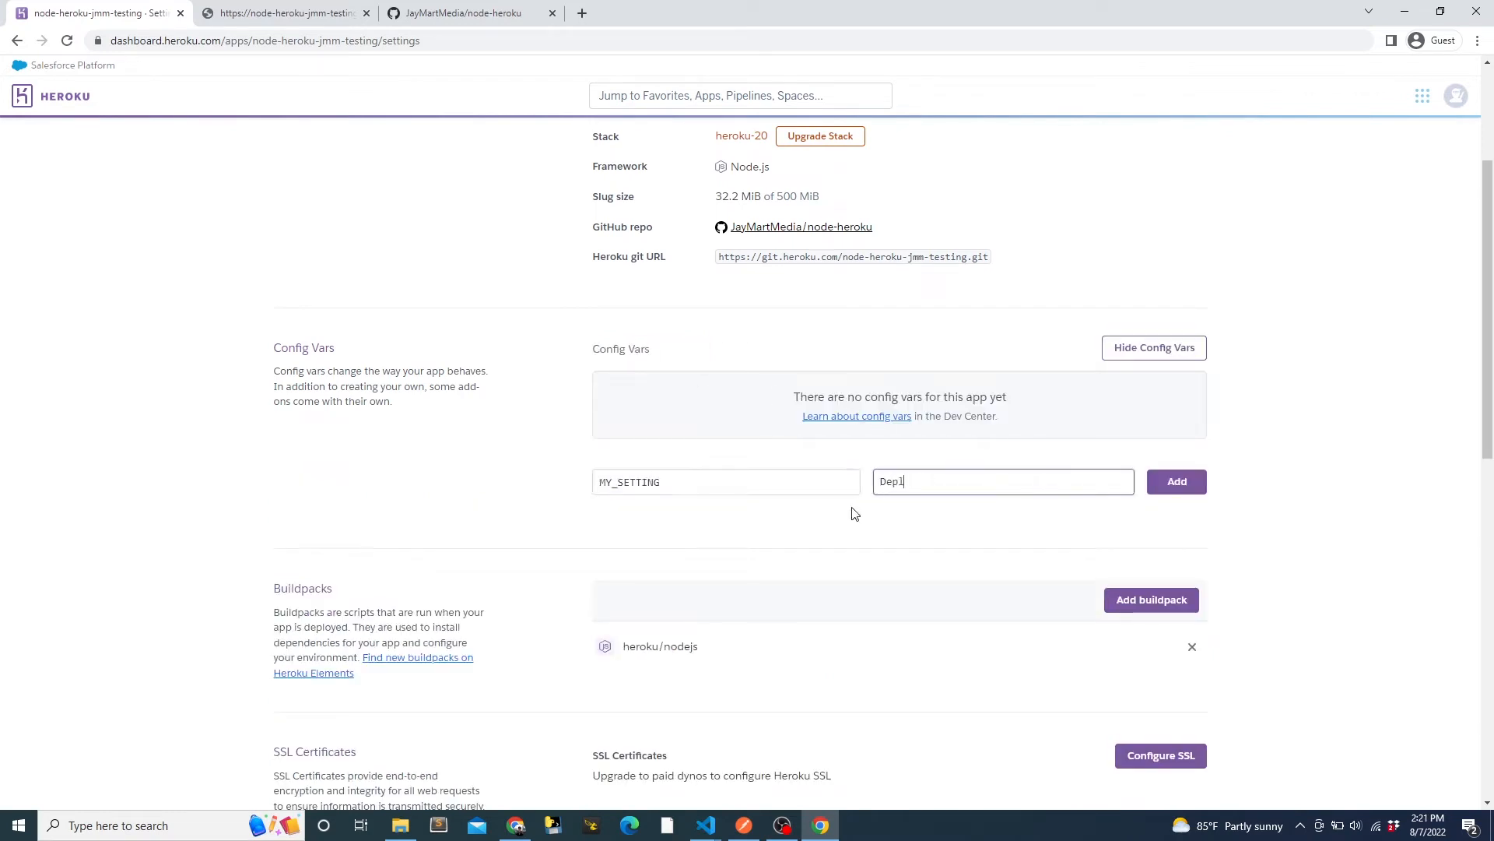
click(1176, 481)
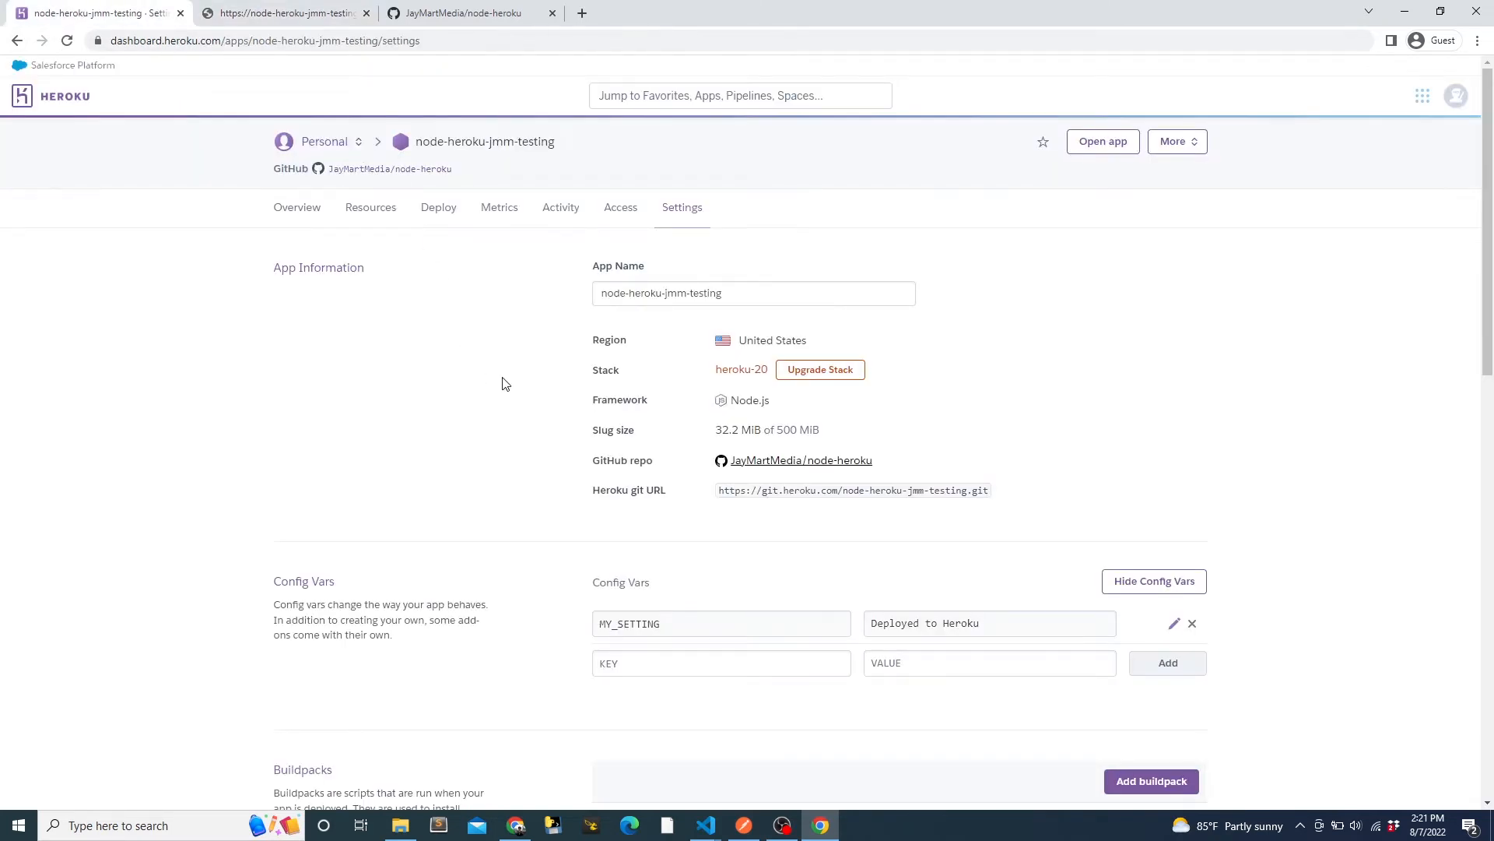
mouse_move(317, 198)
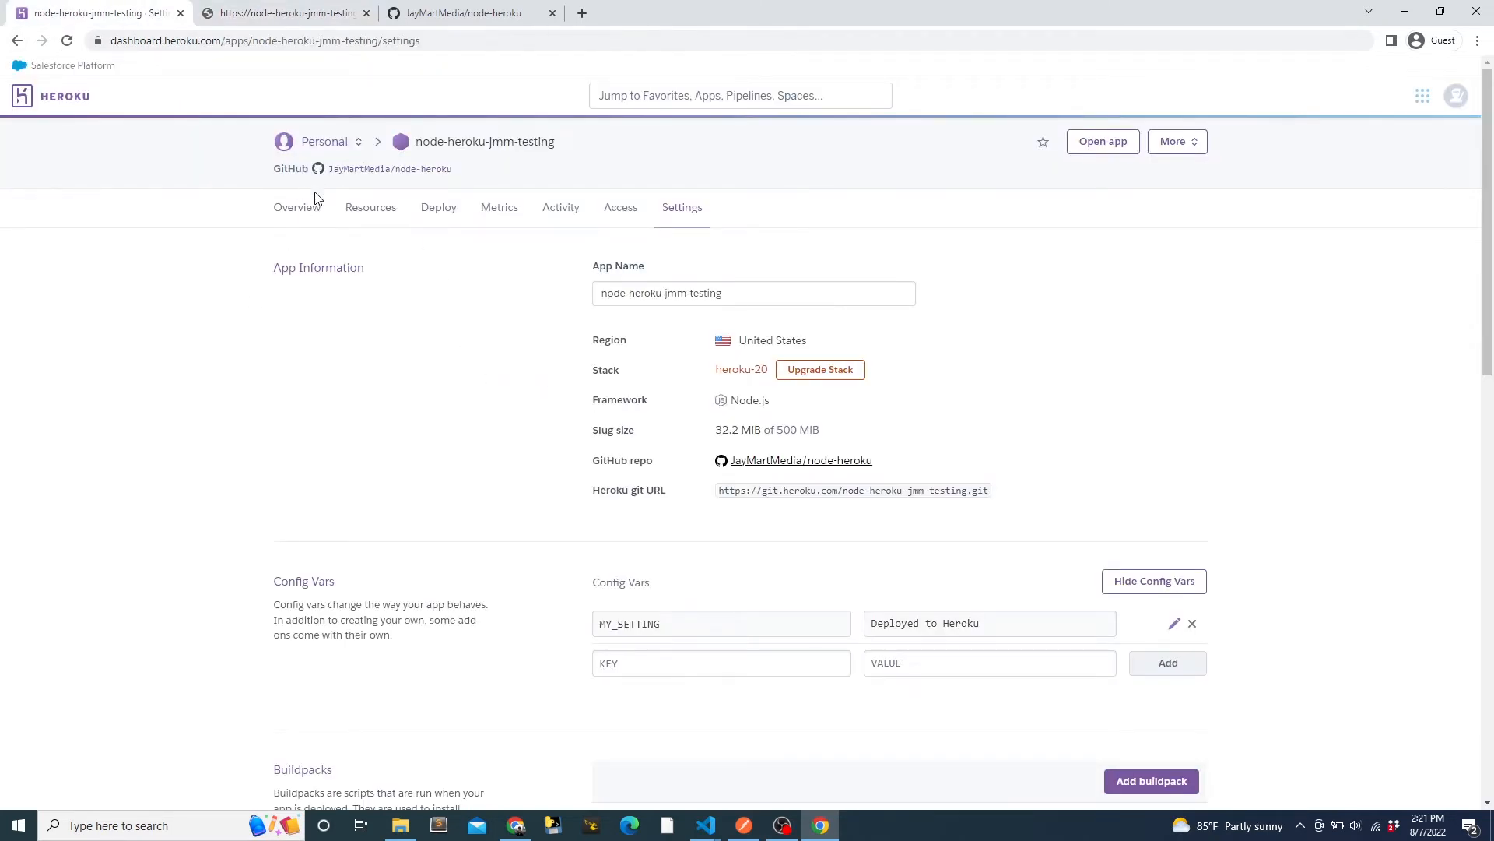
mouse_move(298, 207)
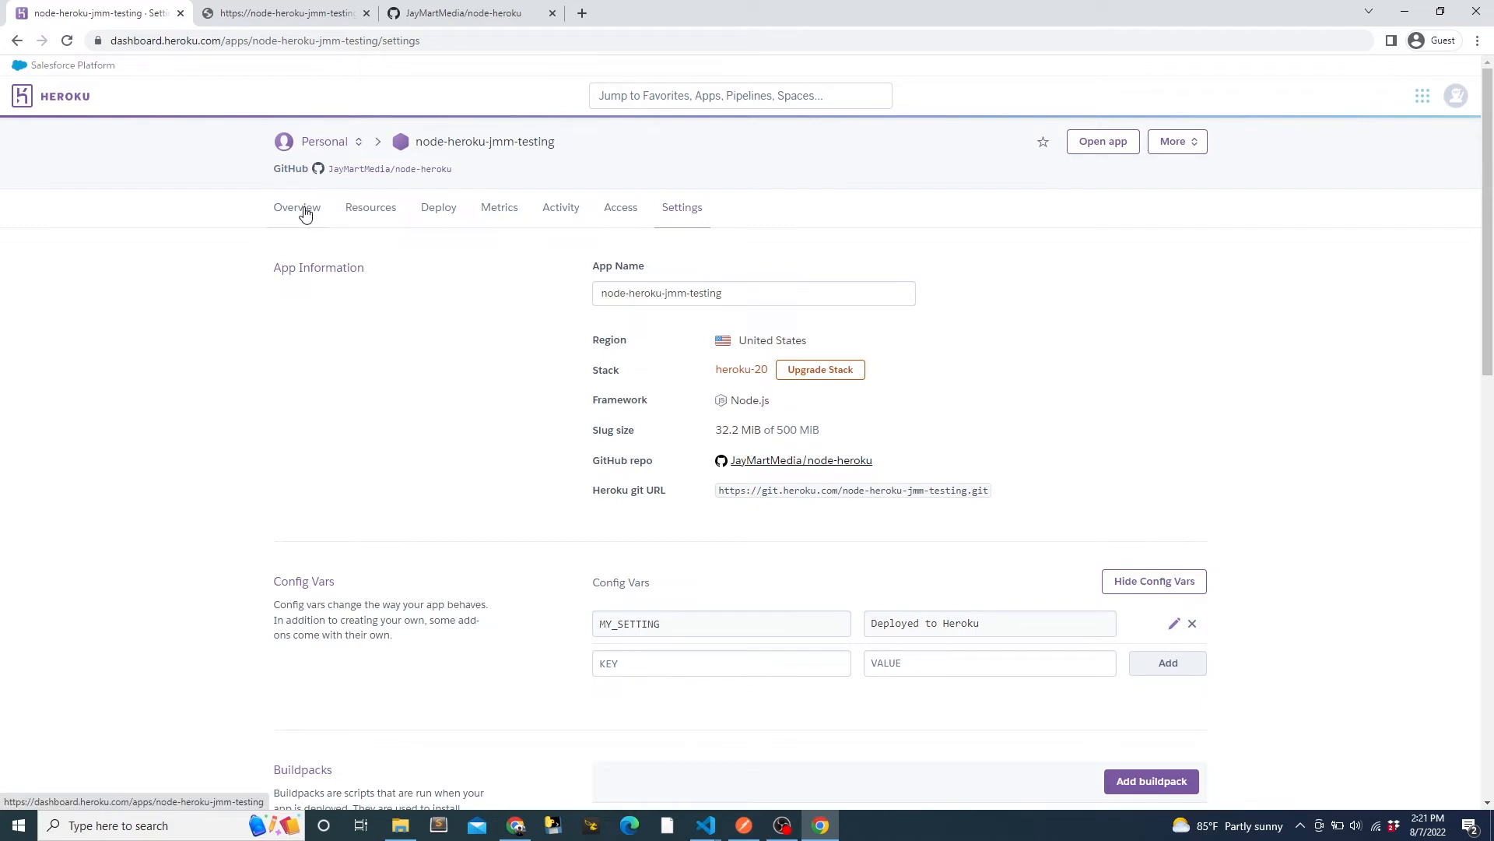
Enable automatic deploys from the main branch on the Deploy tab
click(377, 207)
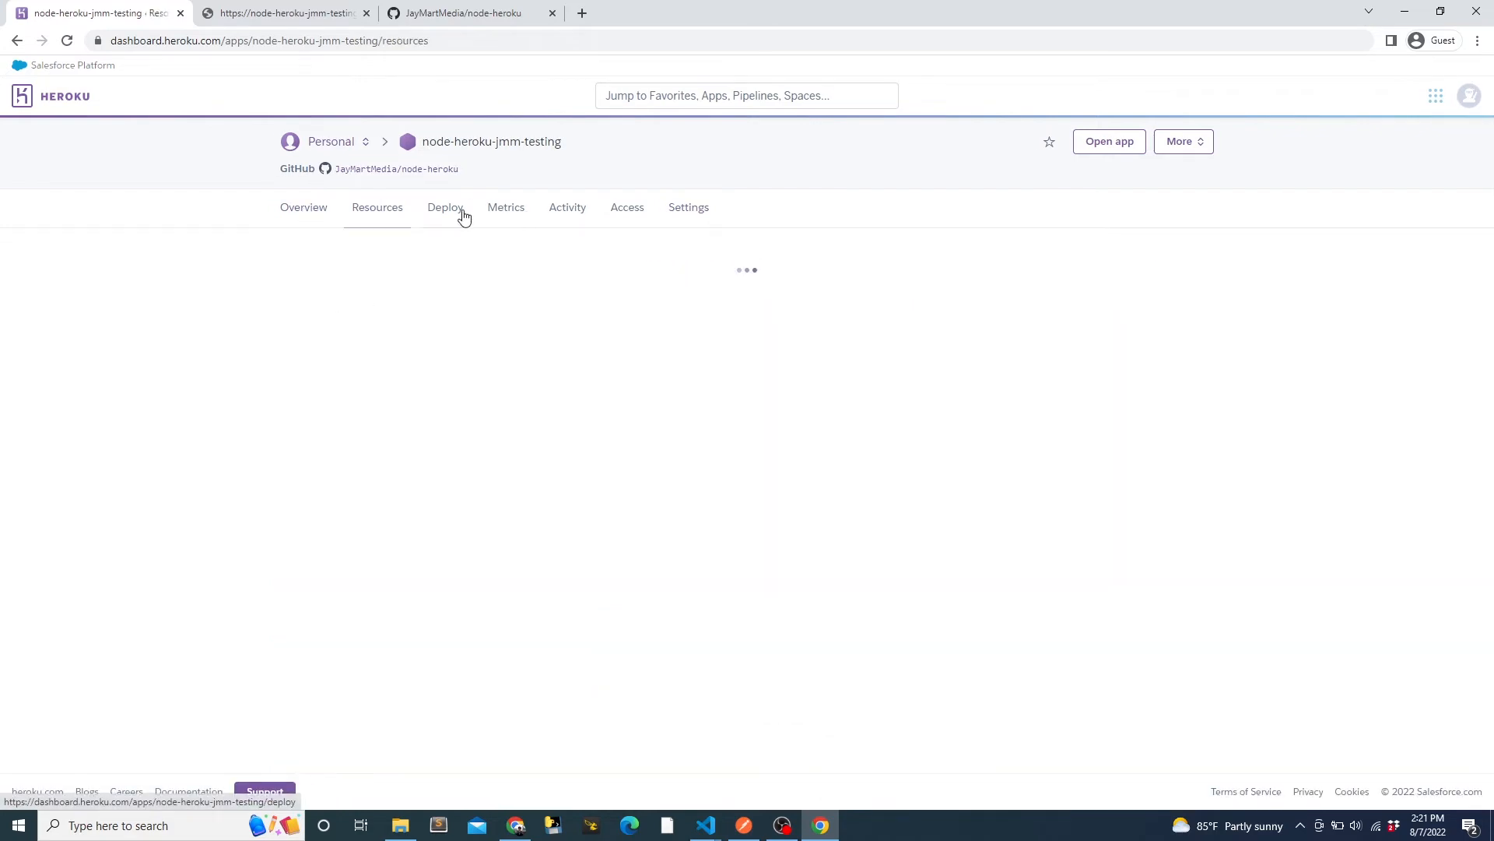
click(445, 207)
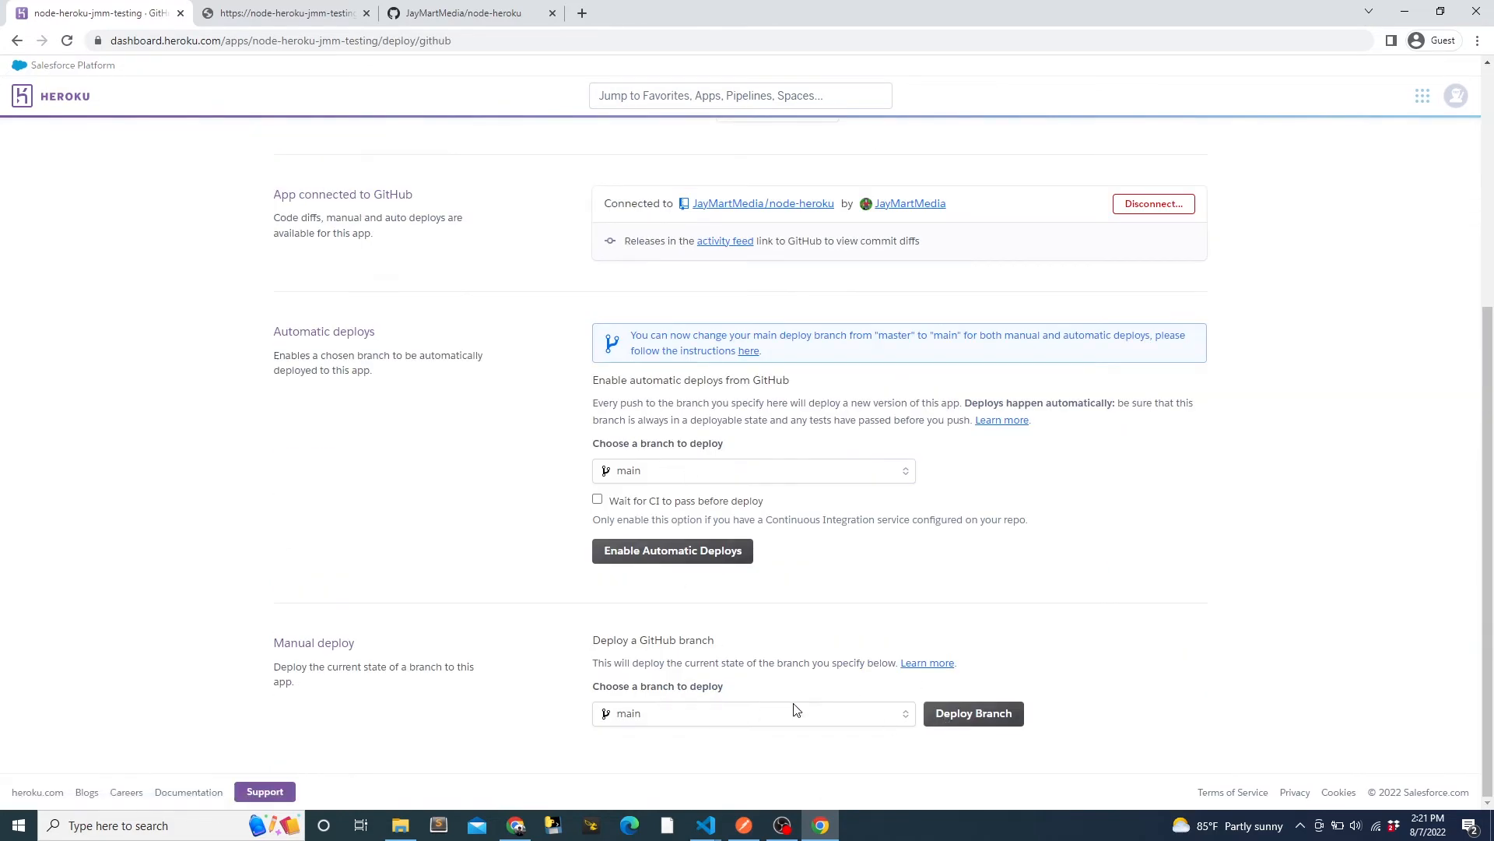
drag(593, 402, 967, 420)
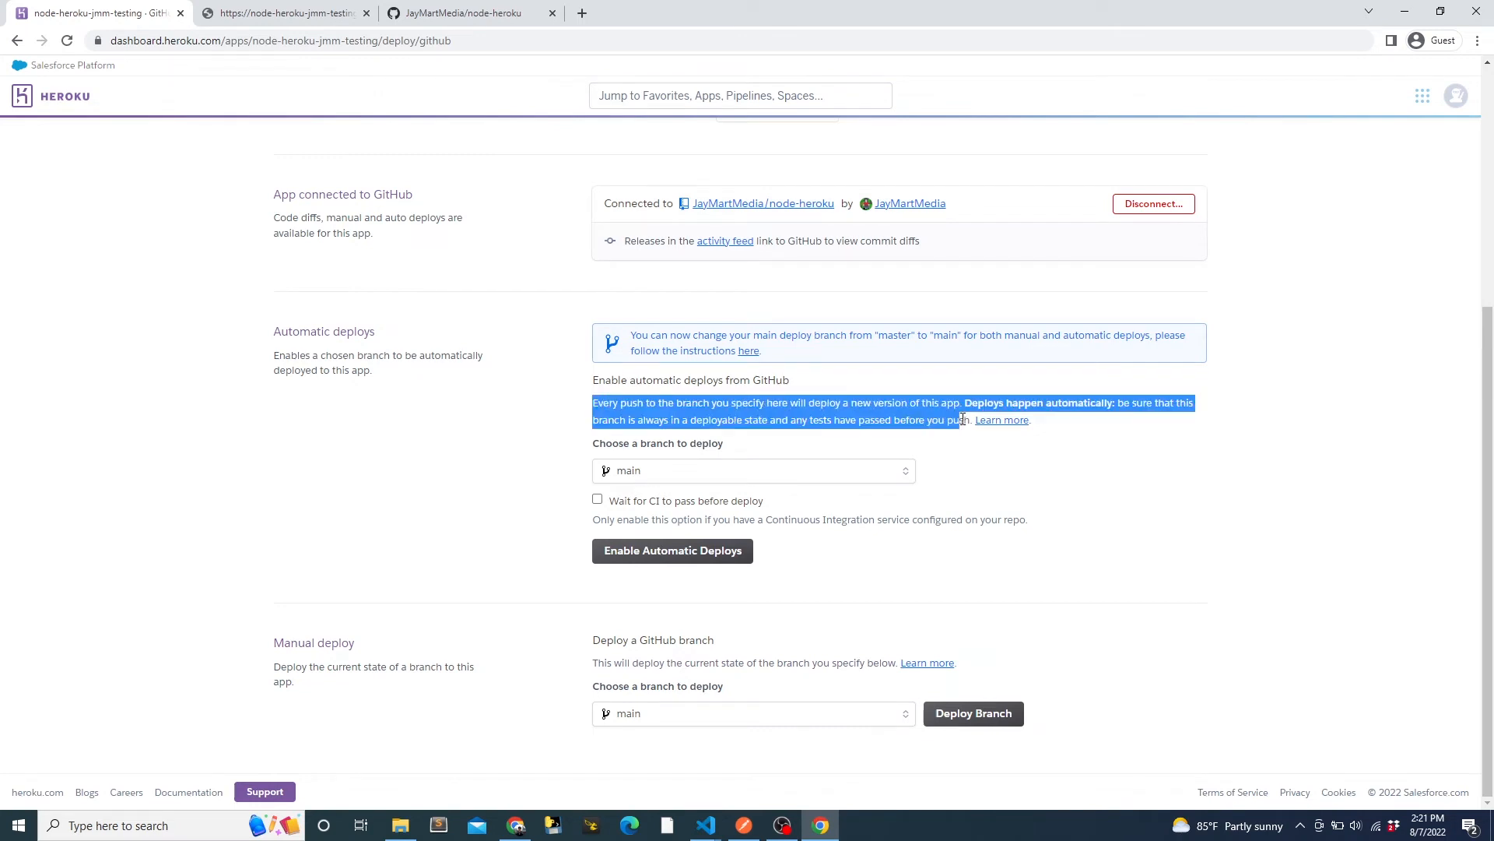
click(672, 550)
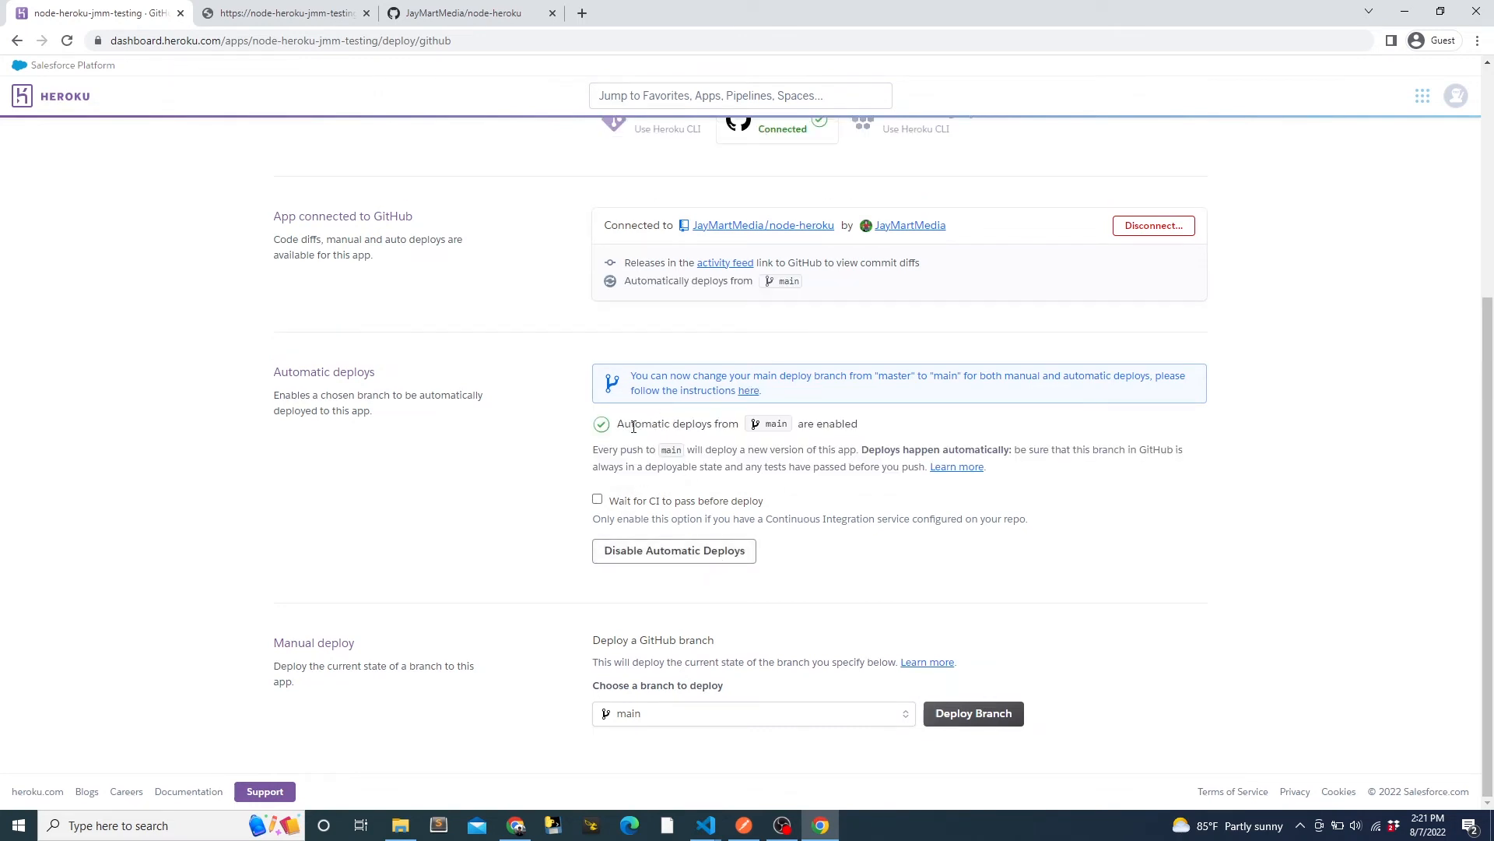
Open index.js and start a `const version` declaration below the environment settings
double_click(678, 423)
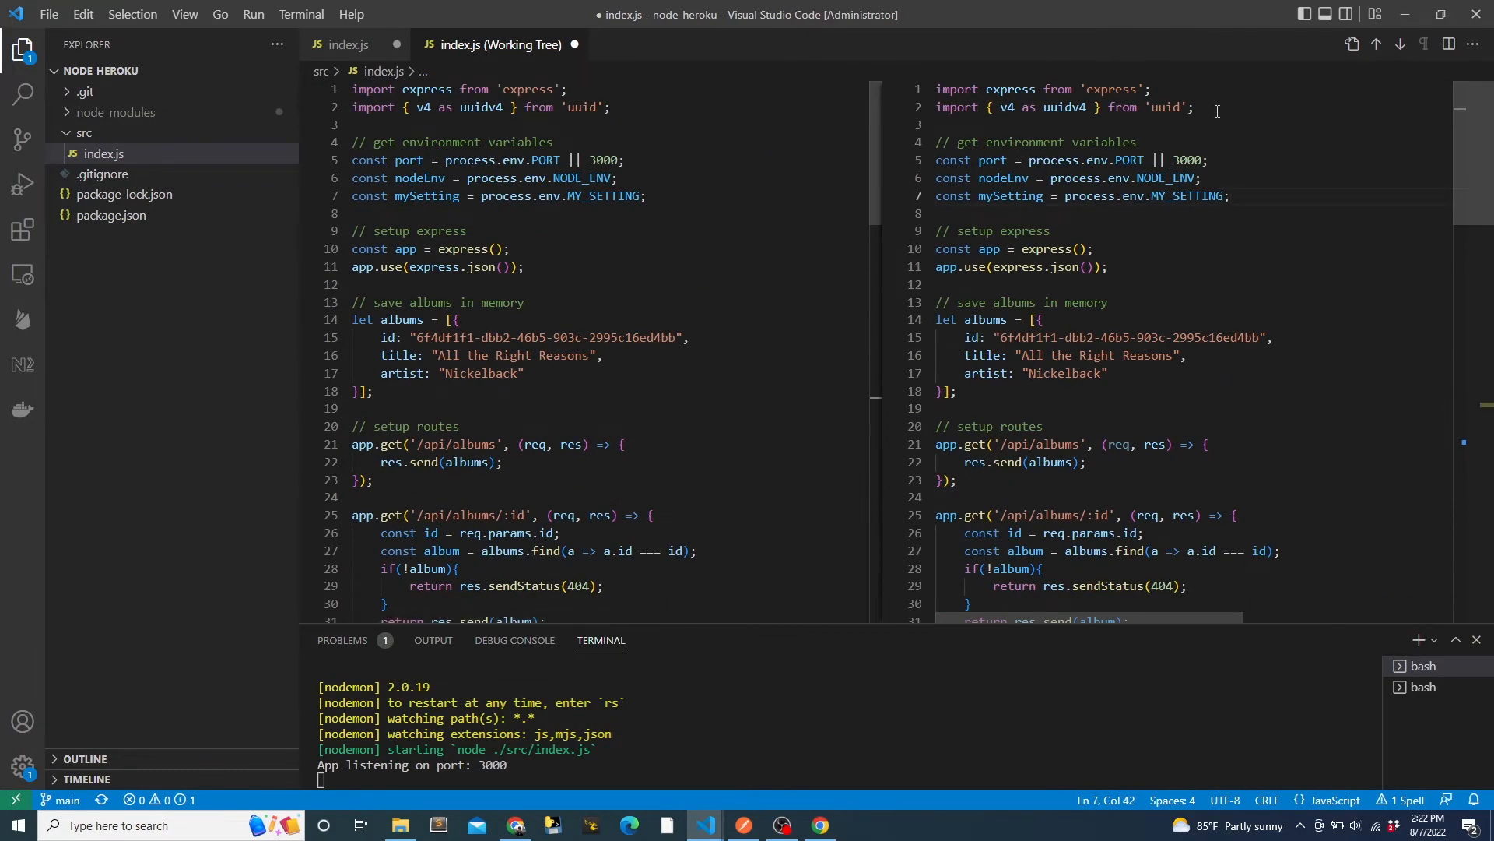
text(const version)
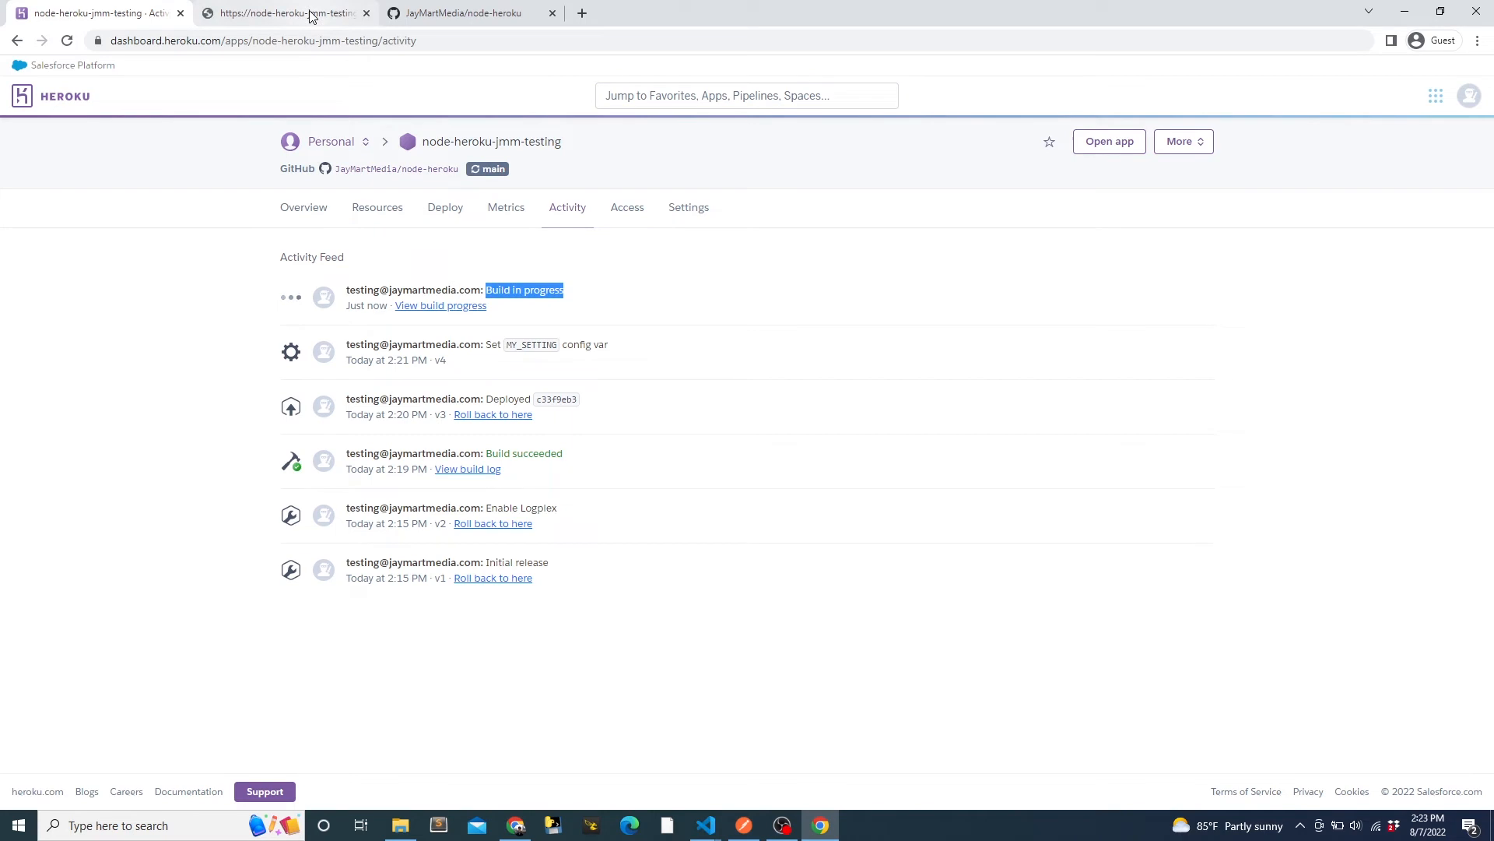
Follow the new build's log, then reload /api/healthcheck to confirm version 2
click(441, 305)
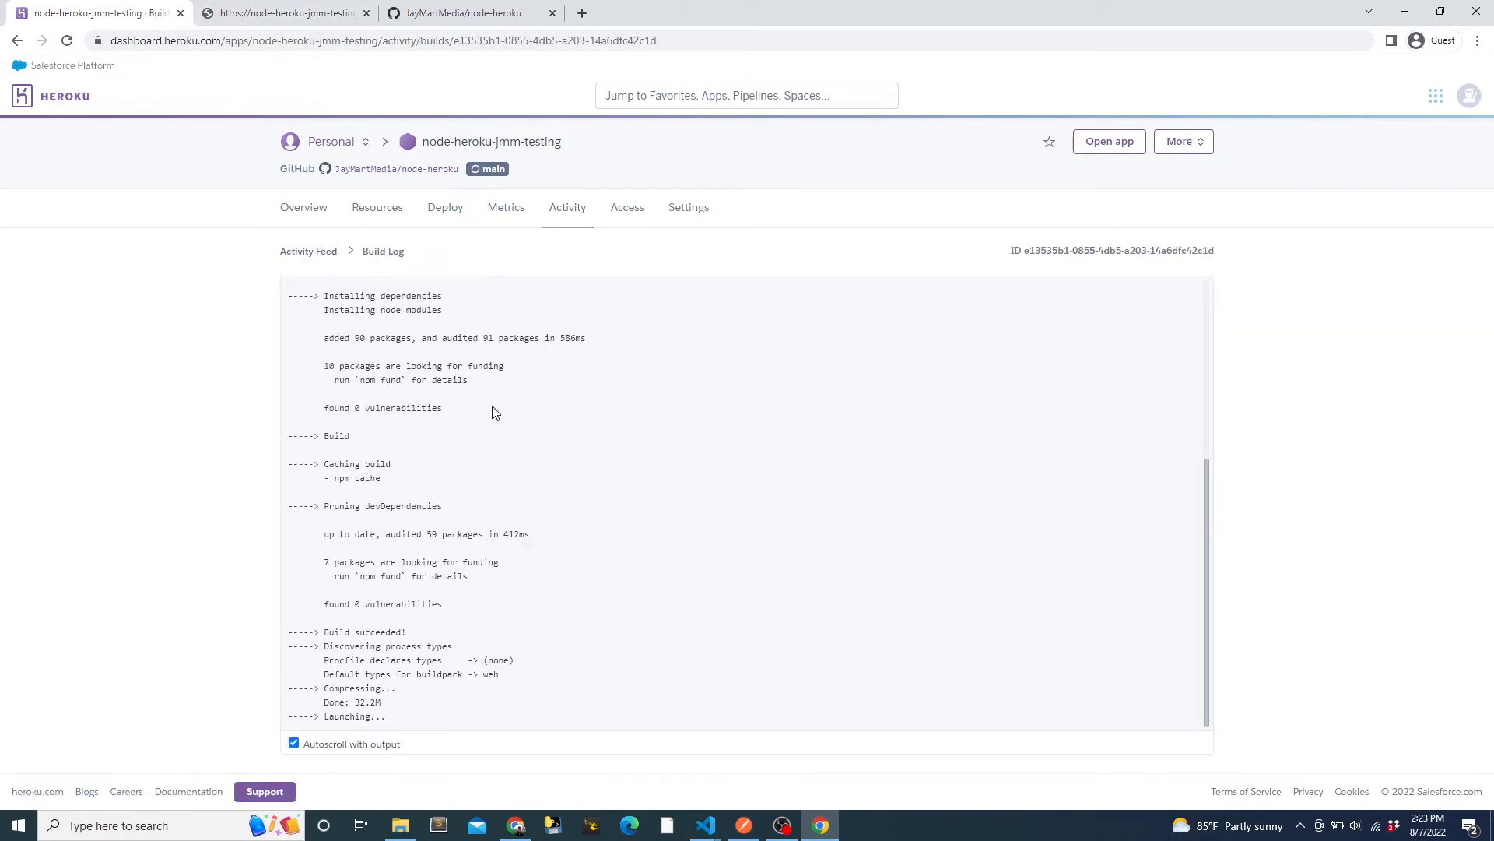
click(286, 12)
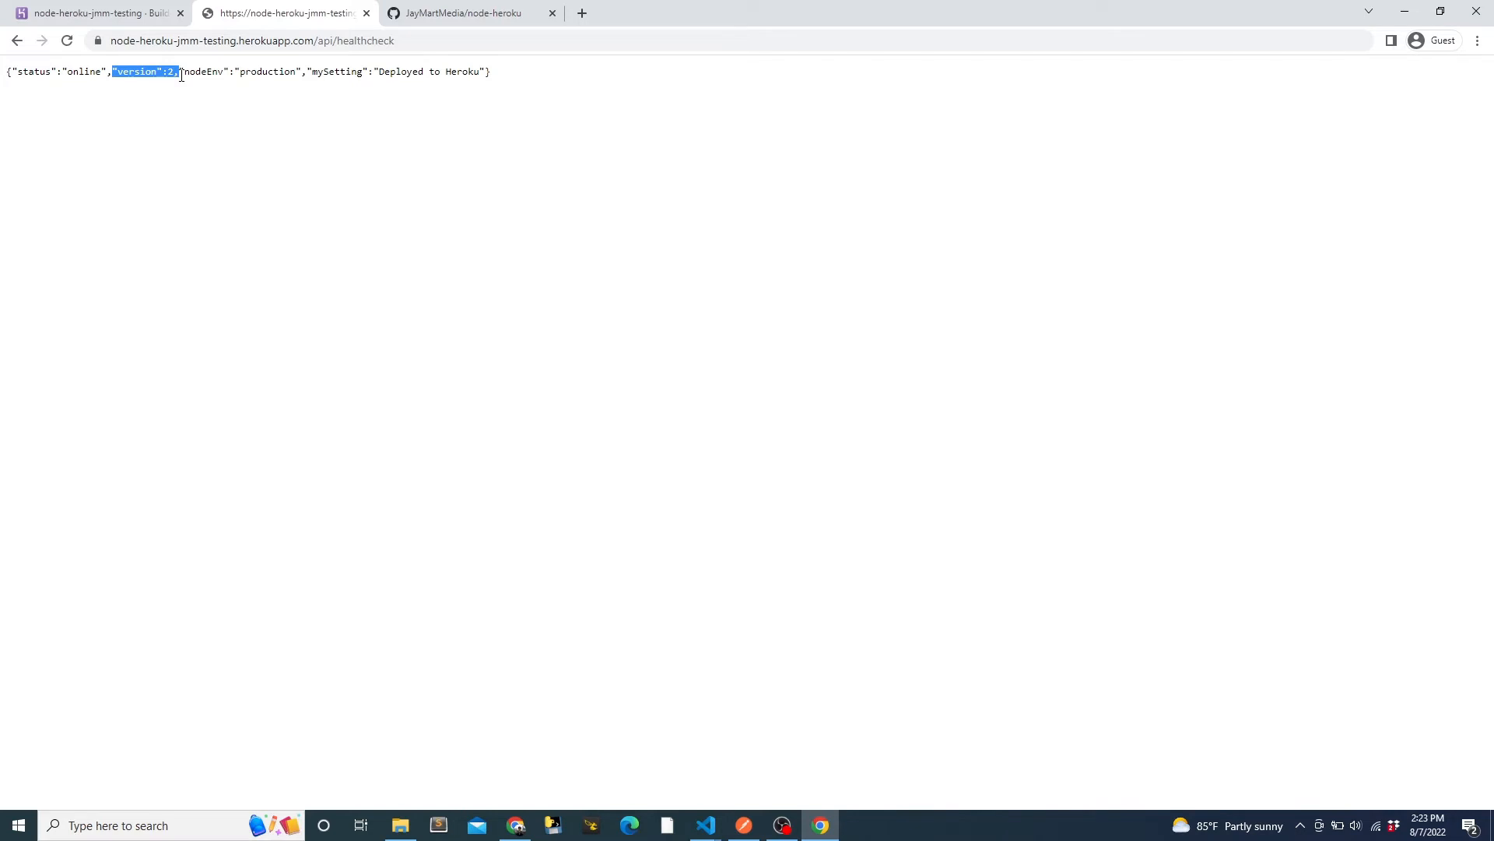
Return to the app's overview and latest activity, then go to Settings via More
click(95, 12)
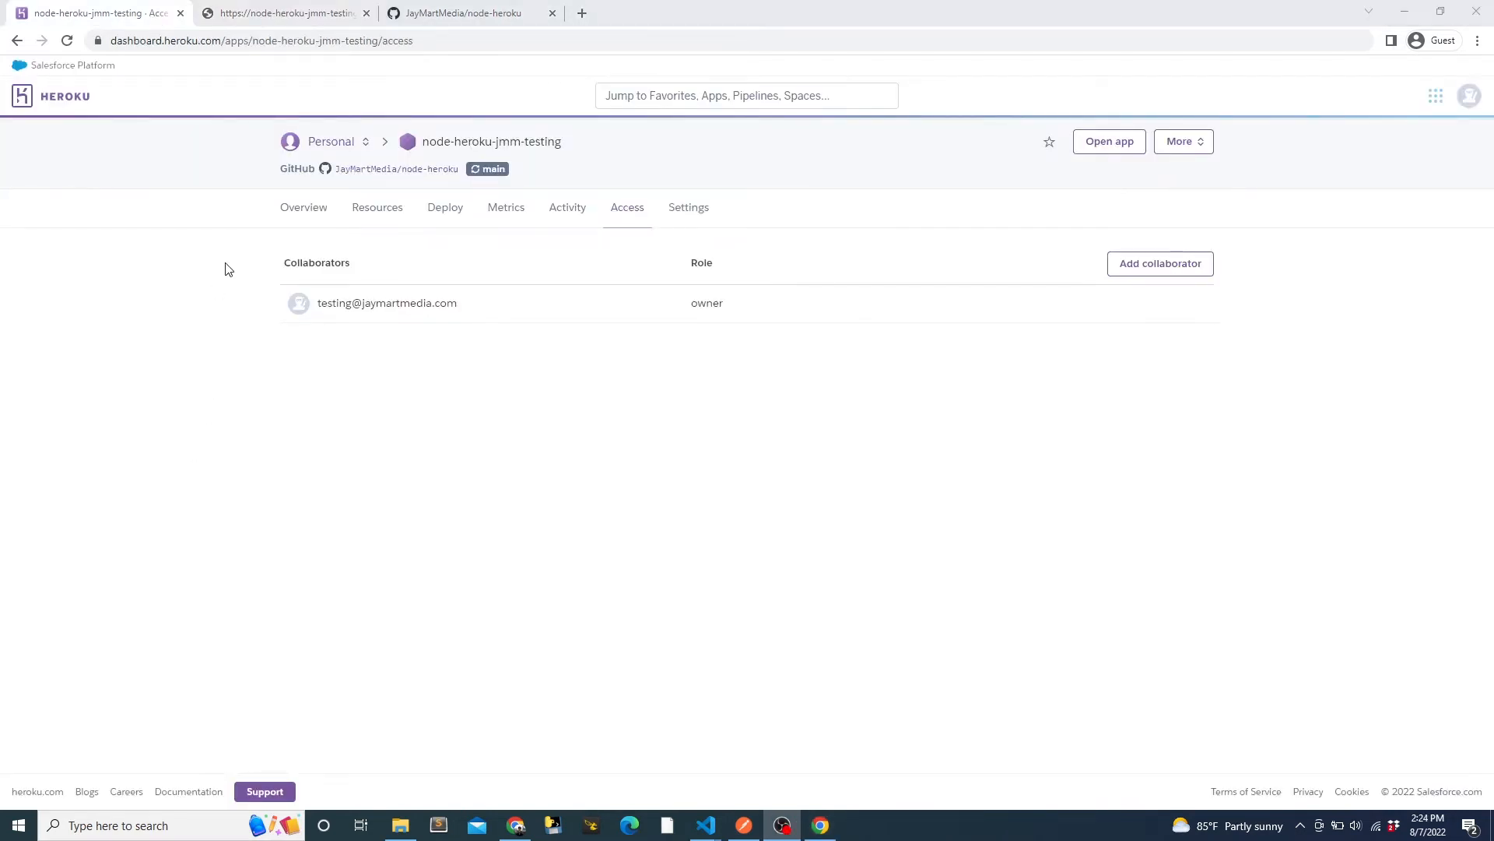
click(303, 207)
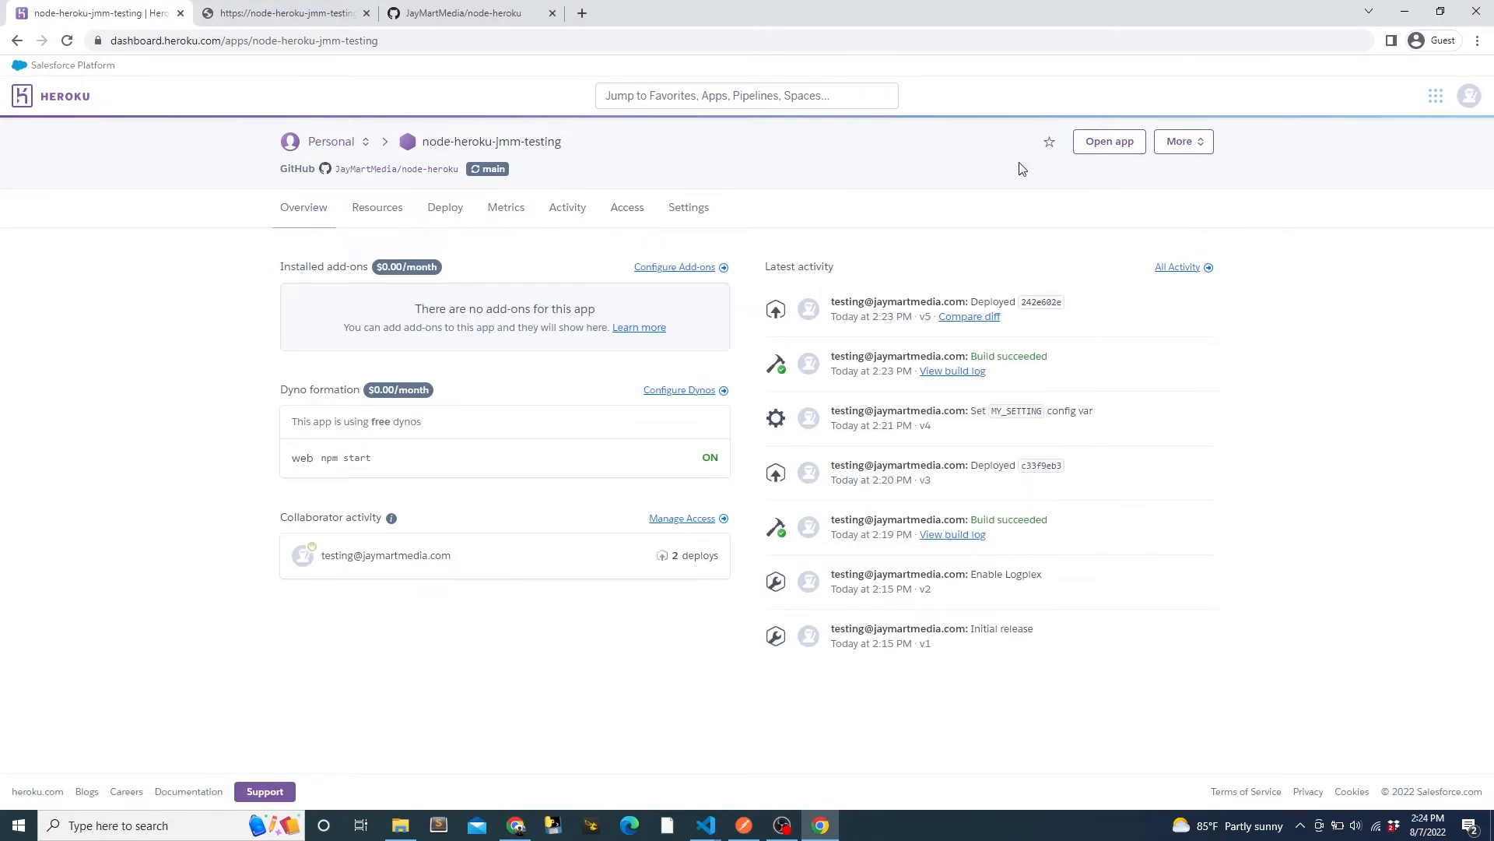
click(1183, 141)
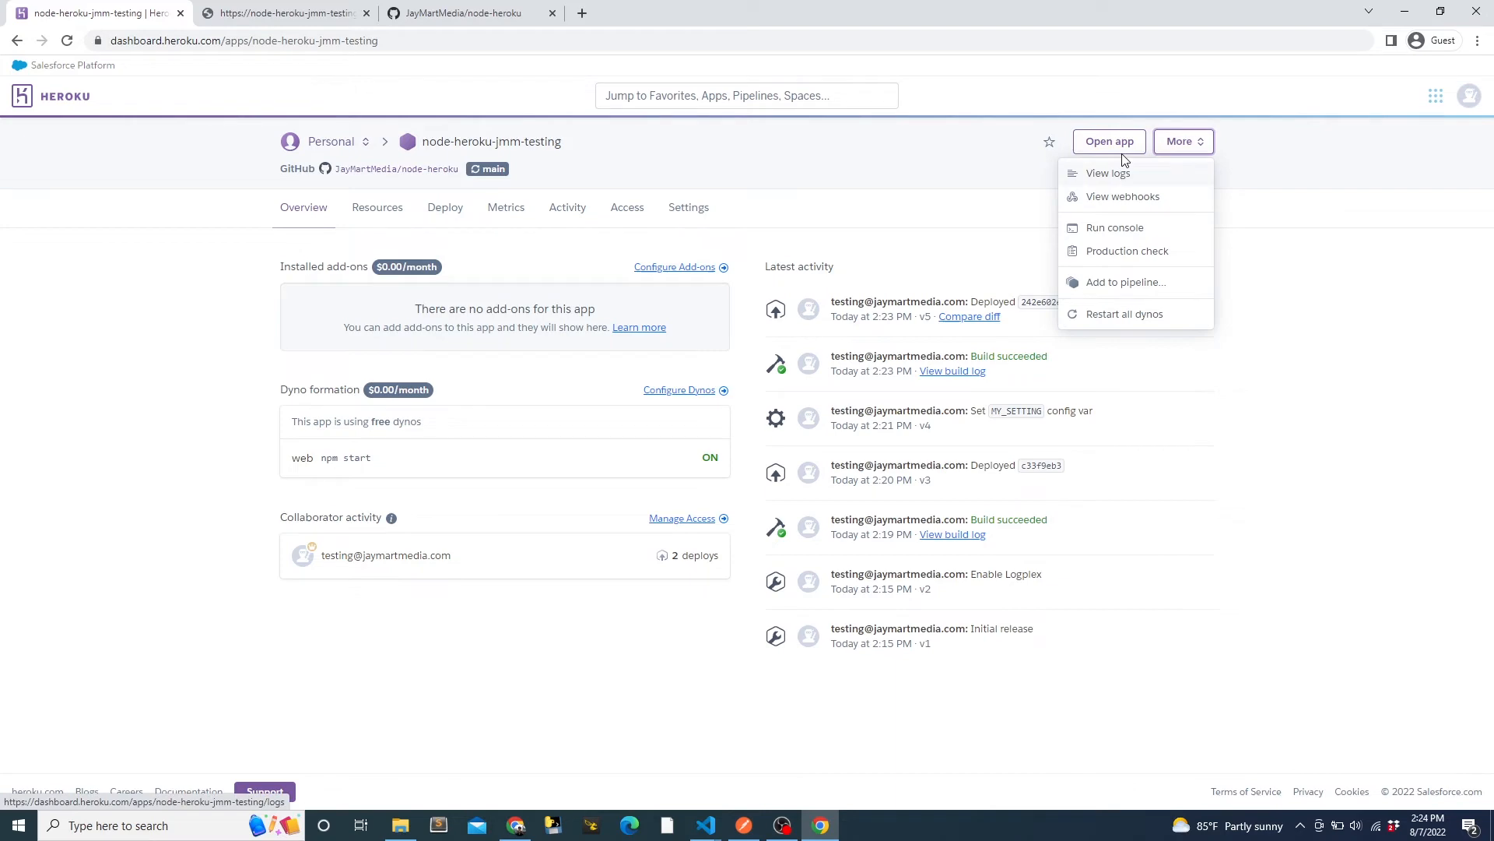
click(688, 207)
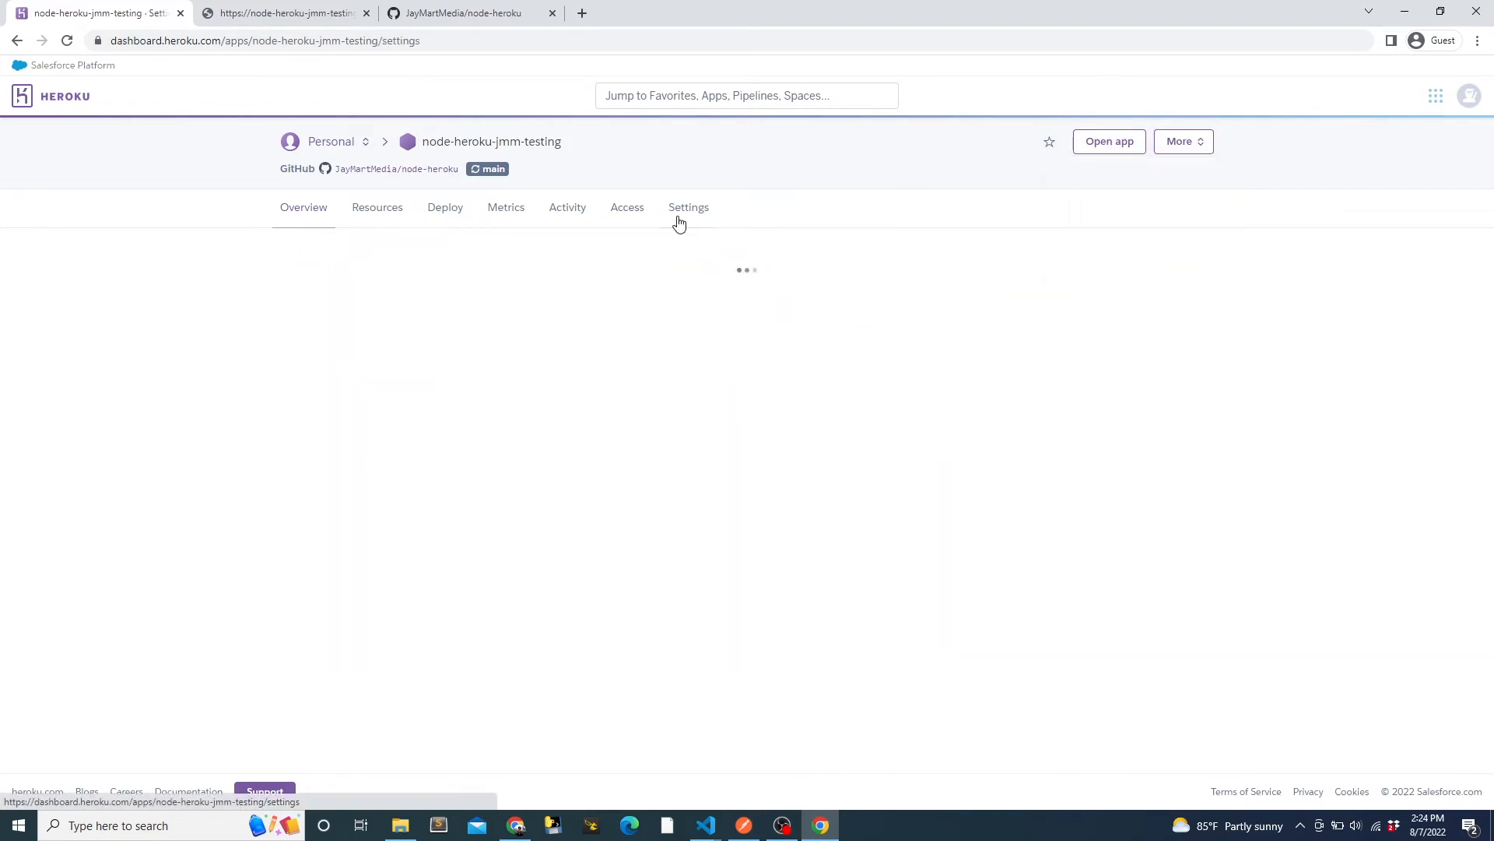
Delete node-heroku-jmm-testing by confirming its name, then begin creating a new app
click(641, 682)
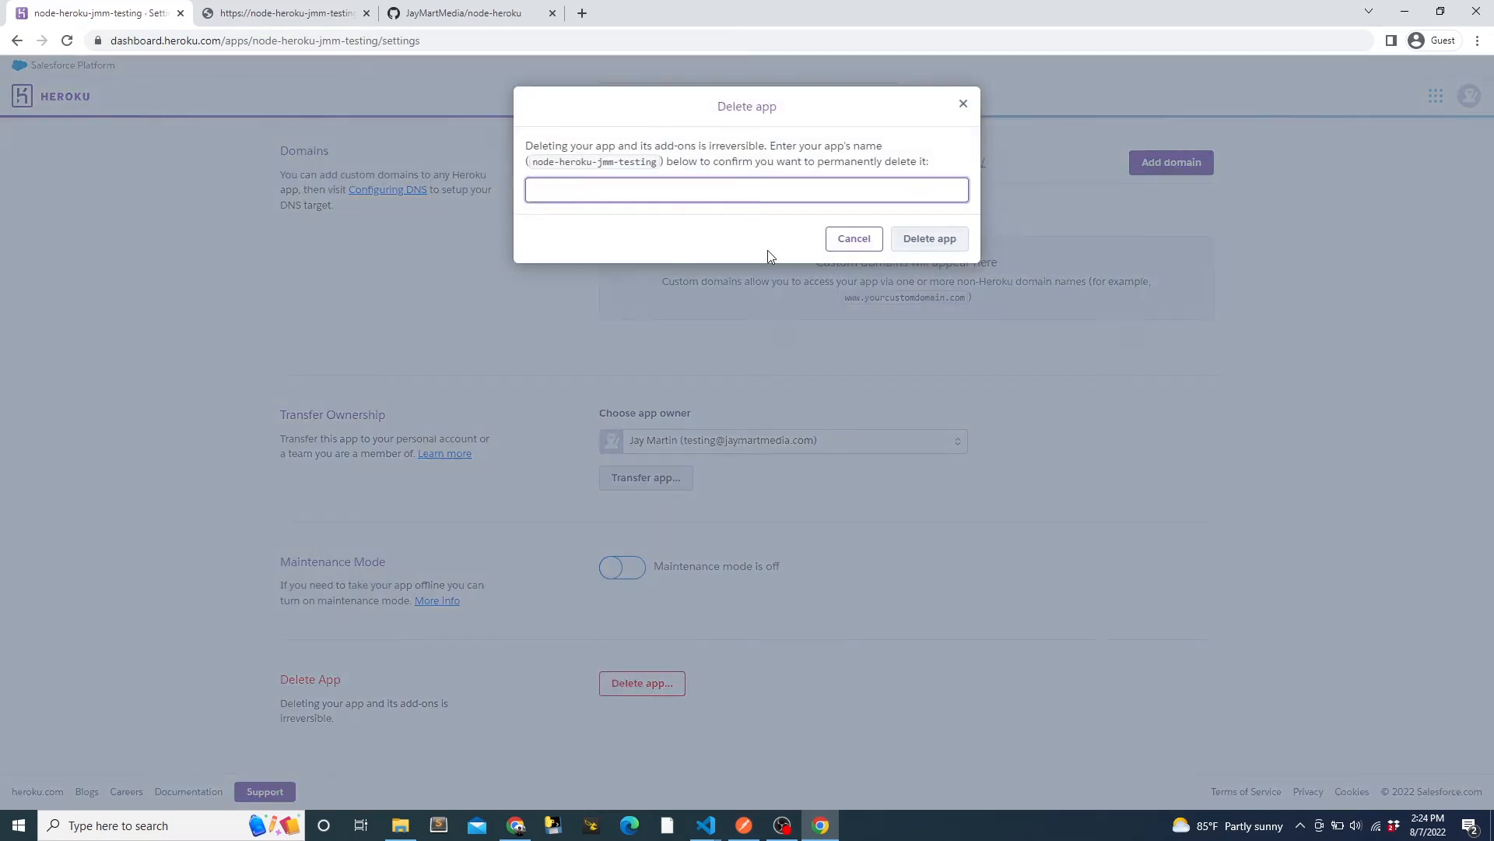
text(node-heroku-jmm-tes)
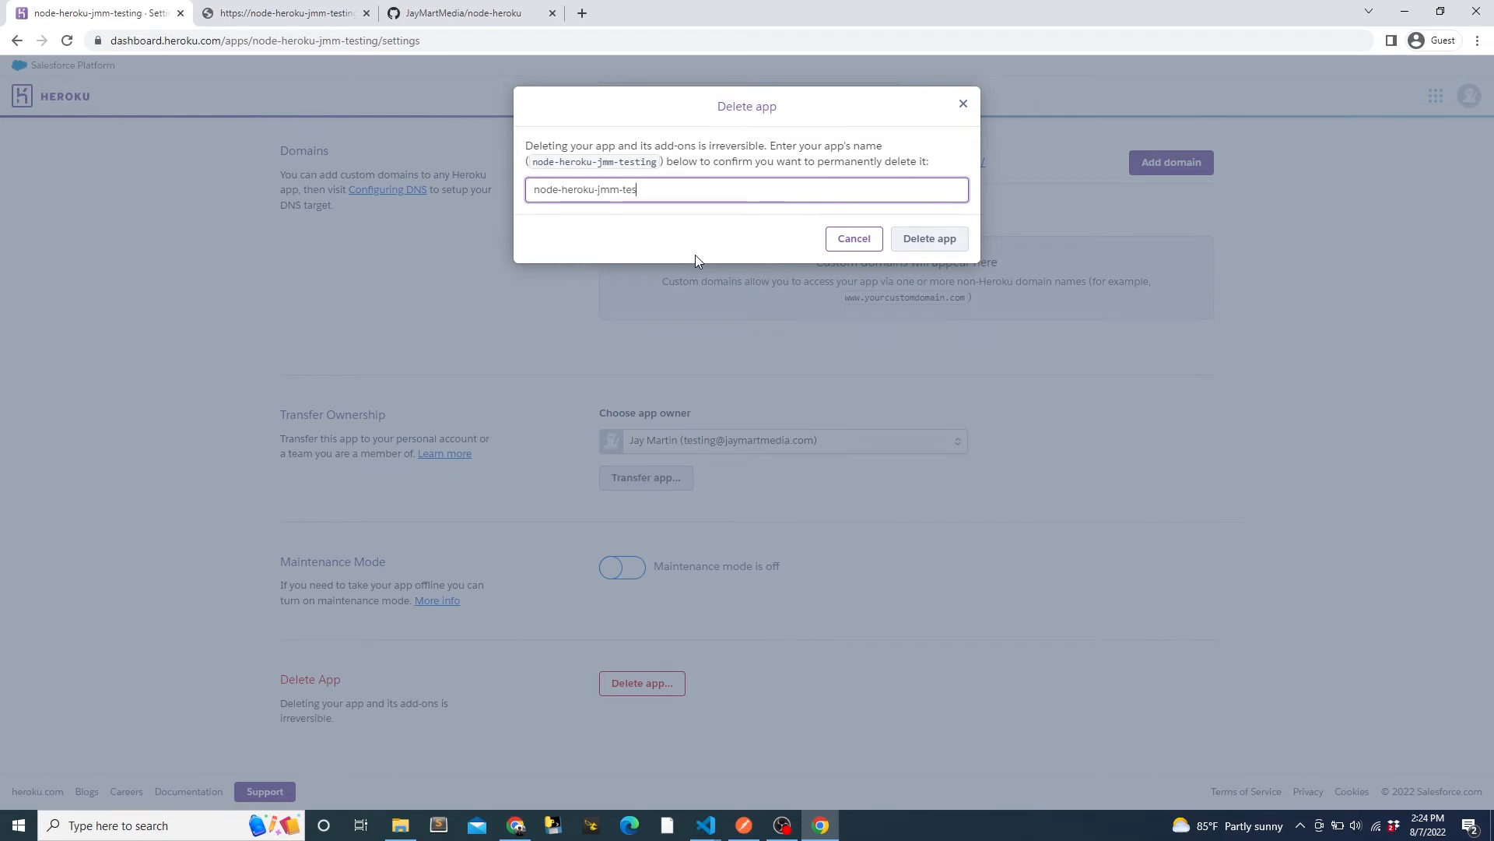
click(927, 238)
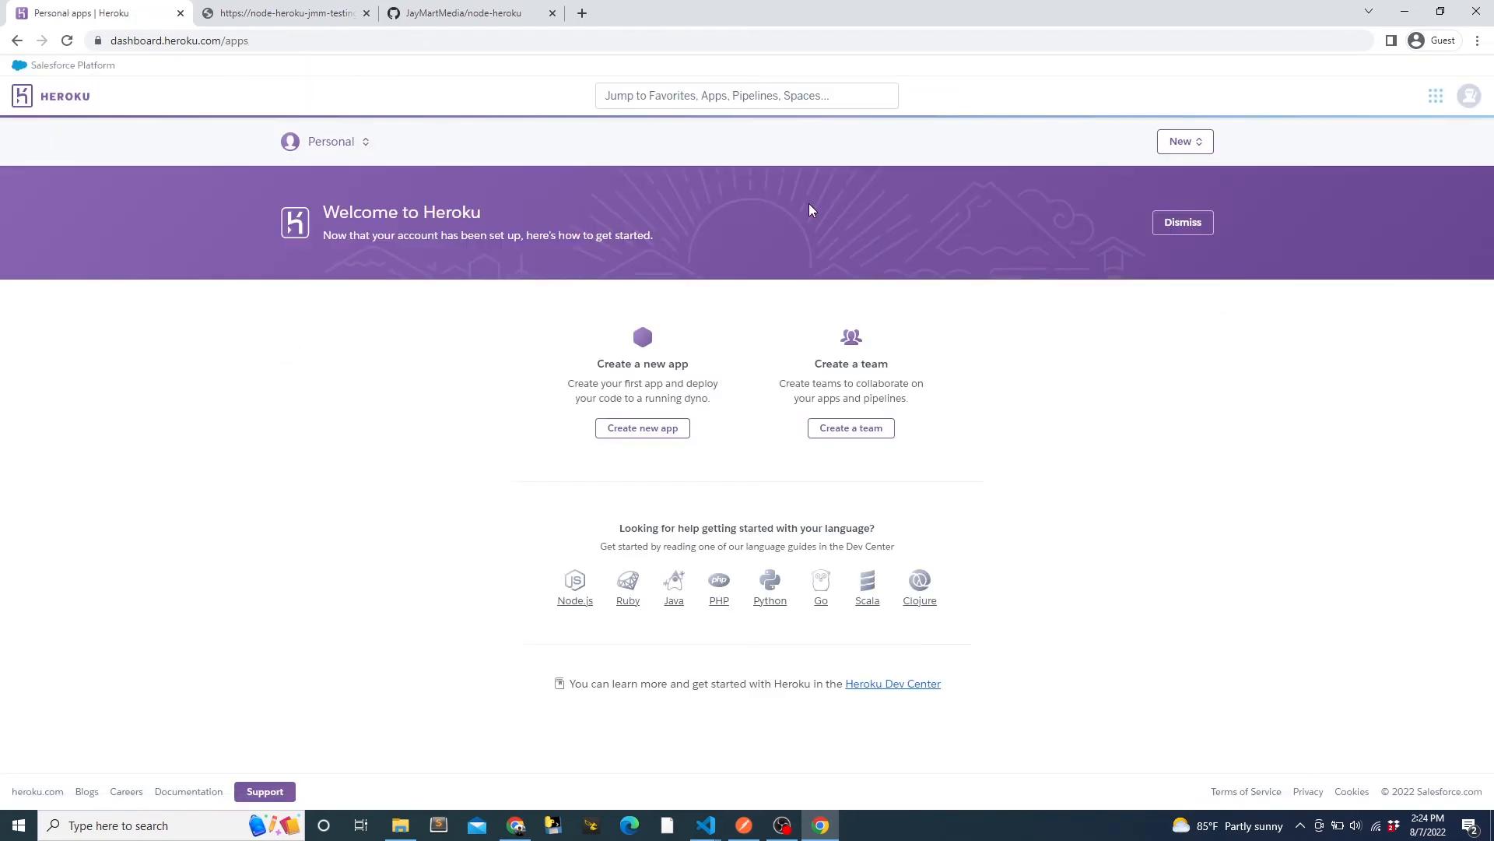
click(1182, 222)
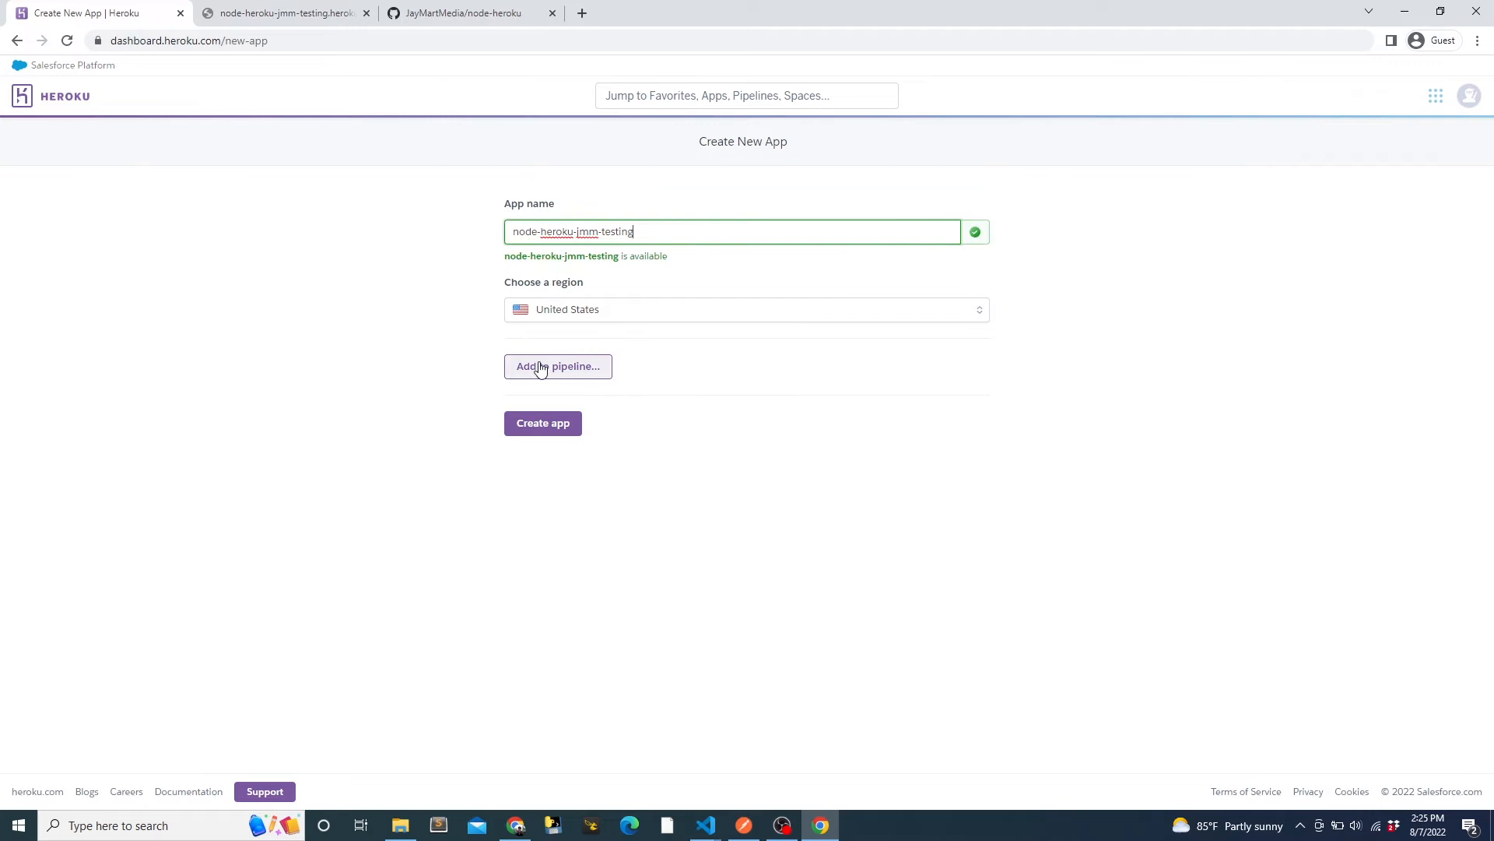
Open account settings, reveal the API Key, then return to the node-heroku repository
click(543, 422)
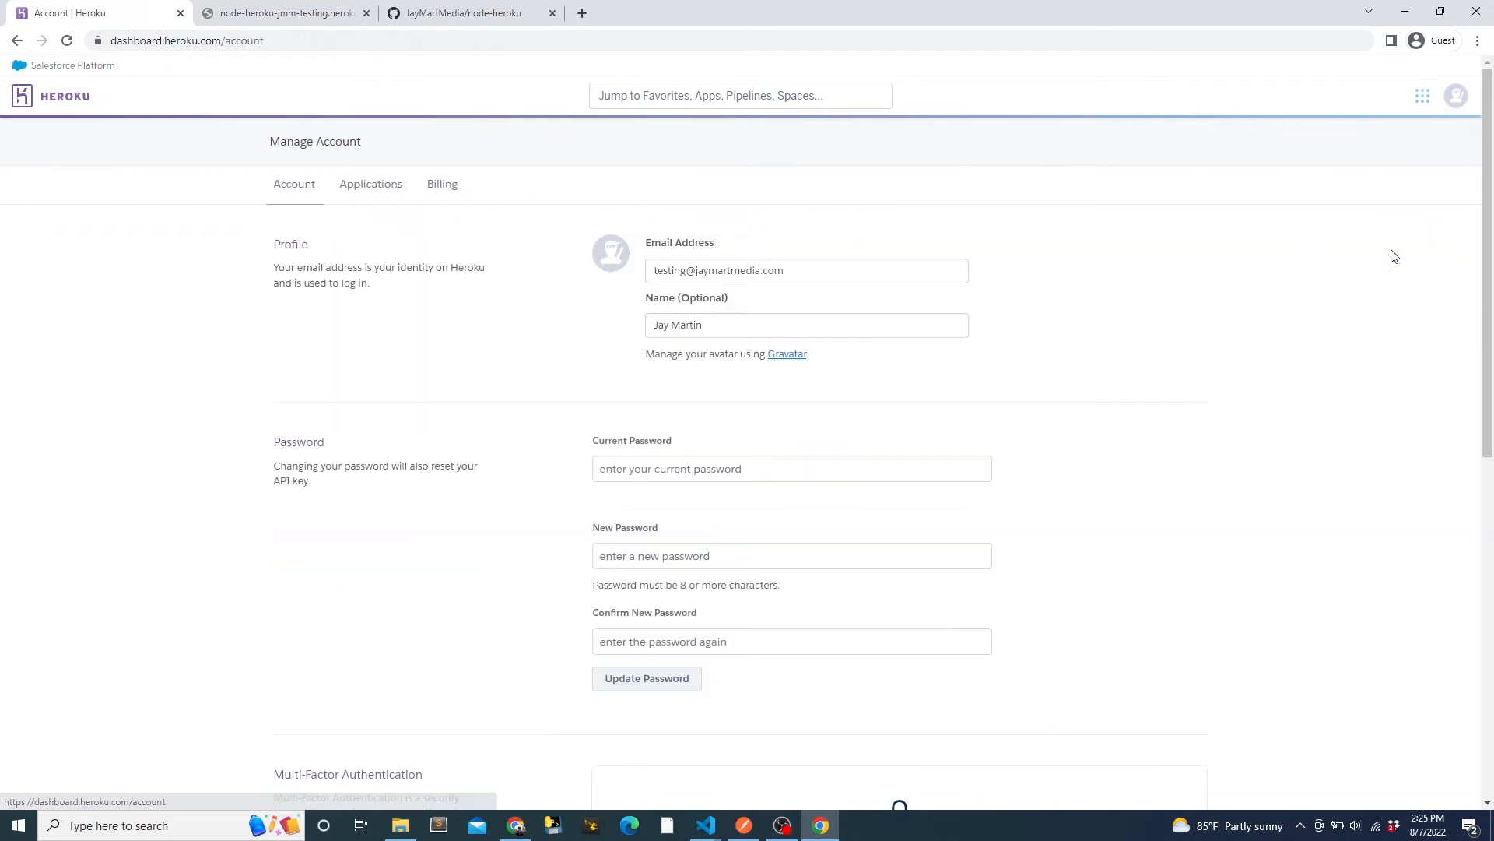
scroll(down, 3)
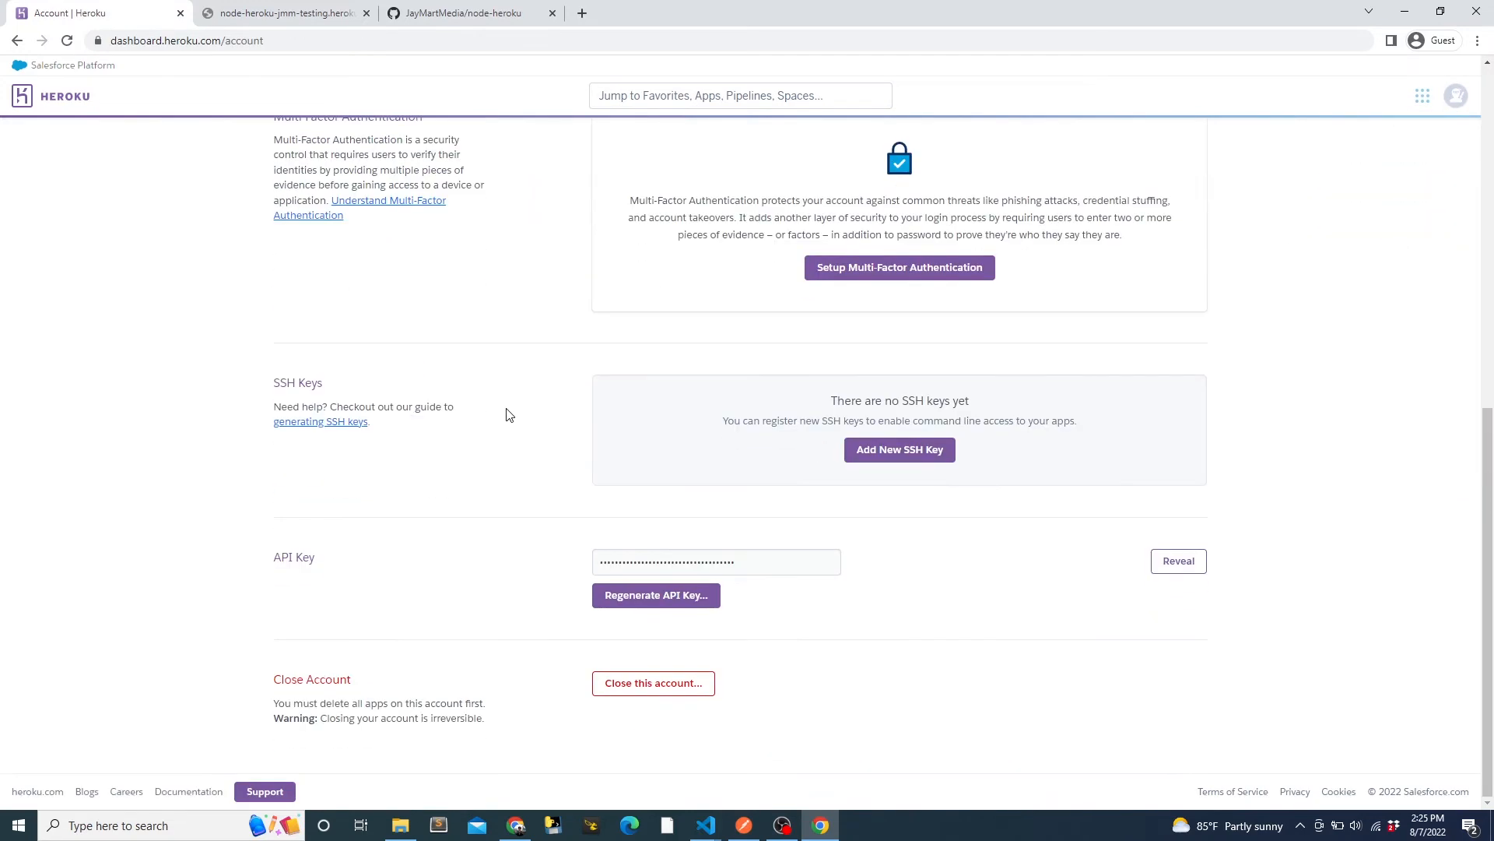
click(1177, 561)
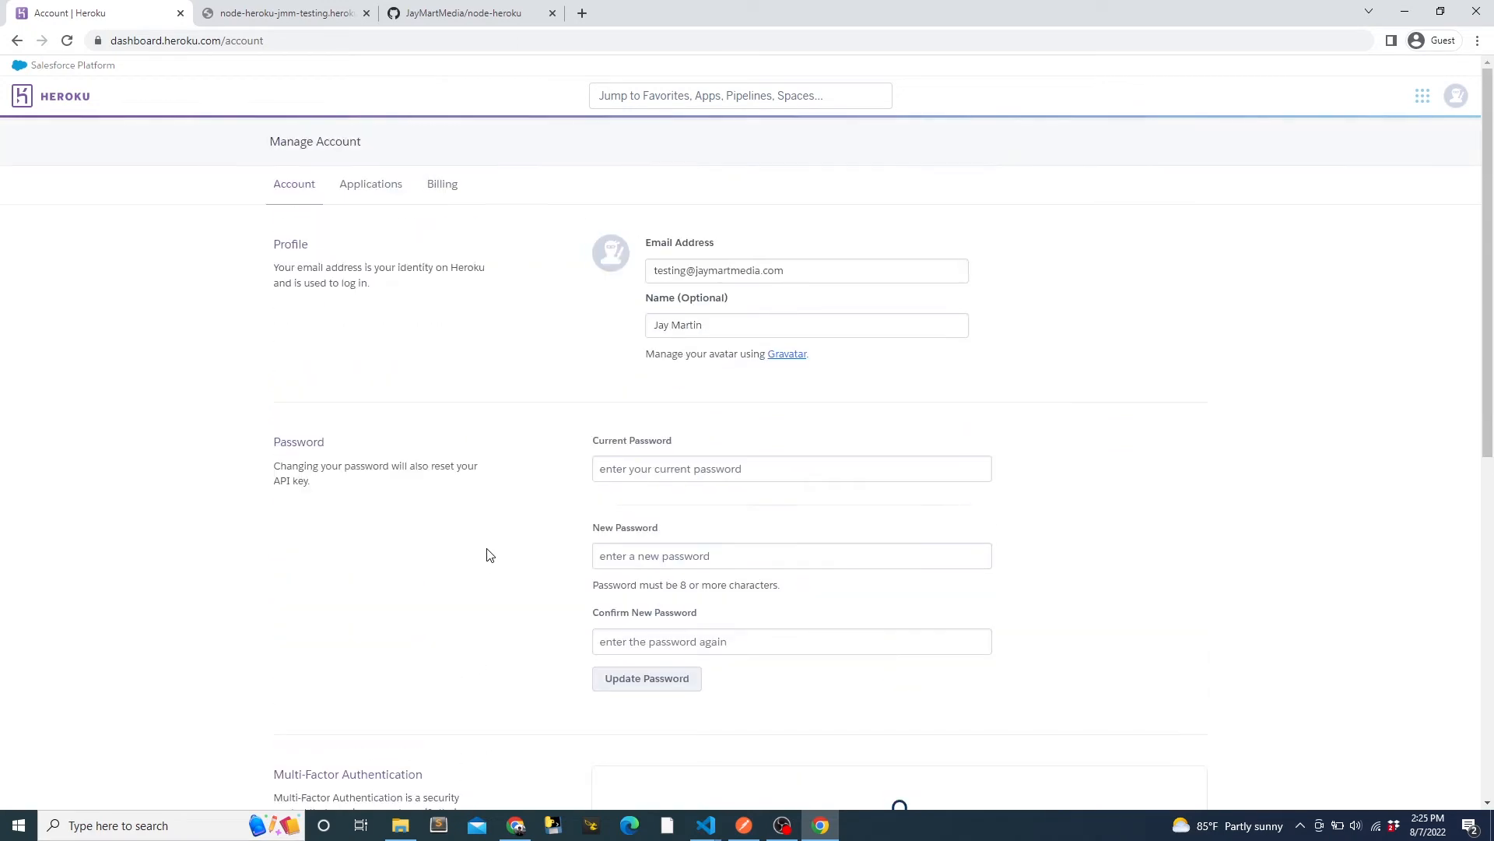
click(464, 13)
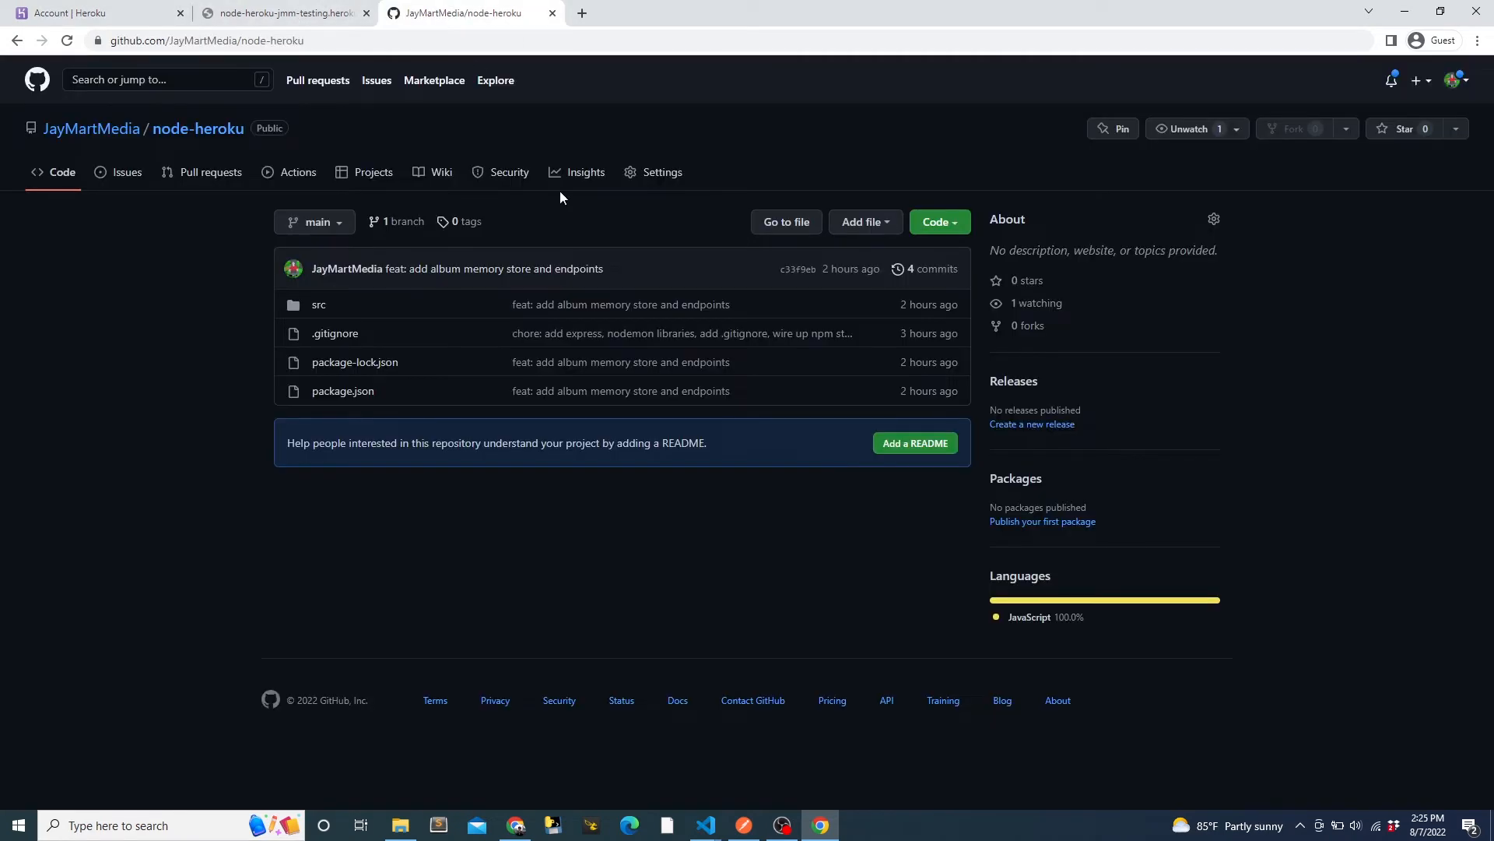
mouse_move(663, 172)
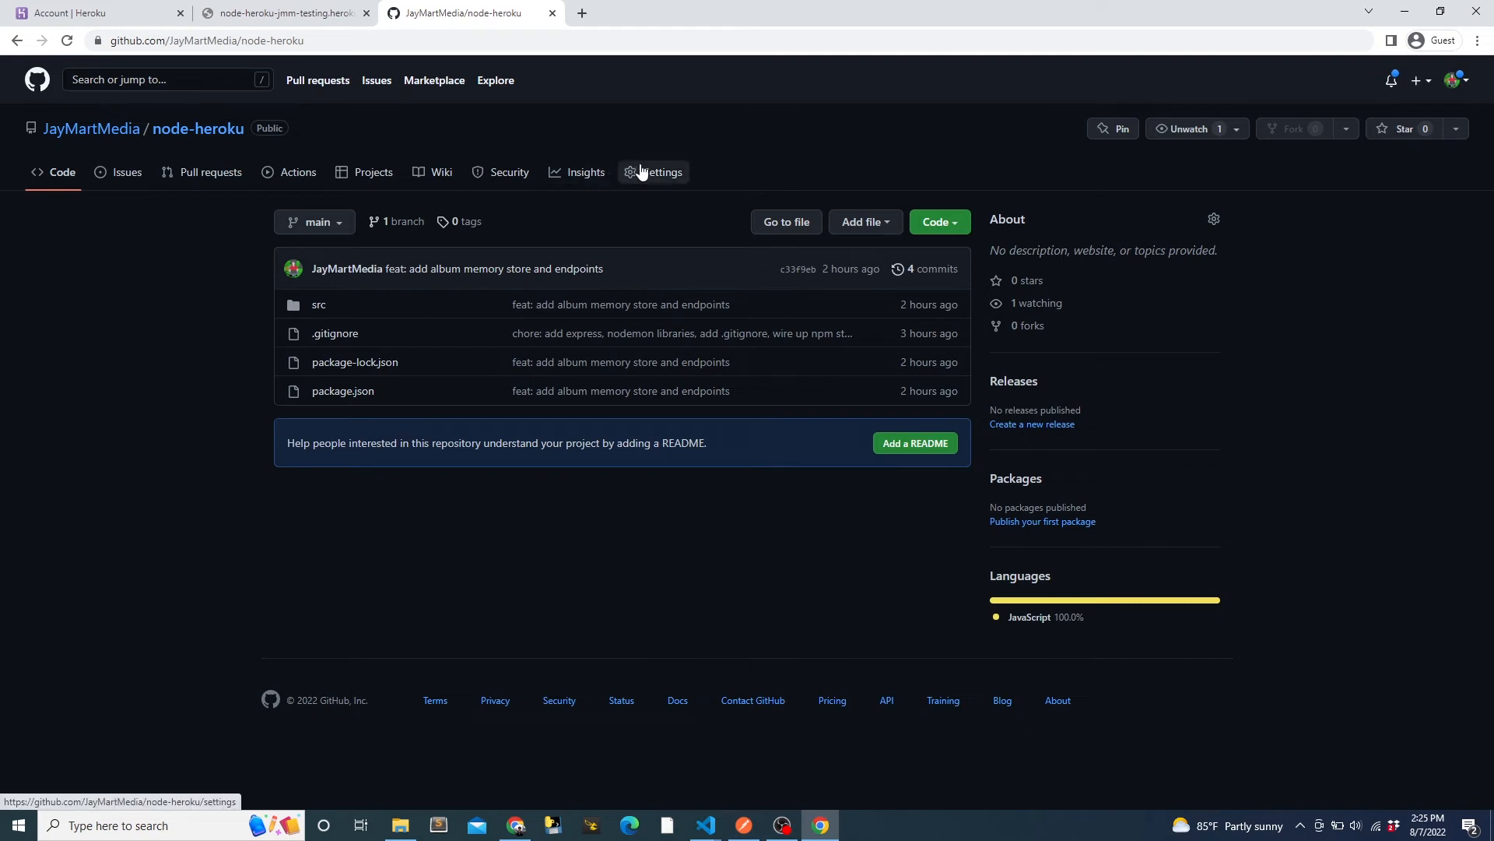
From node-heroku's Actions secrets settings, enter a HEROKU_API_KEY secret and its value
click(663, 173)
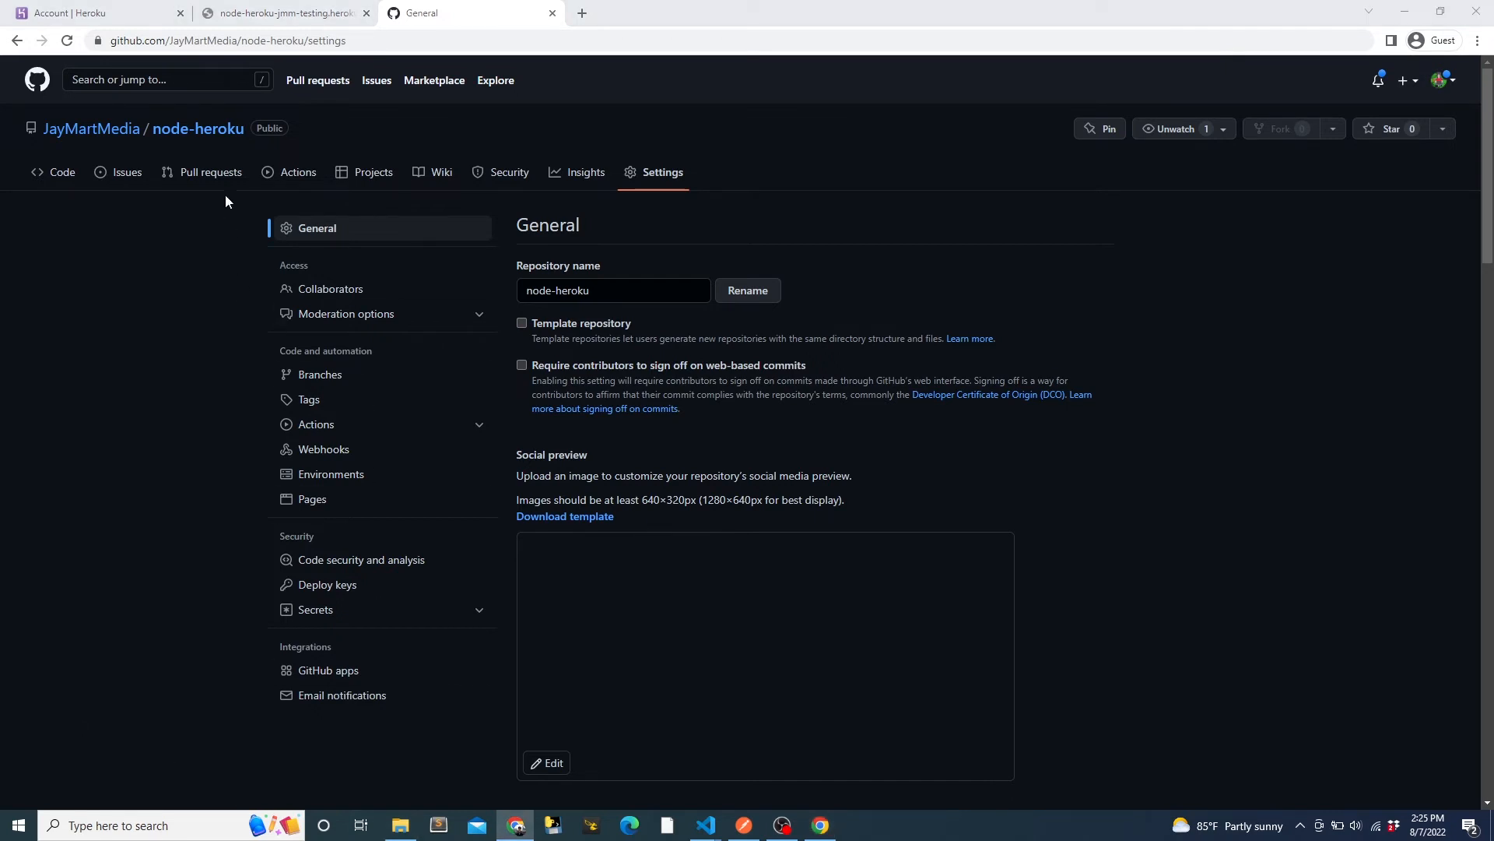
mouse_move(709, 281)
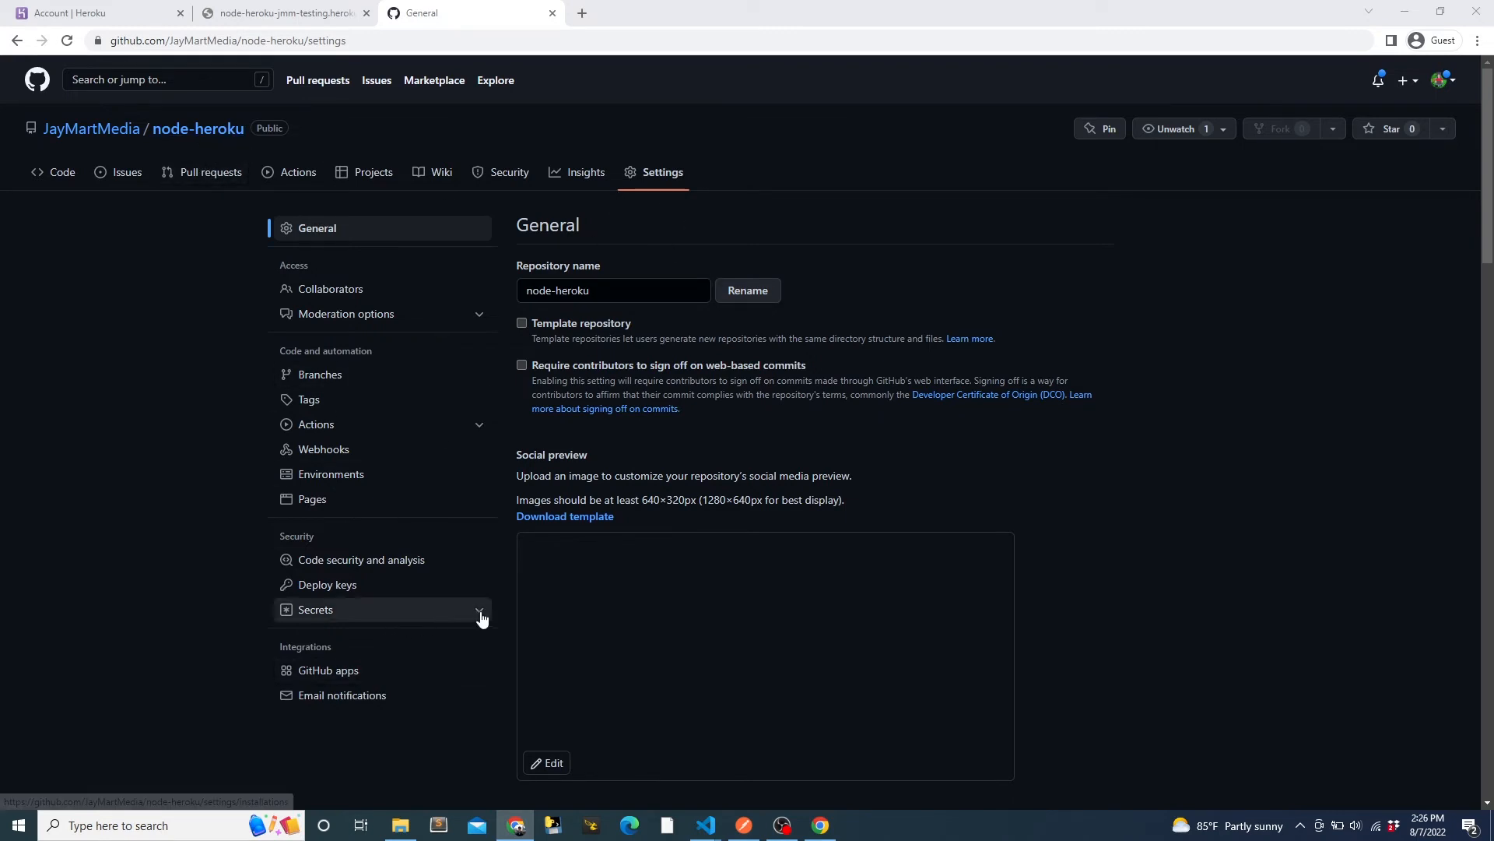
click(314, 608)
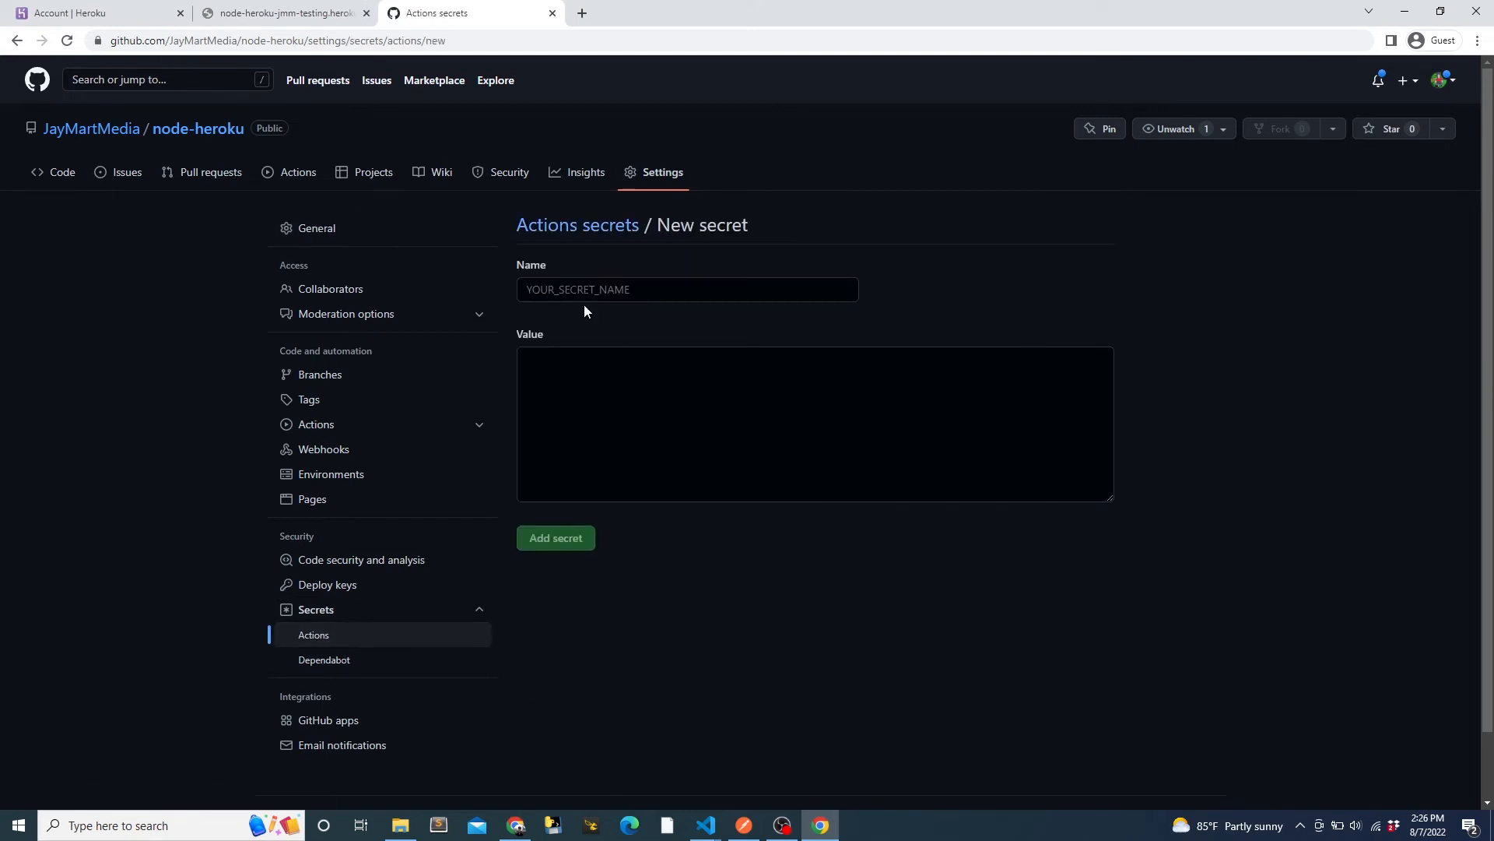
text(HEROKU)
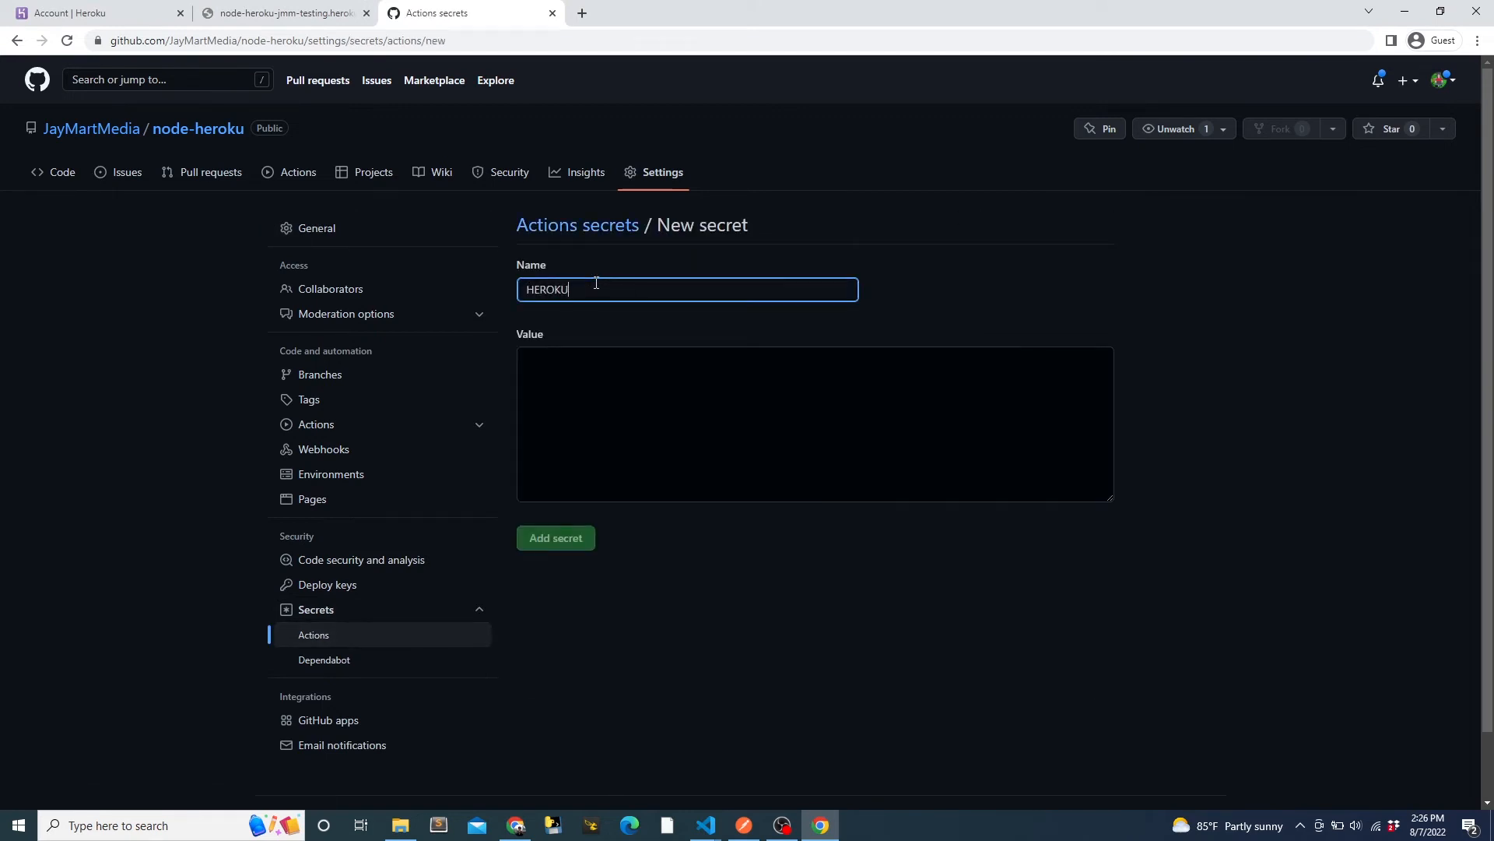
text(_API_KEY)
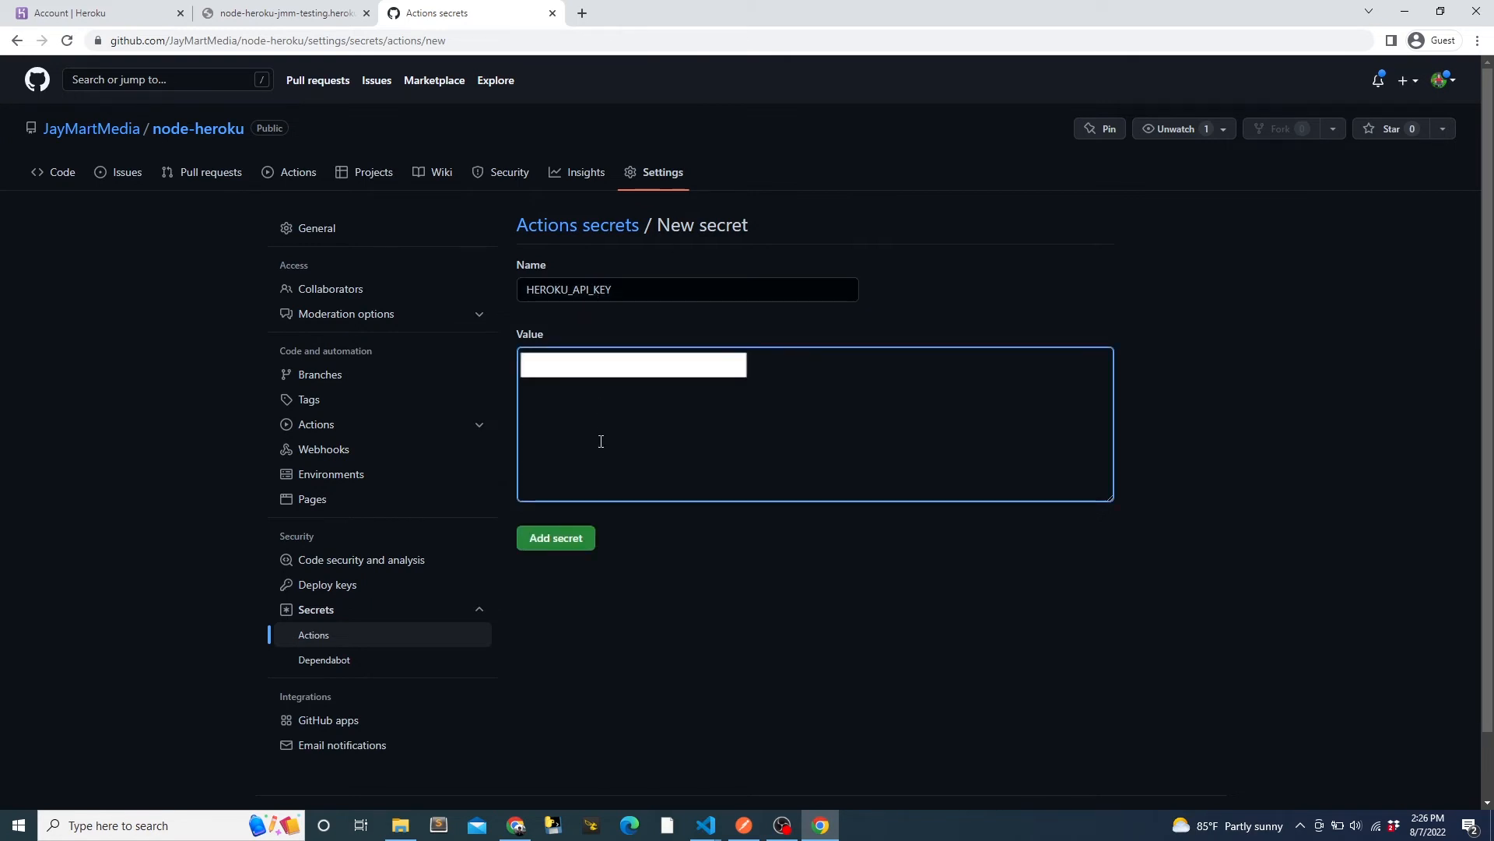
click(555, 537)
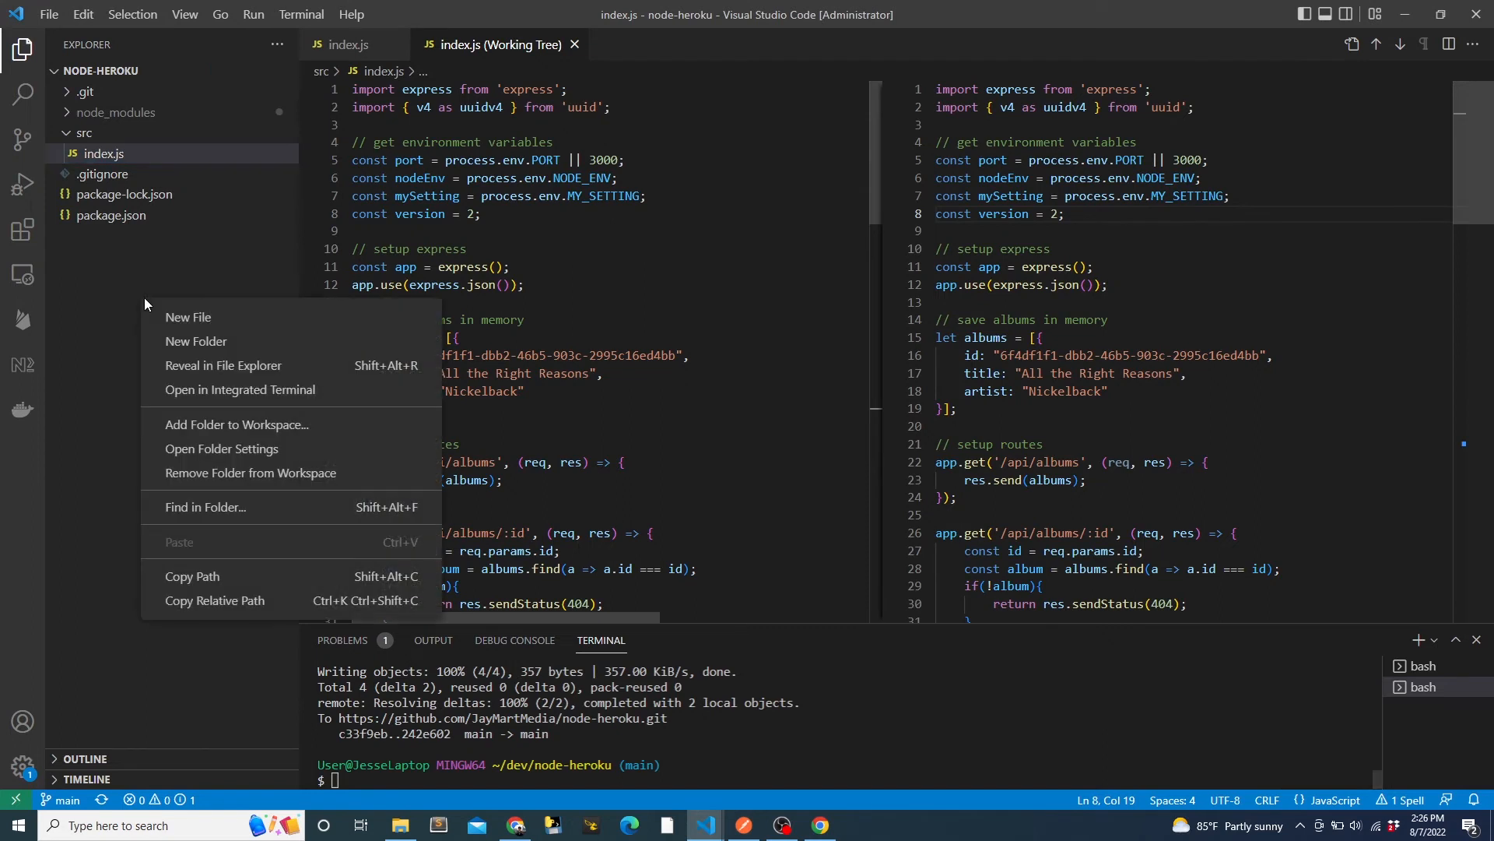
Create .github/workflows/main.yaml from the Explorer and open it for editing
click(188, 318)
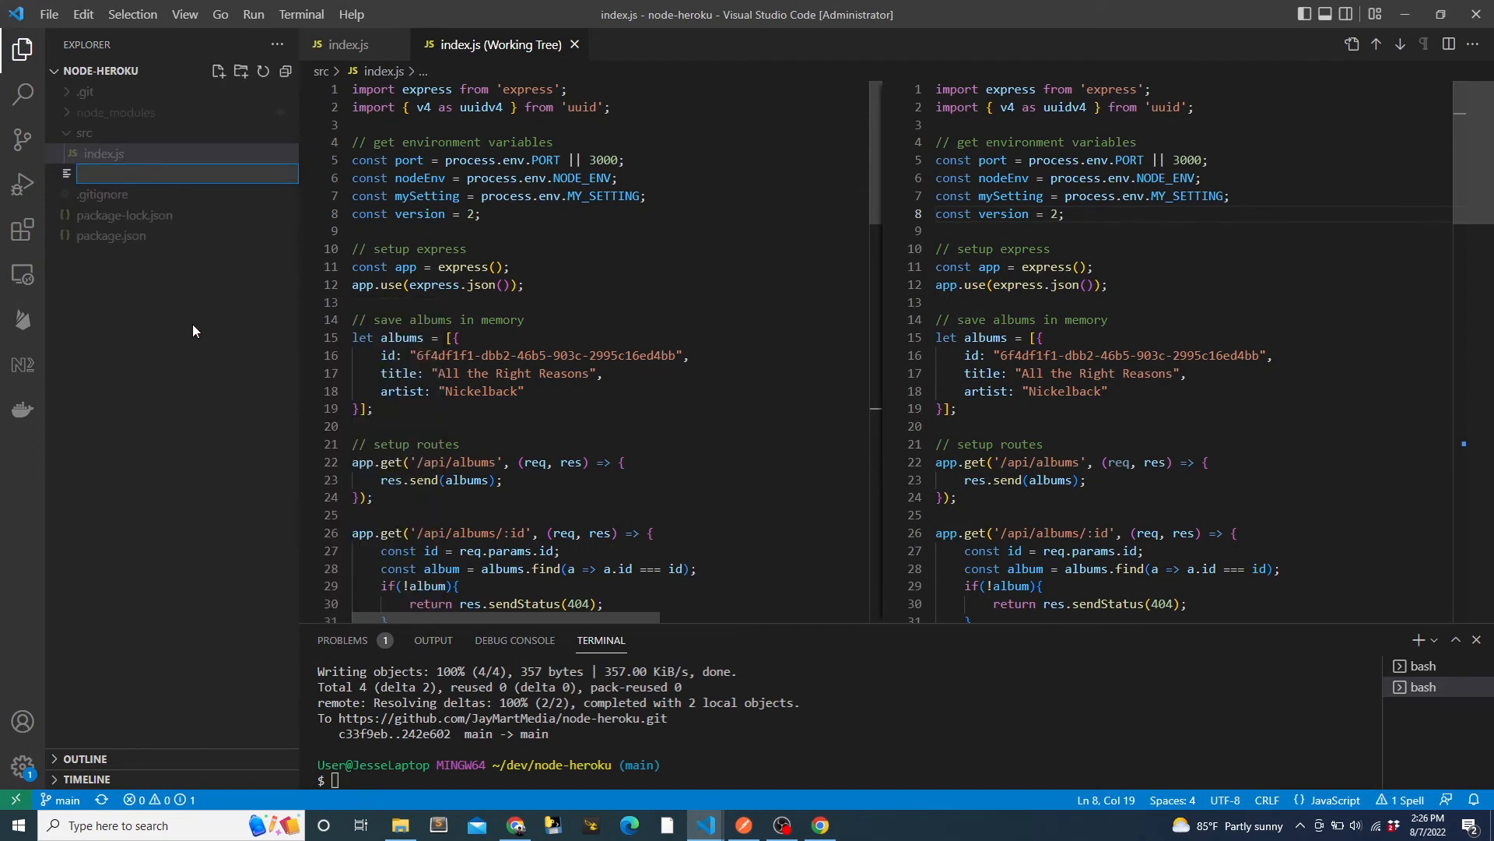
text(.github)
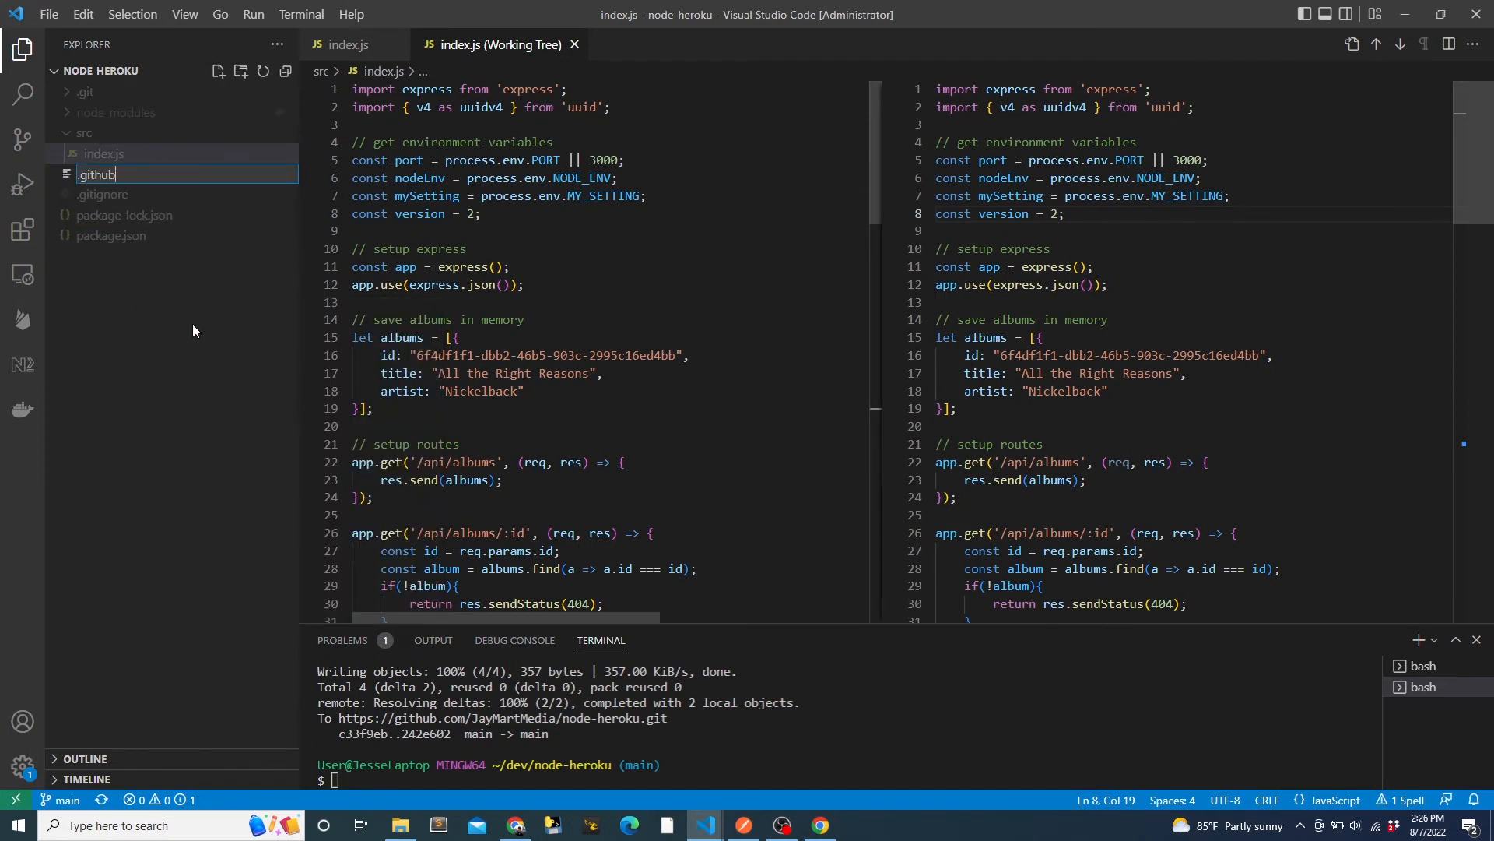
text(/workflows)
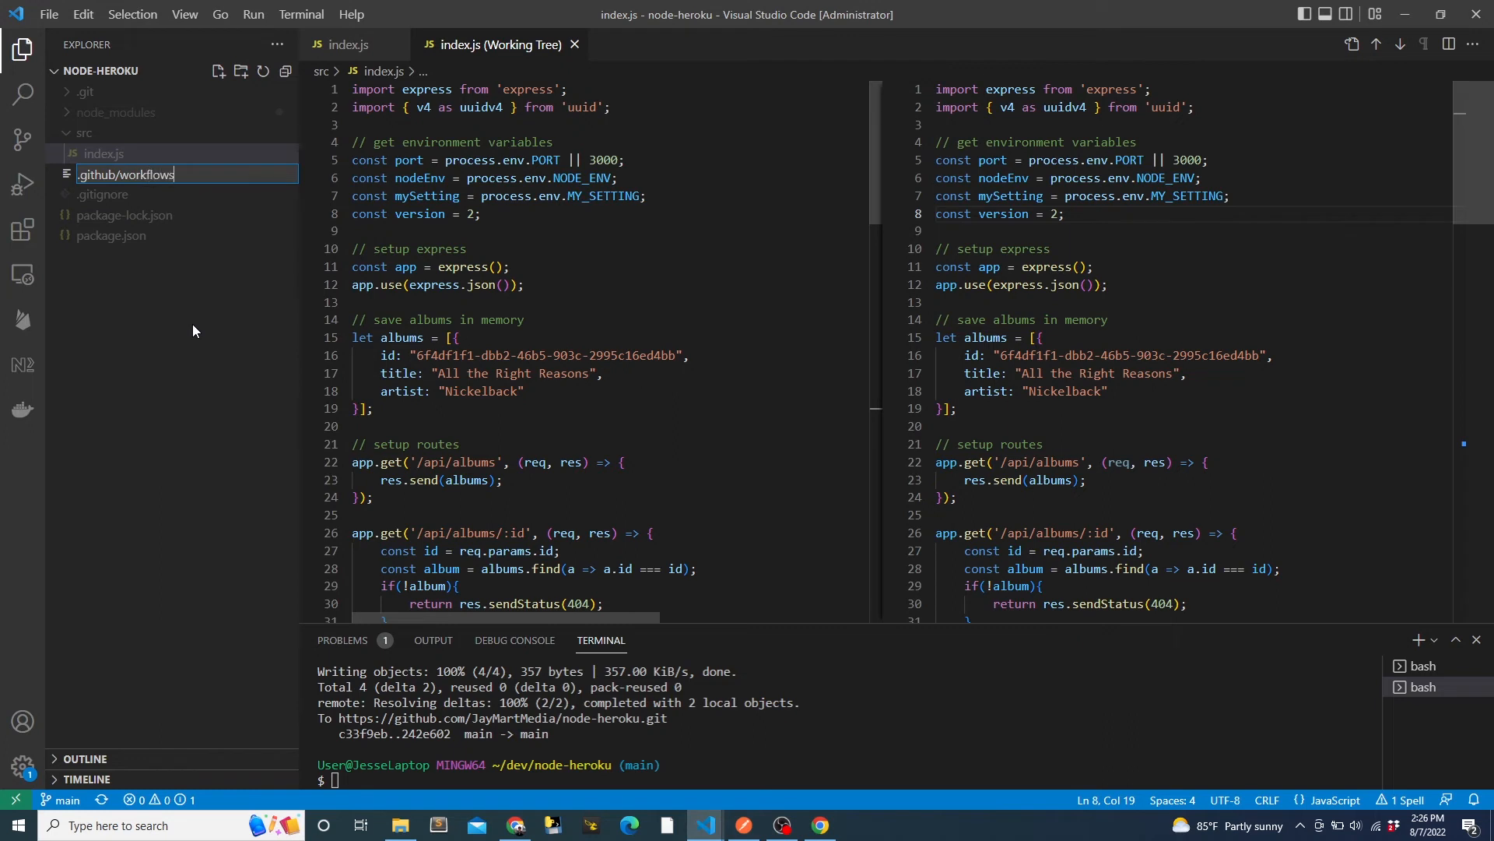
text(/main.y)
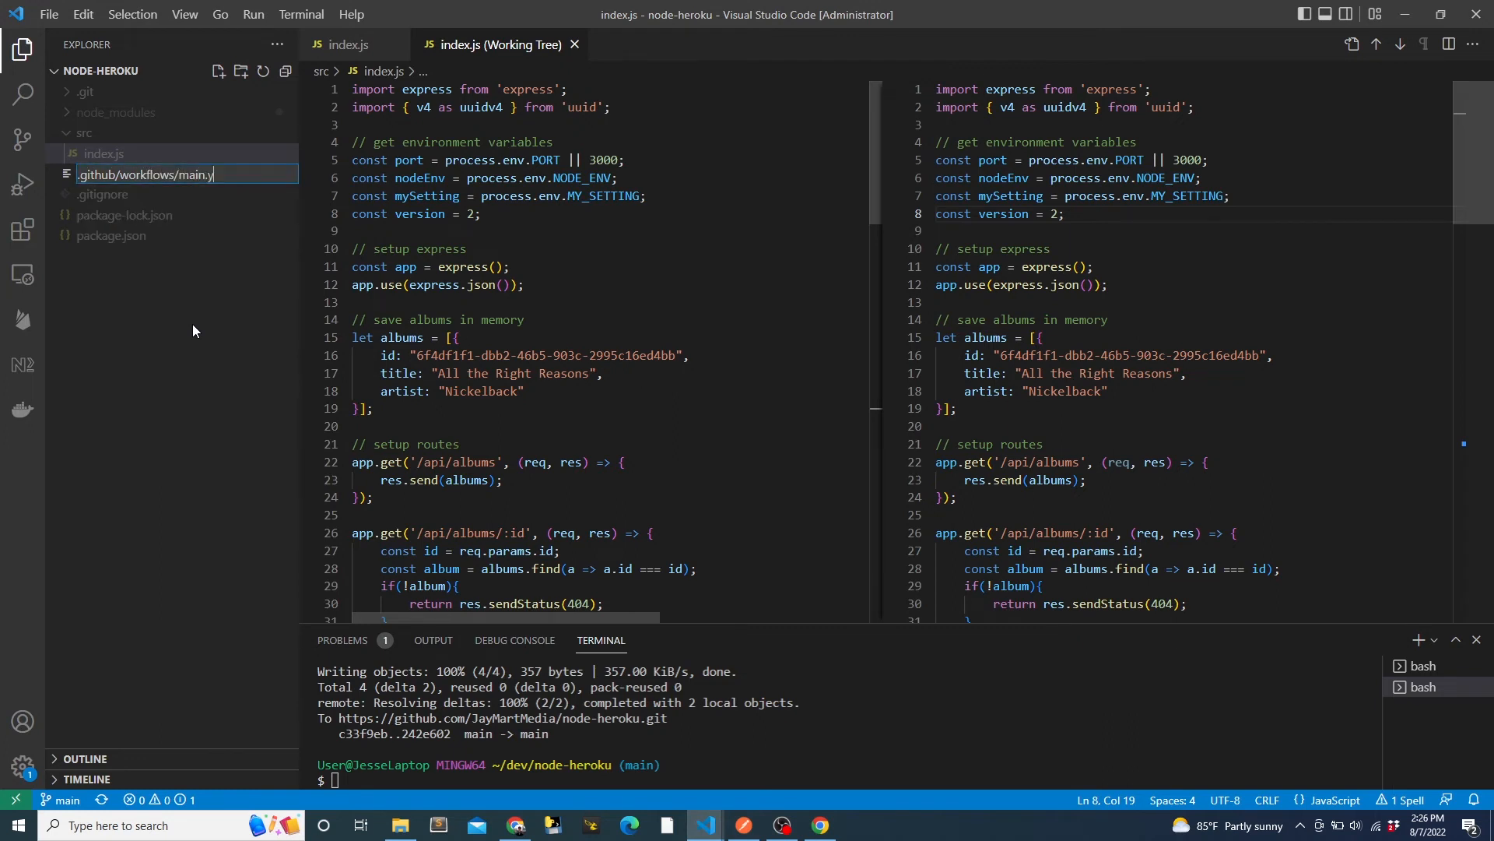
text(aml)
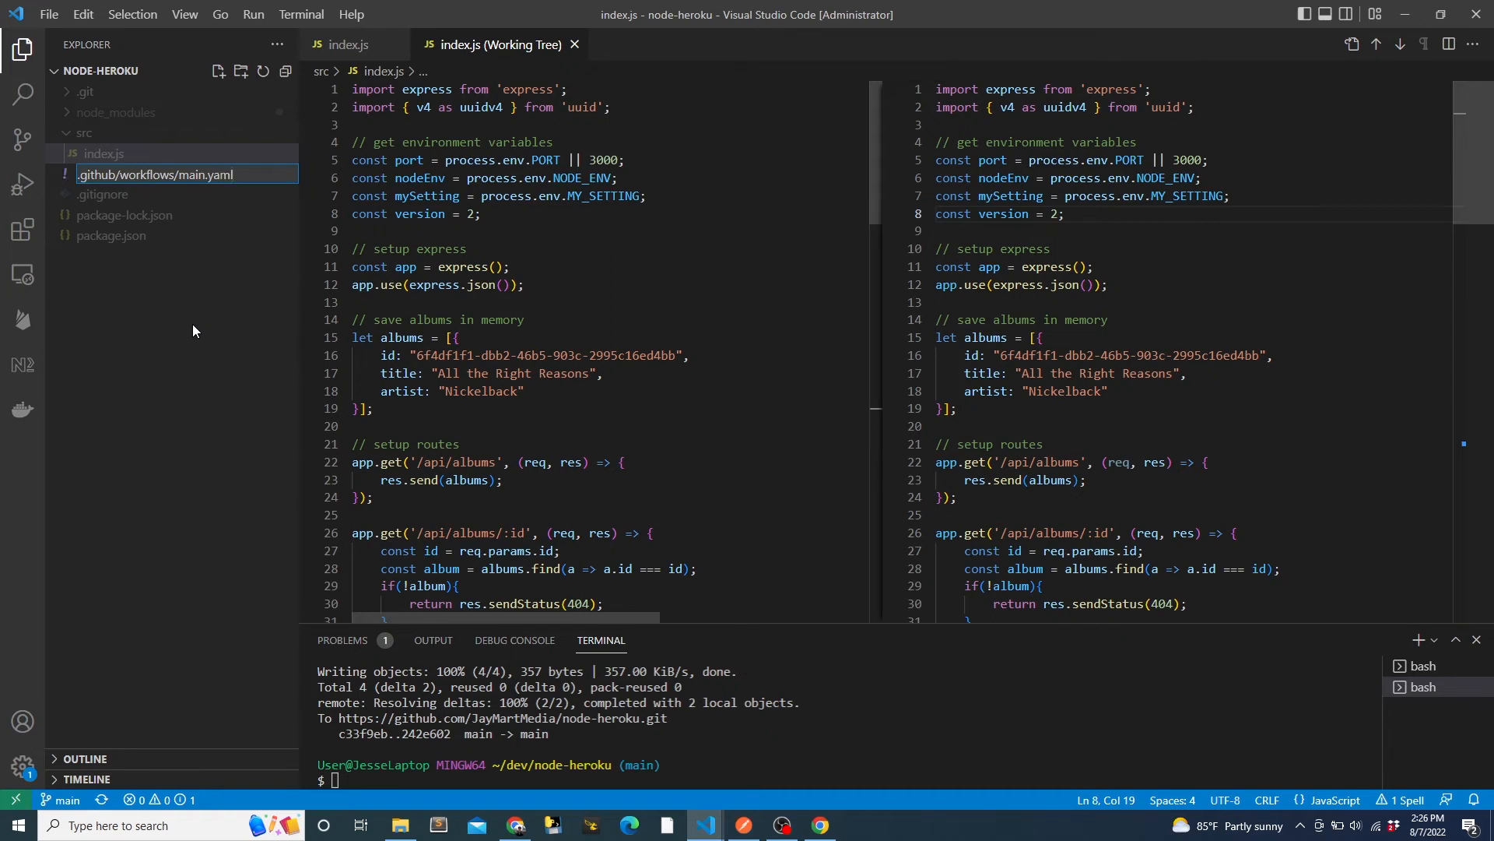
double_click(112, 174)
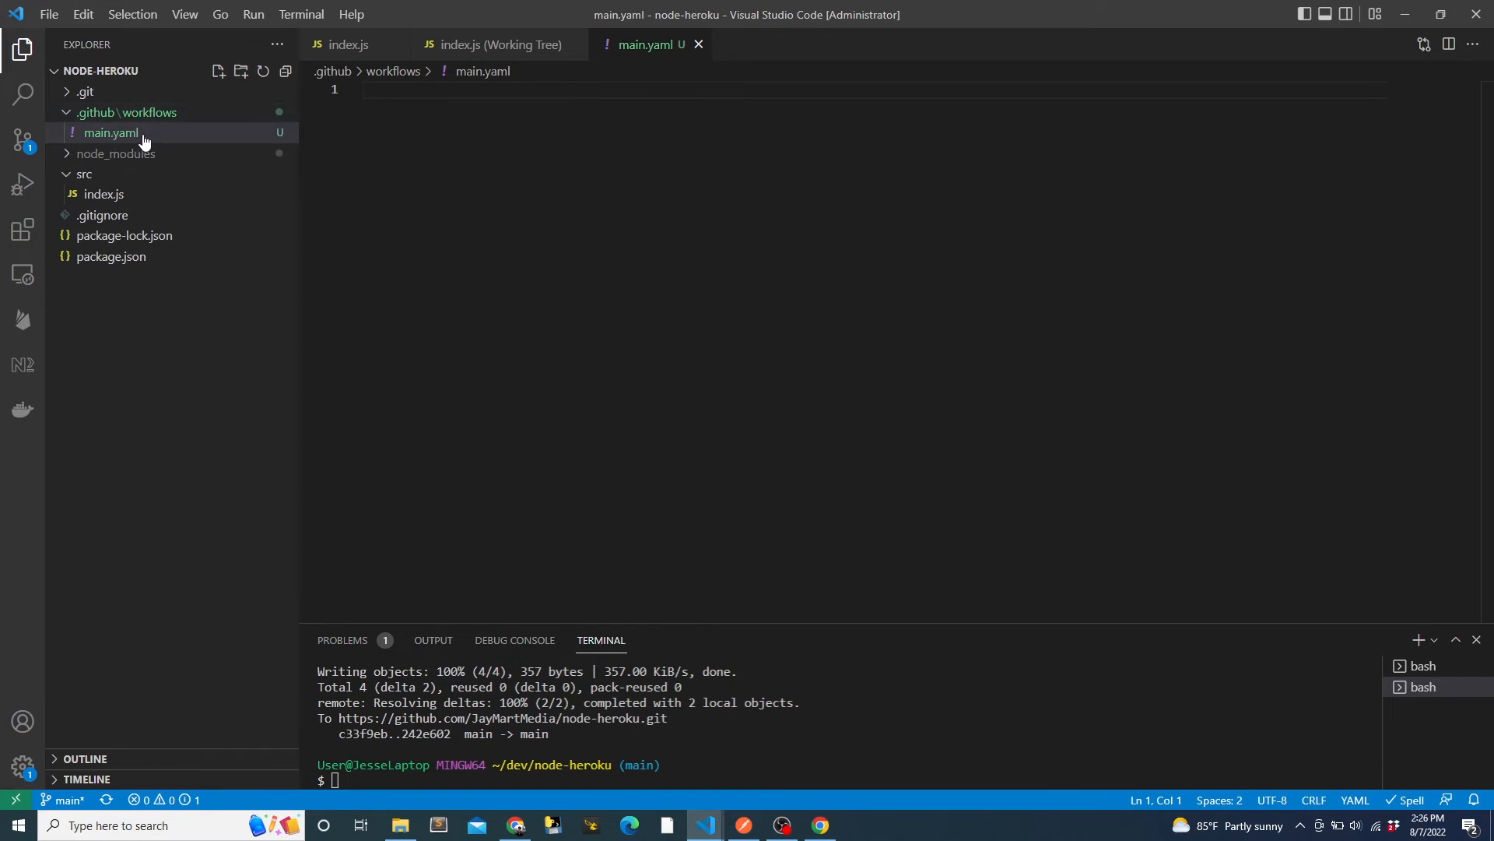
mouse_move(111, 132)
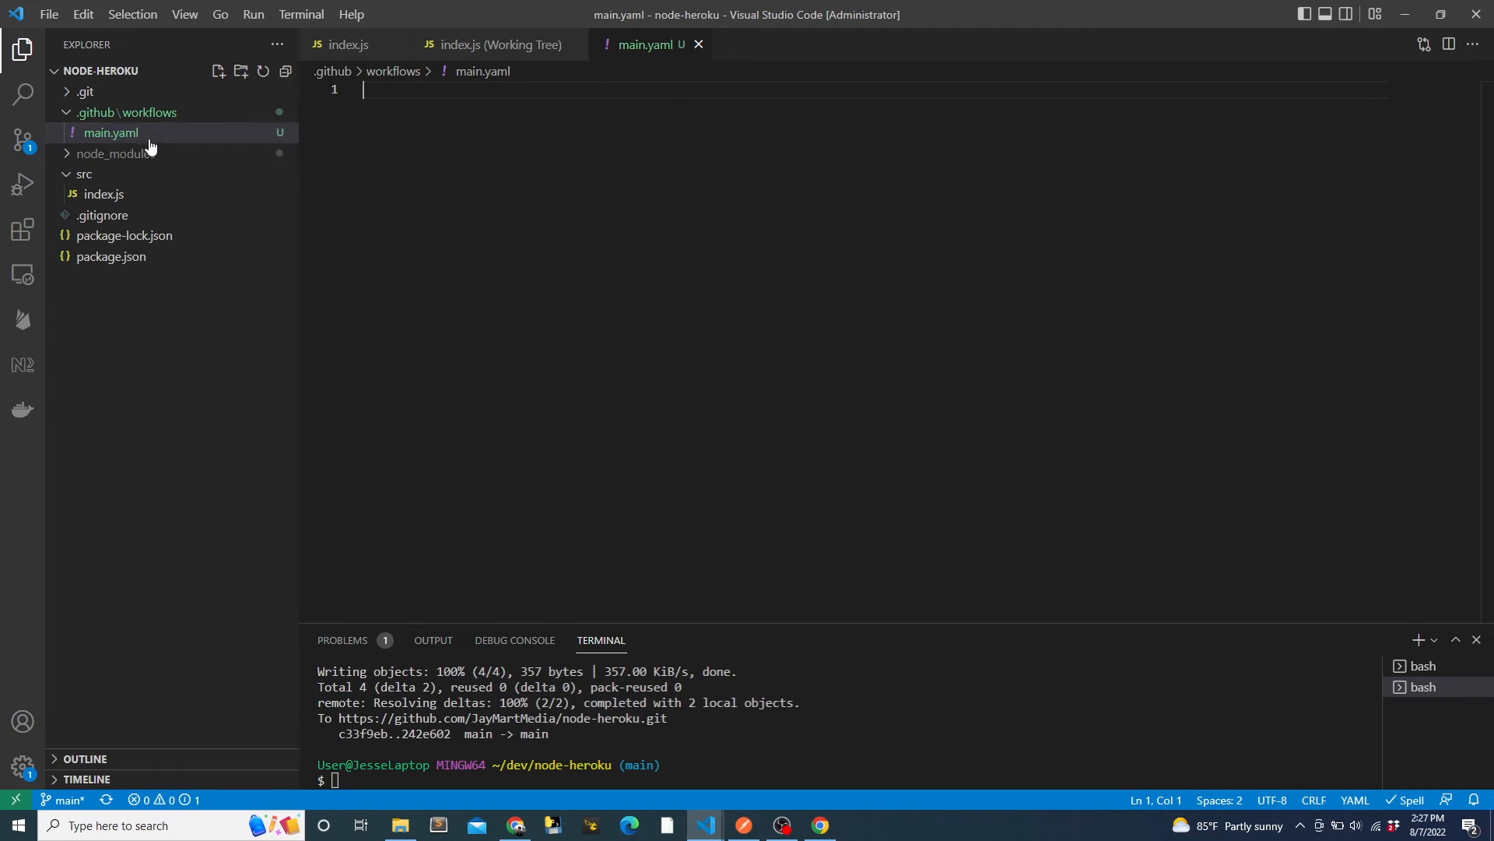
mouse_move(110, 132)
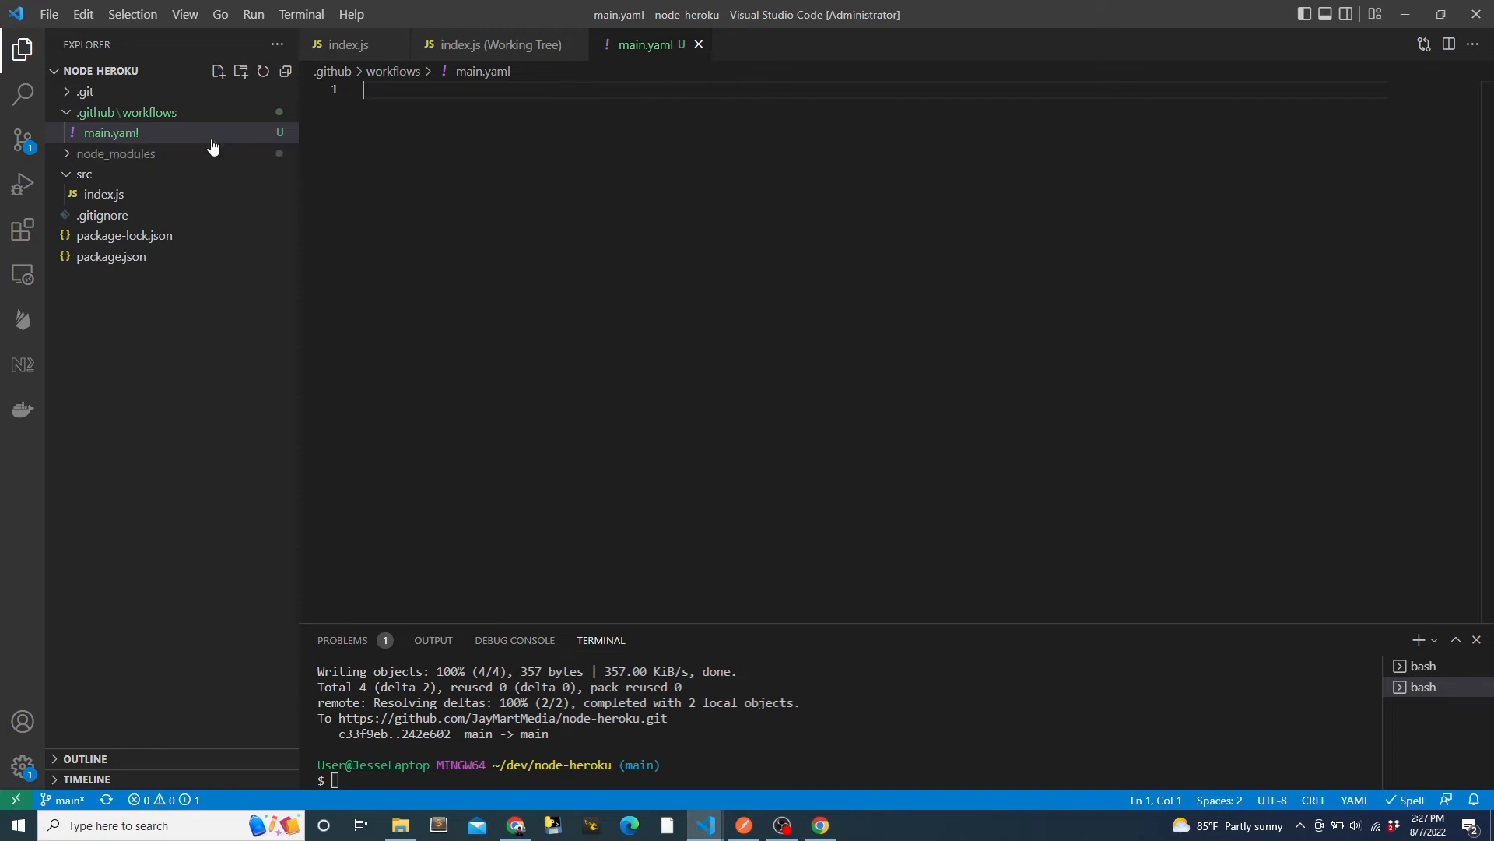
mouse_move(404, 115)
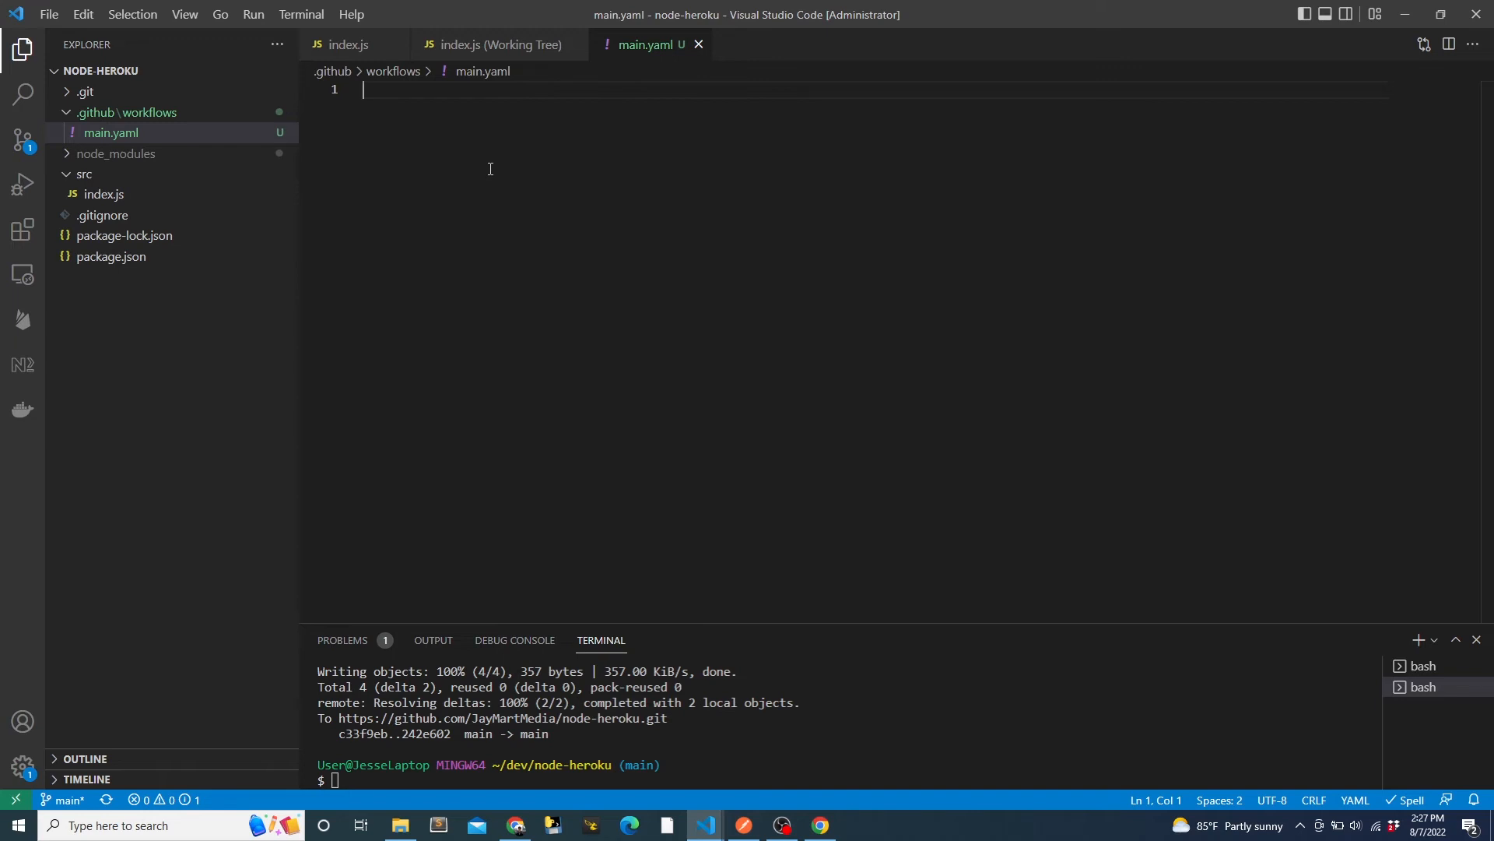
Write the name: Deploy header and an on: push trigger for the main branch
text(name:)
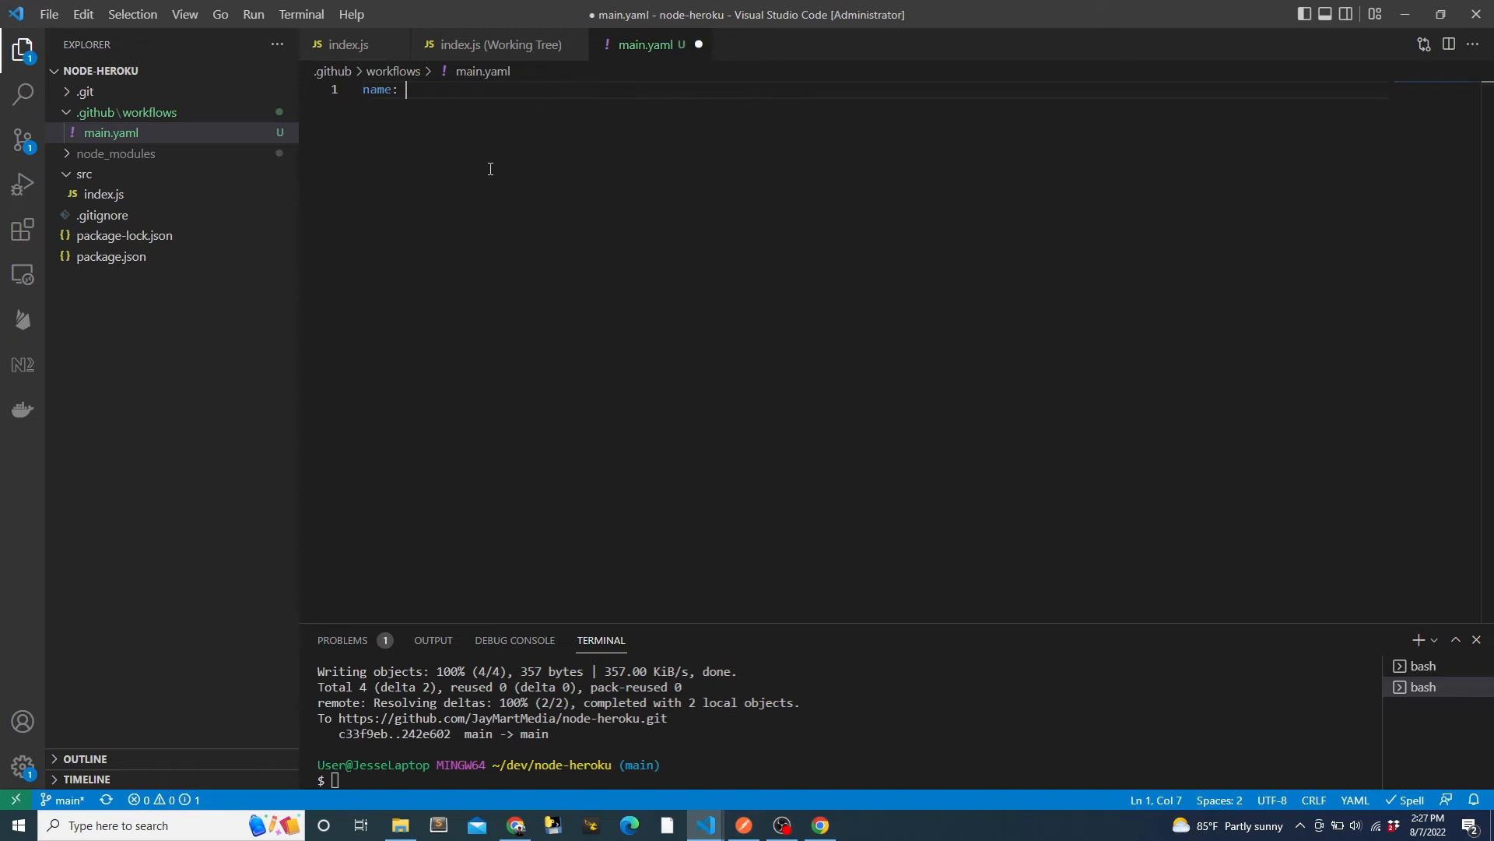
text(Deploy)
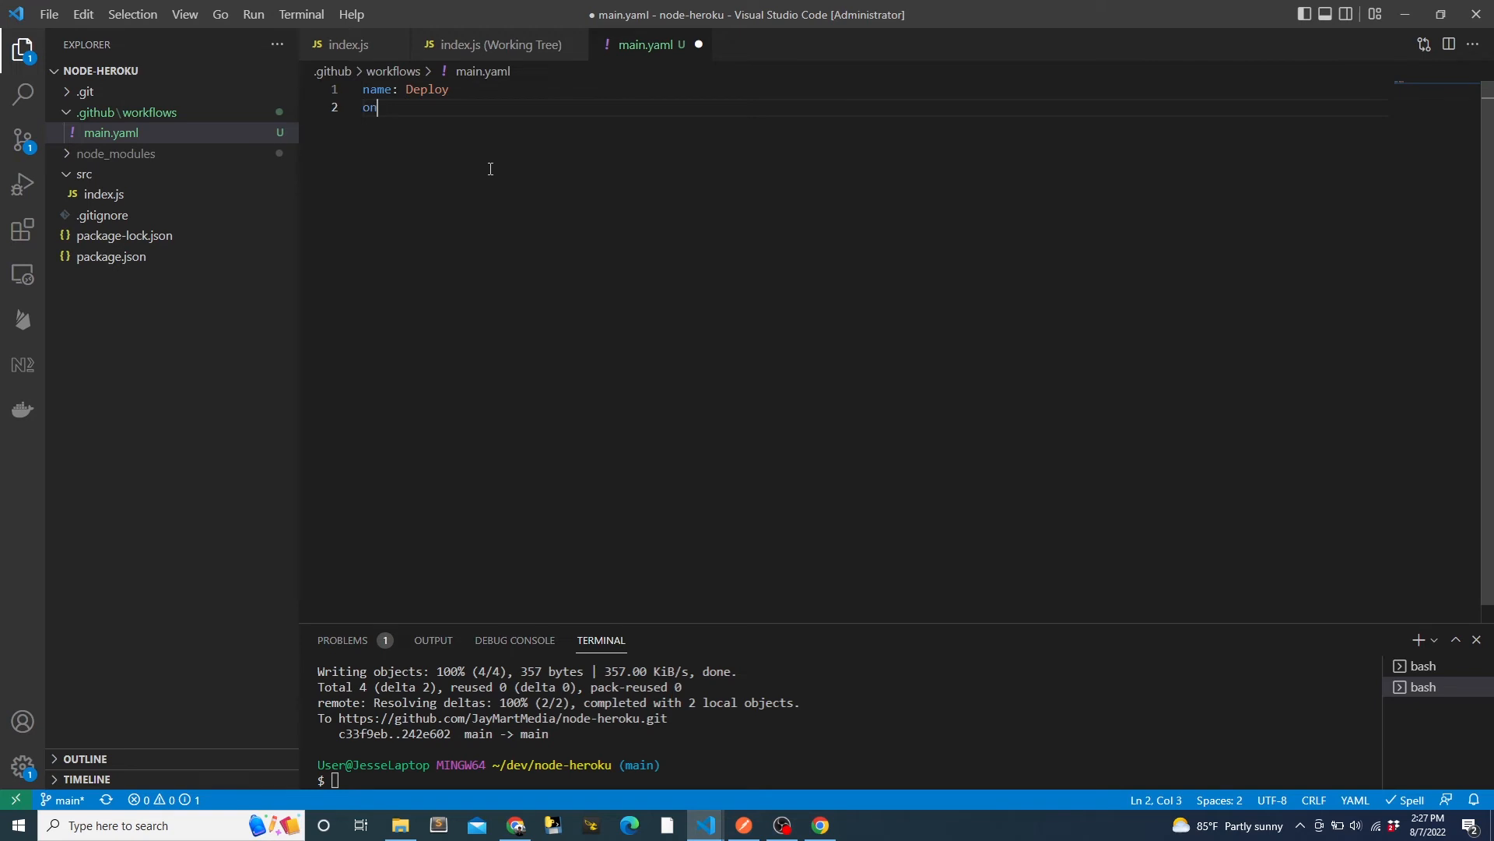
text(:)
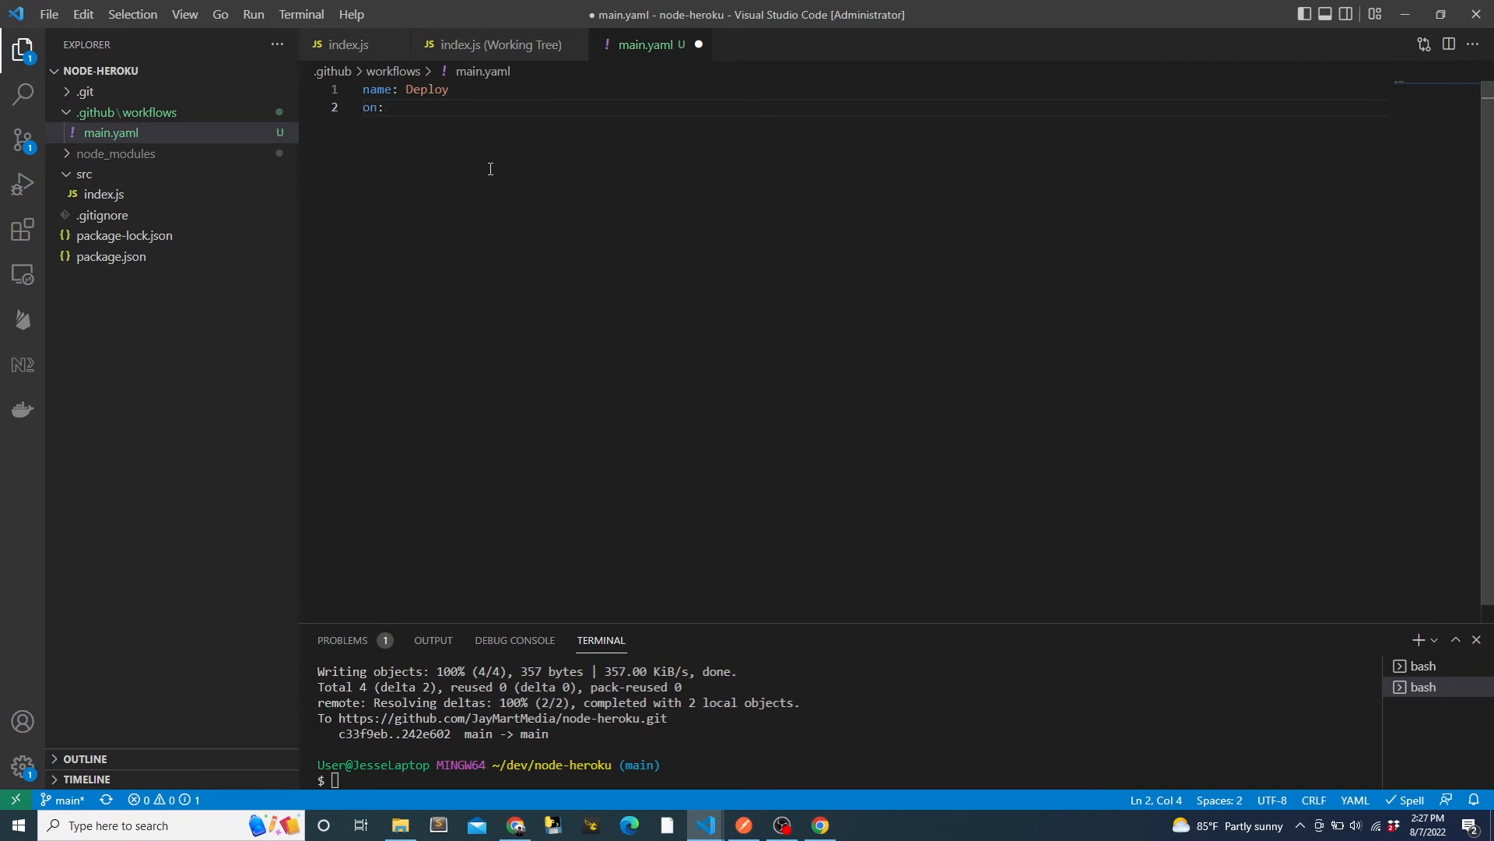
text(push:)
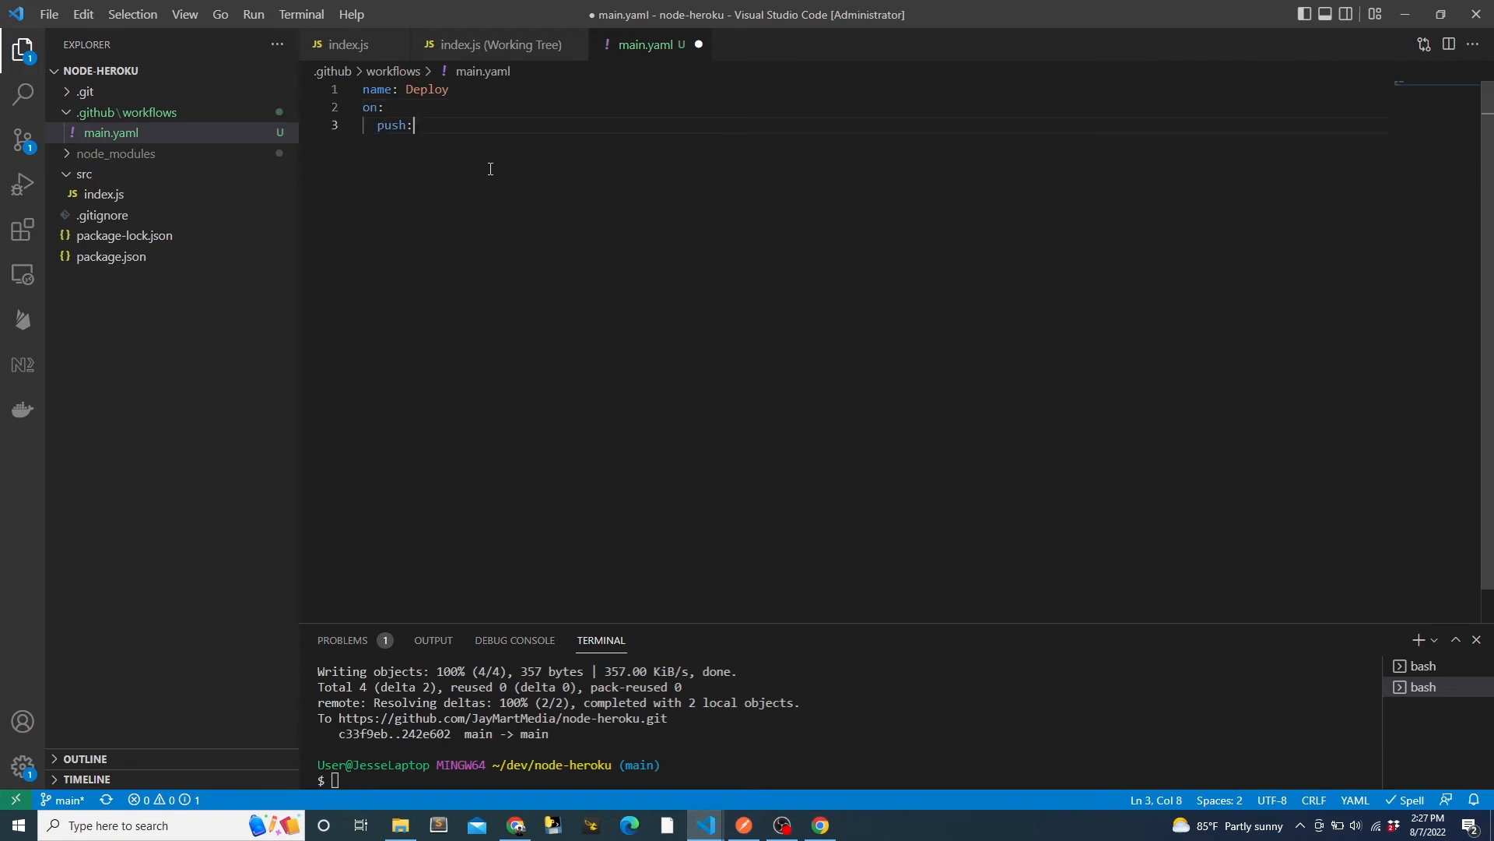
text(branch:)
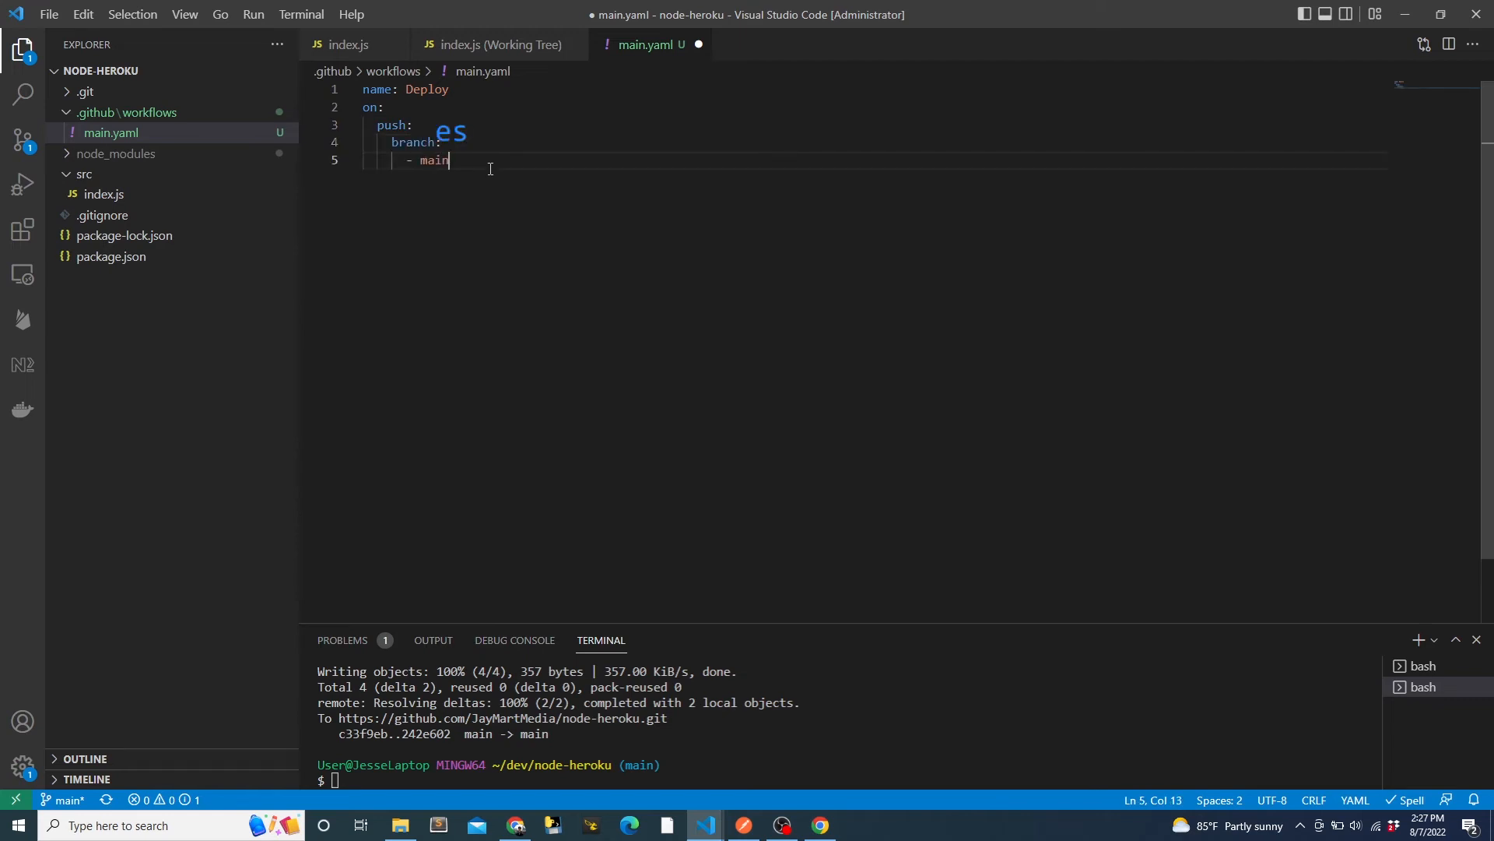
key(Enter)
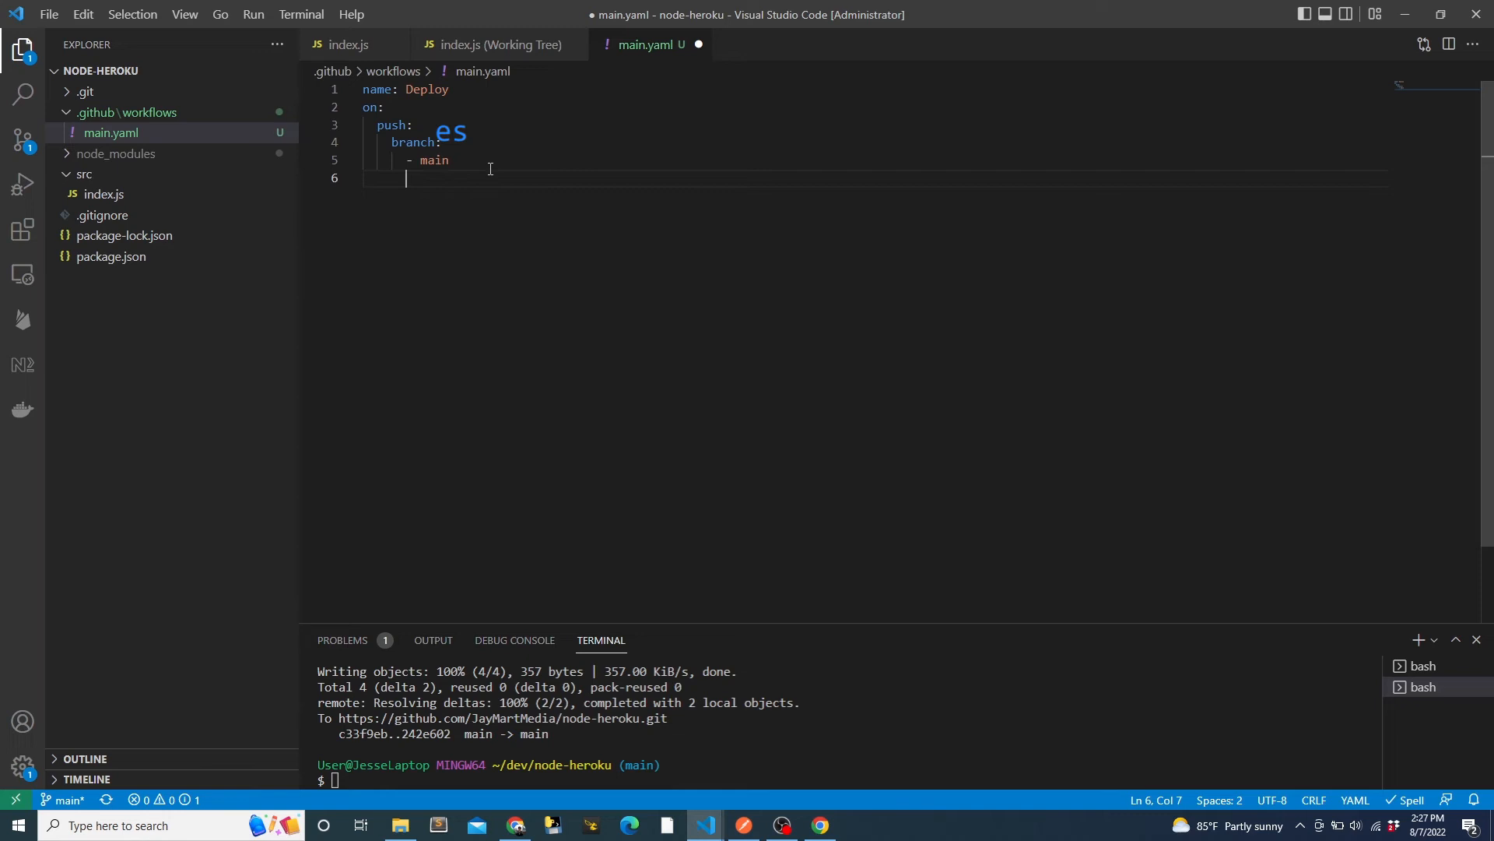
key(Enter)
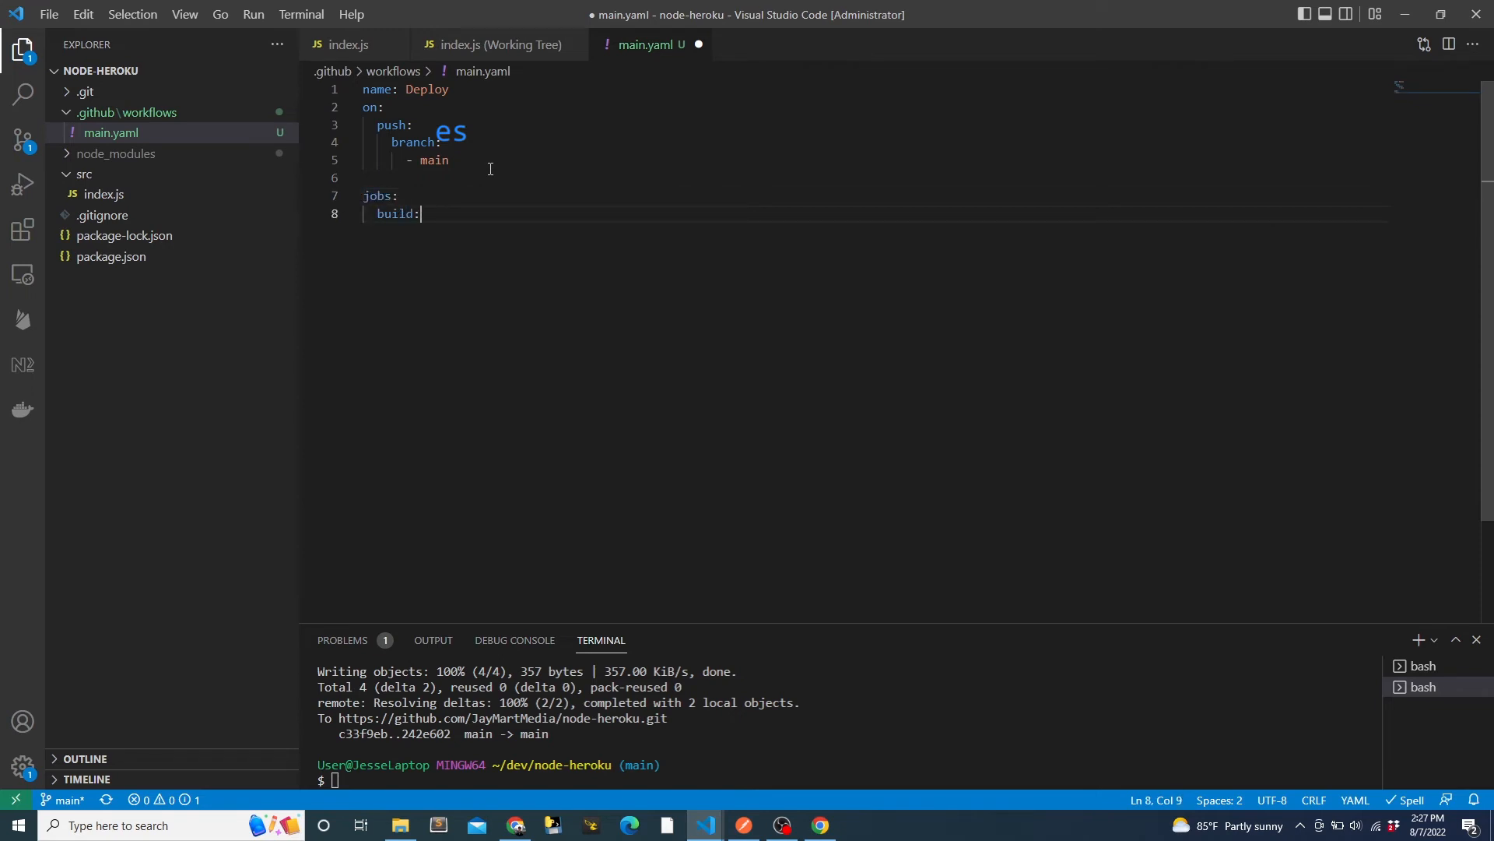
text(runs)
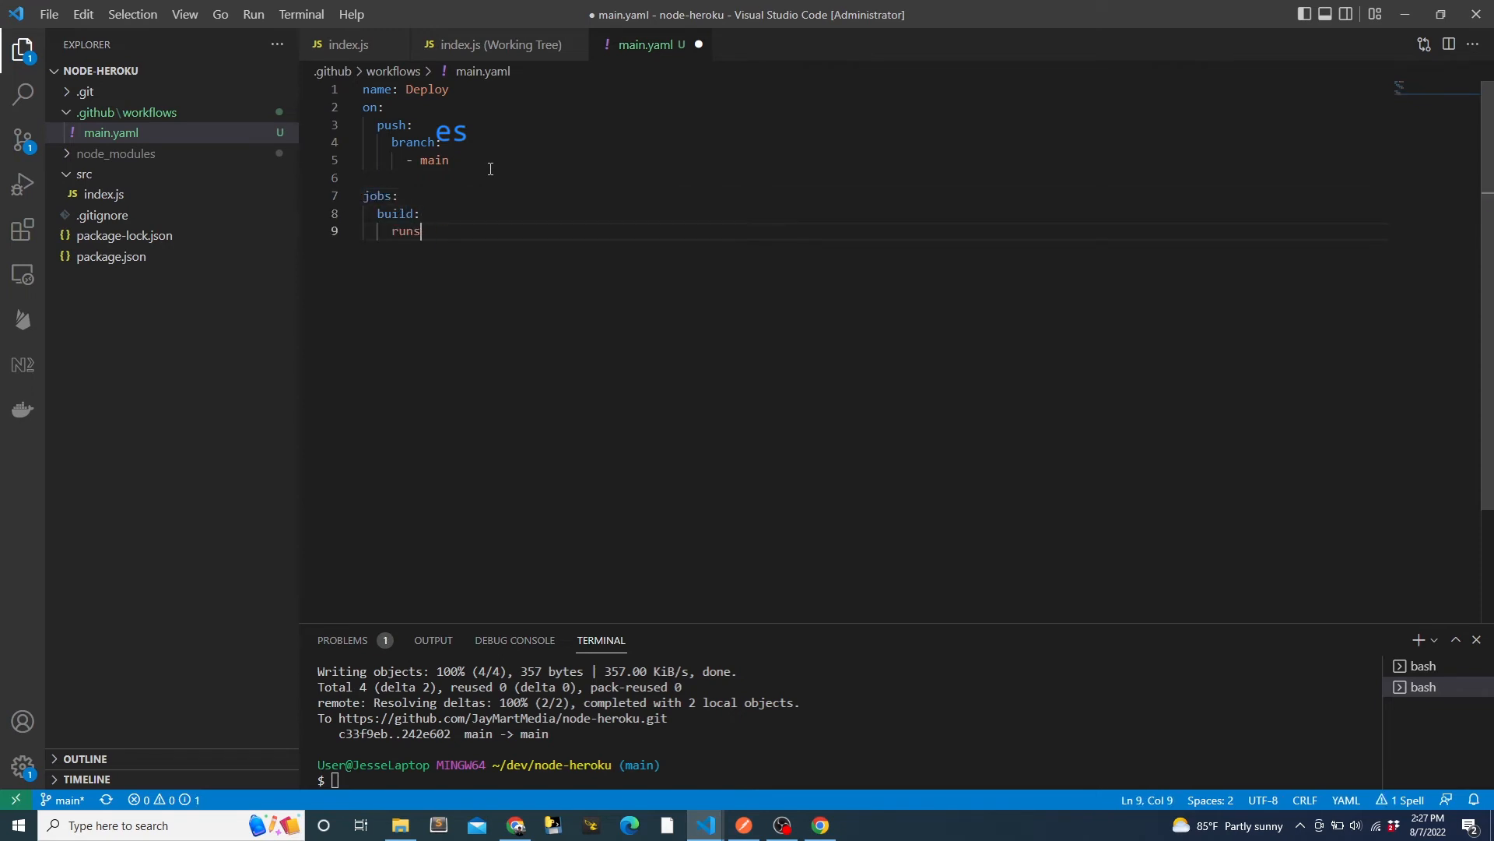
text(-on: ubuntu-latest)
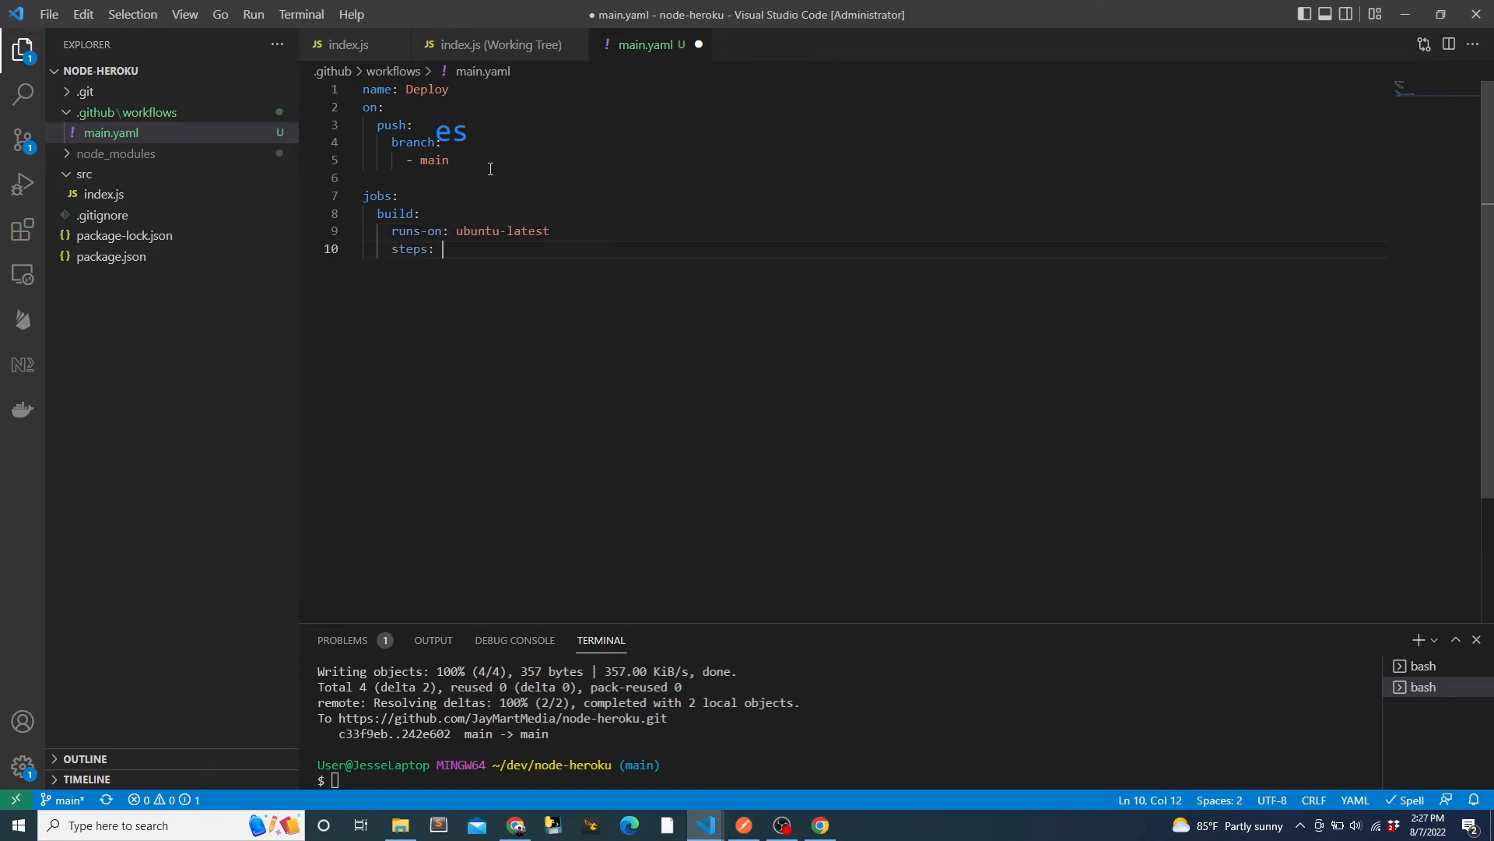
text(- uses)
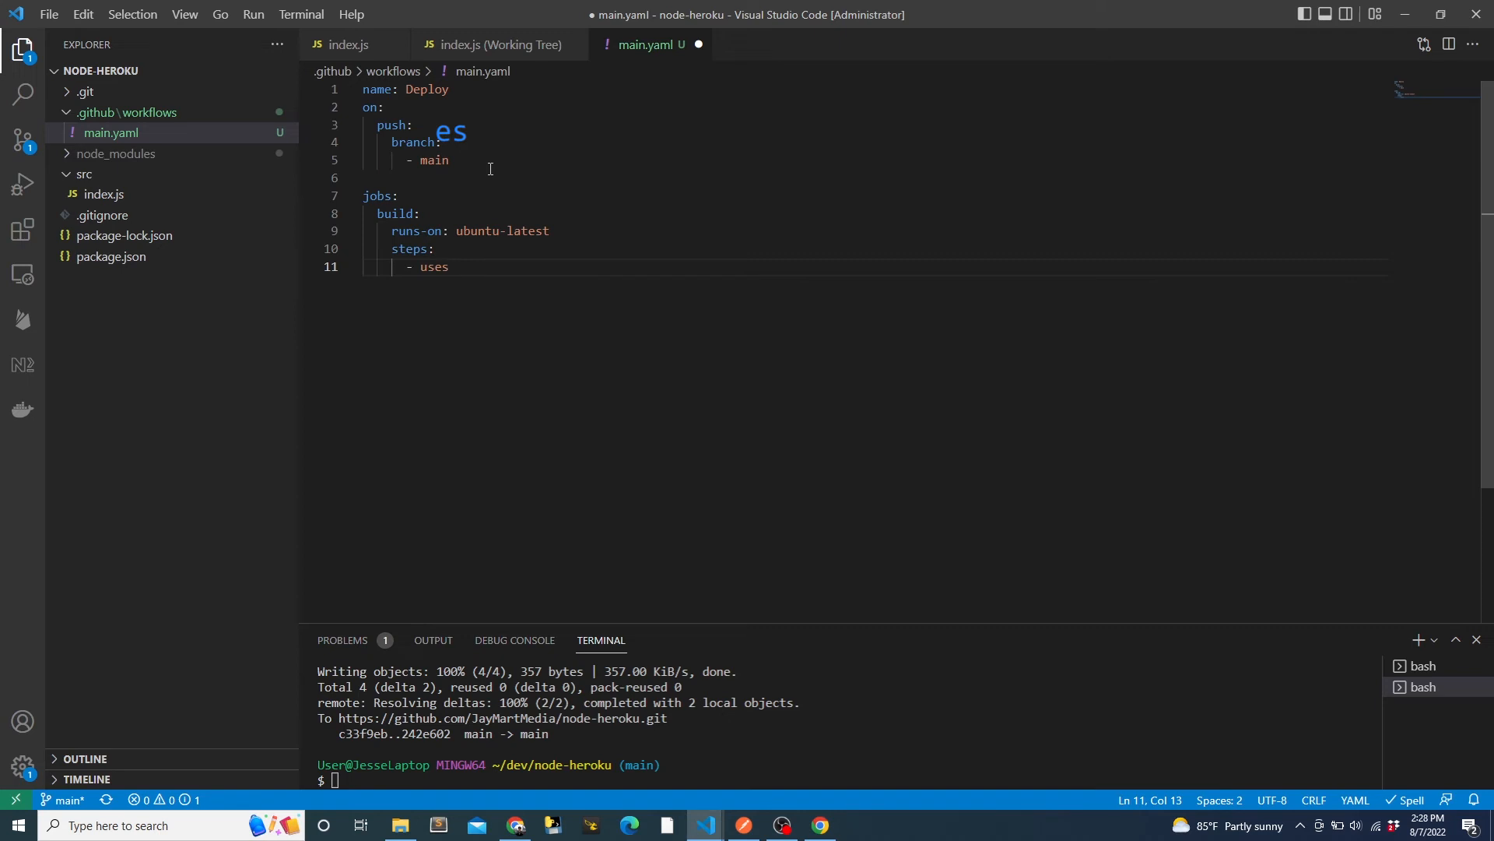
text(: actions/)
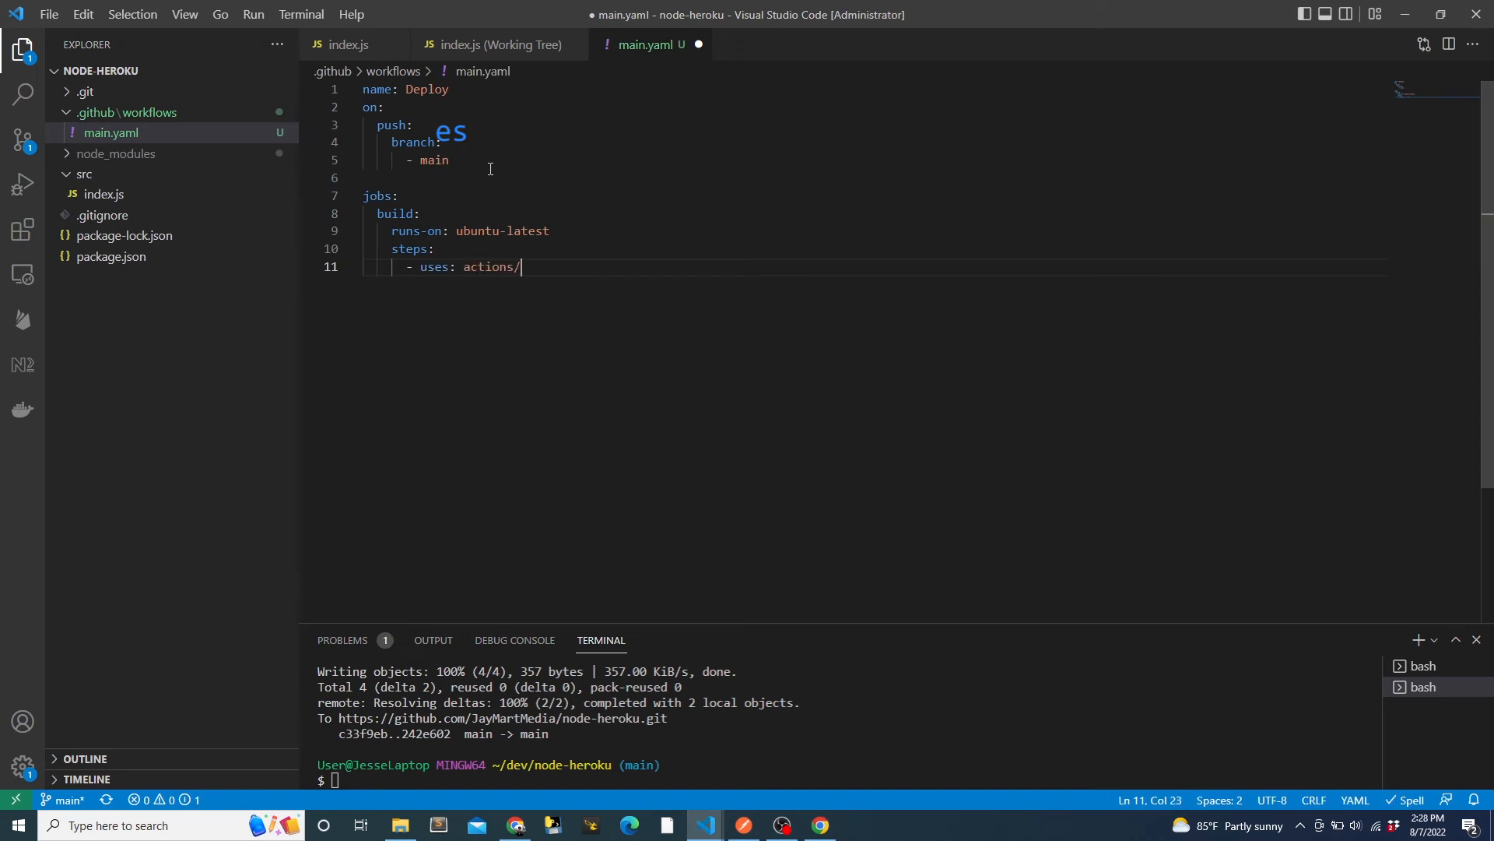
text(checkout@v2)
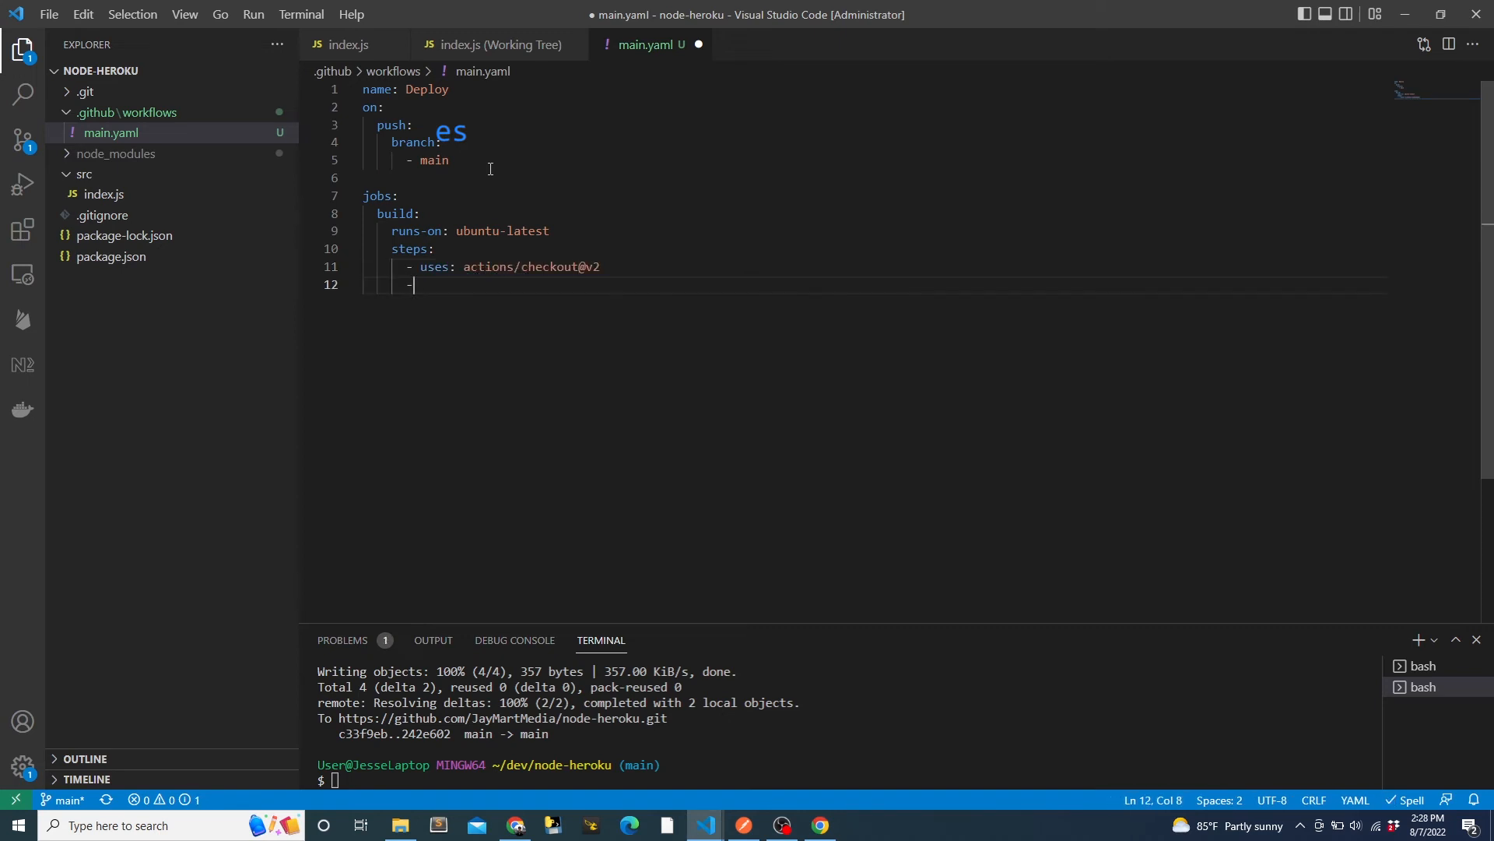
text(akhile)
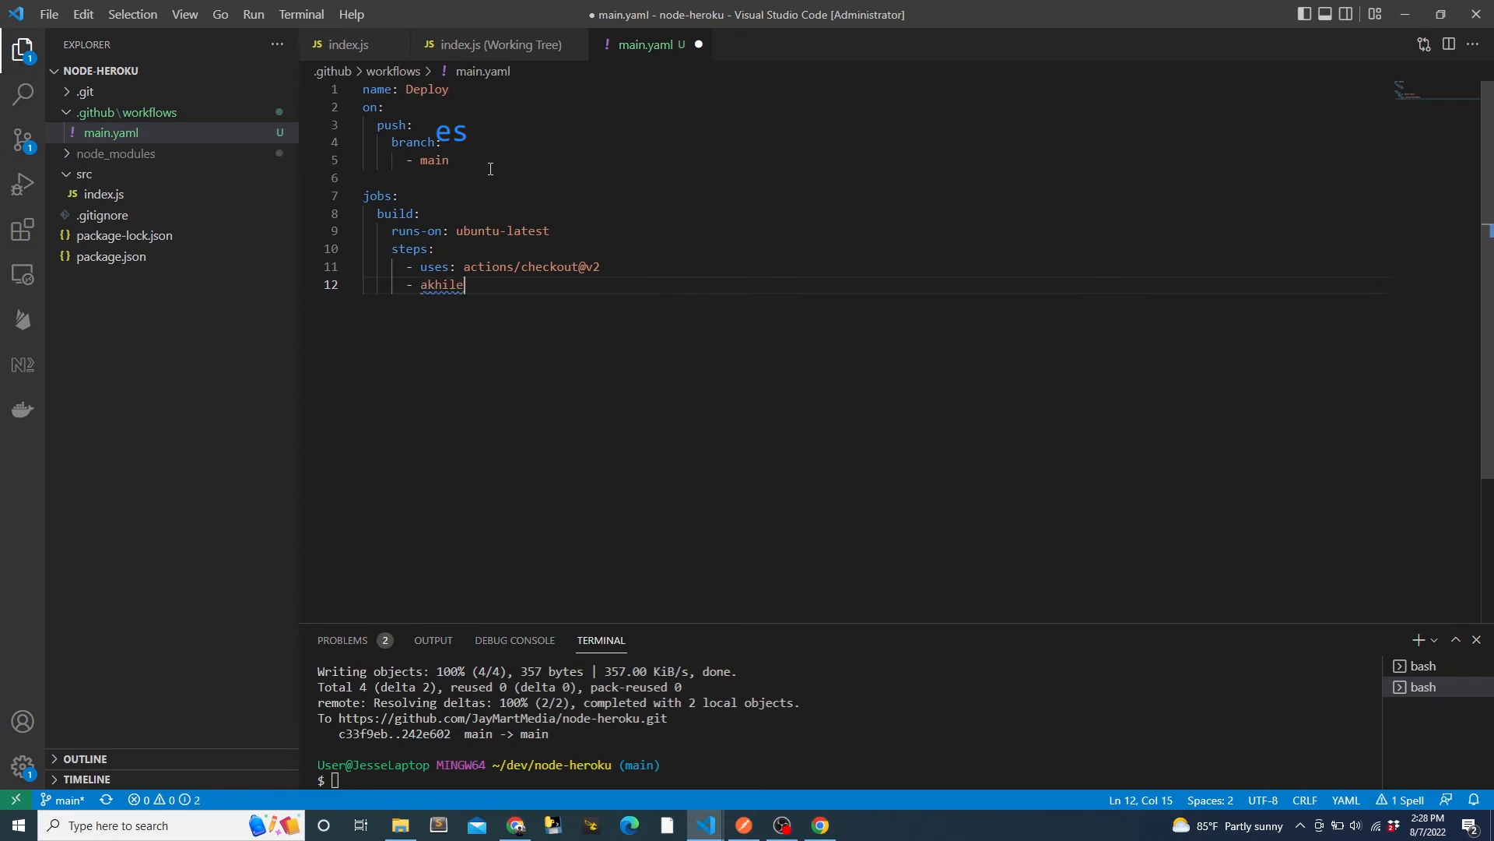
text(shns/heroku)
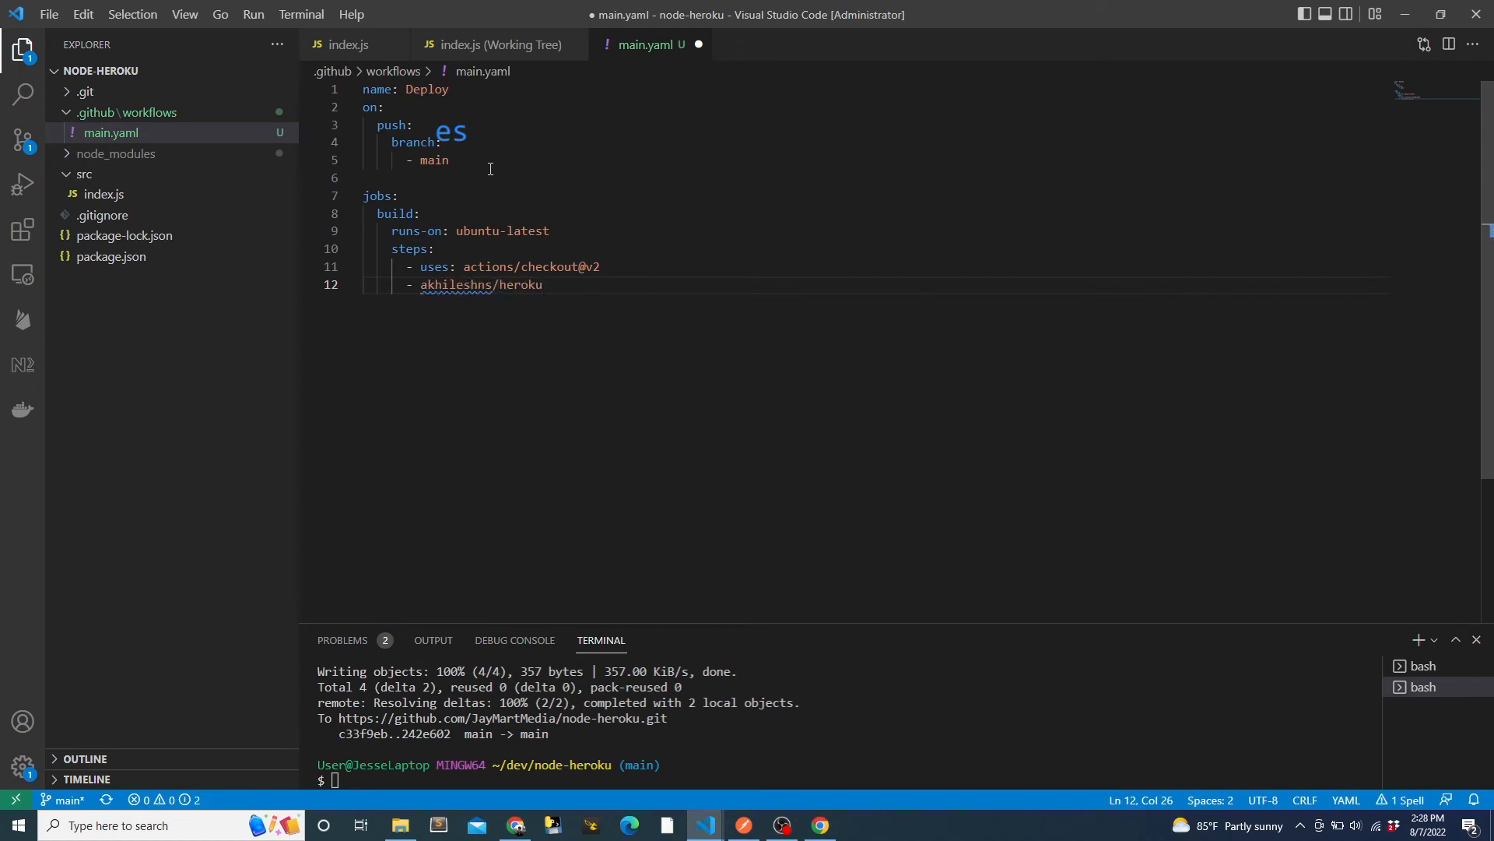
text(-deploy@v3)
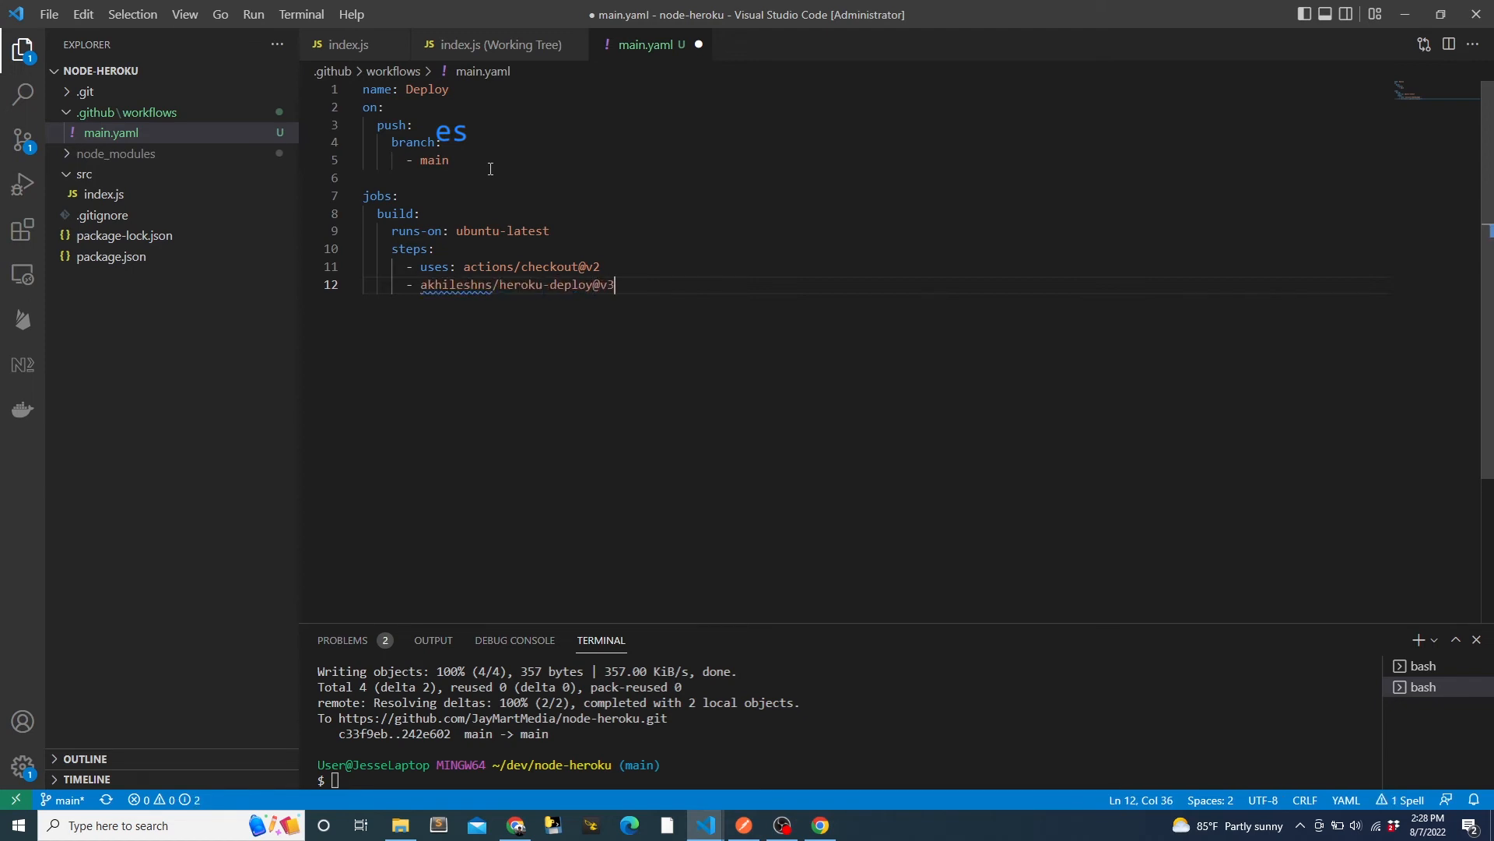
text(.12.12)
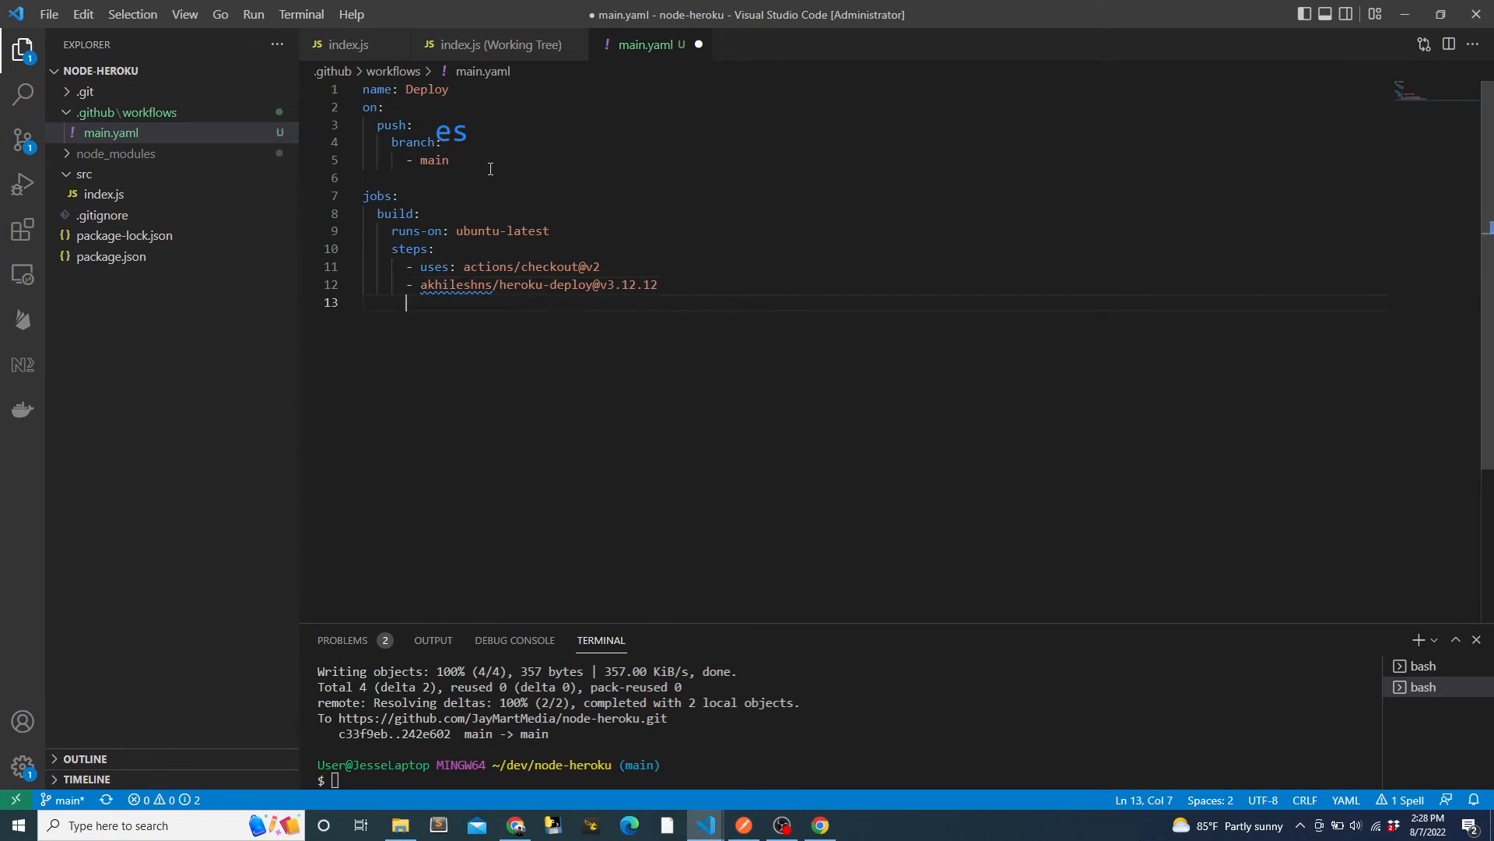
text(uses:)
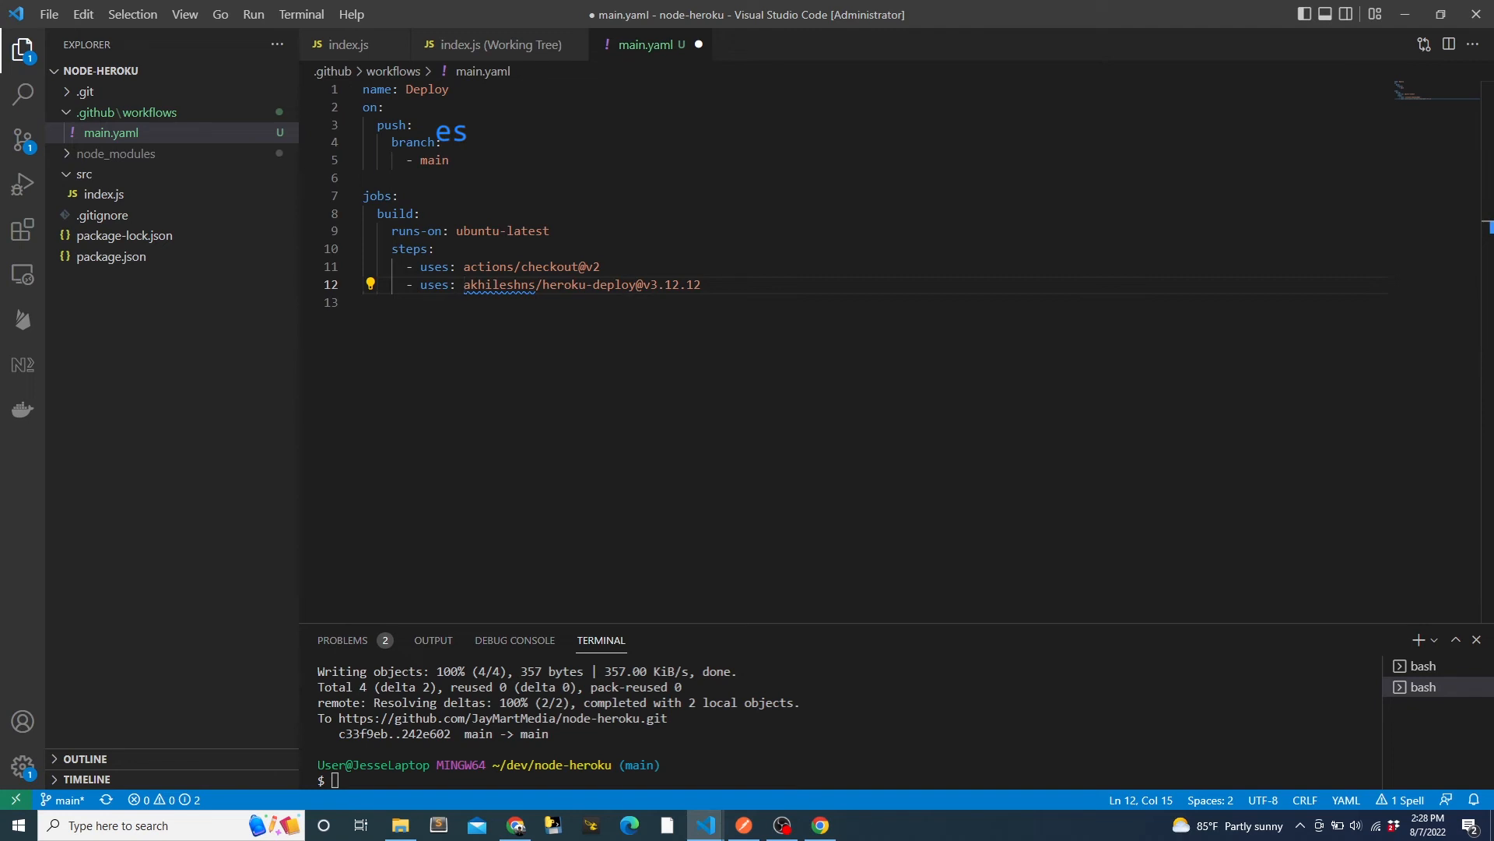
Give the deploy step a with: block passing branch "main" and the HEROKU_API_KEY secret
key(enter)
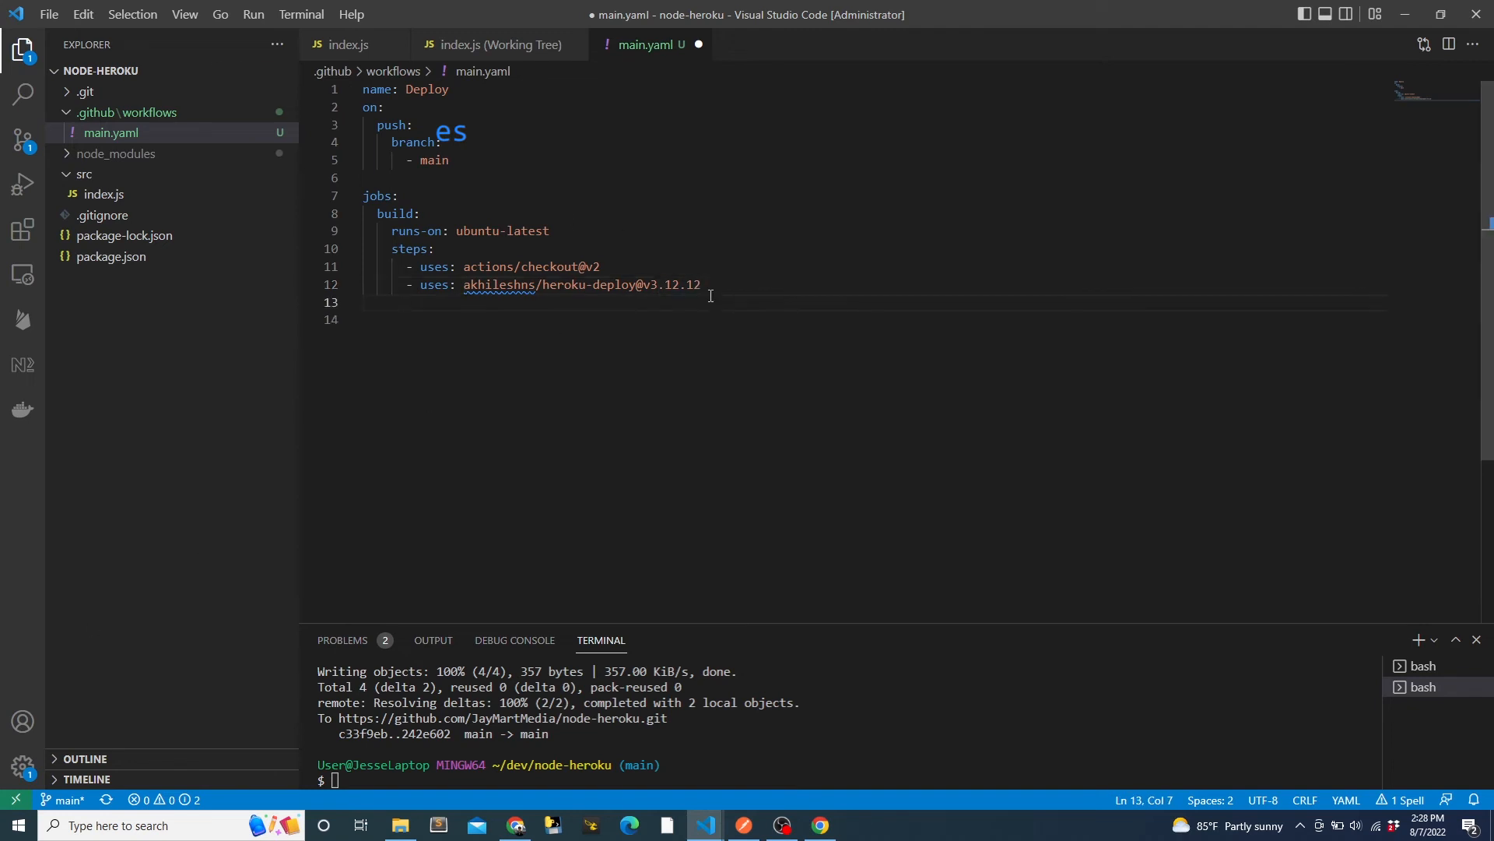
text(with)
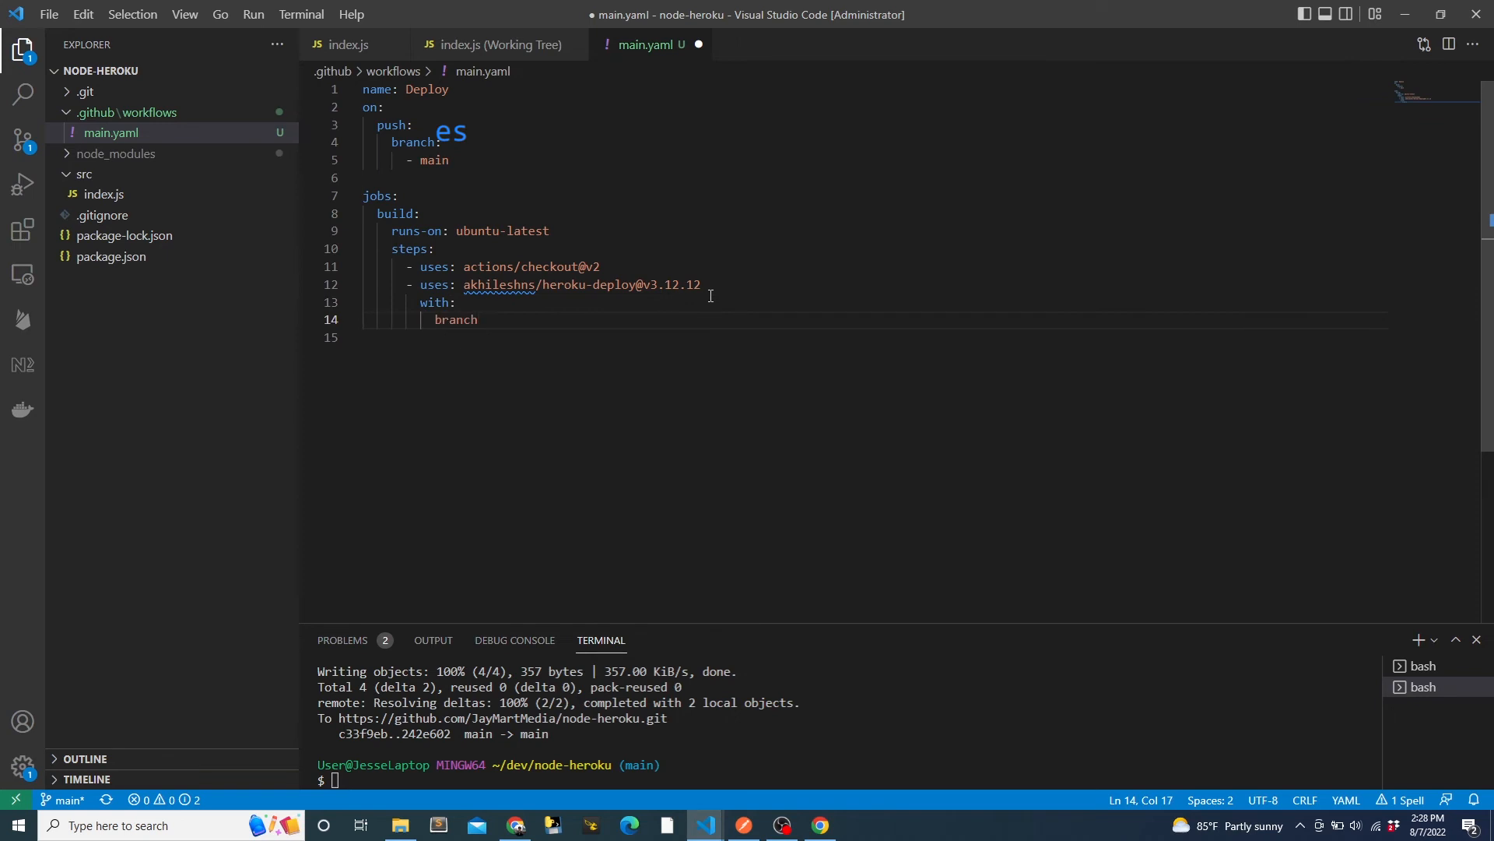
text(: "main")
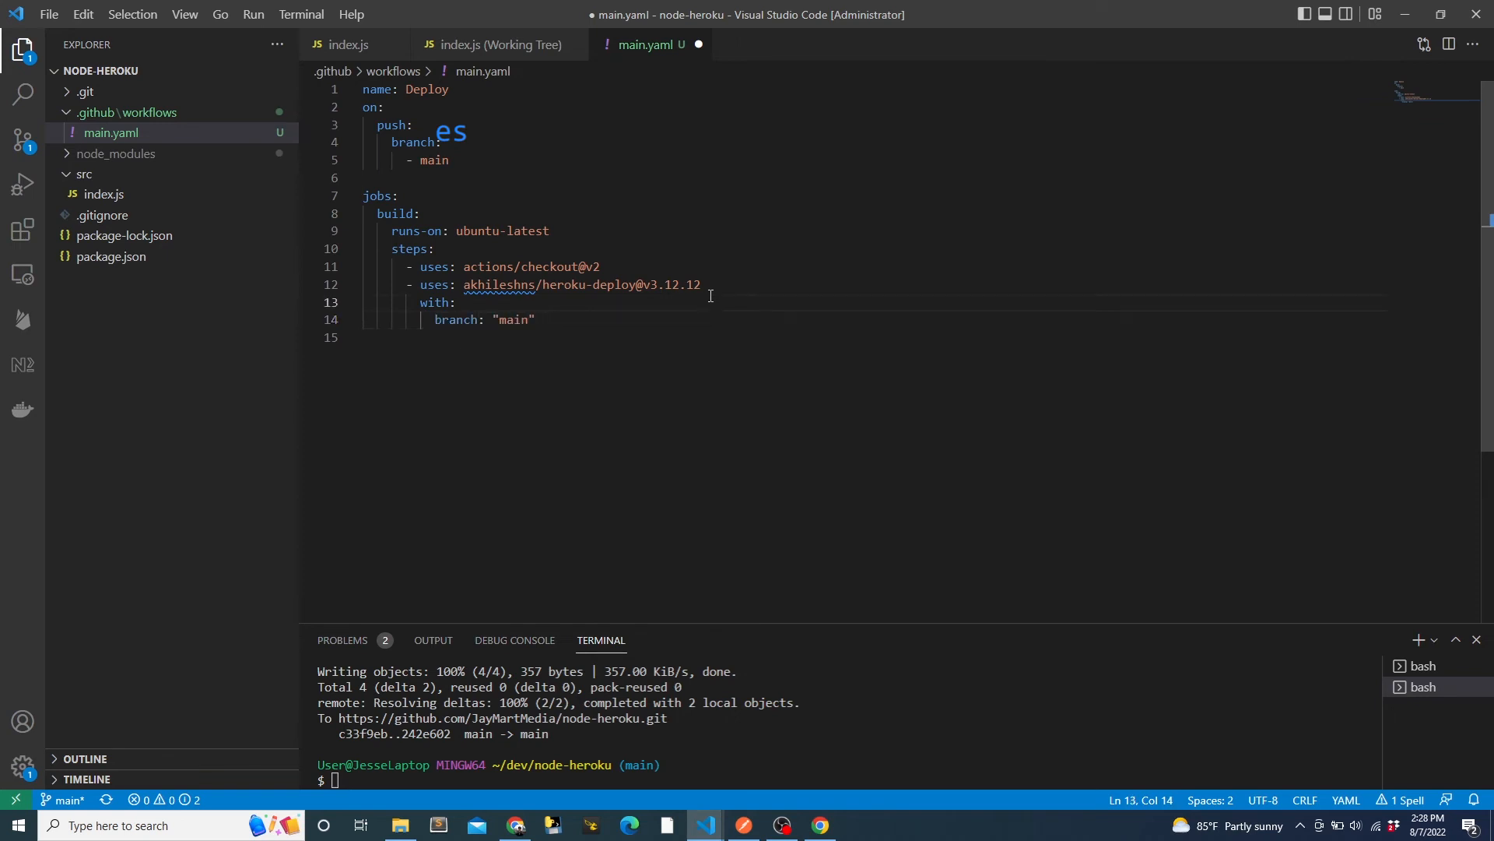
text(heroku_)
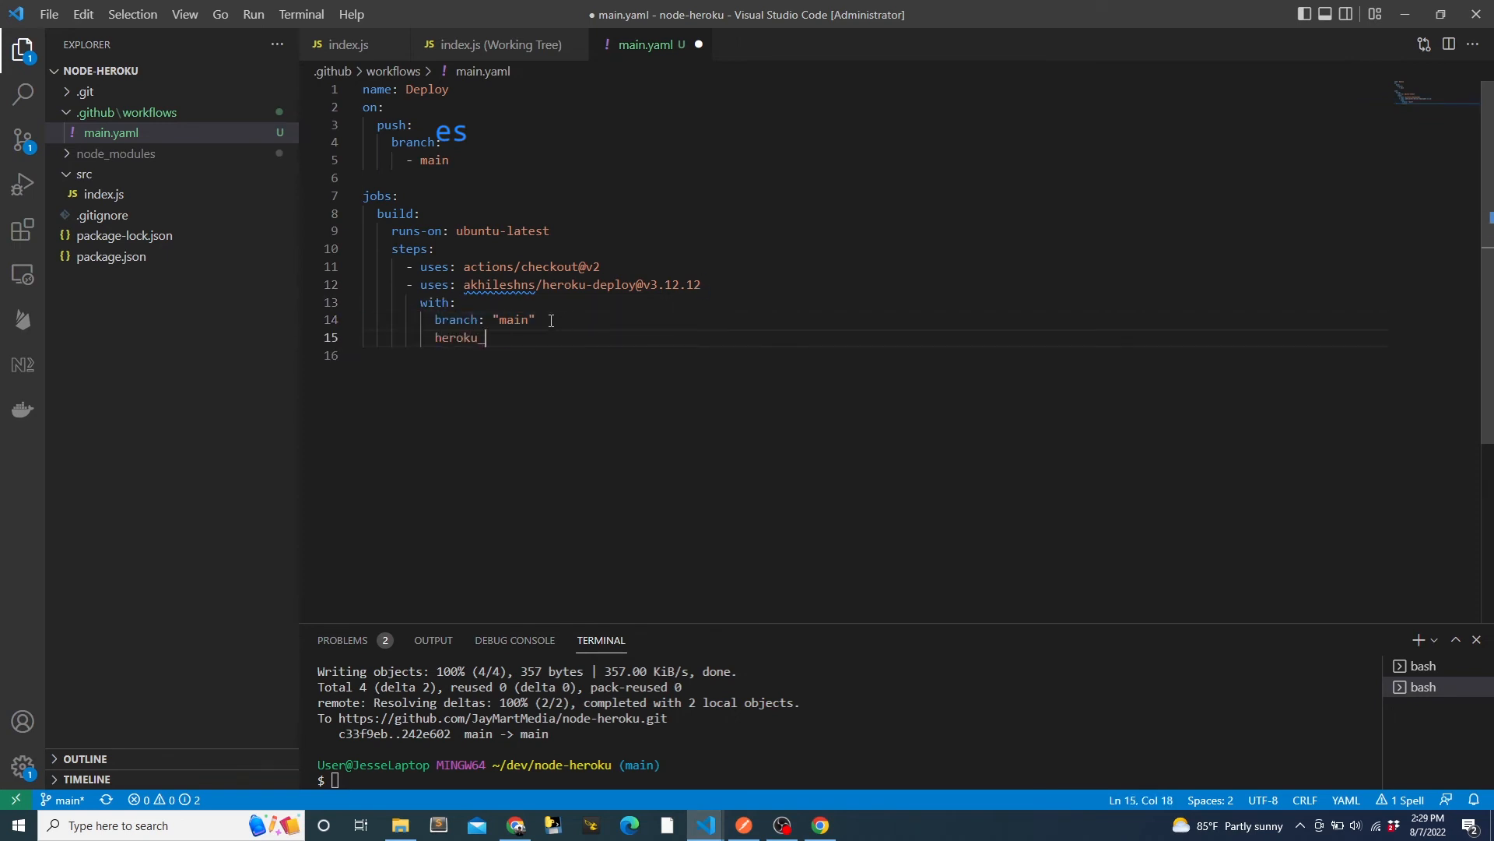
text(api_key:)
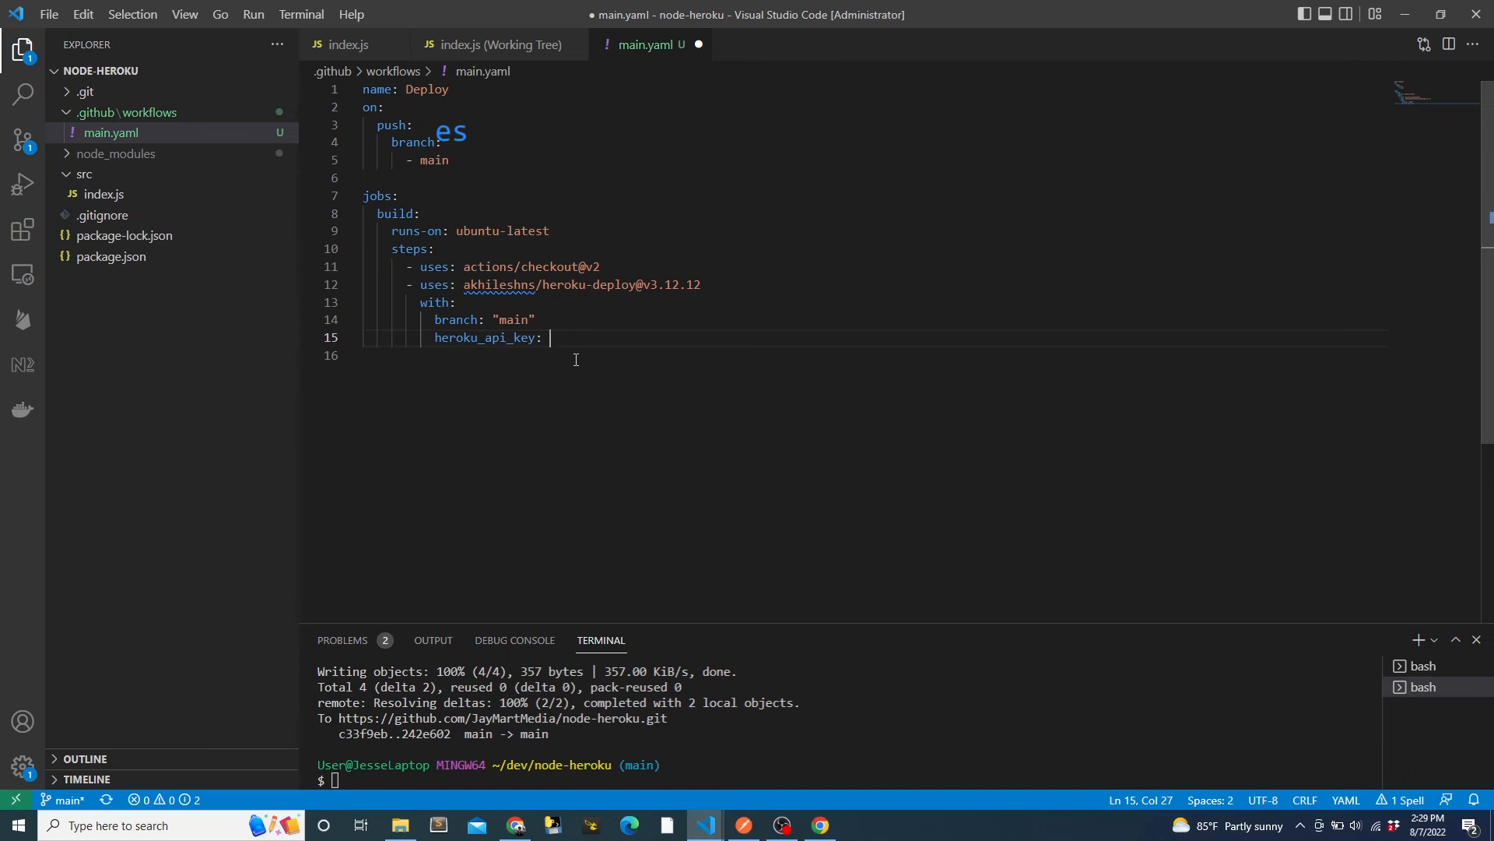
text(${{}})
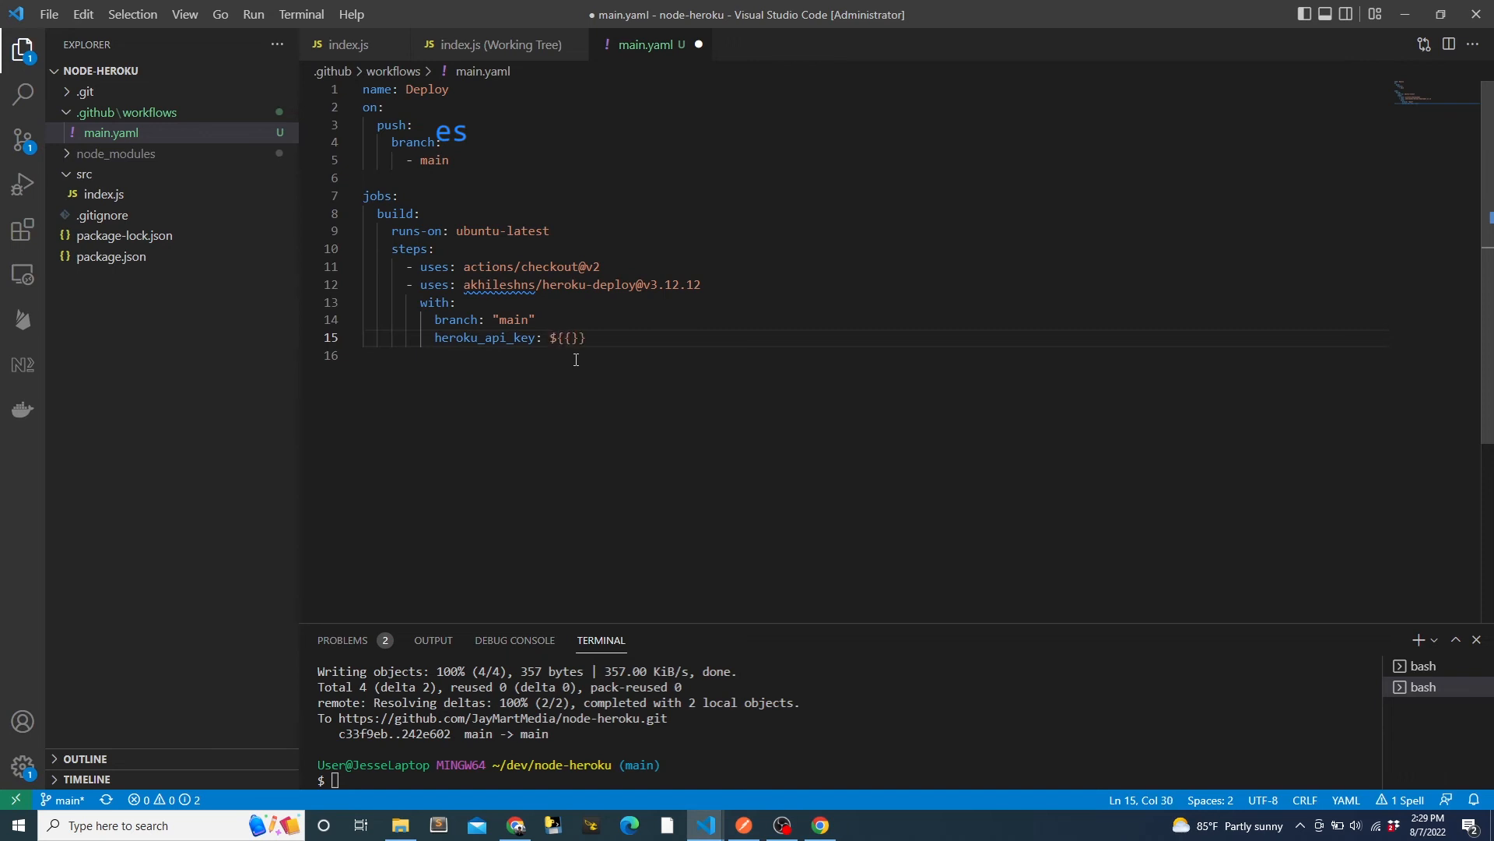
text(secrets.HEROKU_)
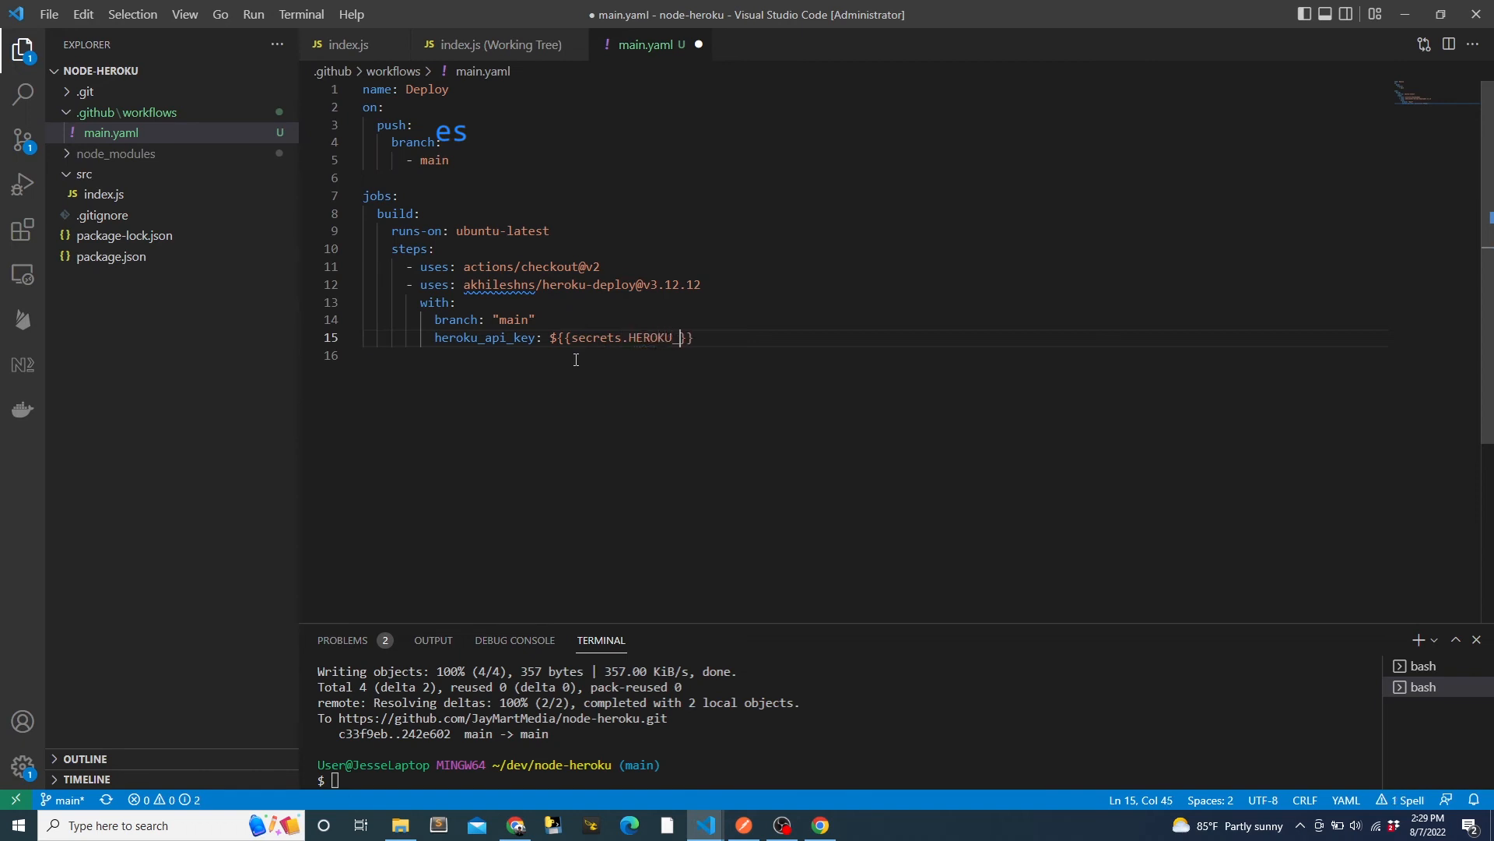
text(API_KEY)
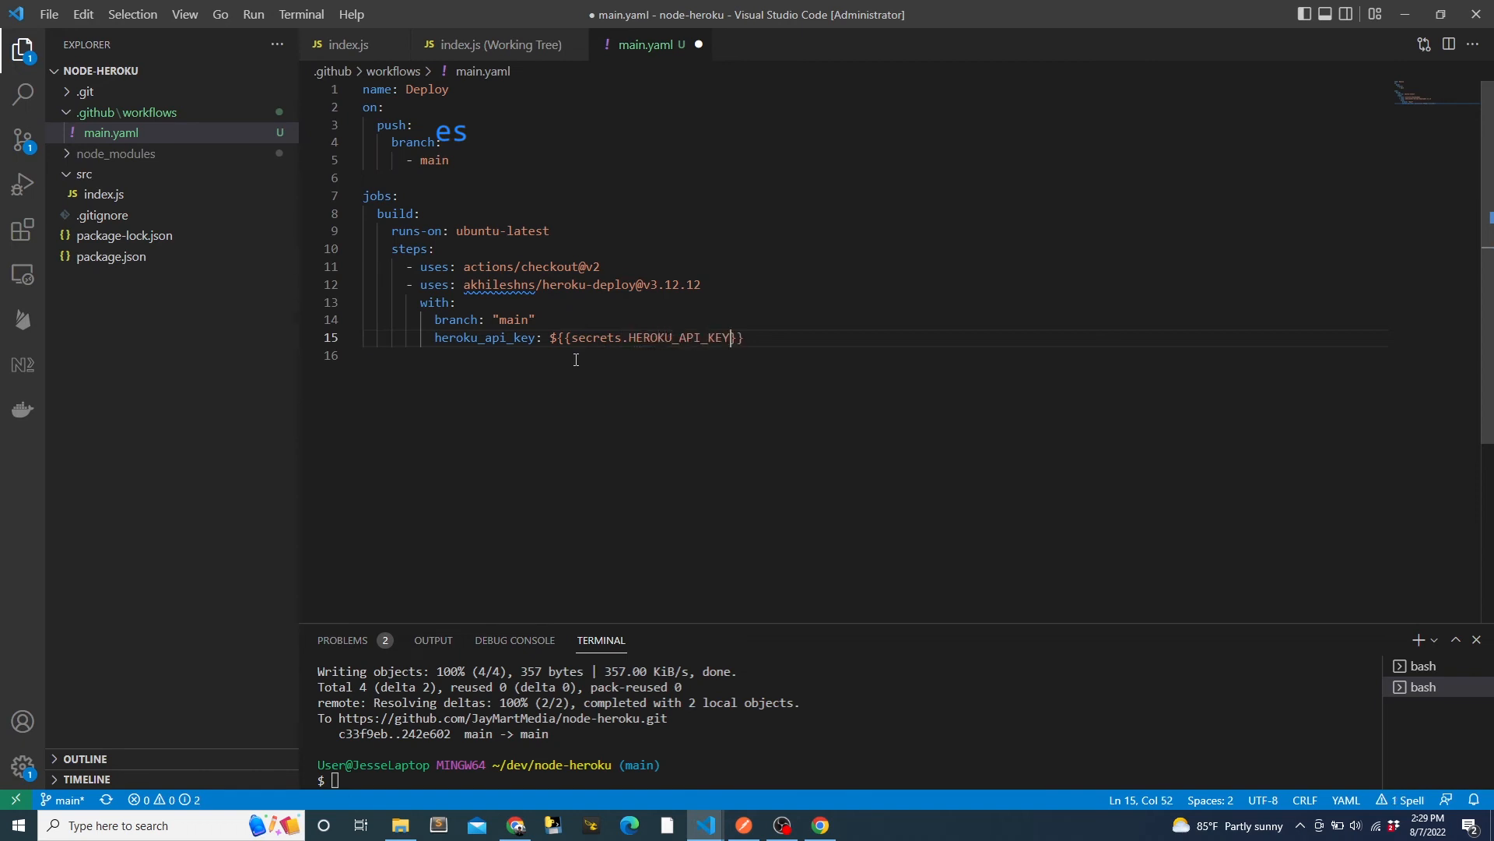
text(her)
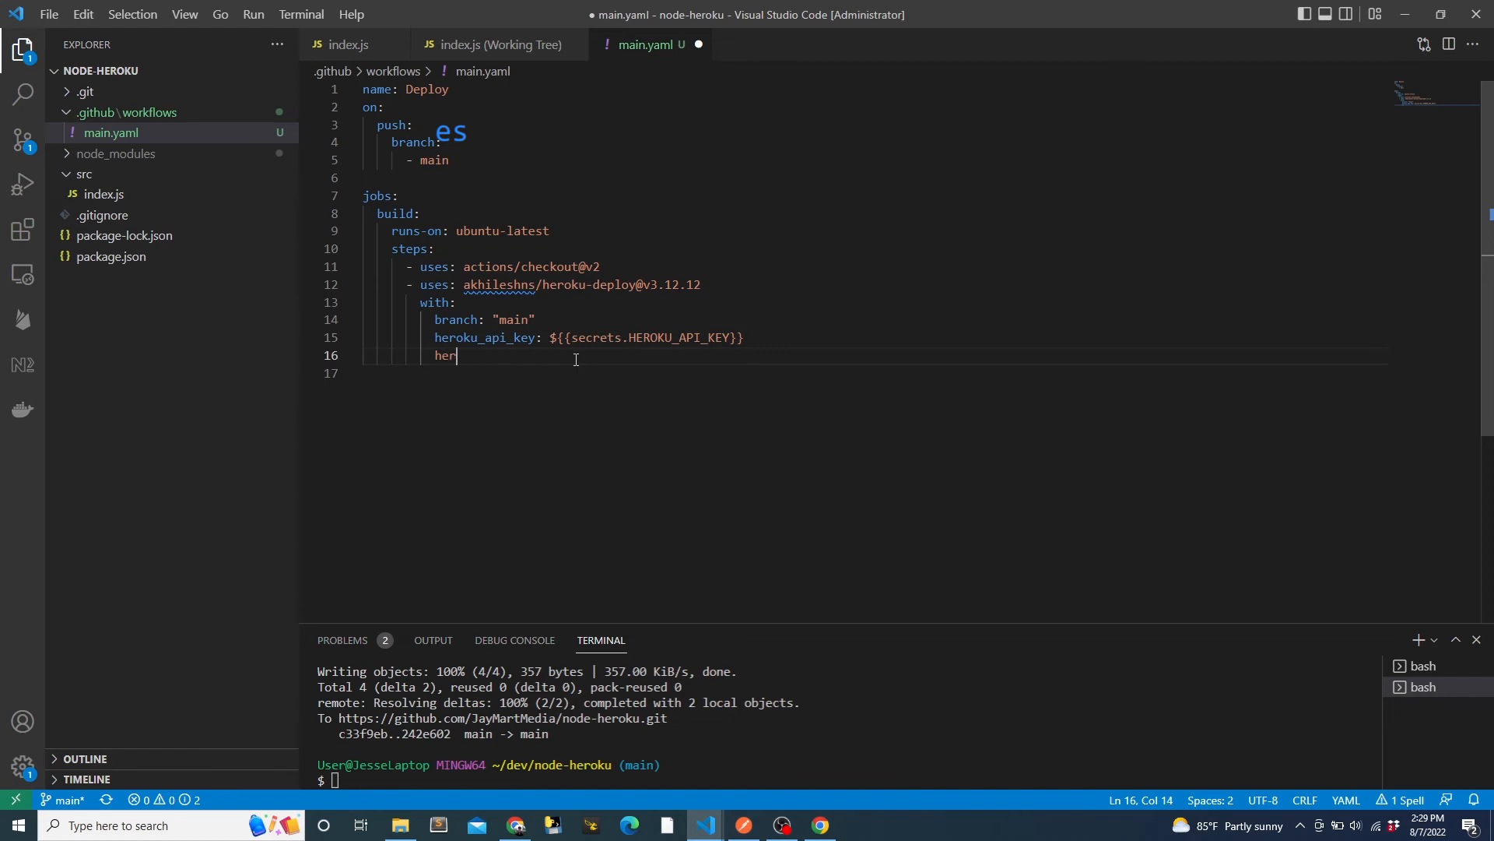
text(oku_app_name)
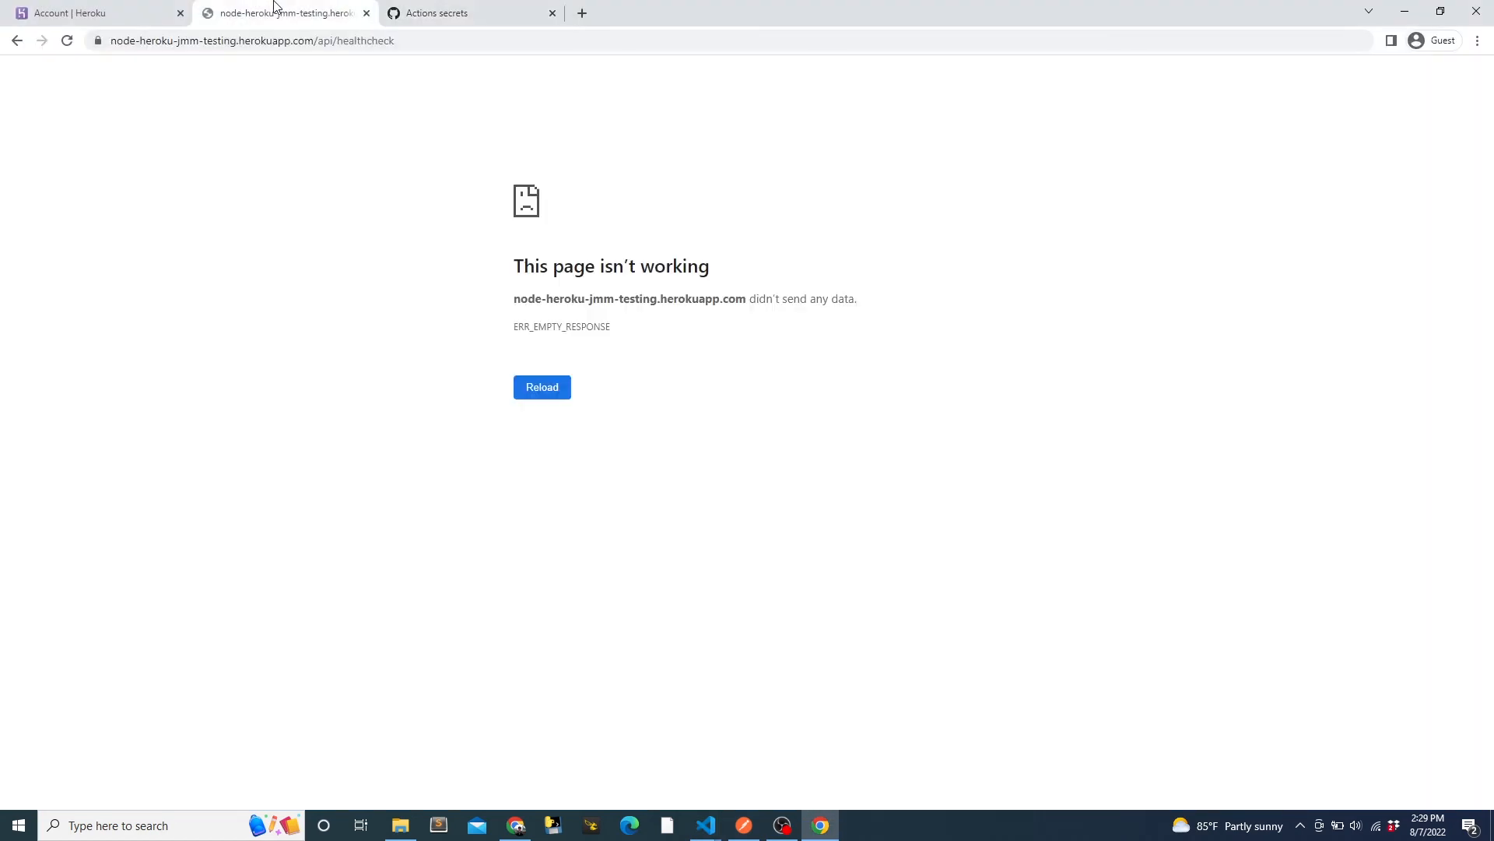
click(91, 13)
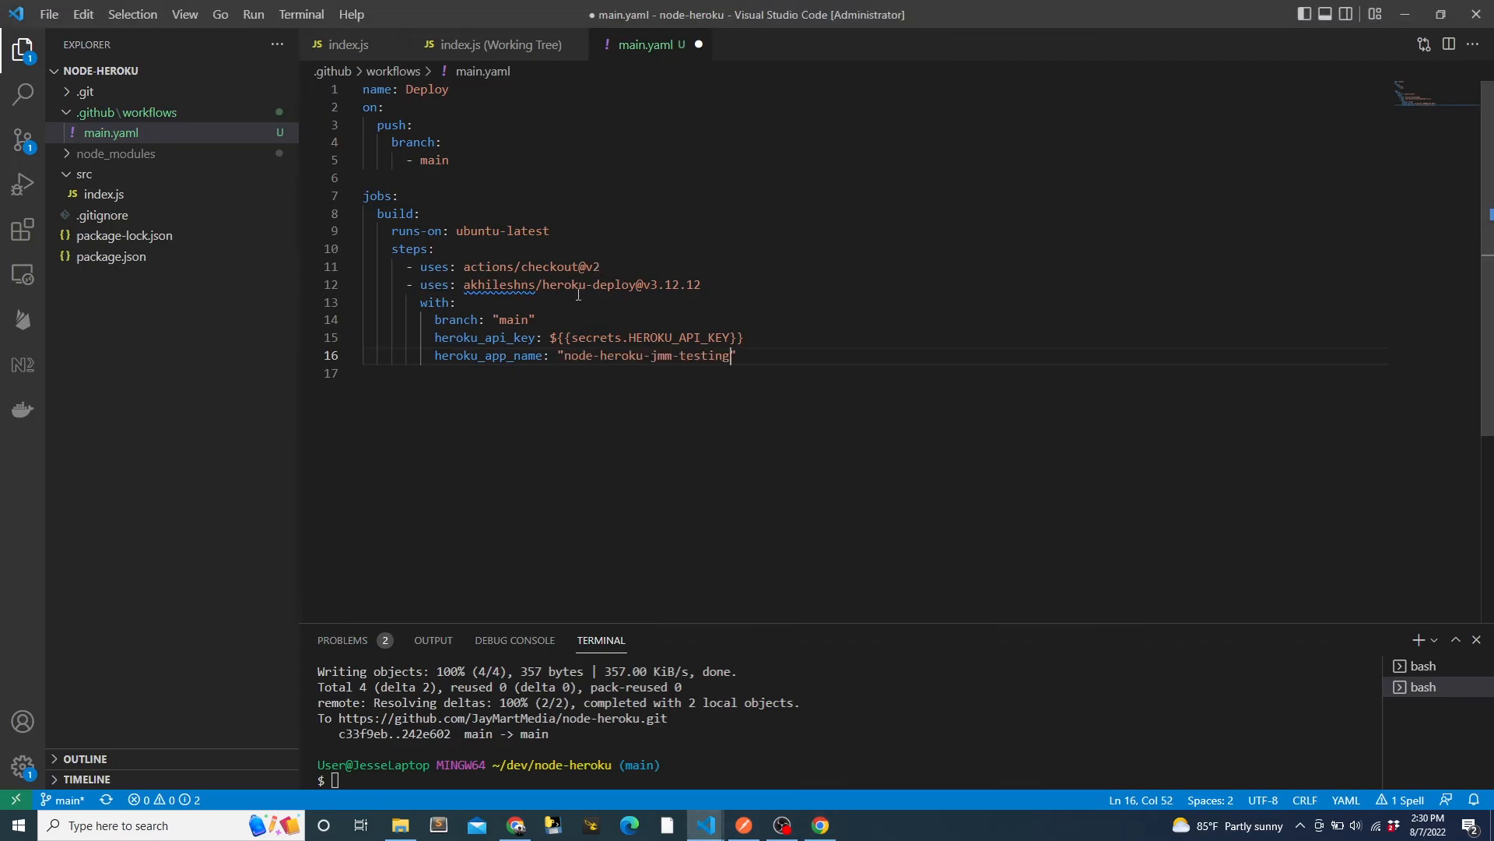
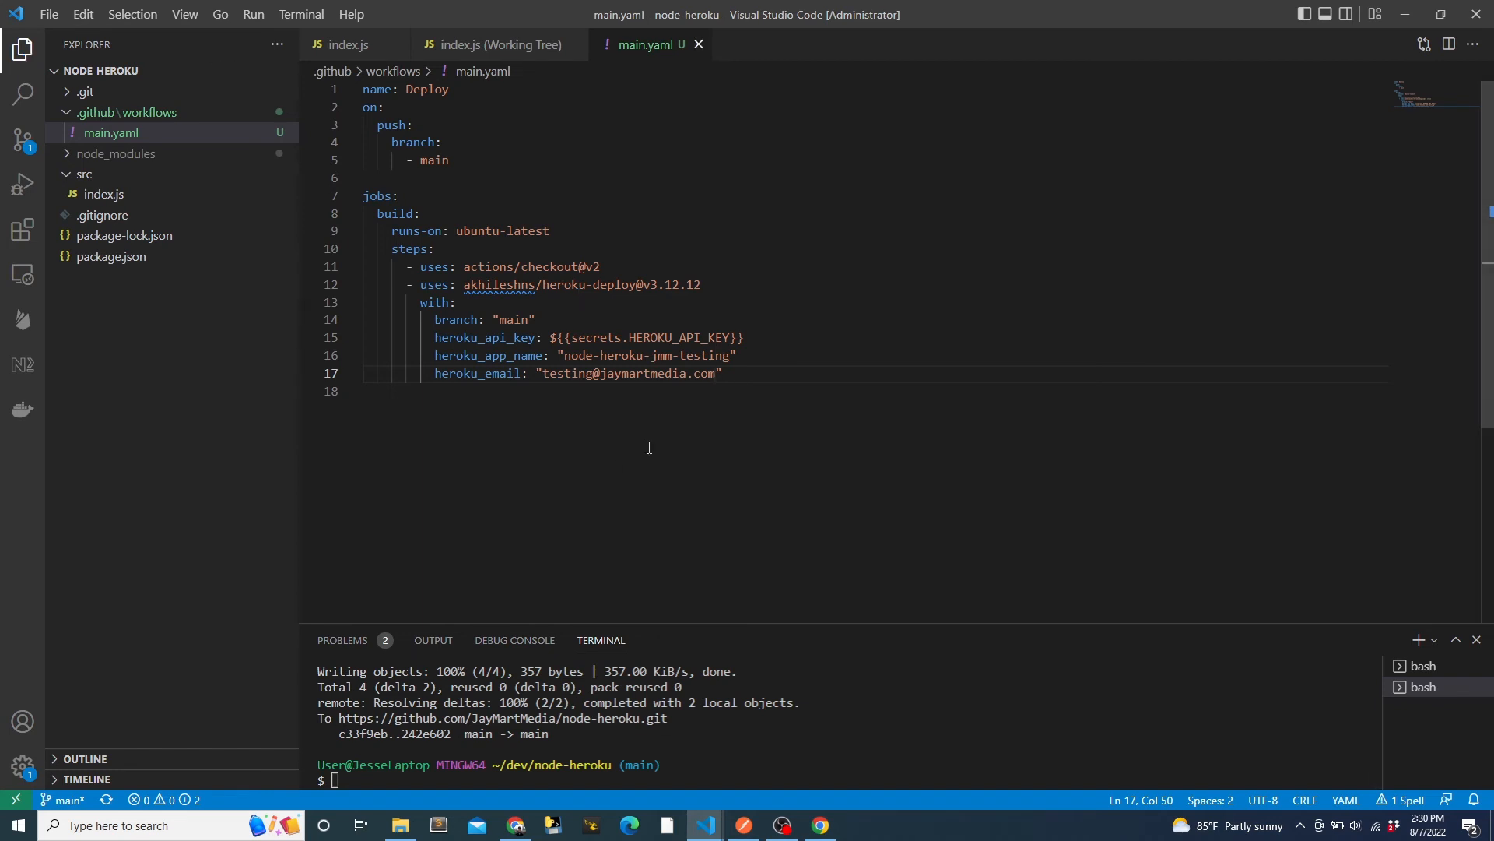
Stage the workflow file and commit it with a 'ci: add github workflow files' message
text(git a)
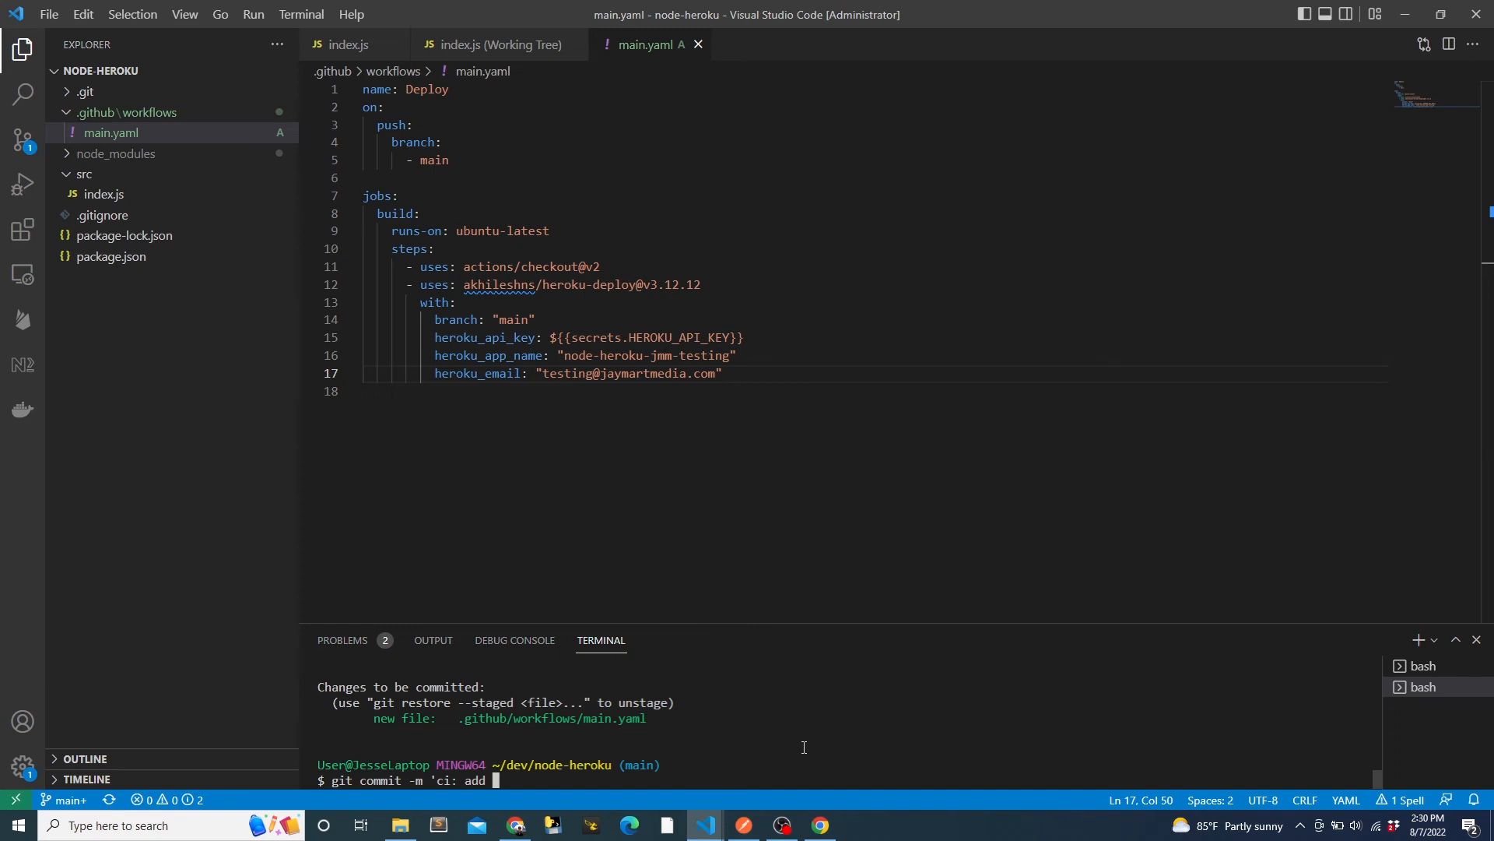
text(github workflow fil)
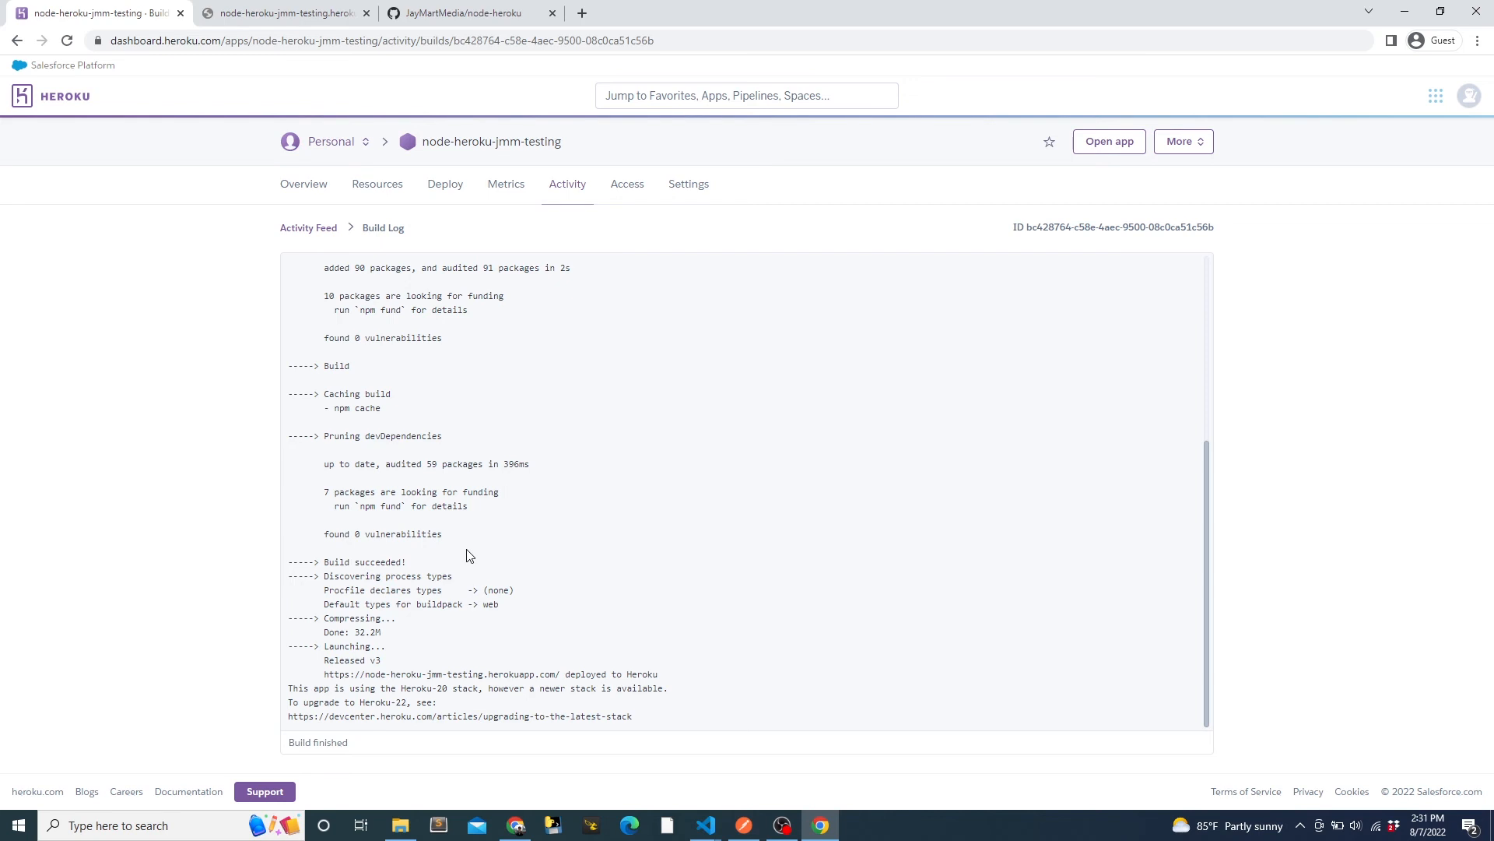
Return to VS Code after reading the v3 build log
click(703, 825)
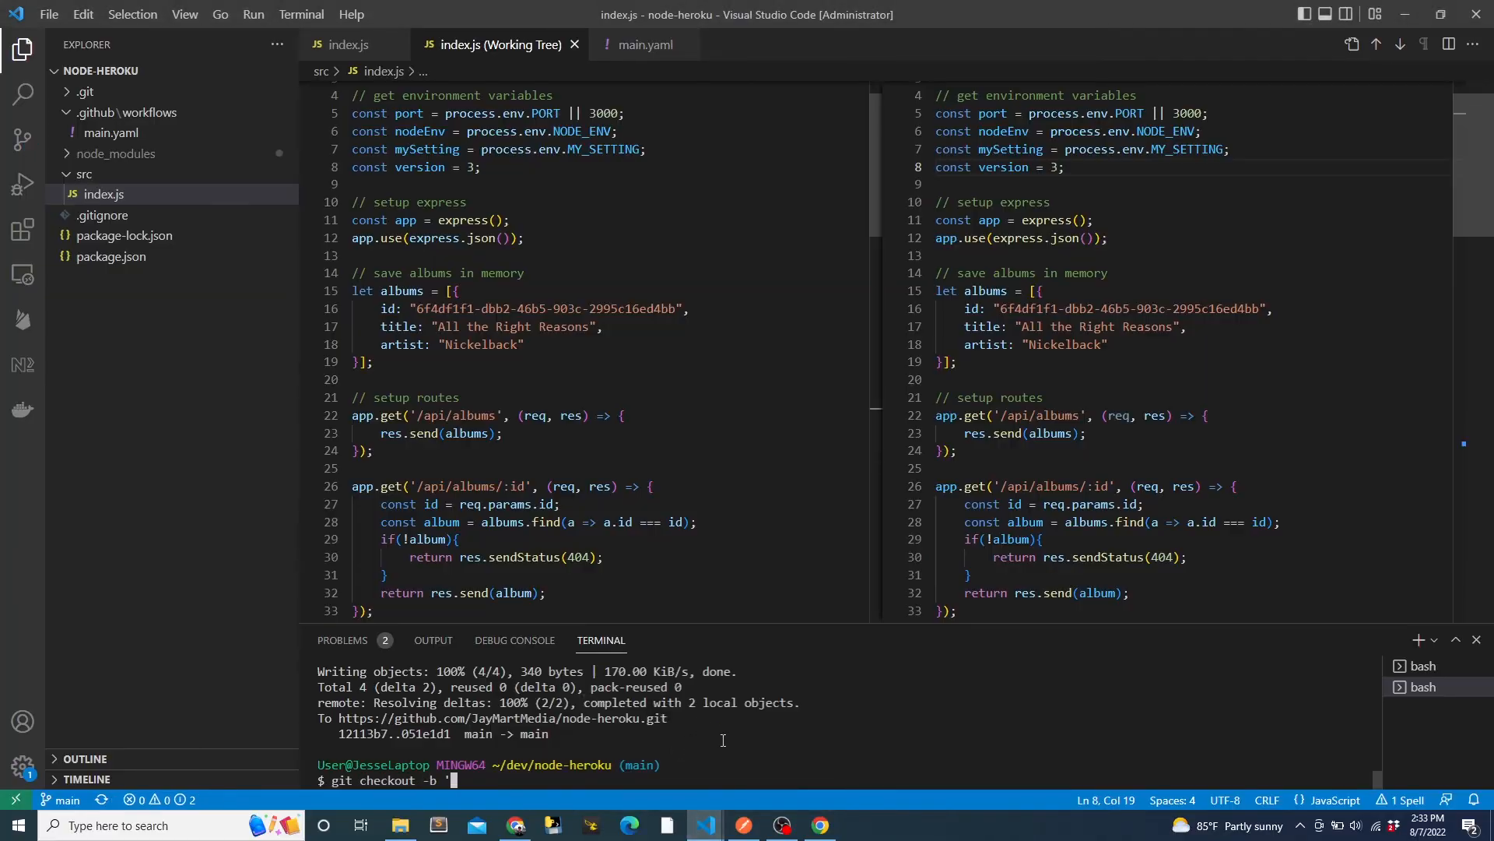
Create the version-4 branch, push it, and move on to its workflow run
text(version-4)
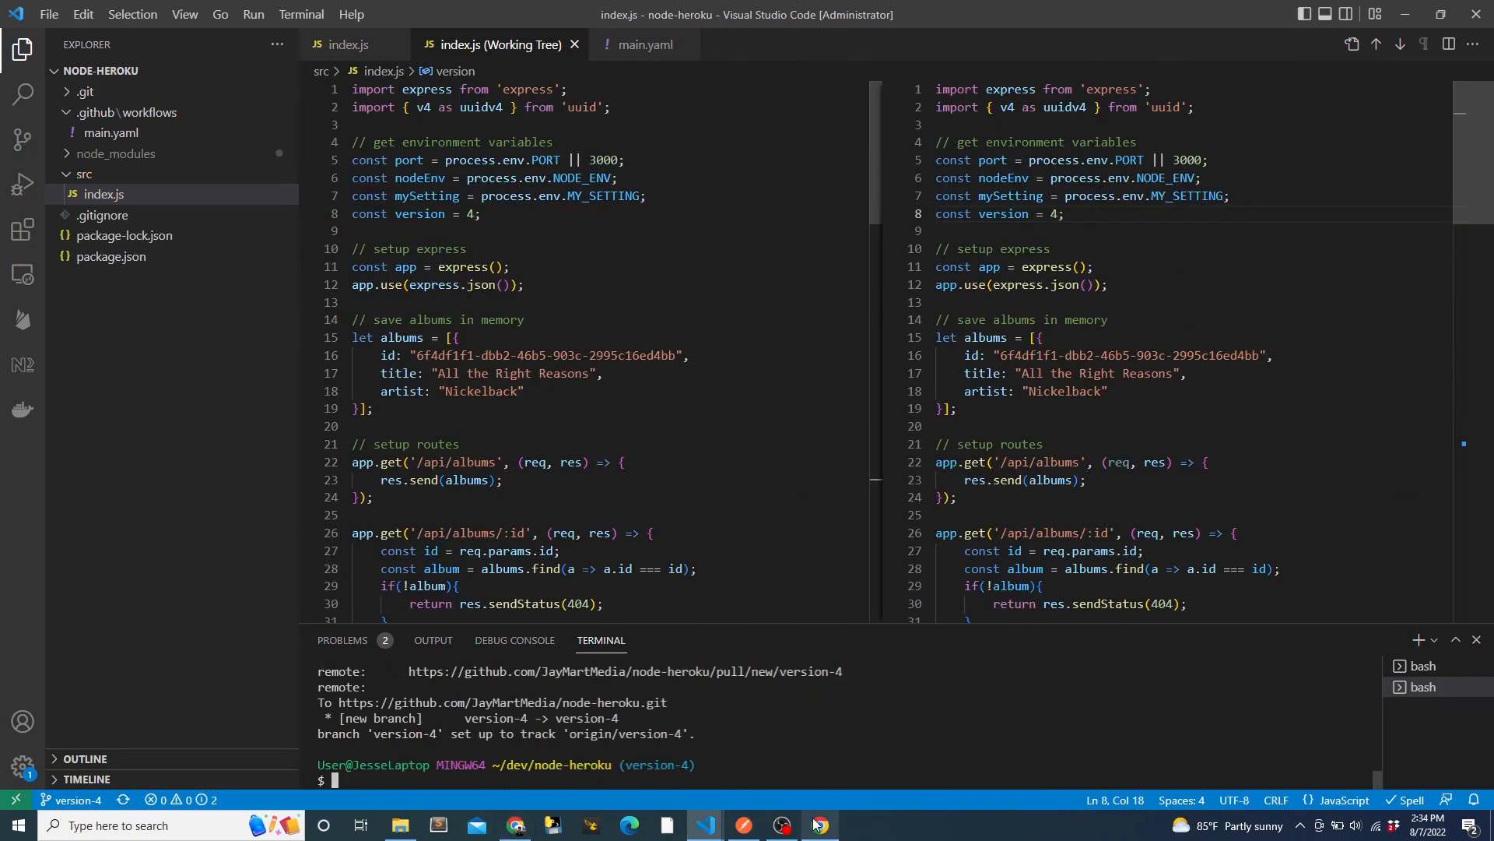
click(817, 825)
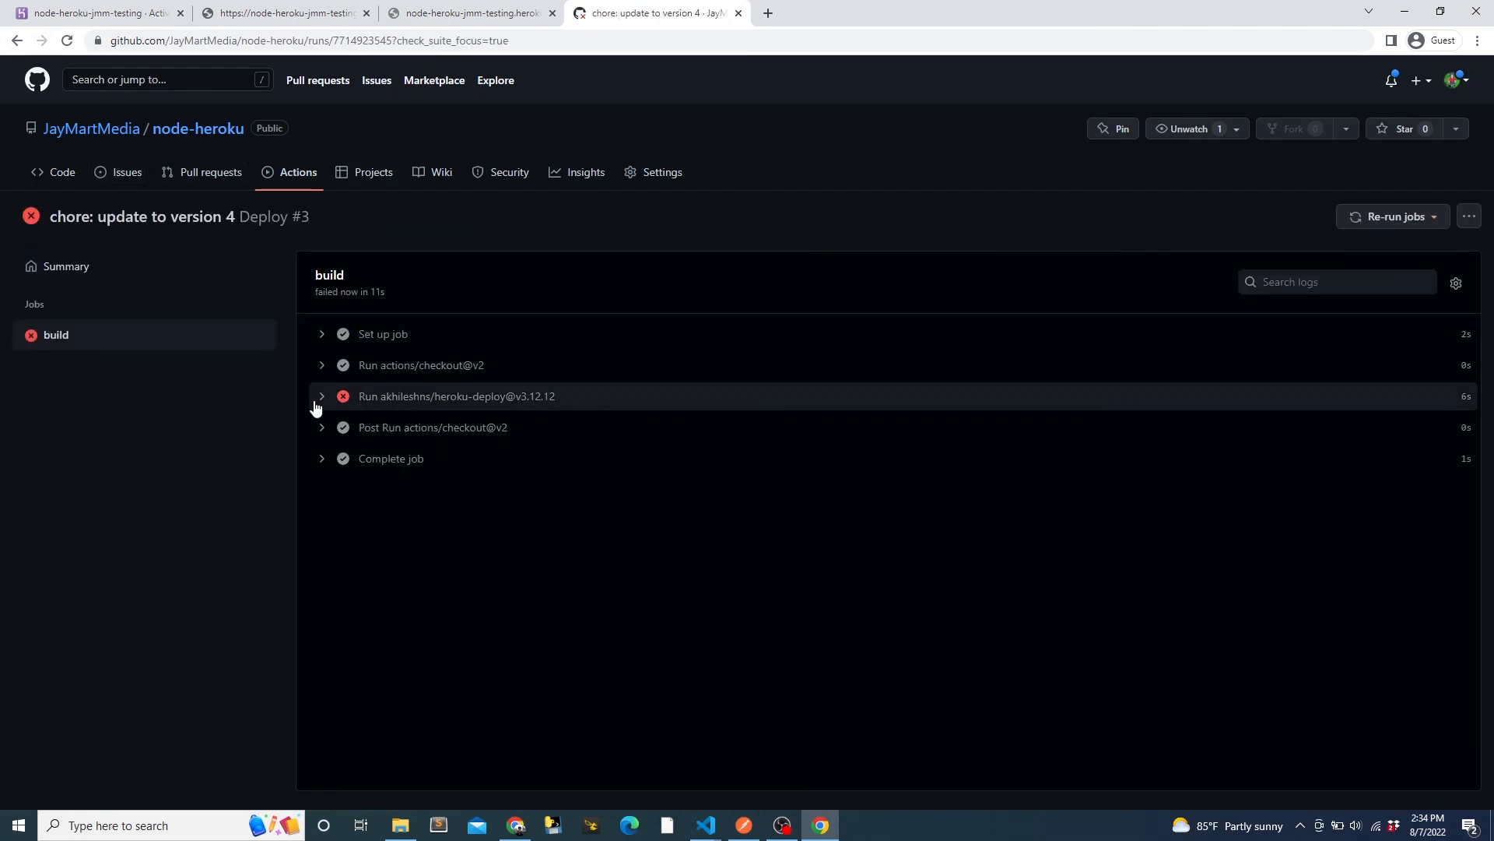
Read the failed heroku-deploy step log and the refspec error in the run summary
click(457, 395)
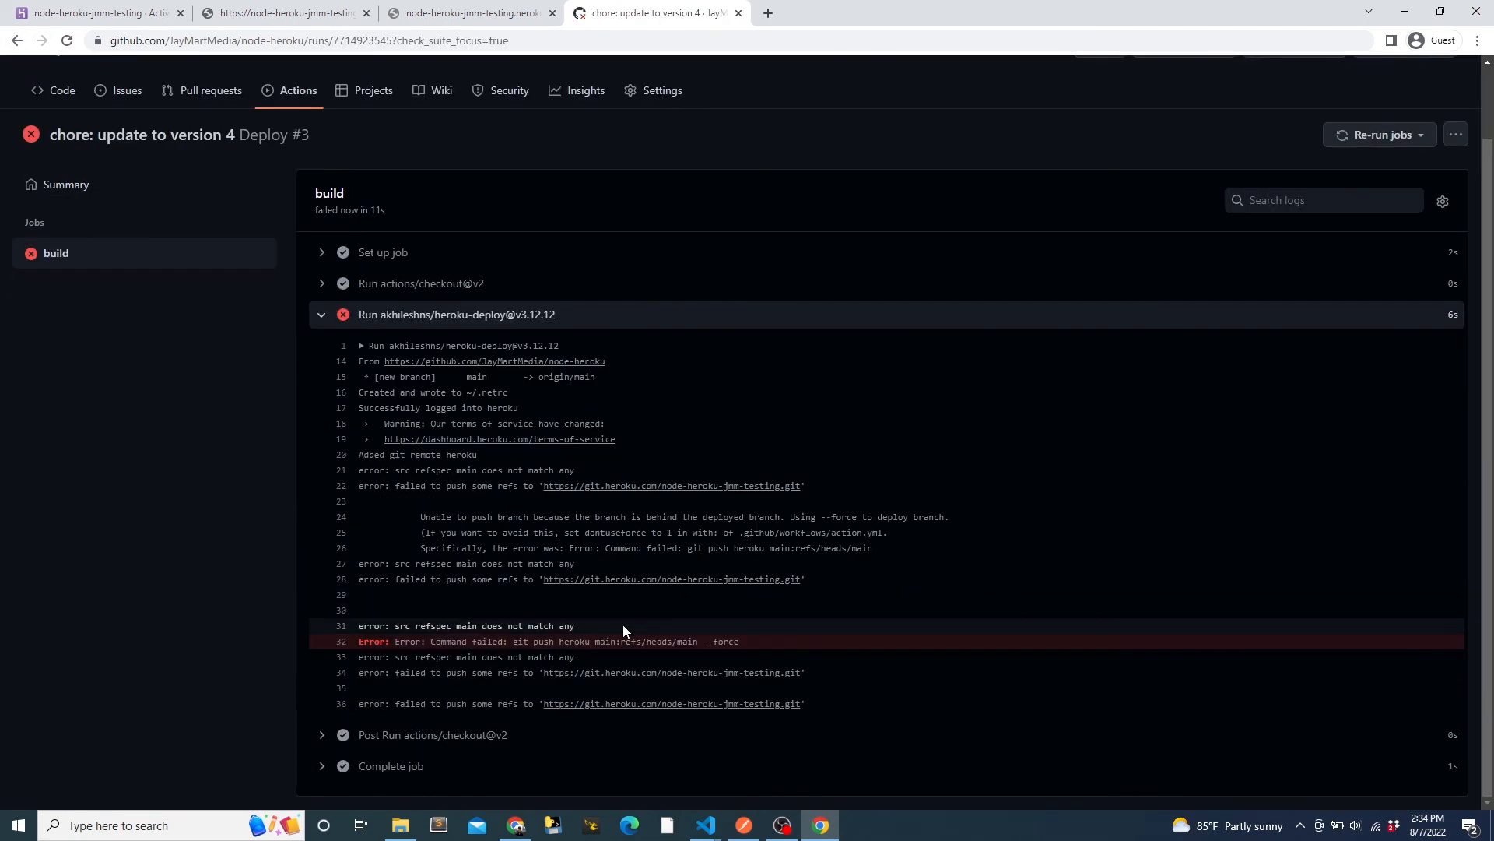
click(17, 40)
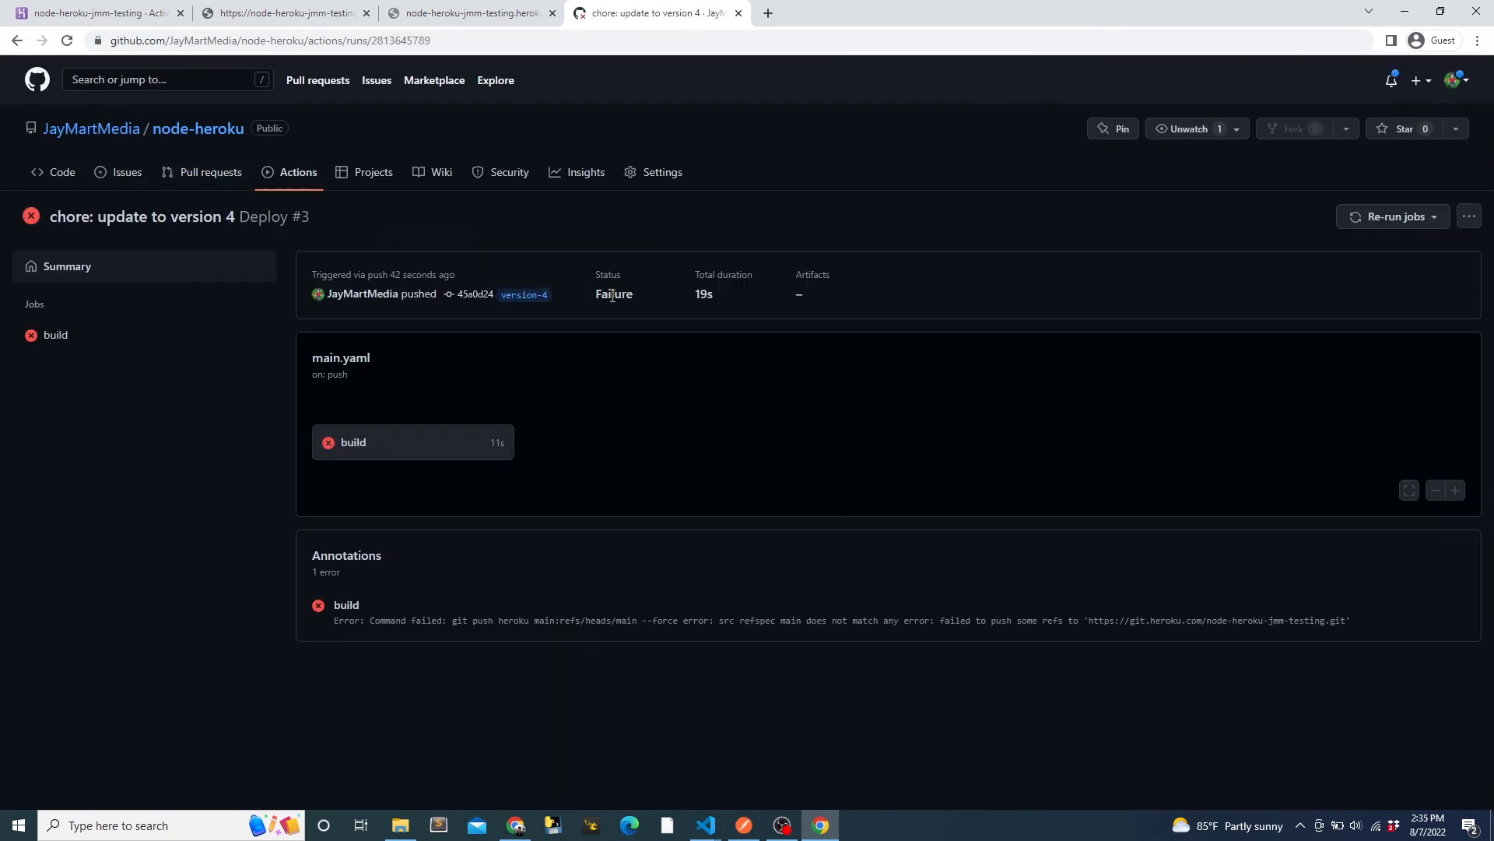
click(704, 832)
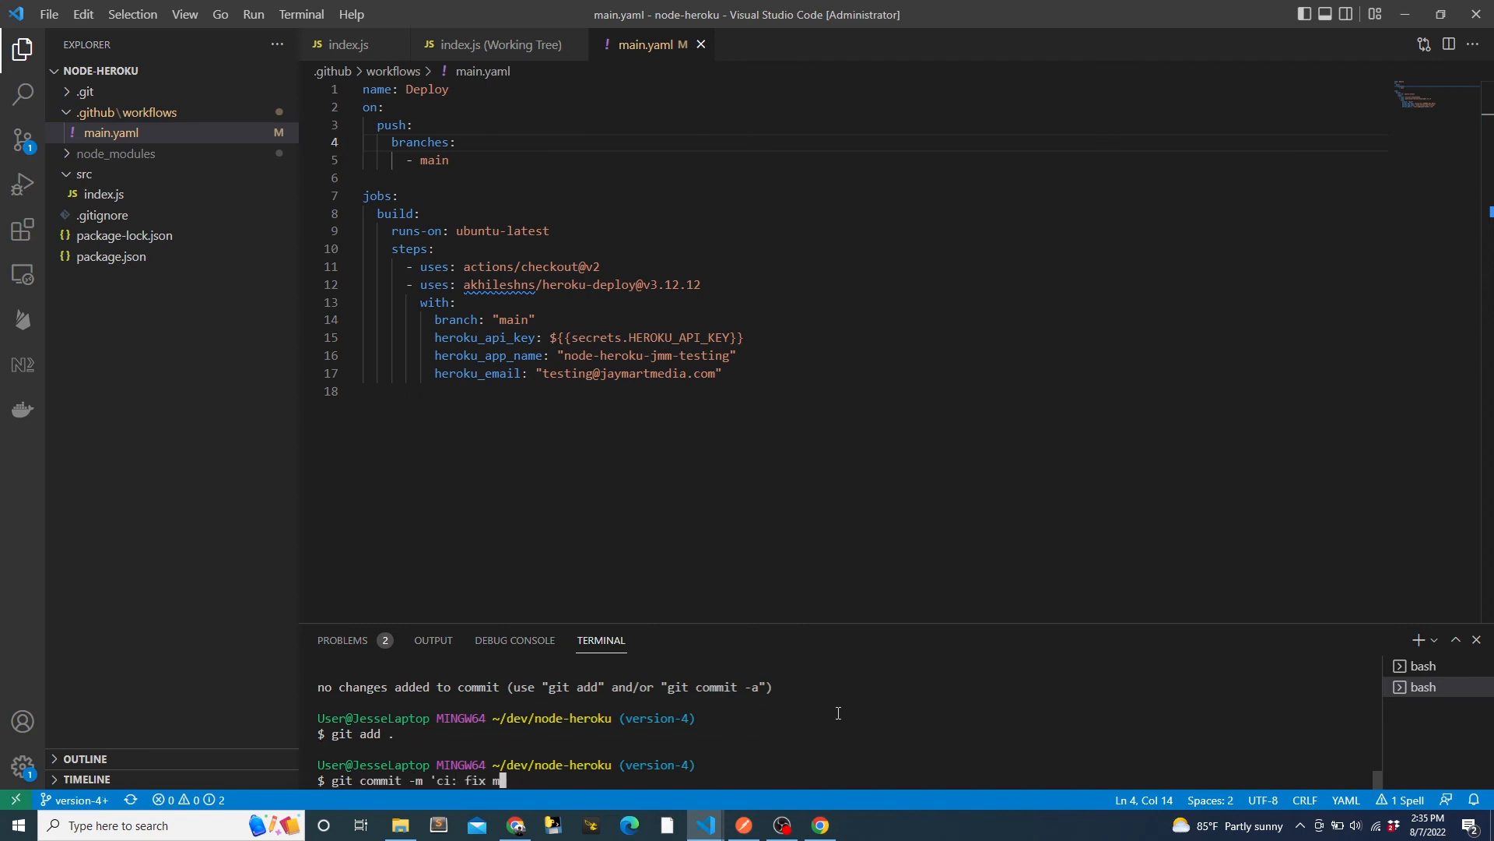
Write the commit message for fixing the workflow files to use branches rather than branch
text(ithub actions work)
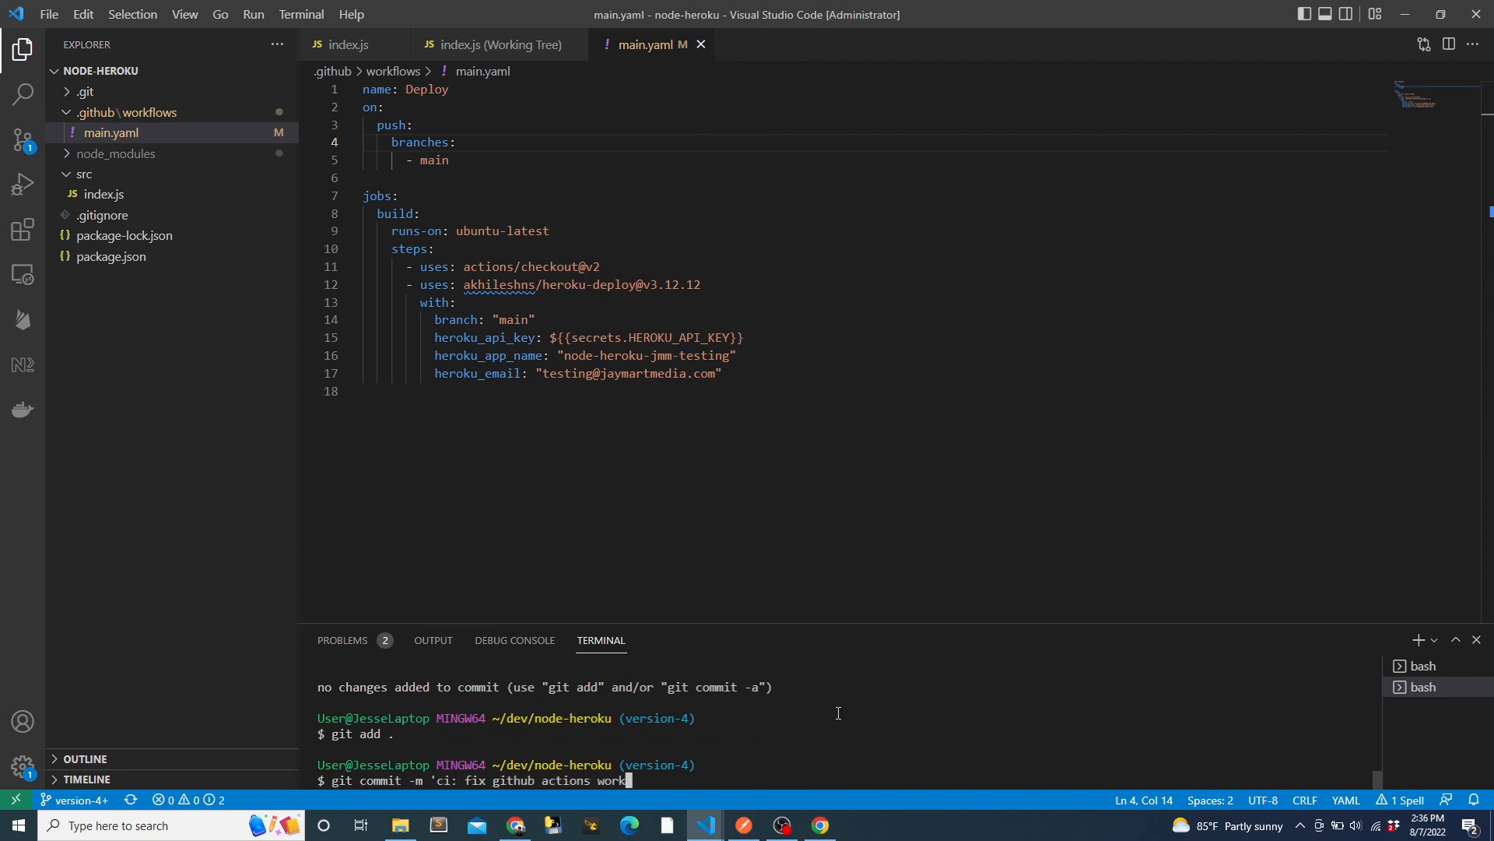
text(flow files to use branches rather tha)
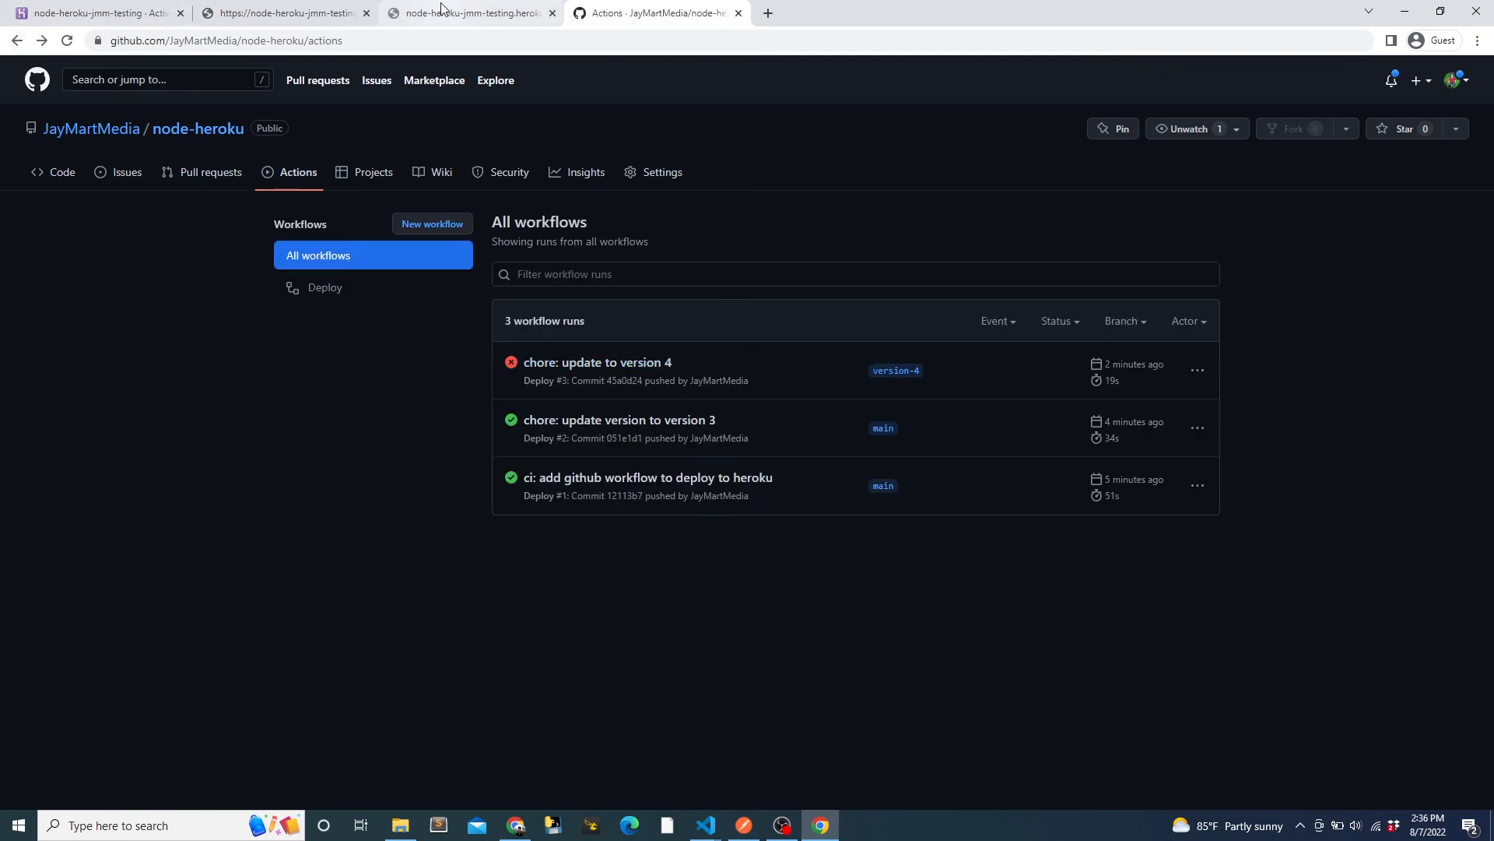
mouse_move(52, 173)
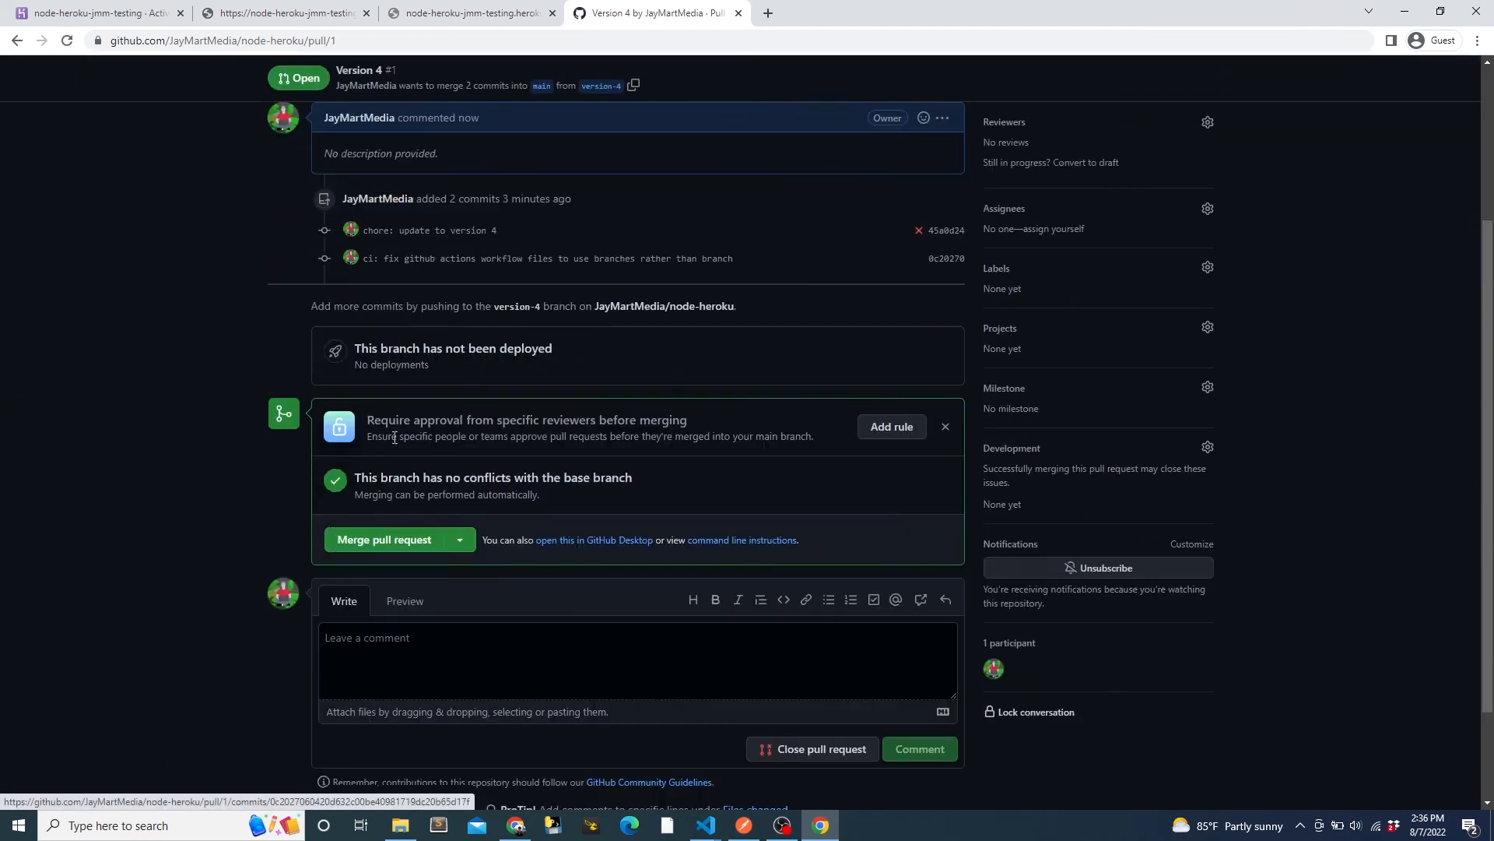
Merge the Version 4 pull request, follow the Deploy #4 build, and check Heroku's v5 release
click(383, 539)
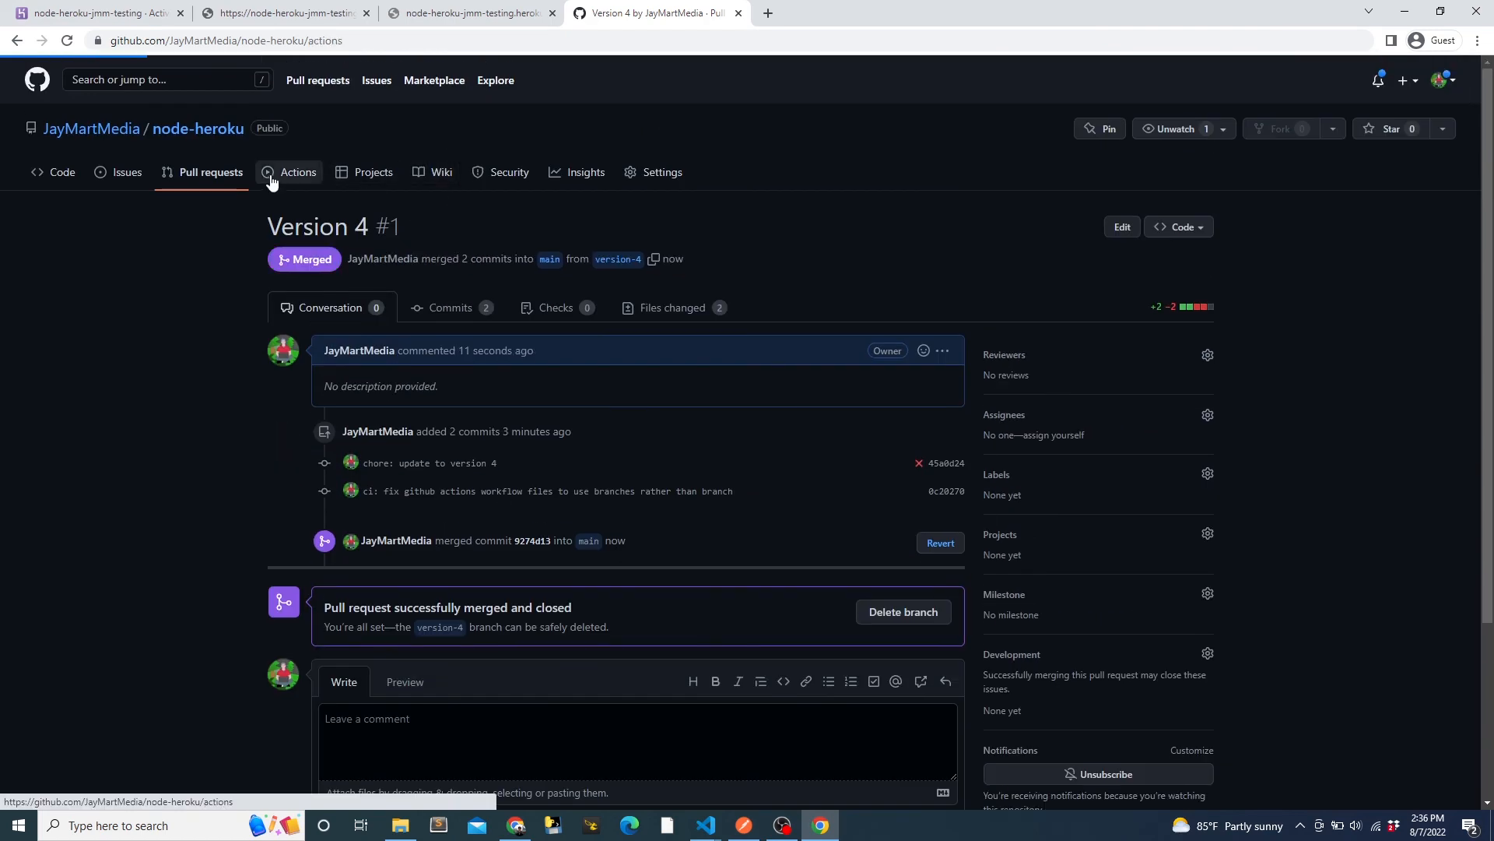
click(298, 171)
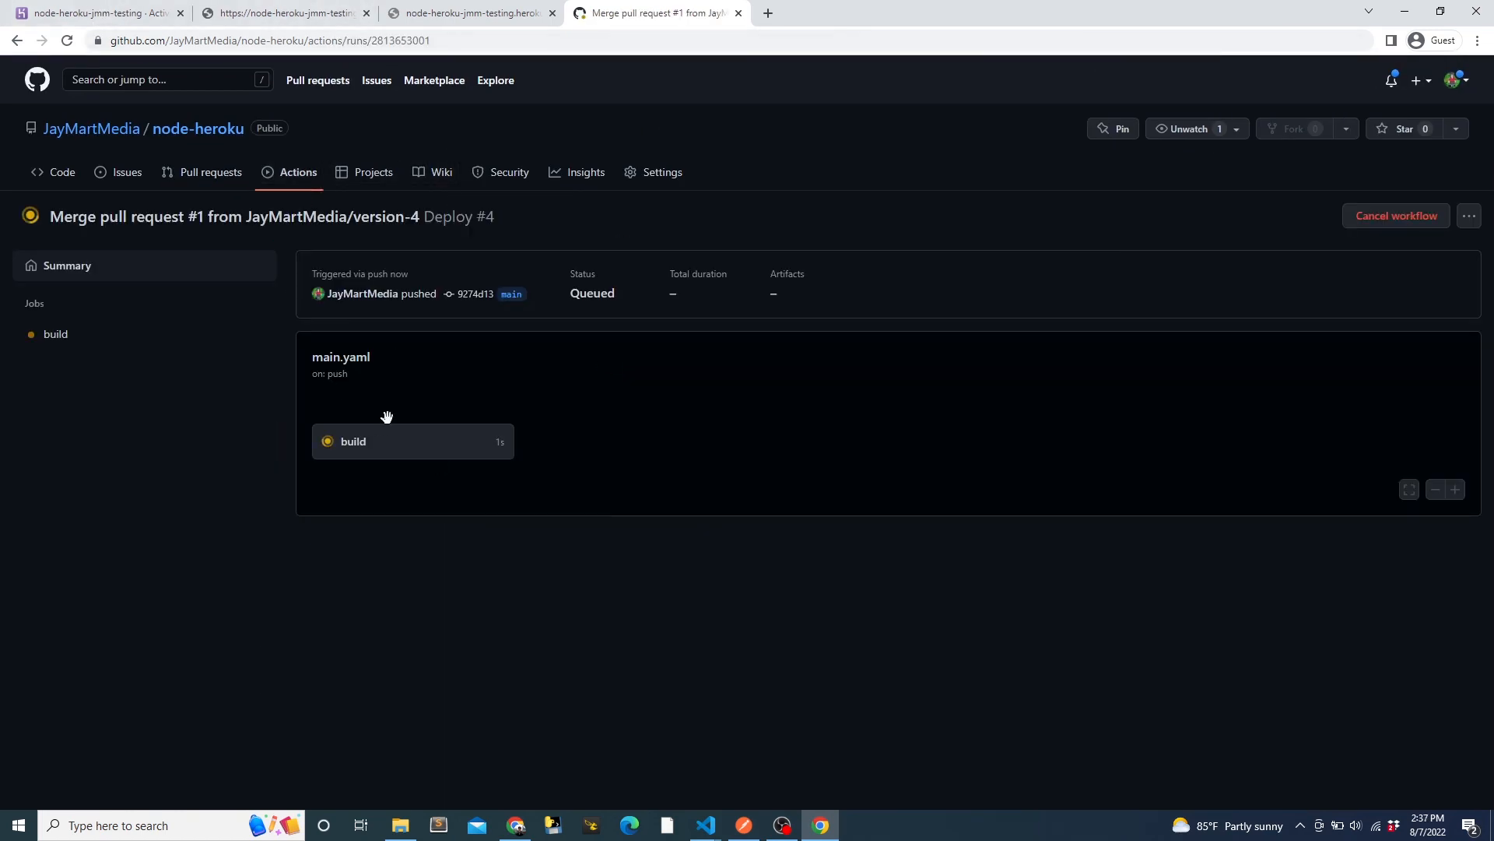
click(352, 441)
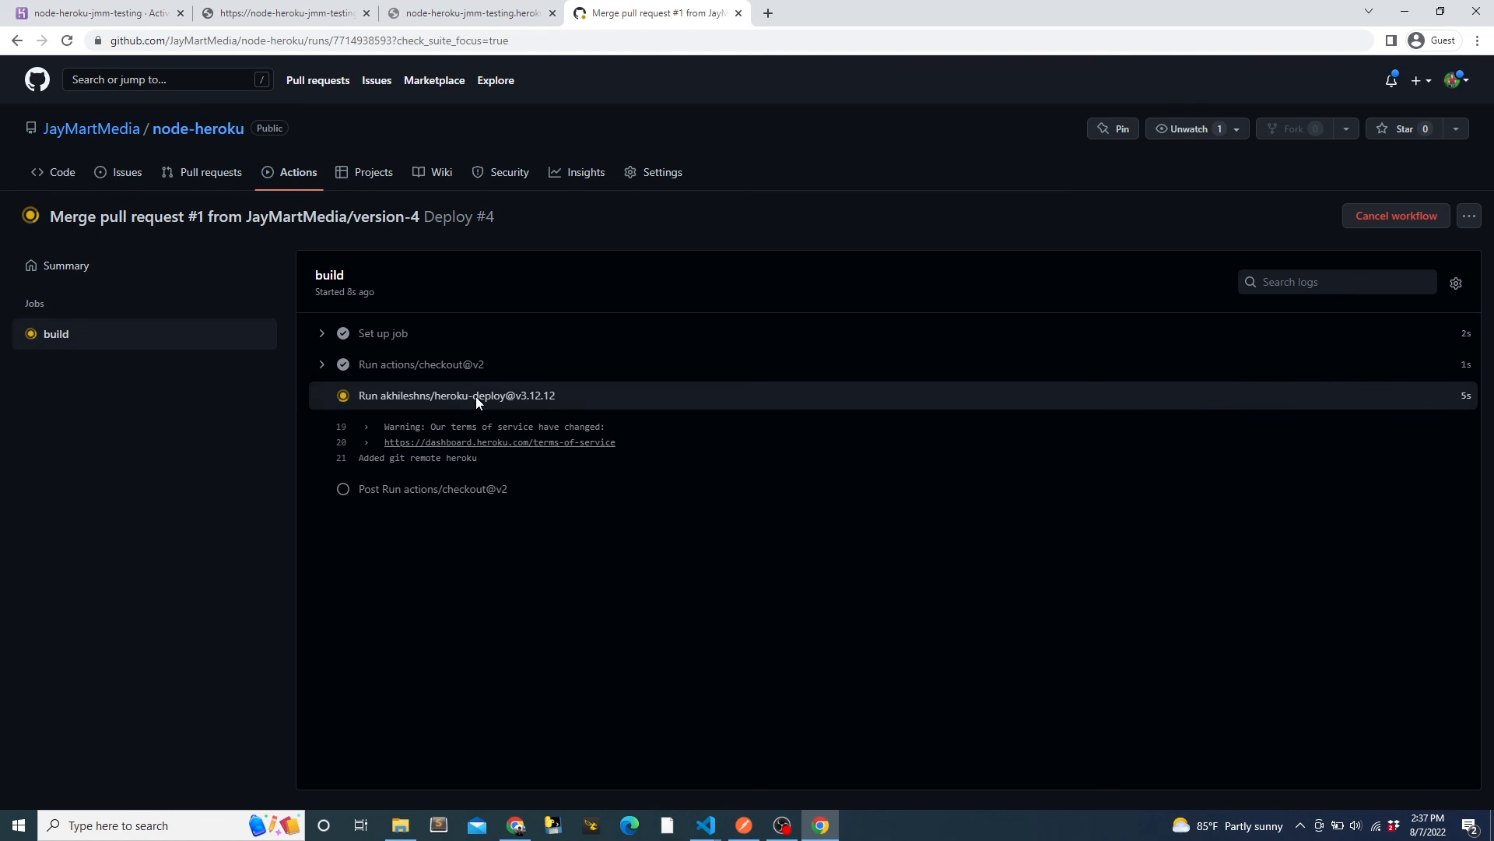
mouse_move(95, 12)
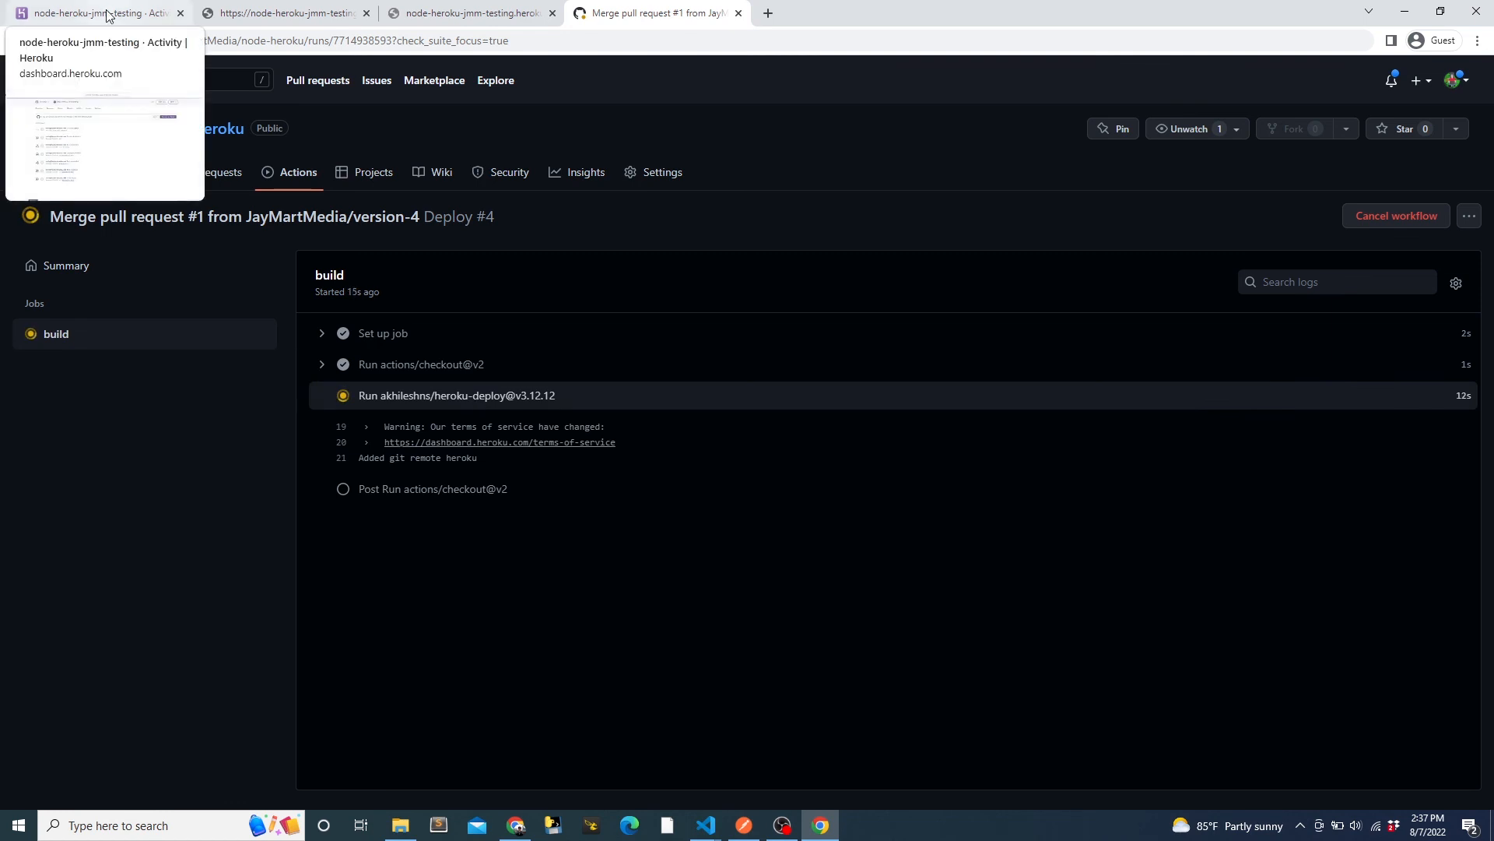
click(95, 13)
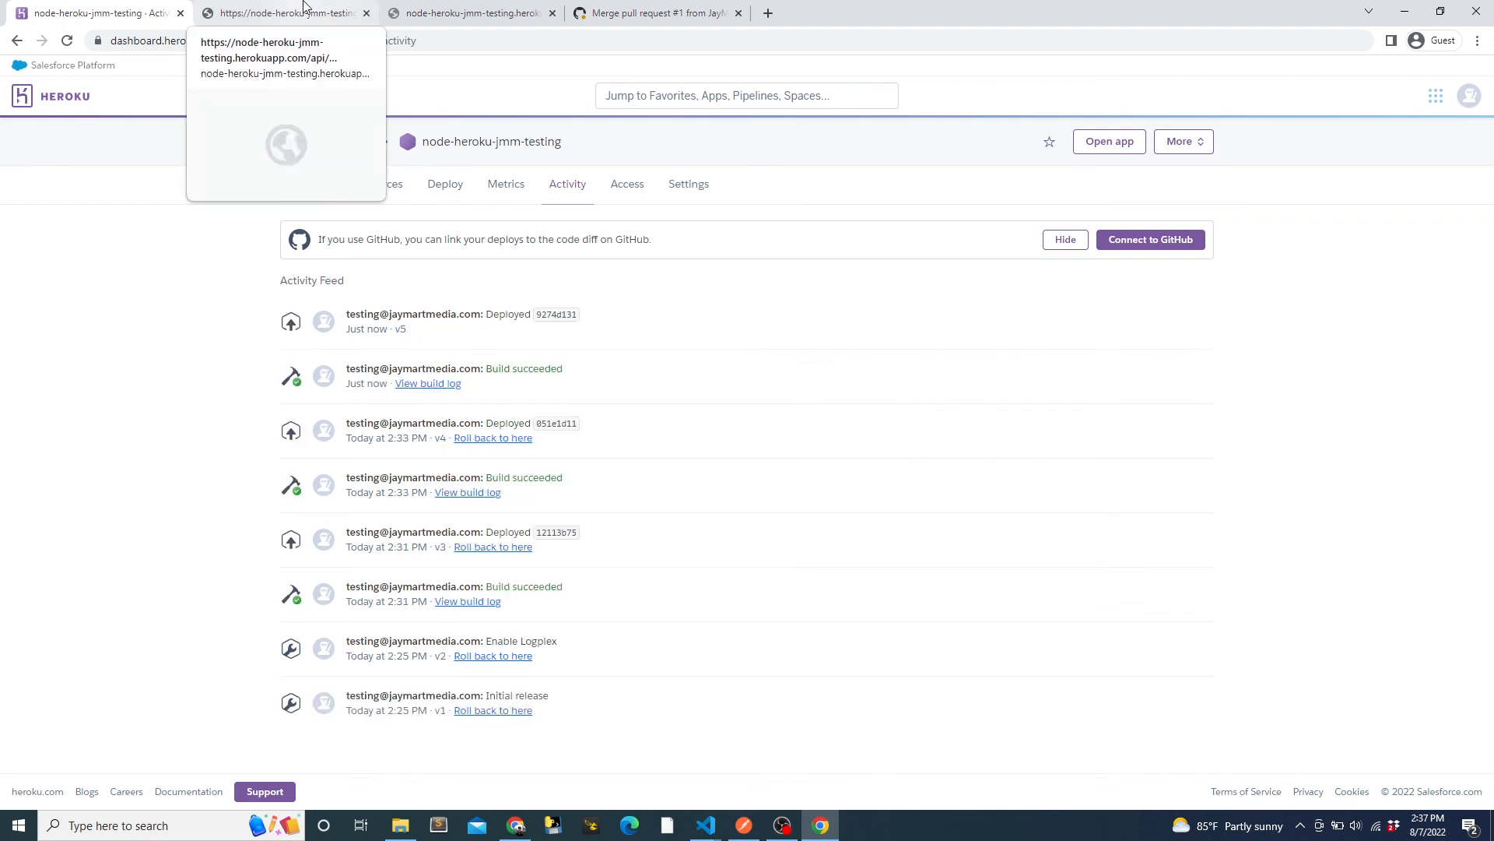
click(743, 833)
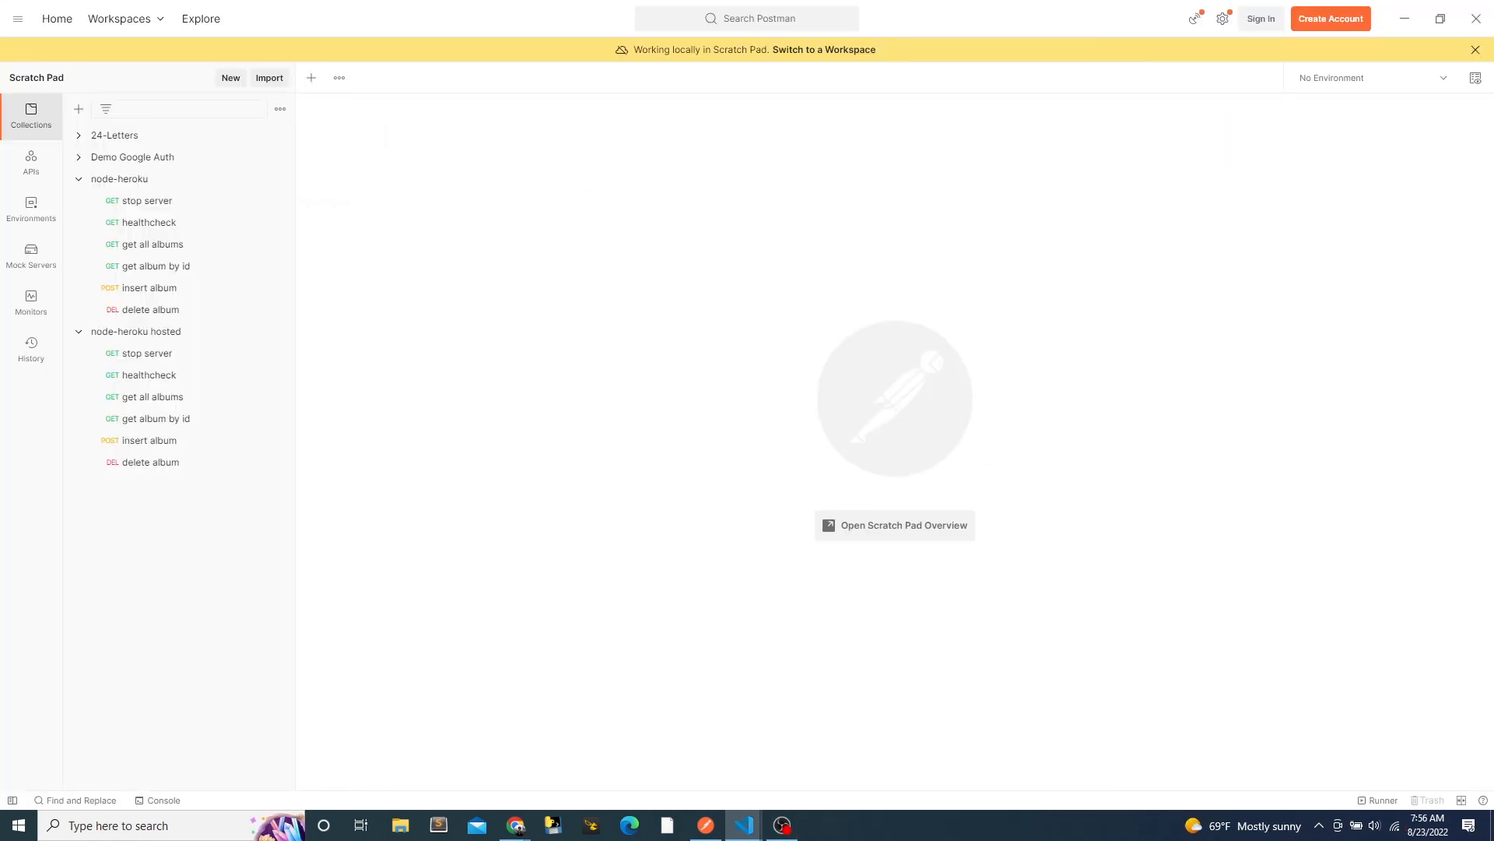
Send the hosted insert album, stop server and healthcheck requests from Postman
click(149, 399)
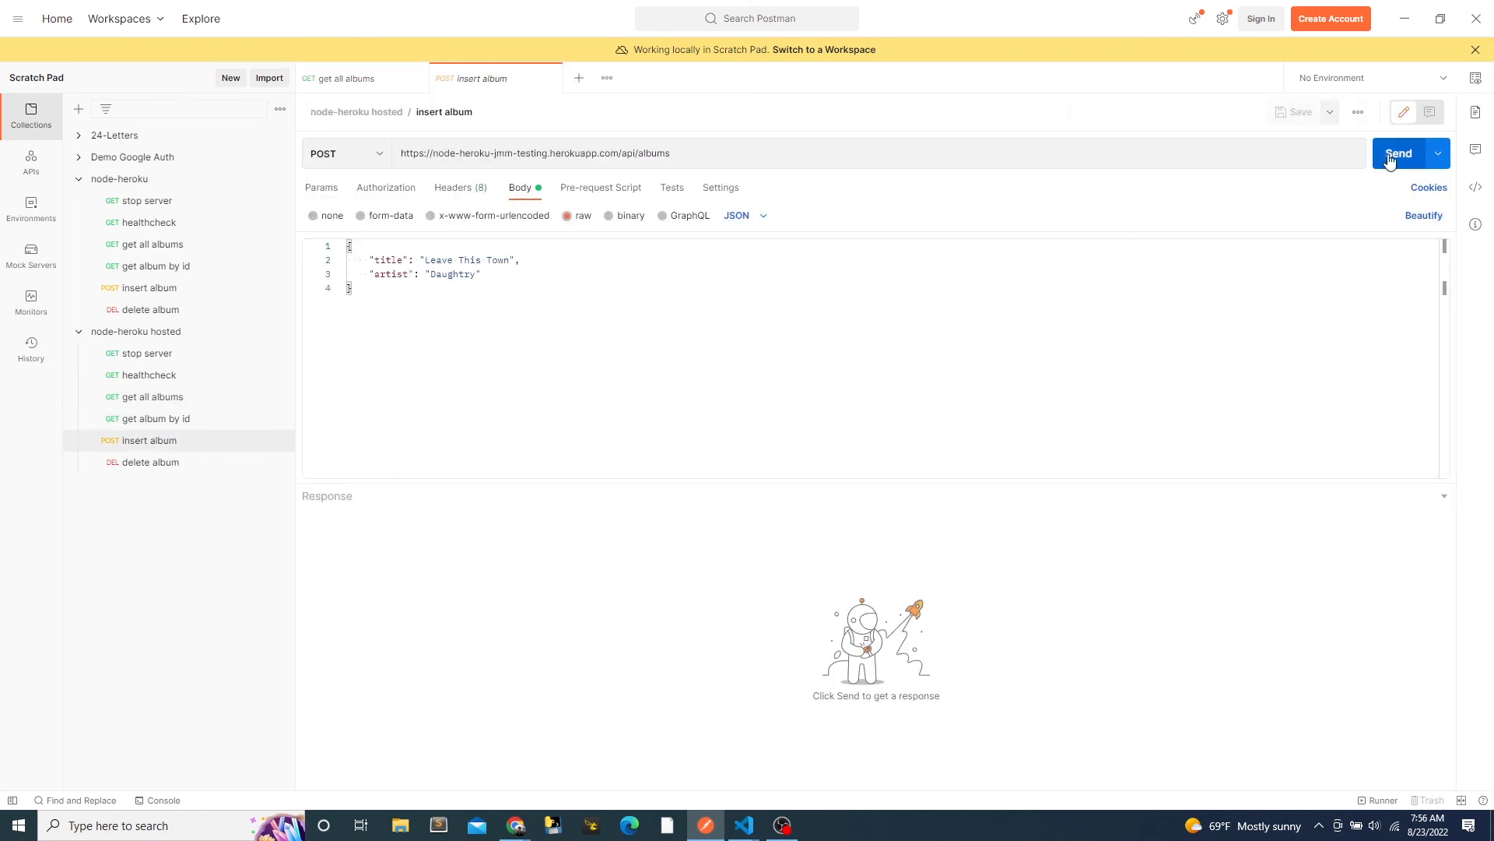
click(1397, 153)
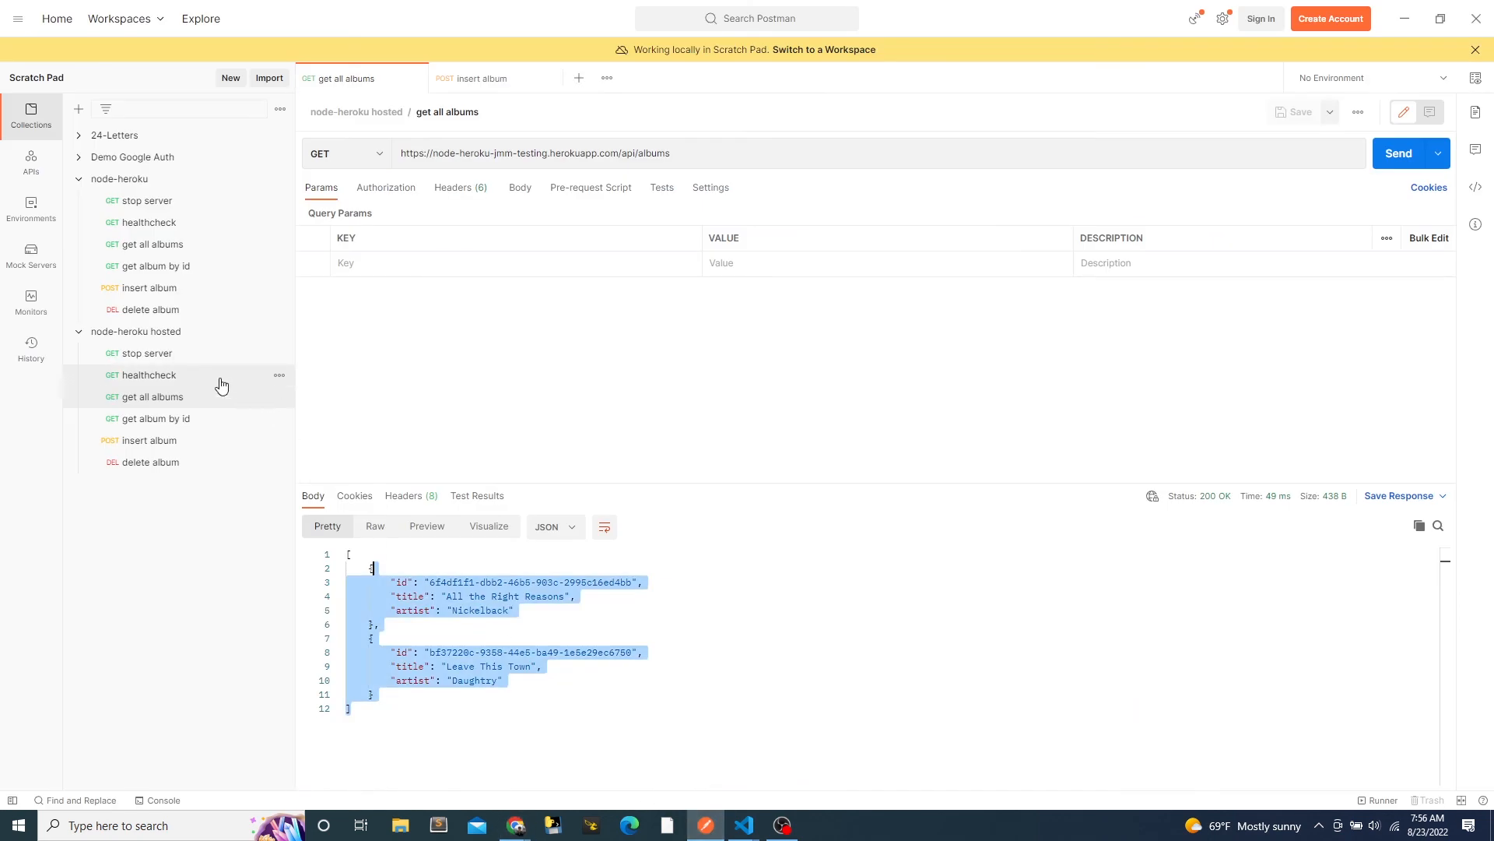
click(148, 353)
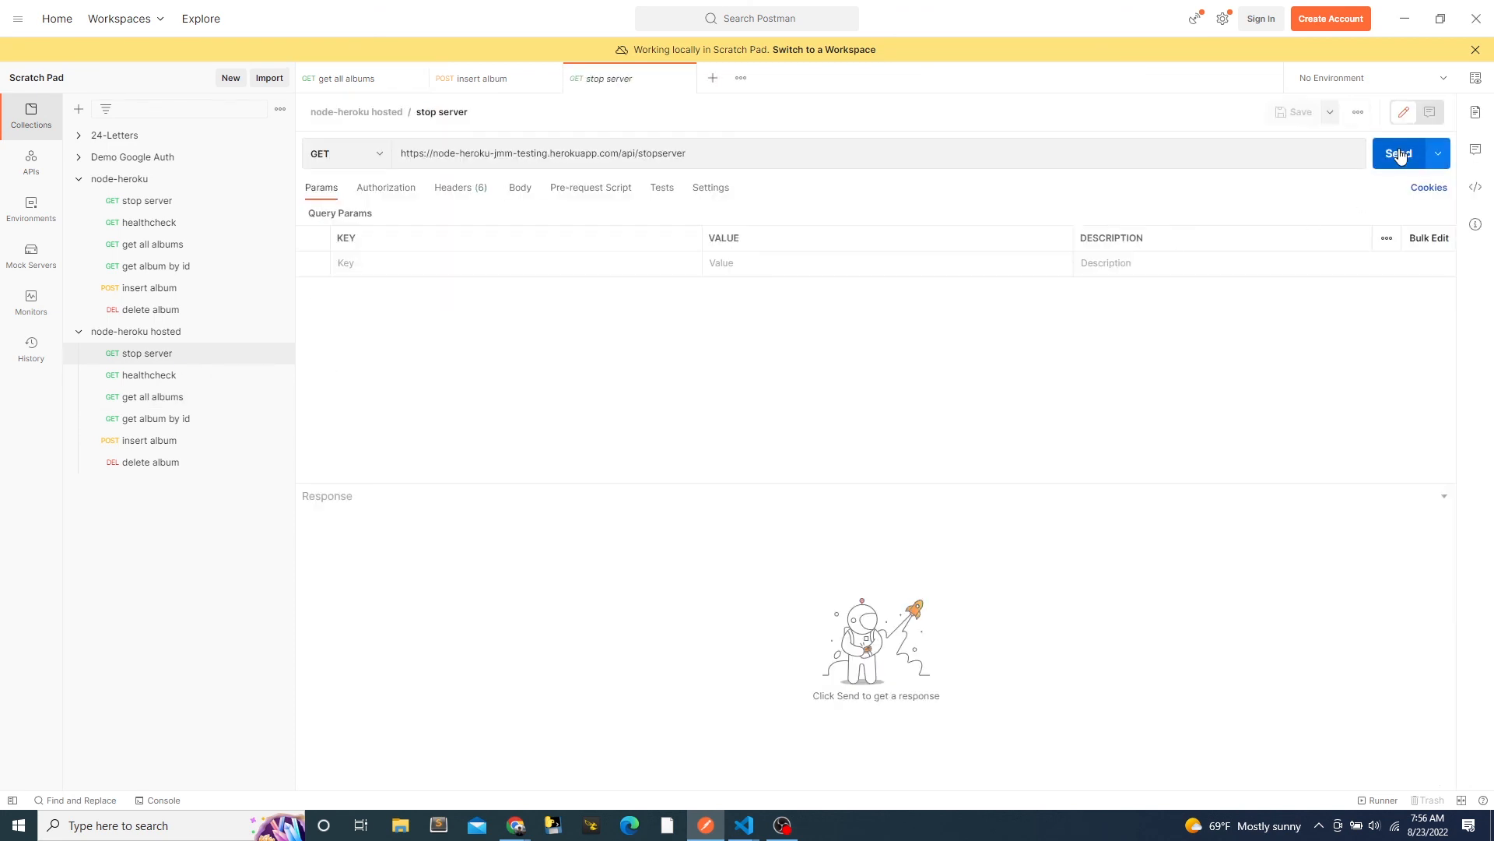
click(150, 375)
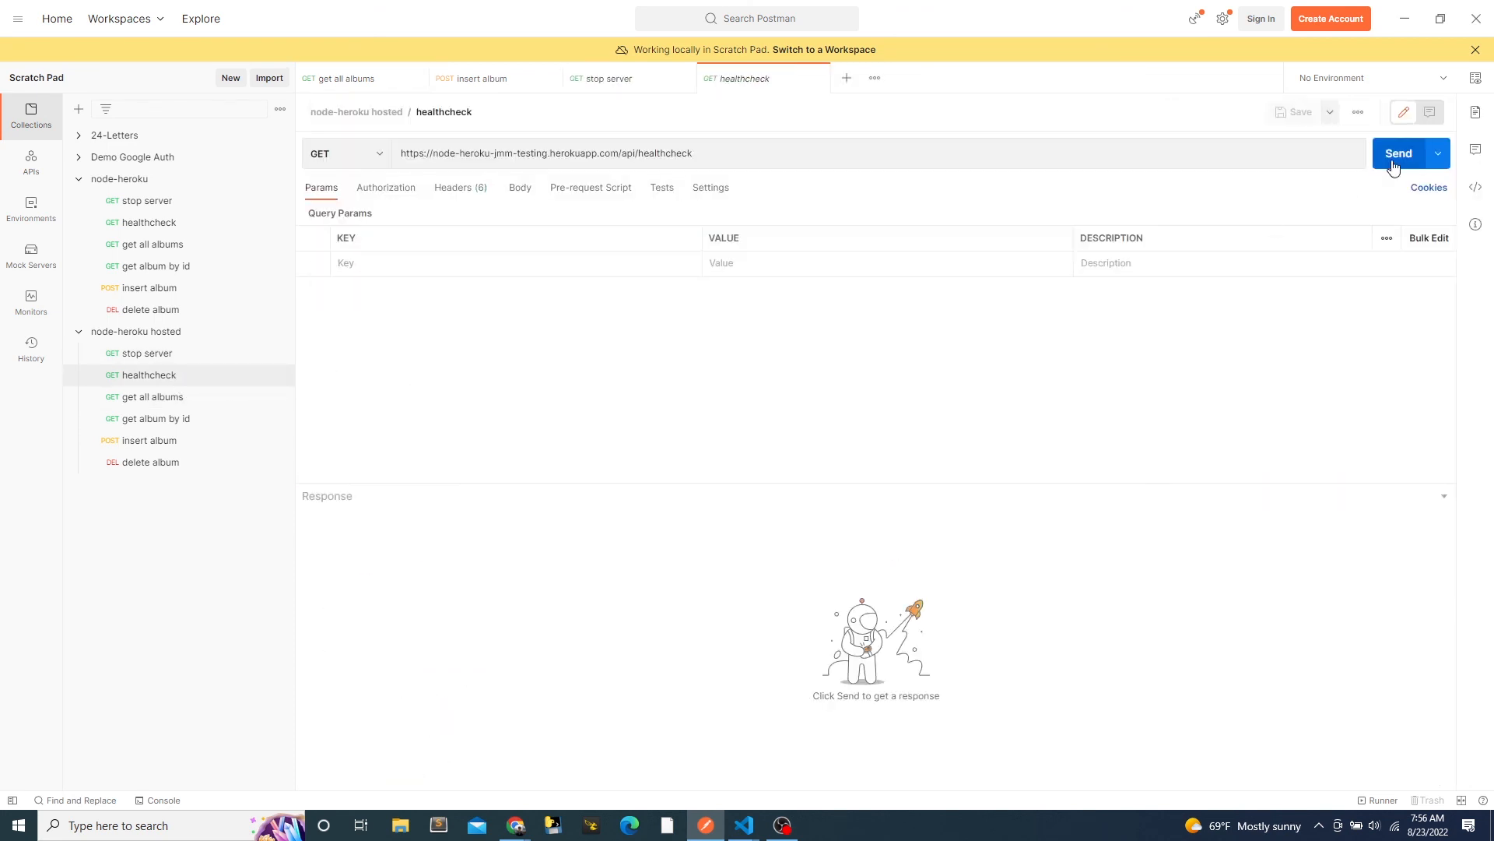
click(1397, 153)
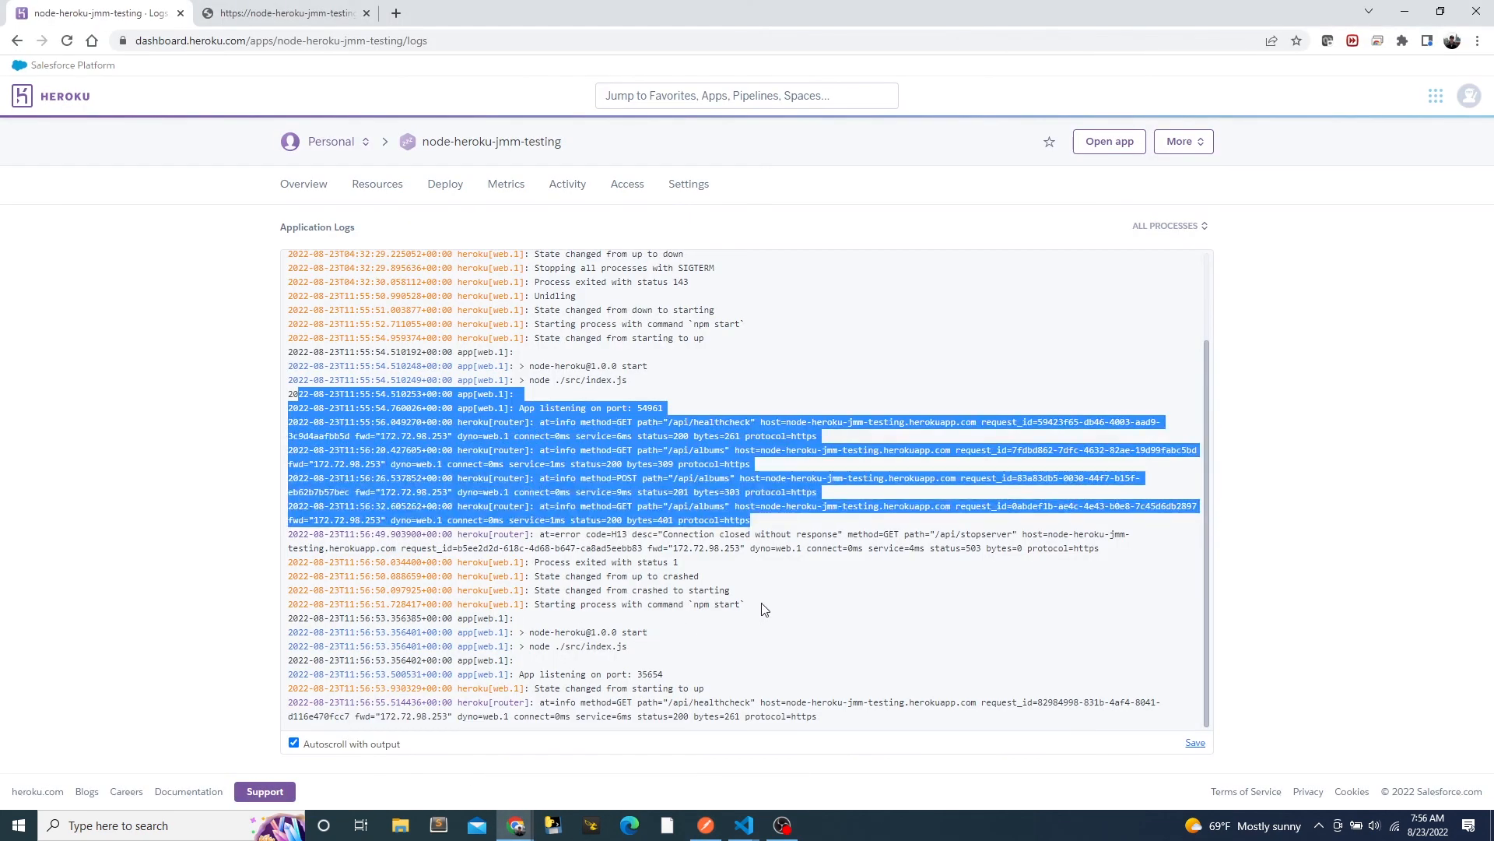
Select lines in the Heroku logs, then return to them after relisting the albums
double_click(970, 534)
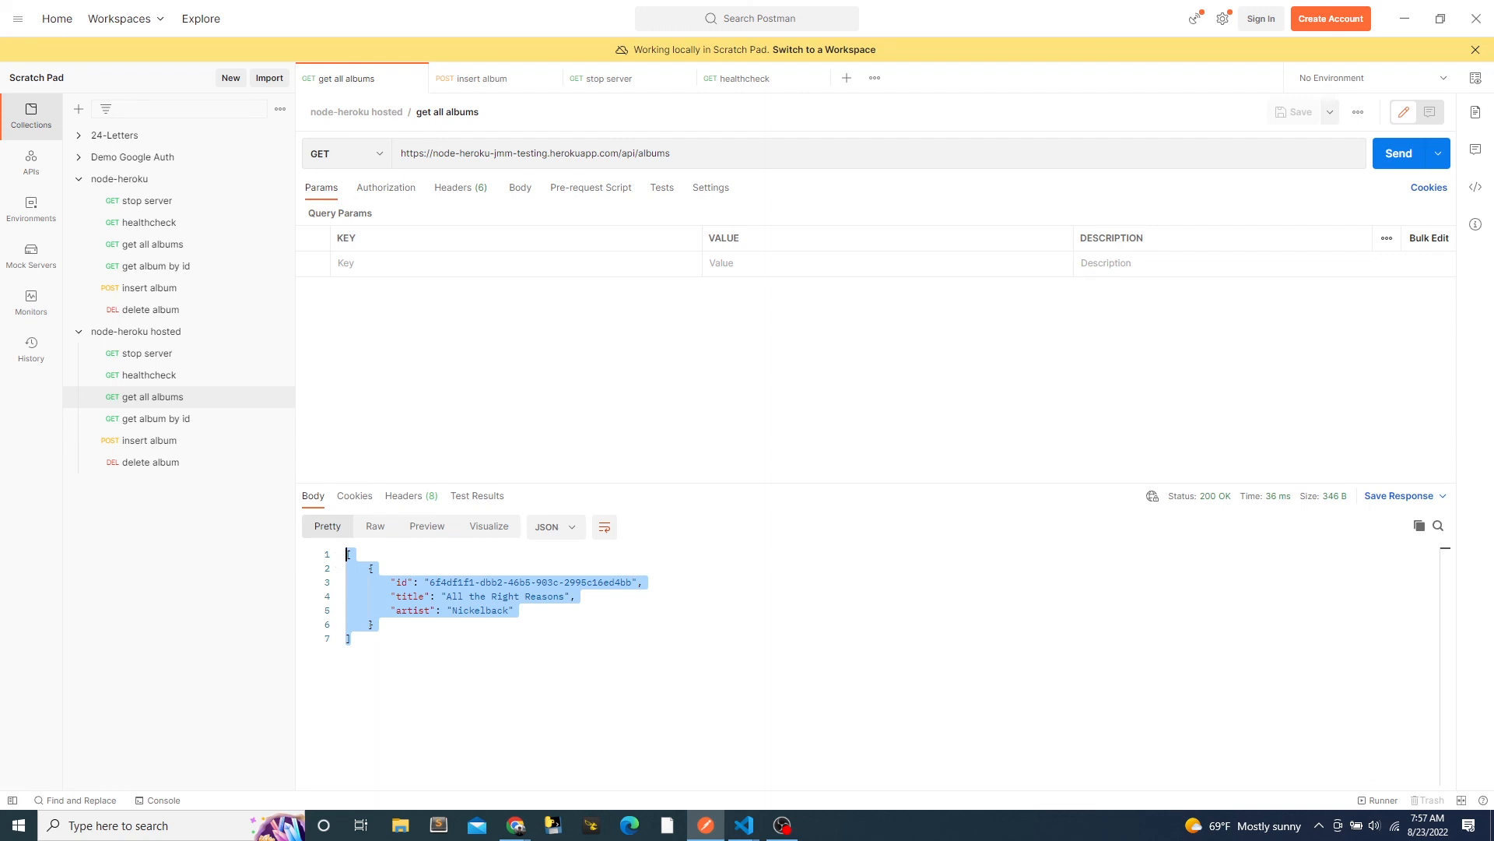
key(alt+tab)
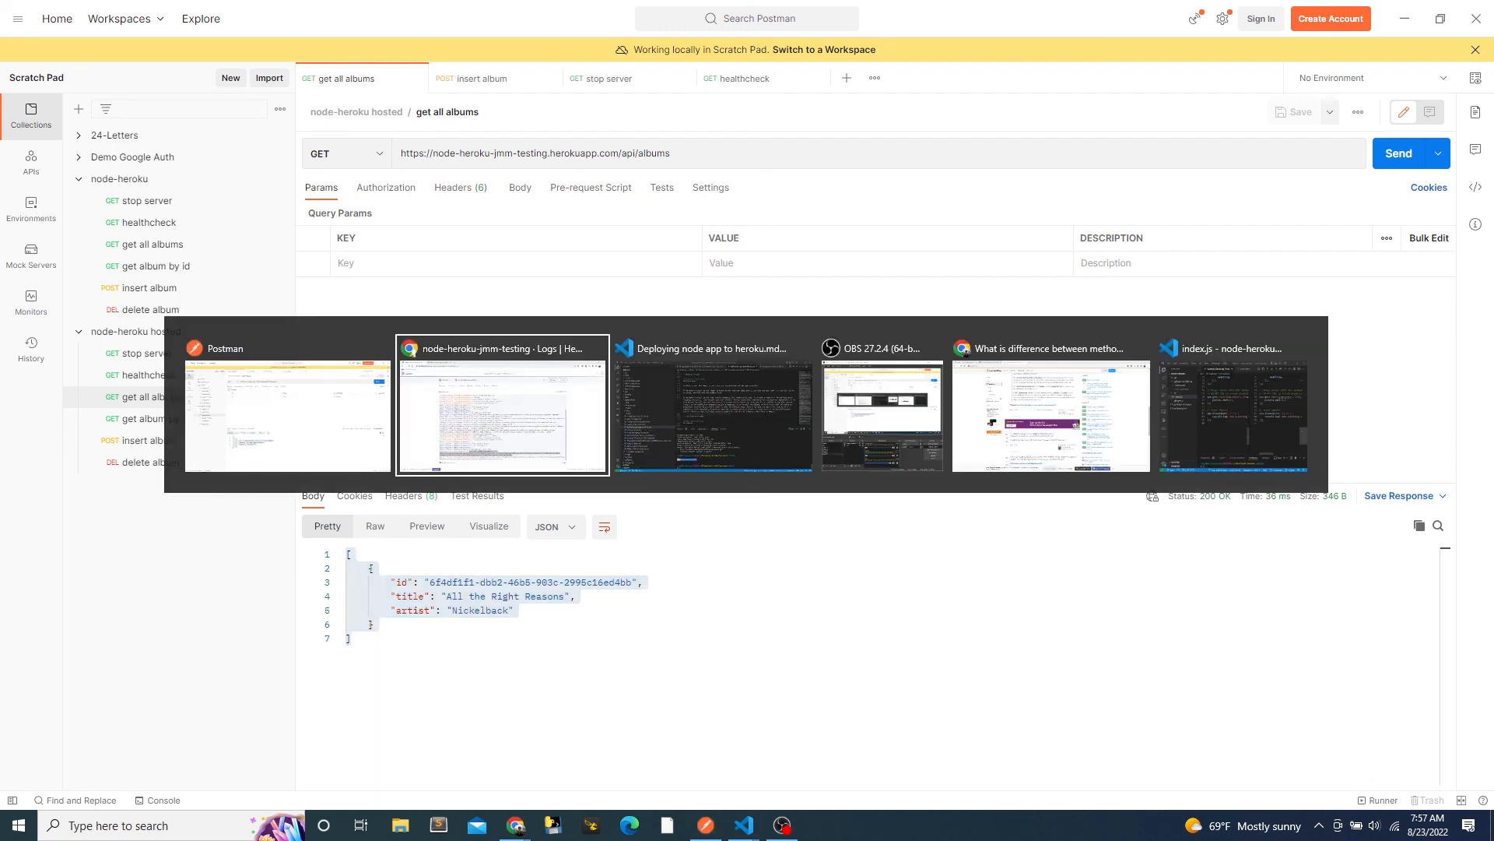